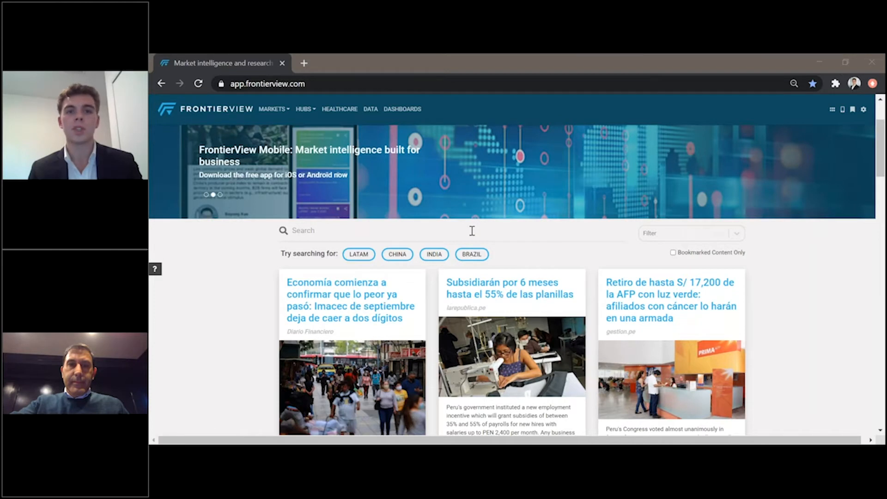
Search the site for 'mexico' to get Mexico reports, webinars and news.
{"action": "left_click", "coordinate": [373, 230]}
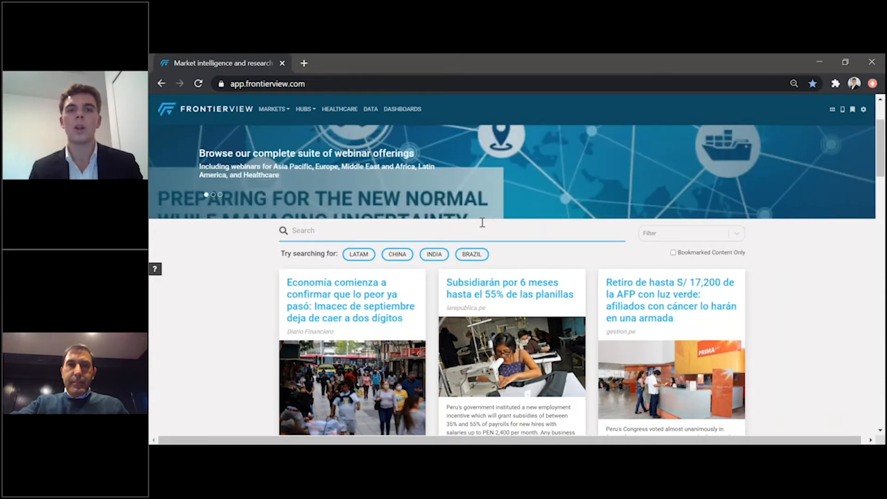
{"action": "mouse_move", "coordinate": [509, 216]}
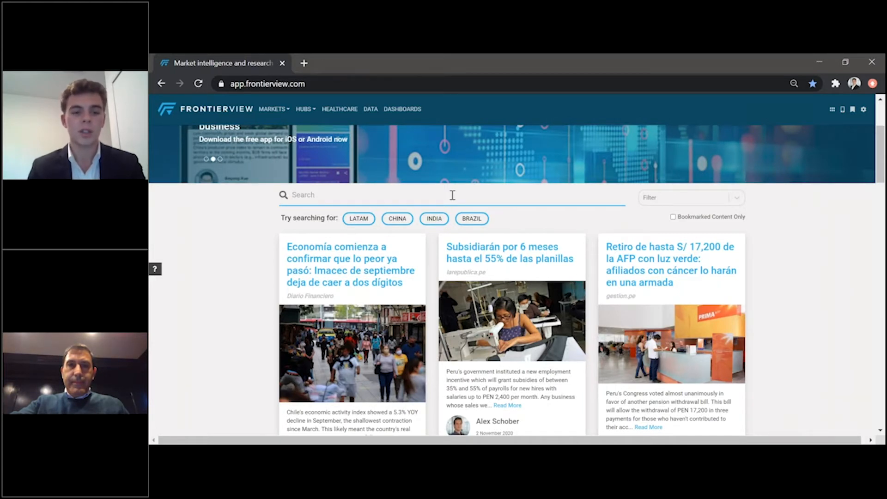
{"action": "type", "text": "mexi"}
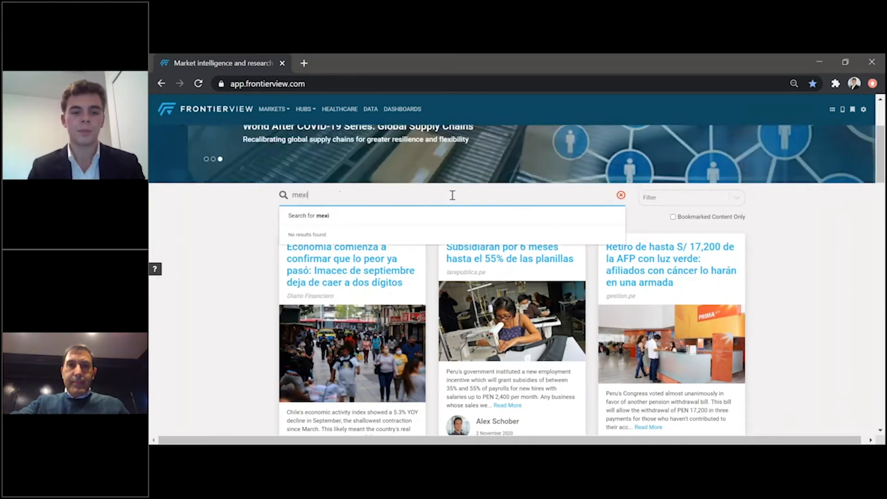
{"action": "type", "text": "co"}
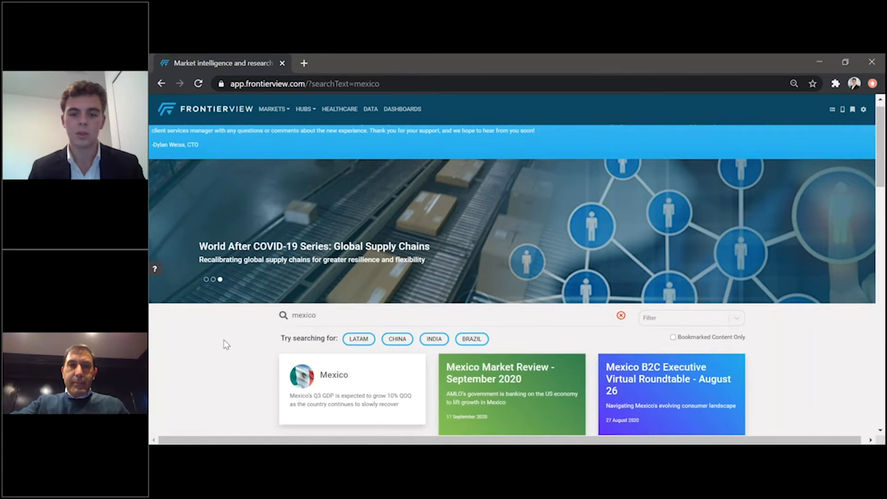
Scroll through the Mexico search results — market reviews, webinars, roundtables — and back to the top.
{"action": "scroll", "scroll_direction": "down", "scroll_amount": 3}
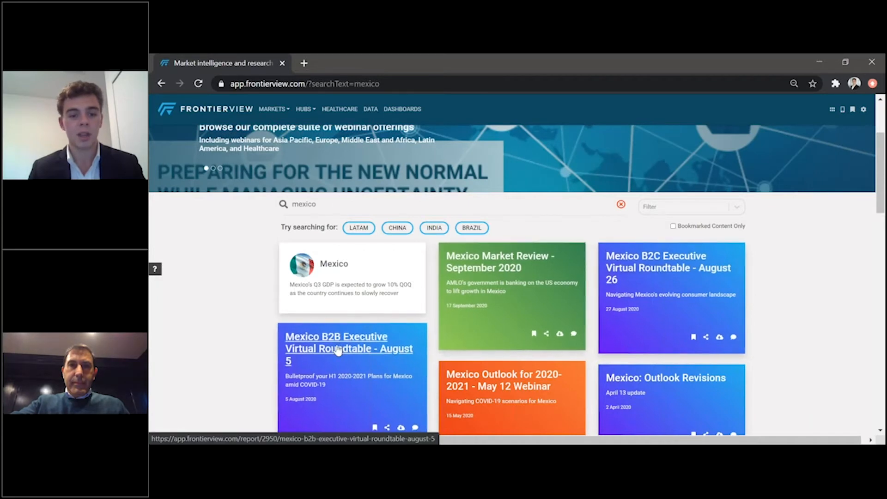
{"action": "mouse_move", "coordinate": [539, 242]}
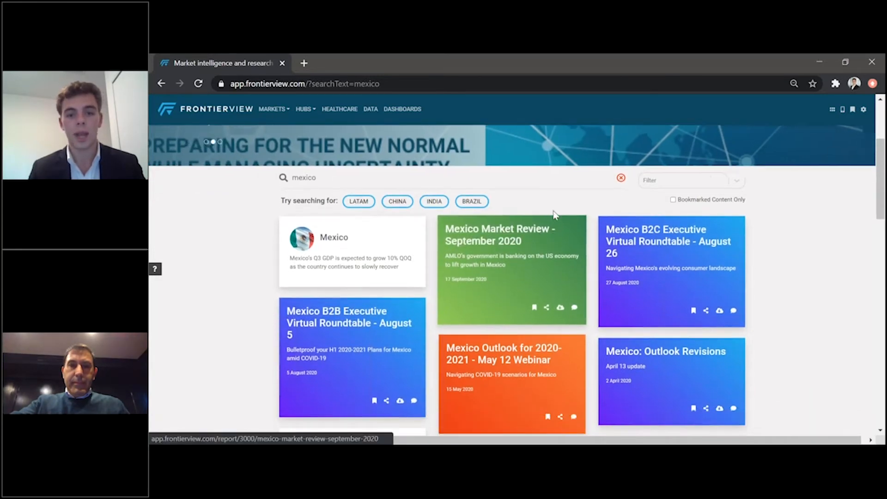
{"action": "scroll", "scroll_direction": "down", "scroll_amount": 3}
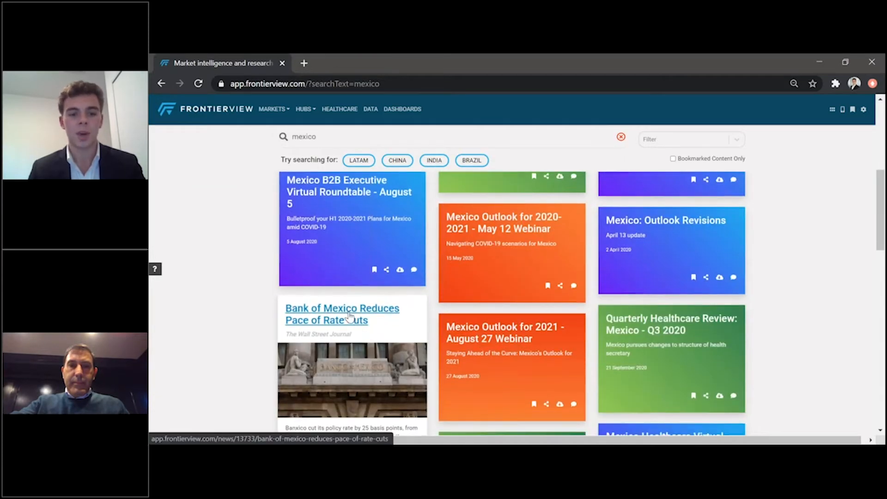
{"action": "scroll", "scroll_direction": "down", "scroll_amount": 3}
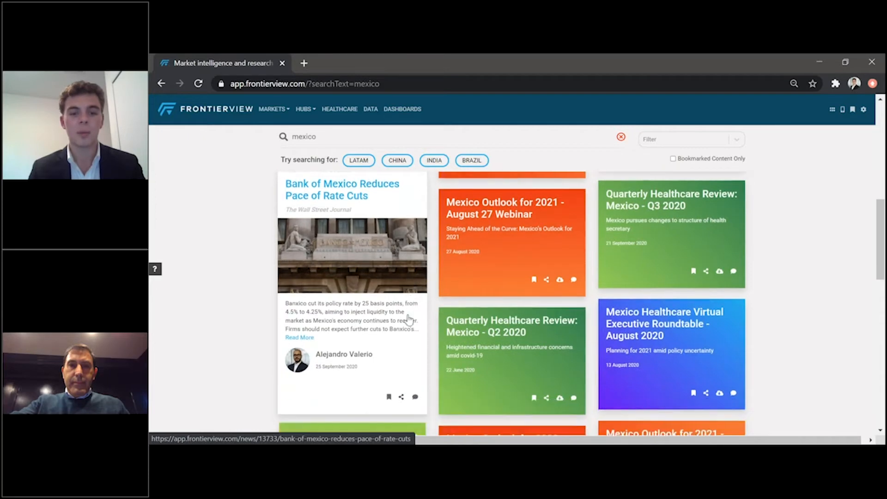
{"action": "scroll", "scroll_direction": "down", "scroll_amount": 3}
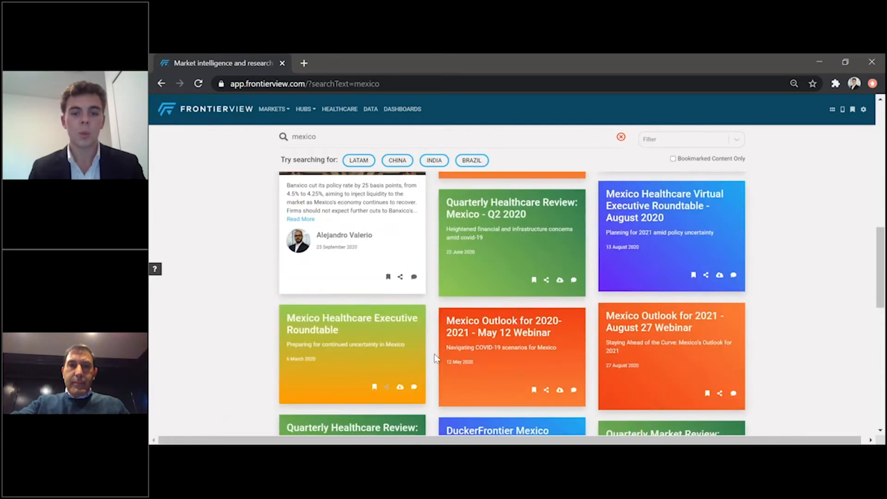
{"action": "scroll", "scroll_direction": "down", "scroll_amount": 3}
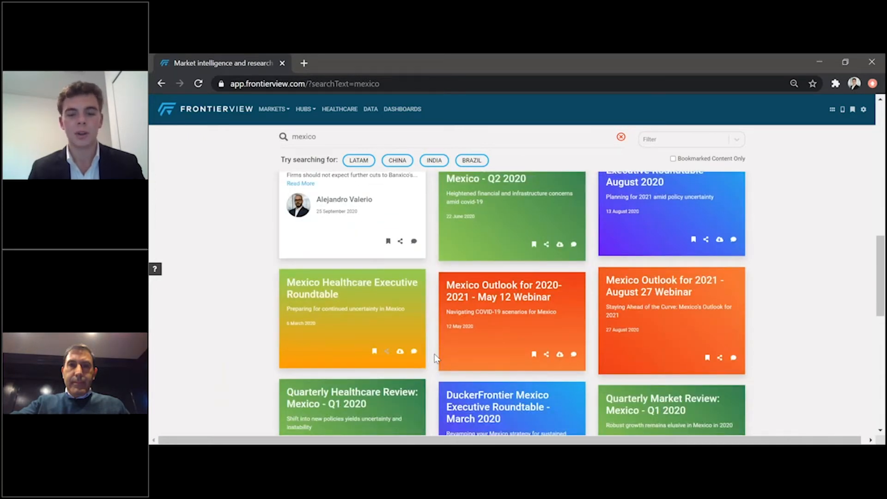
{"action": "scroll", "scroll_direction": "down", "scroll_amount": 3}
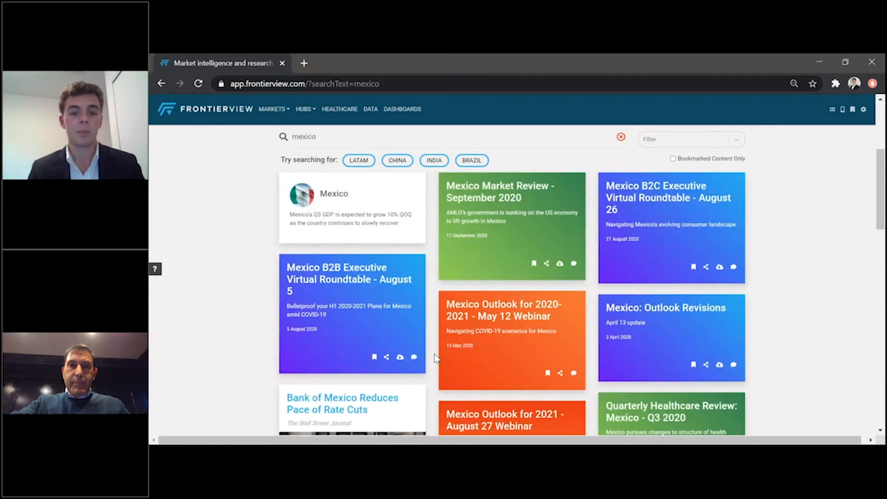
{"action": "scroll", "scroll_direction": "up", "scroll_amount": 3}
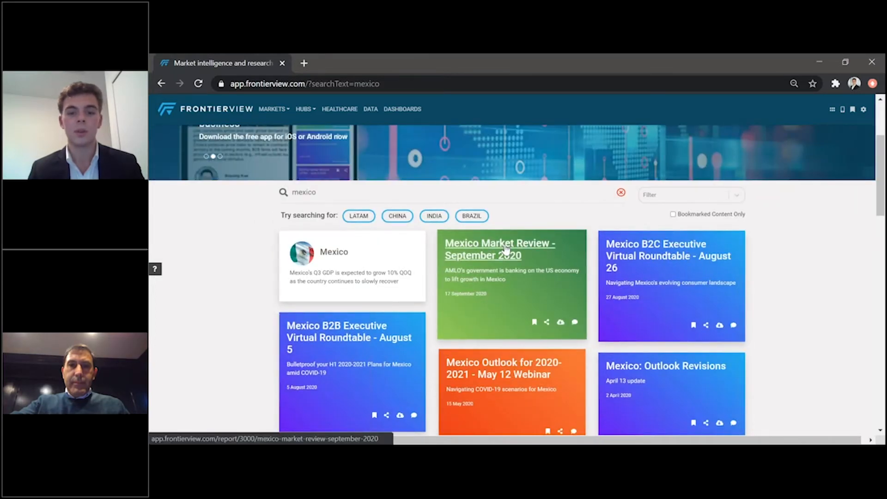
Open the Mexico Market Review - September 2020 report and page forward to its contents listing.
{"action": "left_click", "coordinate": [499, 248]}
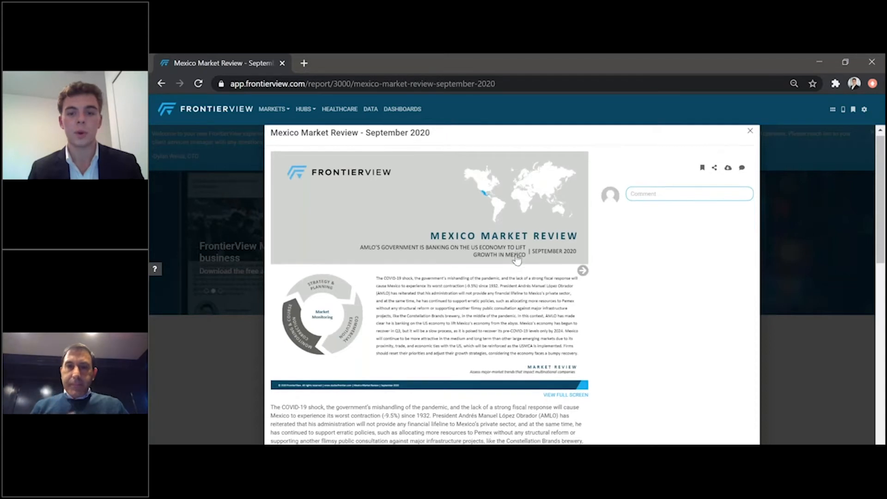
{"action": "left_click", "coordinate": [583, 270]}
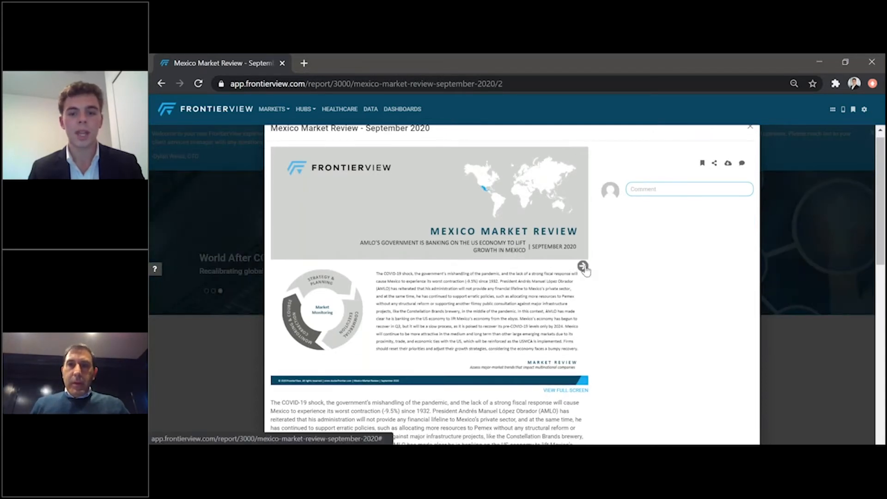
{"action": "left_click", "coordinate": [584, 266]}
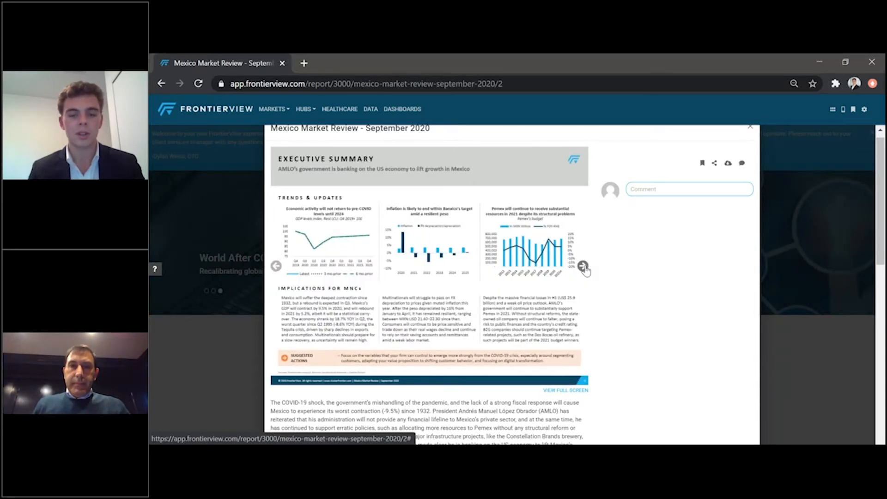
Bookmark the Mexico Market Review - September 2020 report.
{"action": "left_click", "coordinate": [584, 266]}
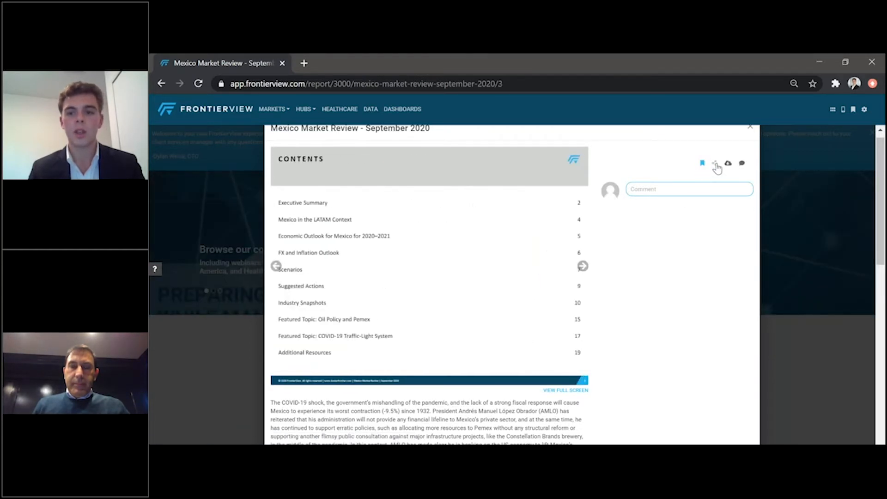
{"action": "left_click", "coordinate": [715, 163]}
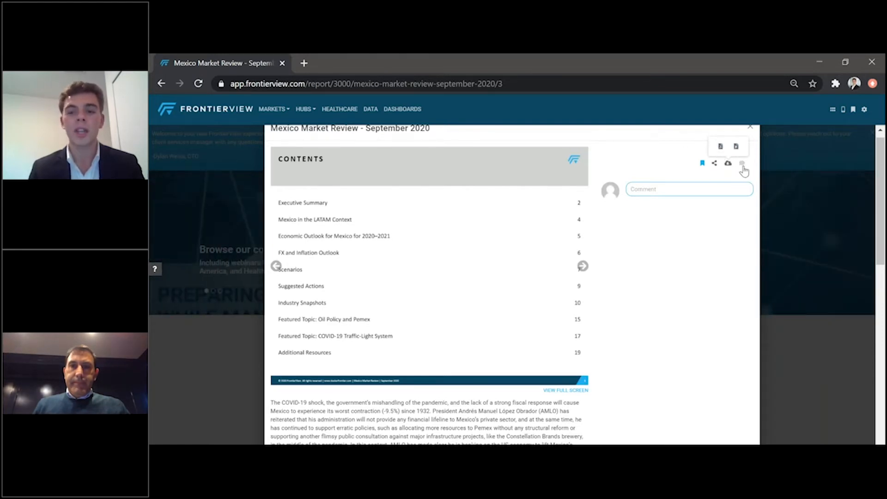
{"action": "mouse_move", "coordinate": [742, 172]}
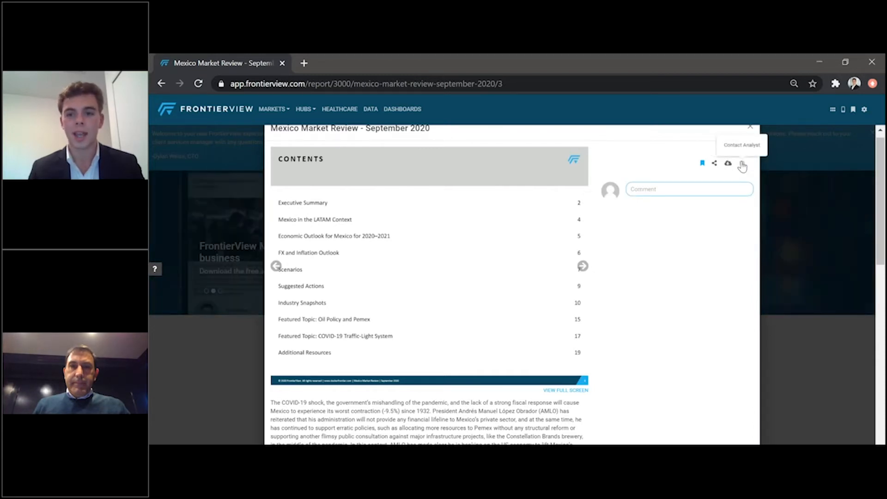
{"action": "left_click", "coordinate": [742, 163]}
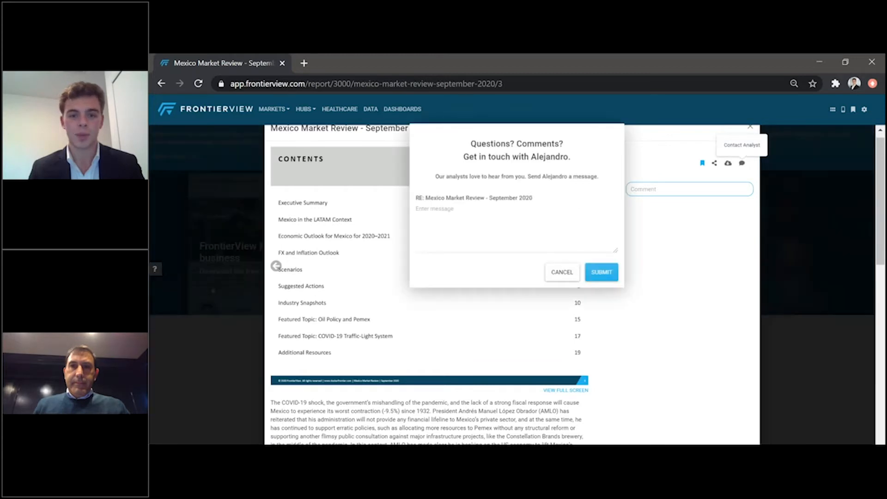
{"action": "left_click", "coordinate": [514, 226]}
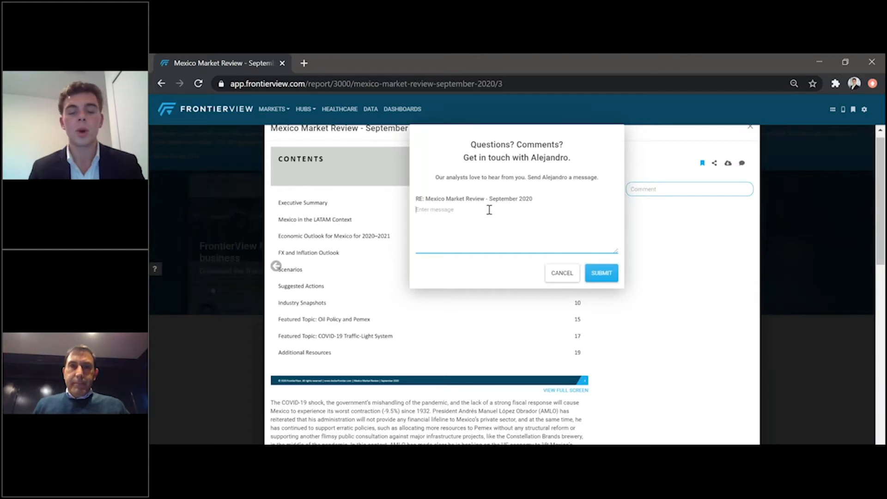
{"action": "mouse_move", "coordinate": [518, 194]}
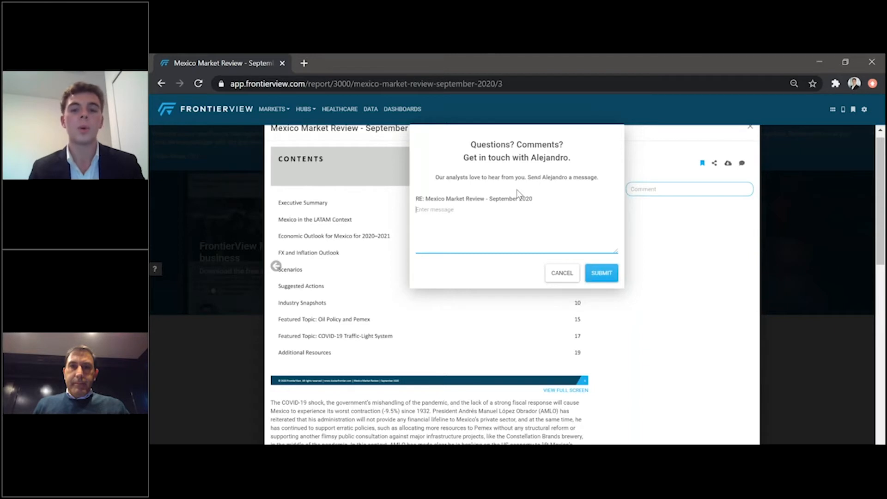
{"action": "mouse_move", "coordinate": [506, 209]}
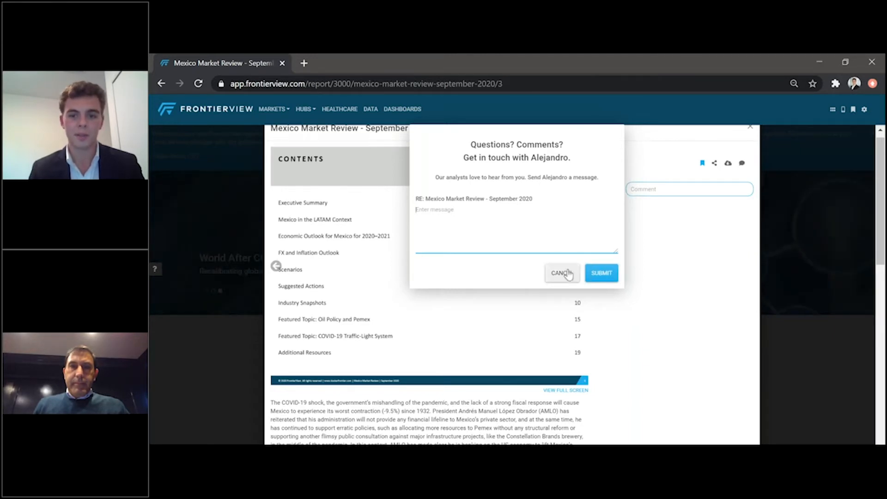
{"action": "left_click", "coordinate": [600, 272]}
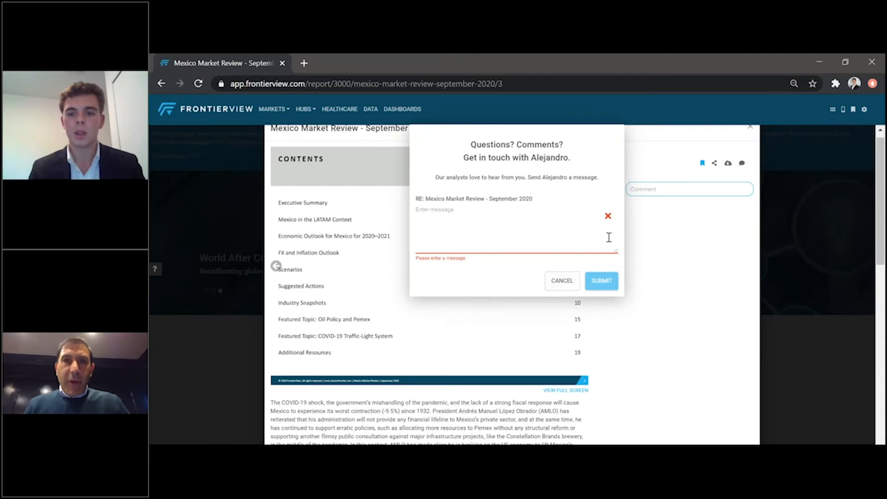
{"action": "left_click", "coordinate": [561, 281]}
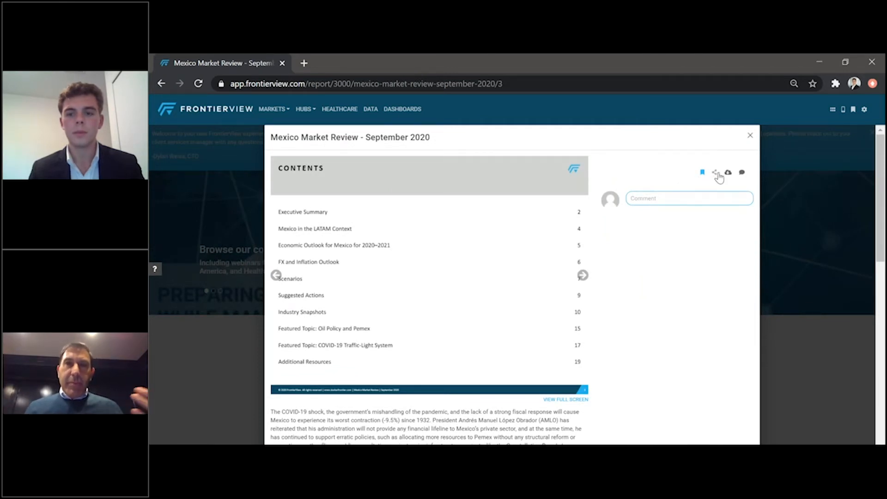
{"action": "mouse_move", "coordinate": [599, 74]}
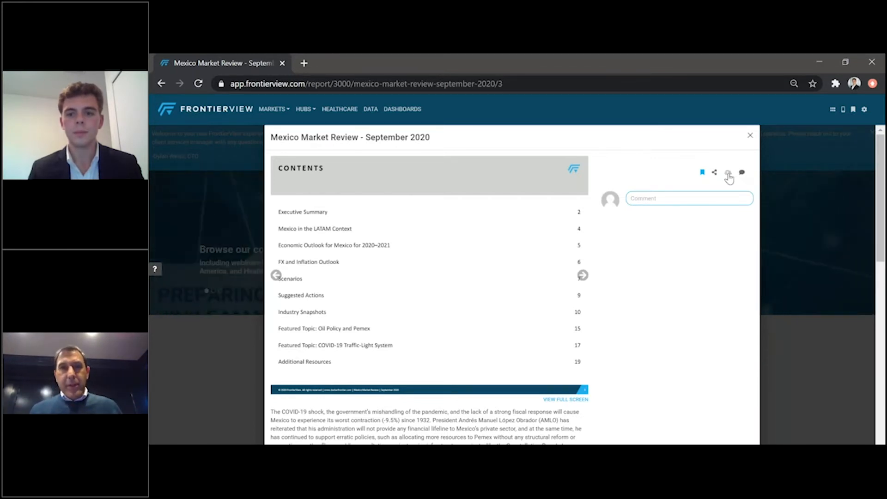
{"action": "mouse_move", "coordinate": [729, 172]}
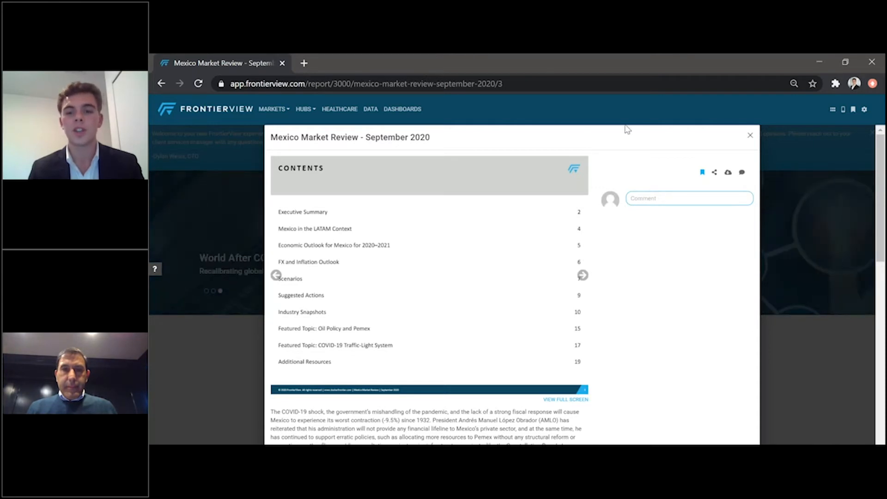
{"action": "mouse_move", "coordinate": [635, 174]}
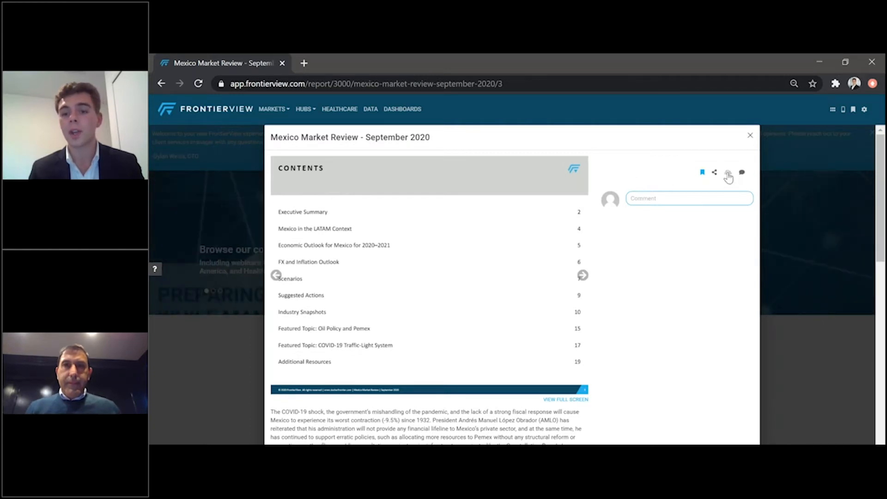
{"action": "mouse_move", "coordinate": [711, 182]}
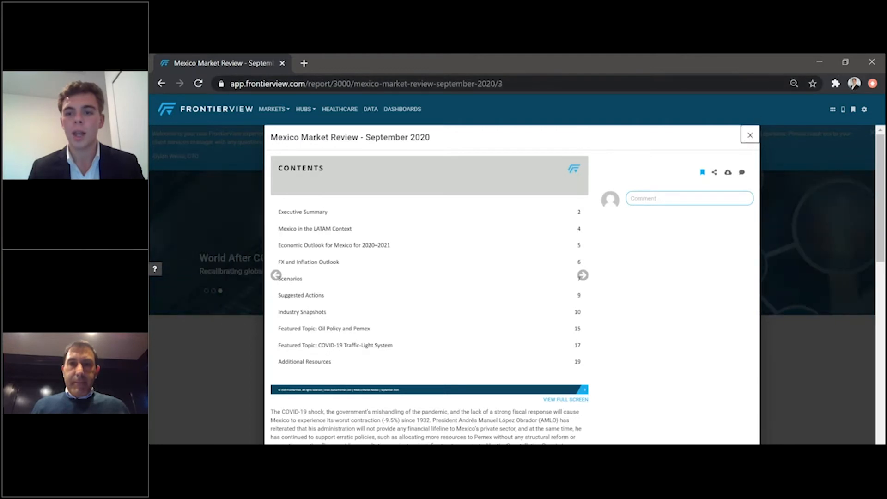
{"action": "left_click", "coordinate": [750, 135]}
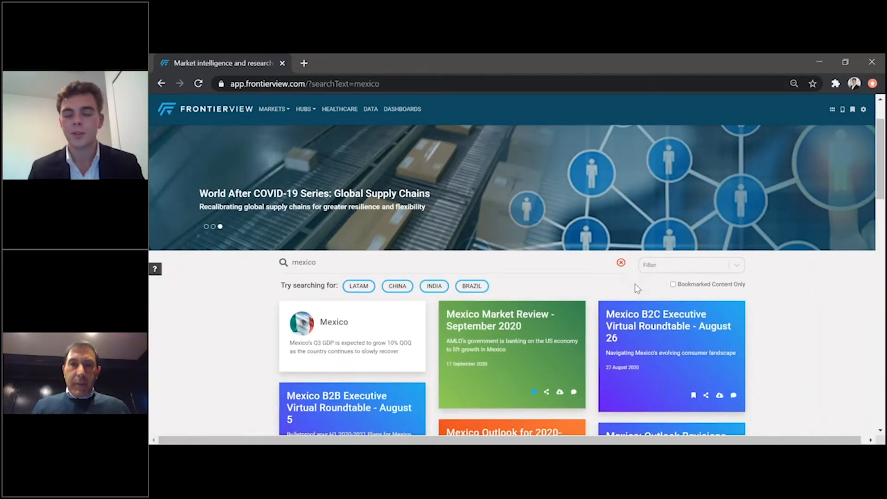
{"action": "scroll", "scroll_direction": "up", "scroll_amount": 3}
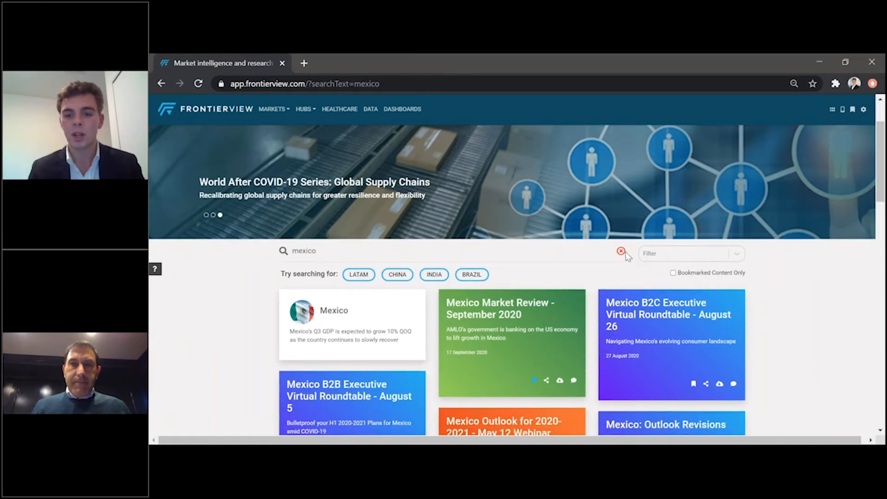
{"action": "left_click", "coordinate": [621, 250]}
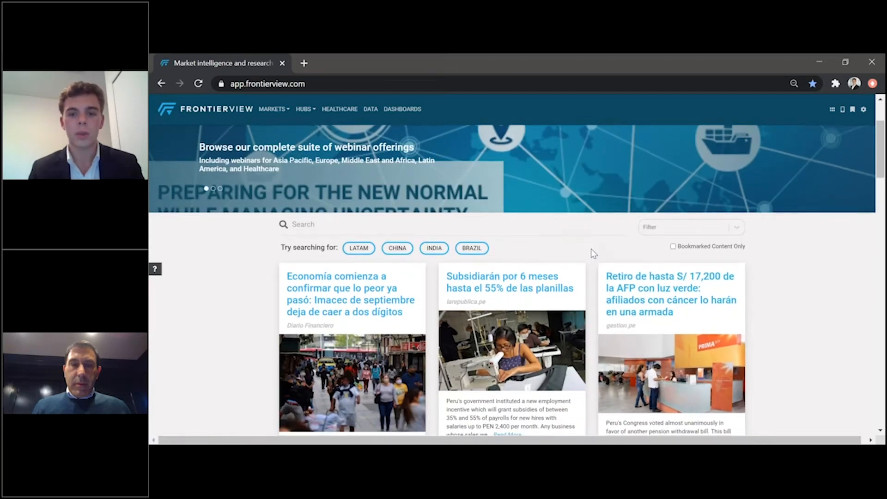
{"action": "scroll", "scroll_direction": "down", "scroll_amount": 3}
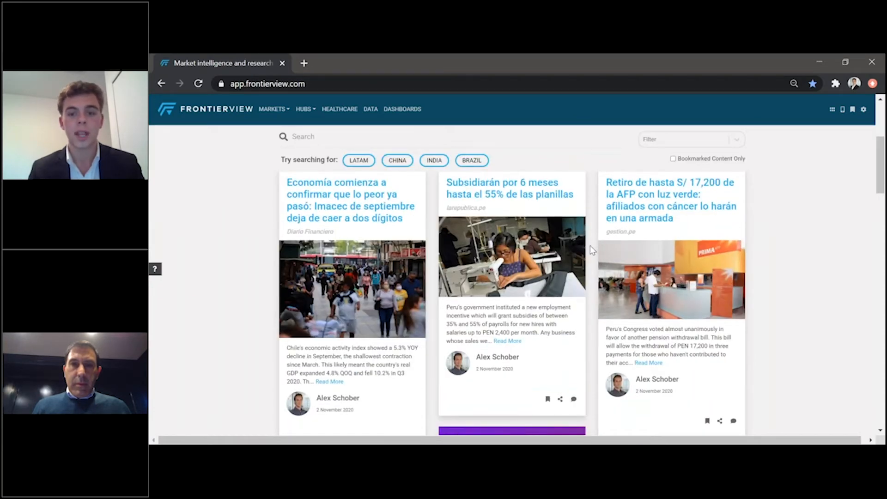
{"action": "scroll", "scroll_direction": "up", "scroll_amount": 3}
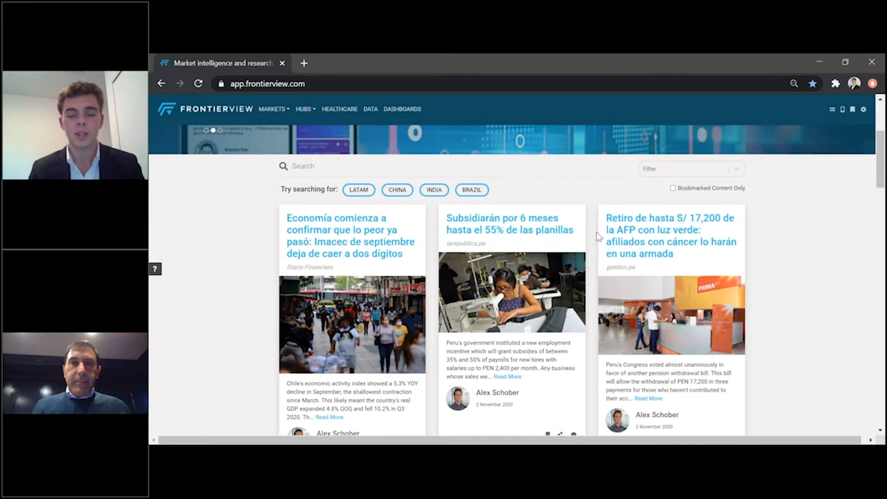
{"action": "mouse_move", "coordinate": [593, 243]}
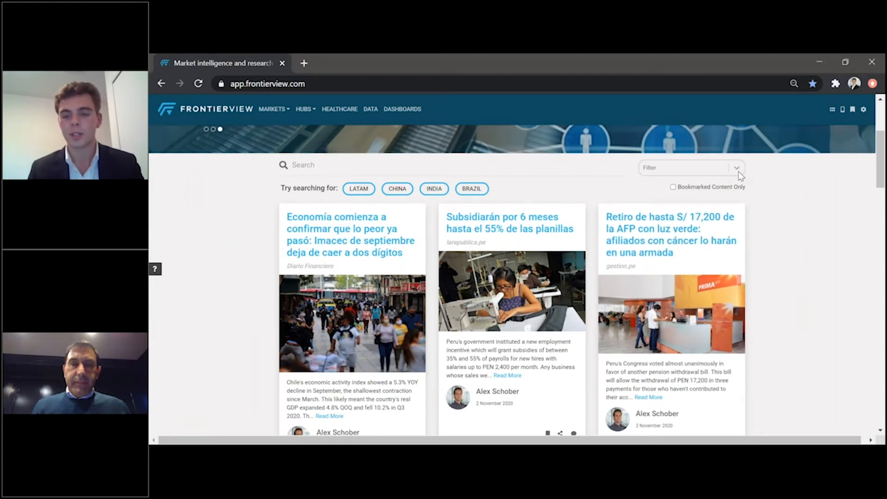
Set the feed's content filter to Reports only.
{"action": "left_click", "coordinate": [690, 168]}
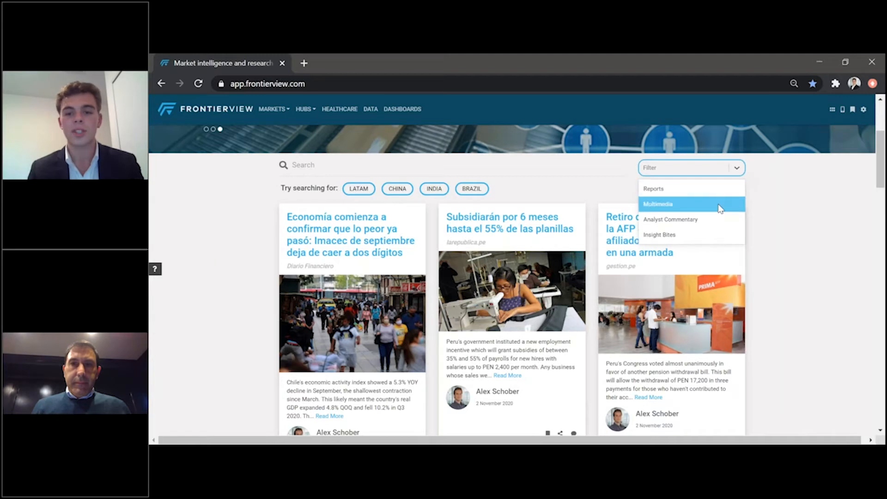
{"action": "mouse_move", "coordinate": [710, 234]}
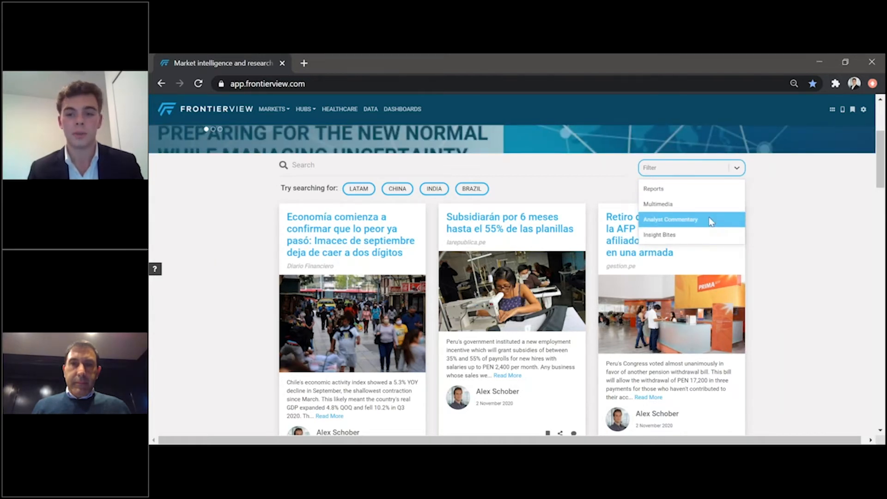
{"action": "mouse_move", "coordinate": [705, 234]}
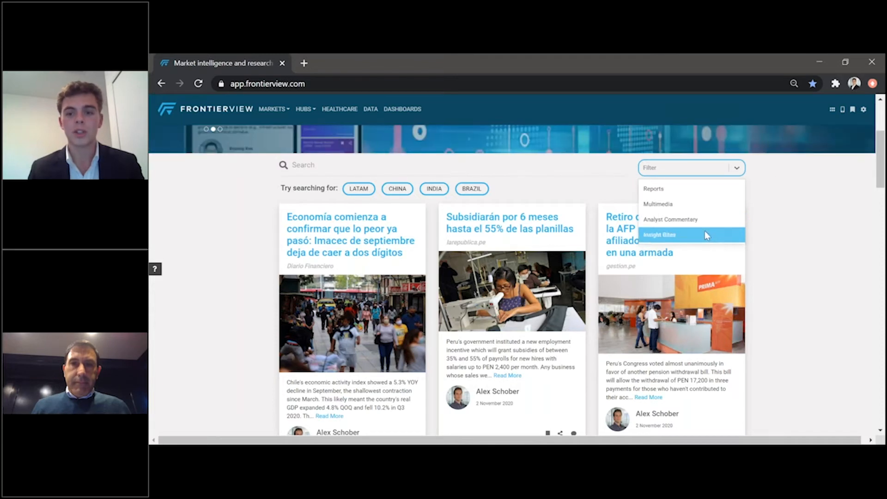
{"action": "mouse_move", "coordinate": [700, 188]}
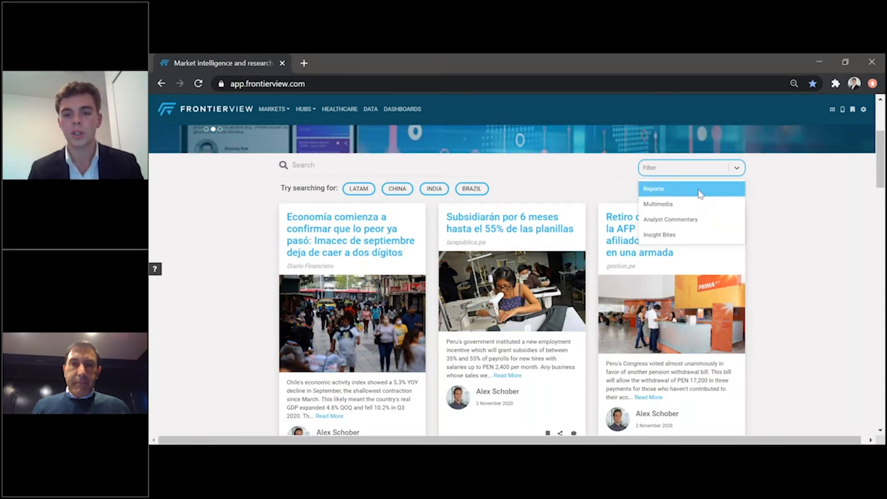
{"action": "left_click", "coordinate": [654, 188]}
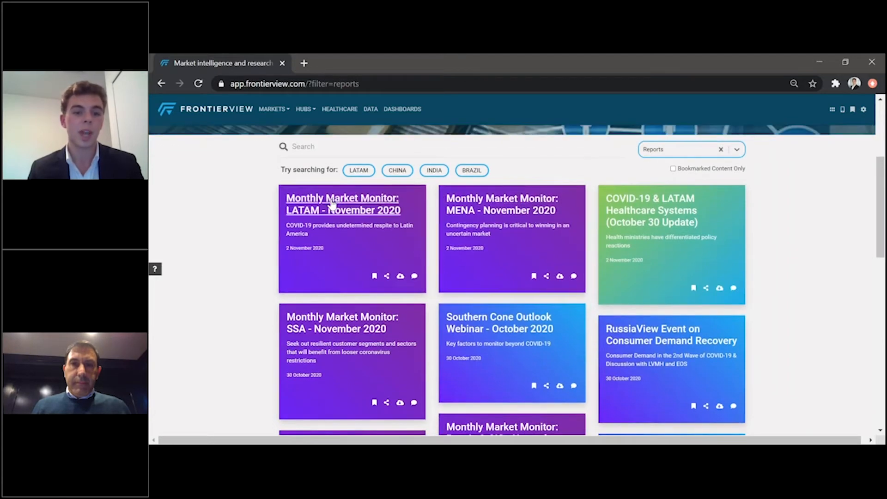
Scroll through the report cards: market monitors, outlook webinars and market reviews.
{"action": "scroll", "scroll_direction": "down", "scroll_amount": 3}
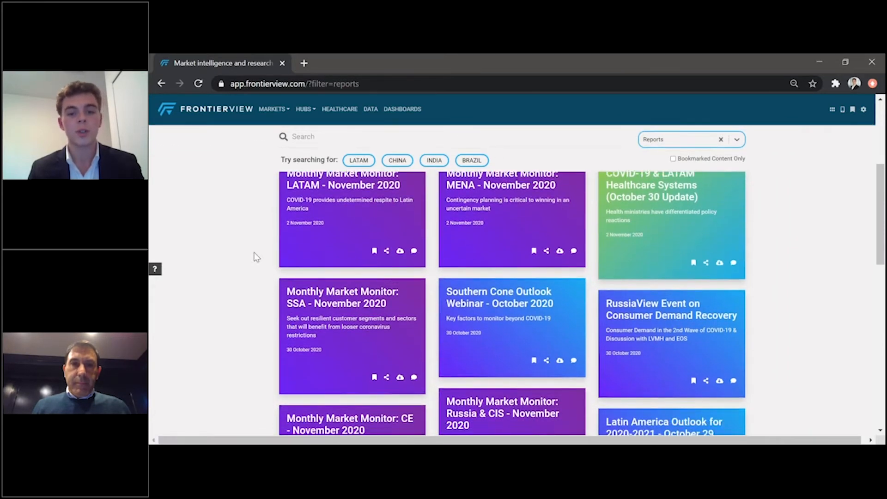
{"action": "scroll", "scroll_direction": "down", "scroll_amount": 3}
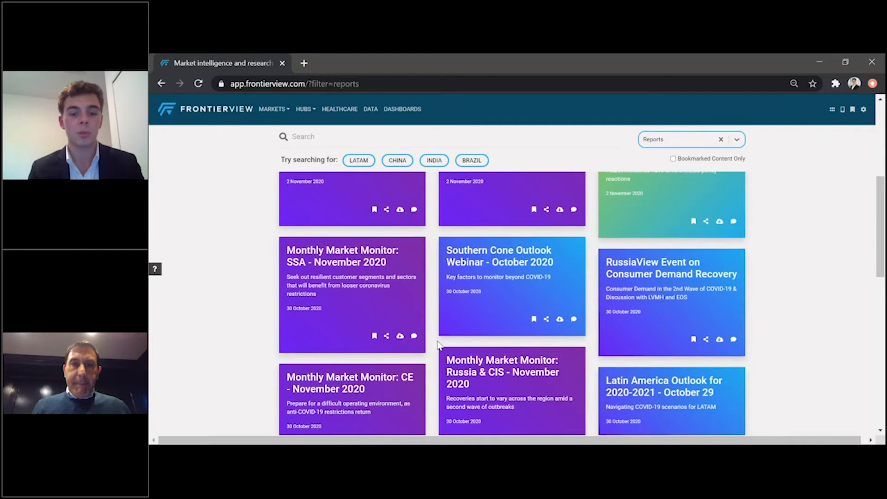
{"action": "scroll", "scroll_direction": "down", "scroll_amount": 3}
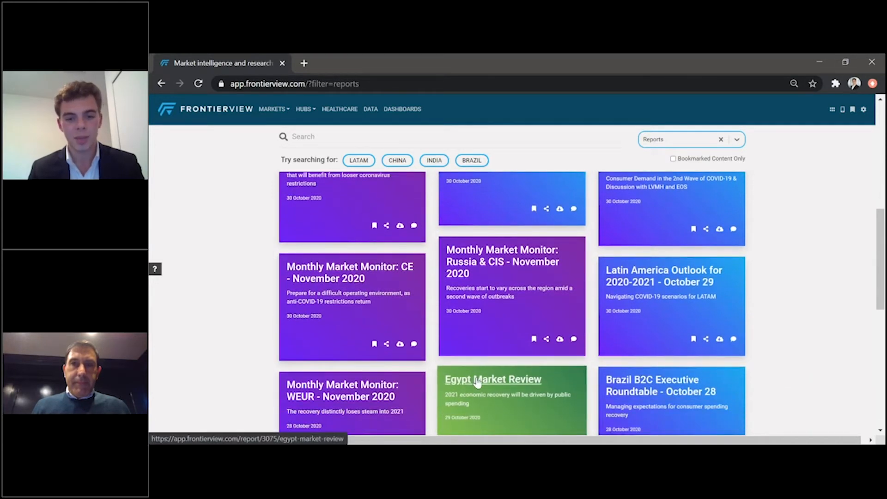
{"action": "scroll", "scroll_direction": "up", "scroll_amount": 3}
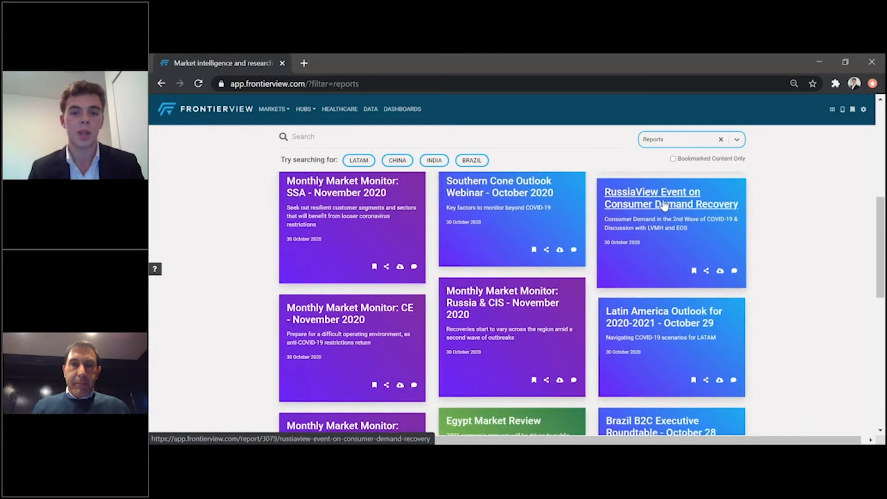
{"action": "scroll", "scroll_direction": "down", "scroll_amount": 3}
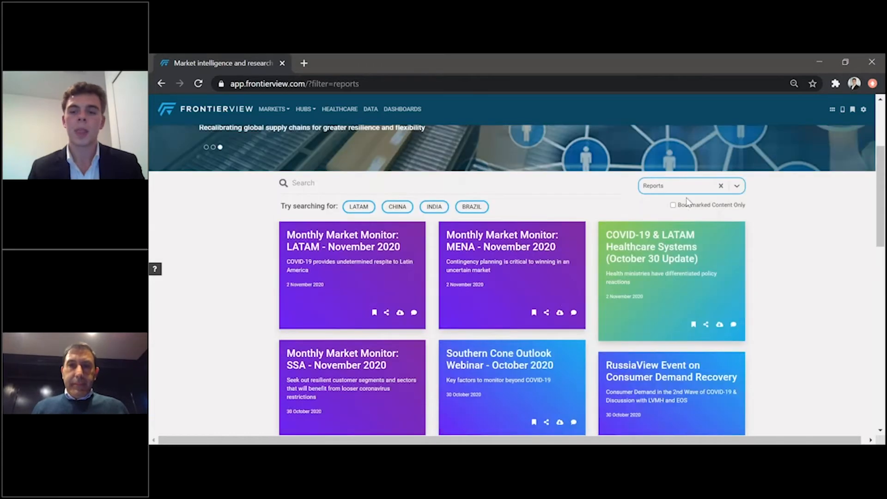
Filter the feed to Insight Bites and scroll through the short analyst pieces.
{"action": "left_click", "coordinate": [736, 186]}
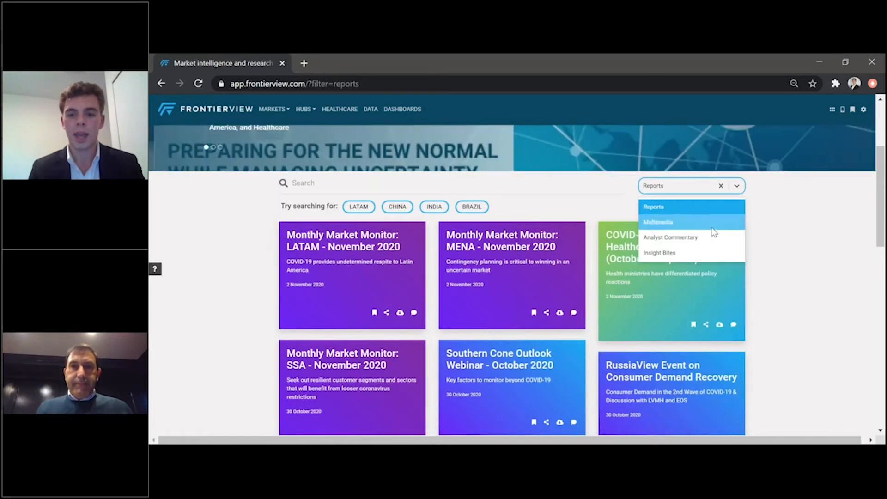
{"action": "mouse_move", "coordinate": [679, 253]}
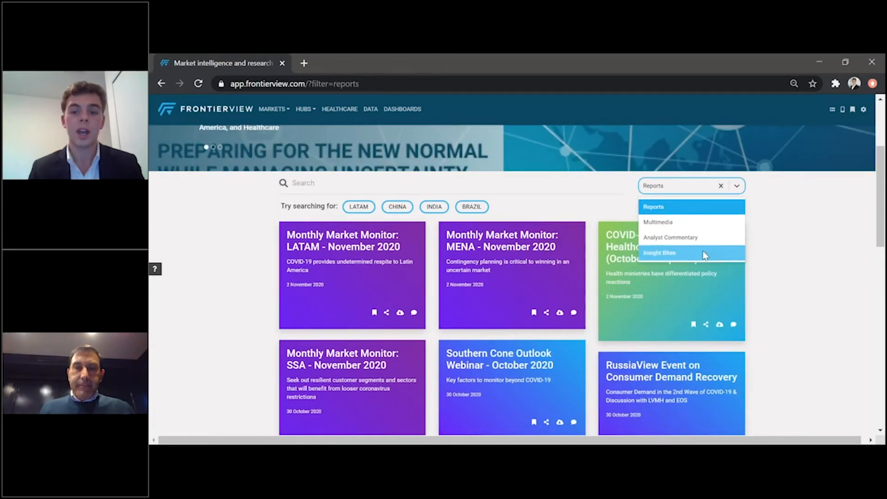
{"action": "left_click", "coordinate": [659, 253]}
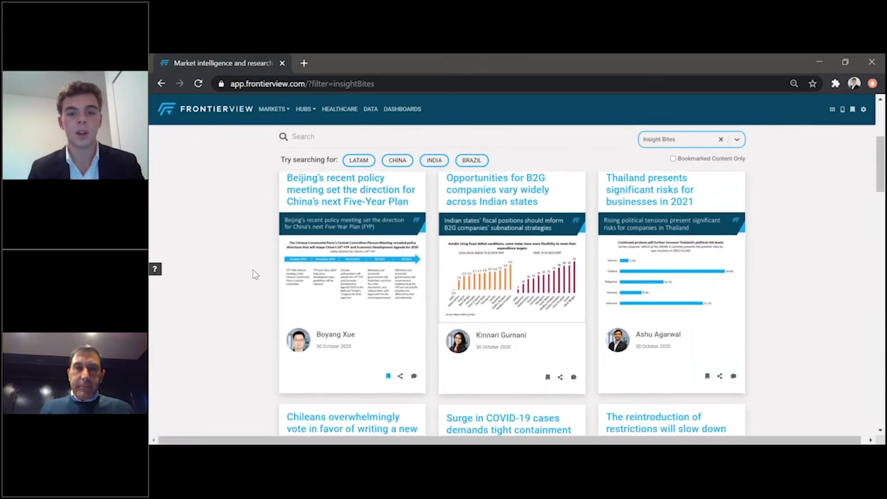
{"action": "scroll", "scroll_direction": "down", "scroll_amount": 3}
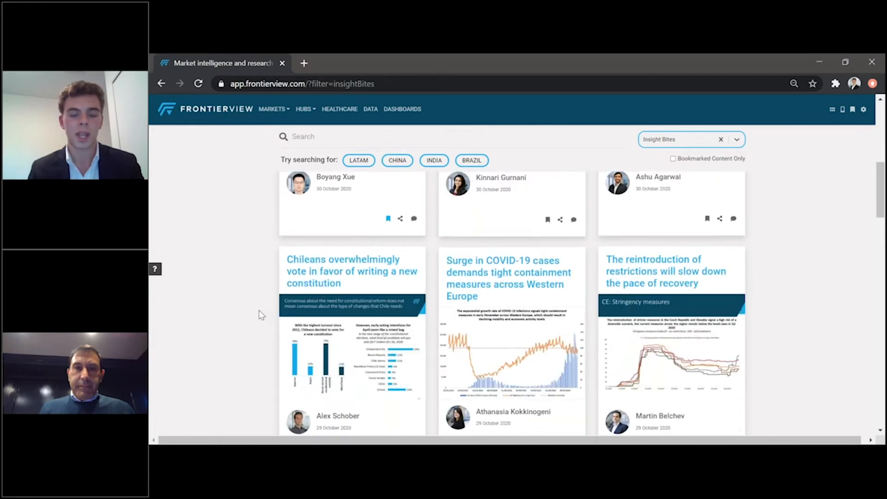
{"action": "scroll", "scroll_direction": "down", "scroll_amount": 3}
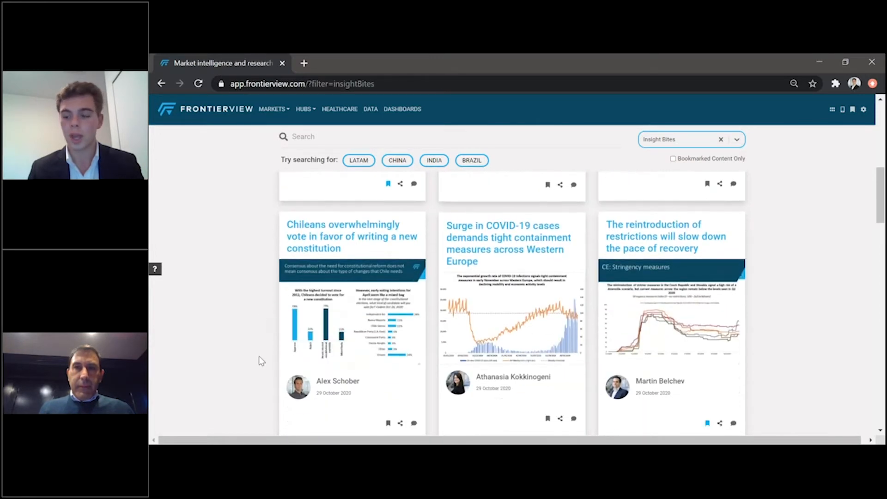
{"action": "scroll", "scroll_direction": "down", "scroll_amount": 3}
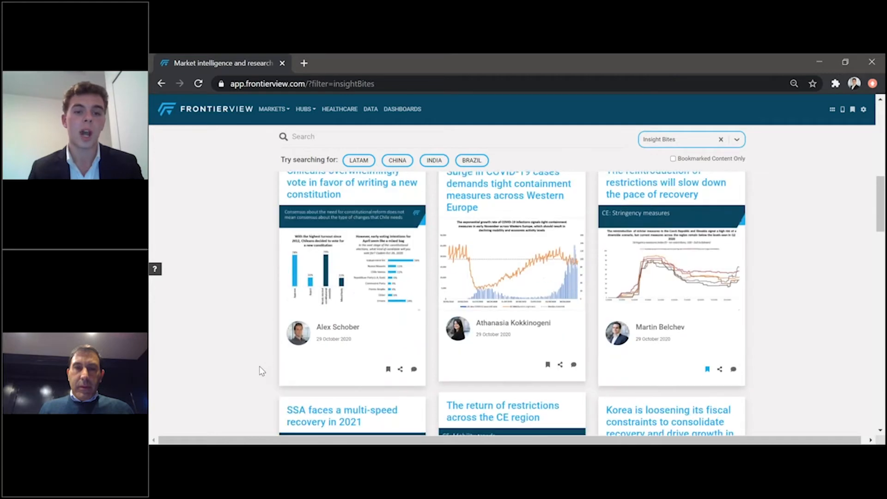
{"action": "scroll", "scroll_direction": "up", "scroll_amount": 3}
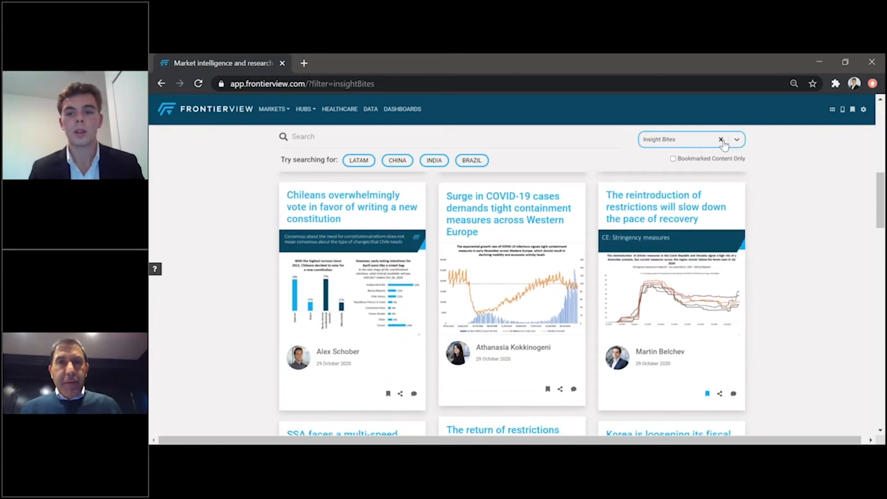
Clear the Insight Bites filter, then reapply it so the feed shows Insight Bites again.
{"action": "left_click", "coordinate": [720, 139]}
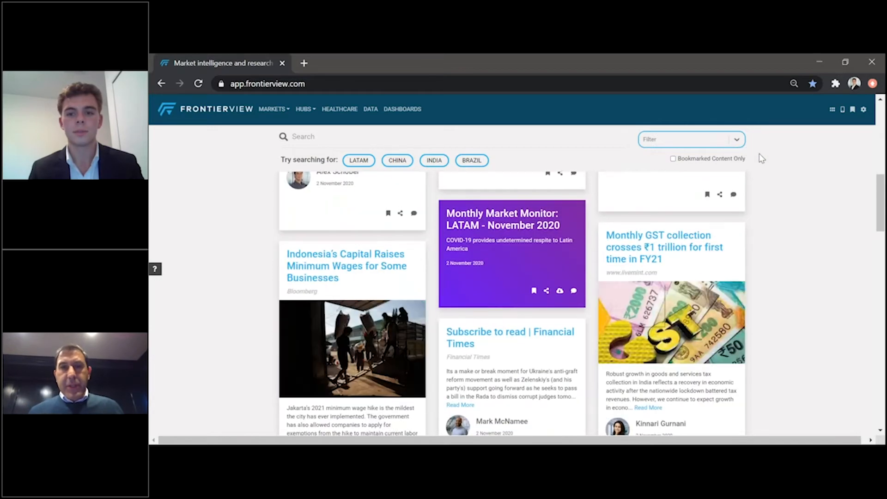
{"action": "scroll", "scroll_direction": "down", "scroll_amount": 3}
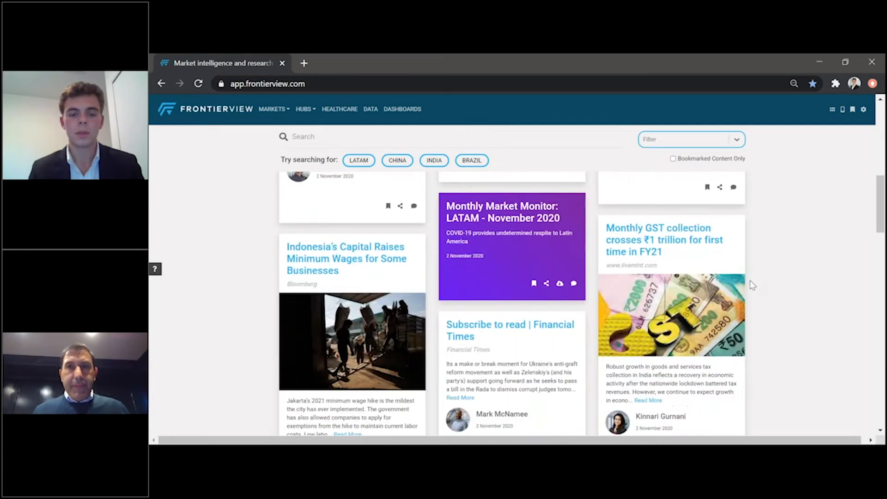
{"action": "scroll", "scroll_direction": "up", "scroll_amount": 3}
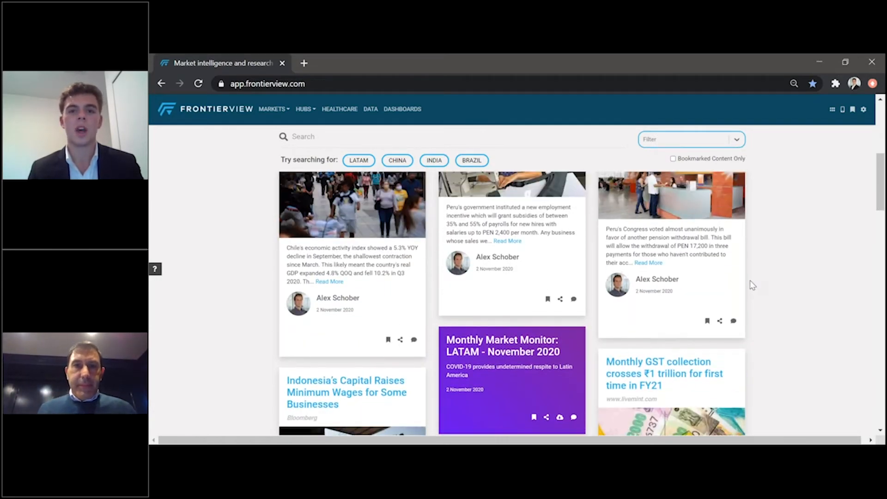
{"action": "left_click", "coordinate": [736, 140]}
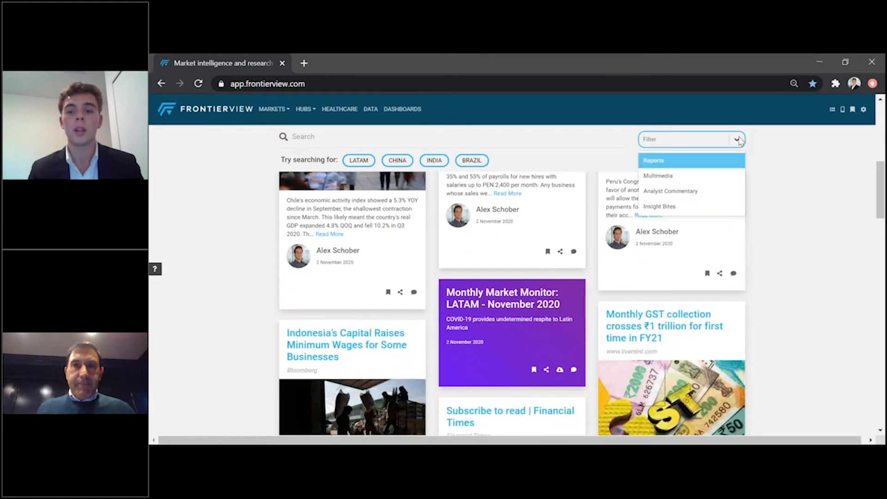
{"action": "left_click", "coordinate": [658, 206]}
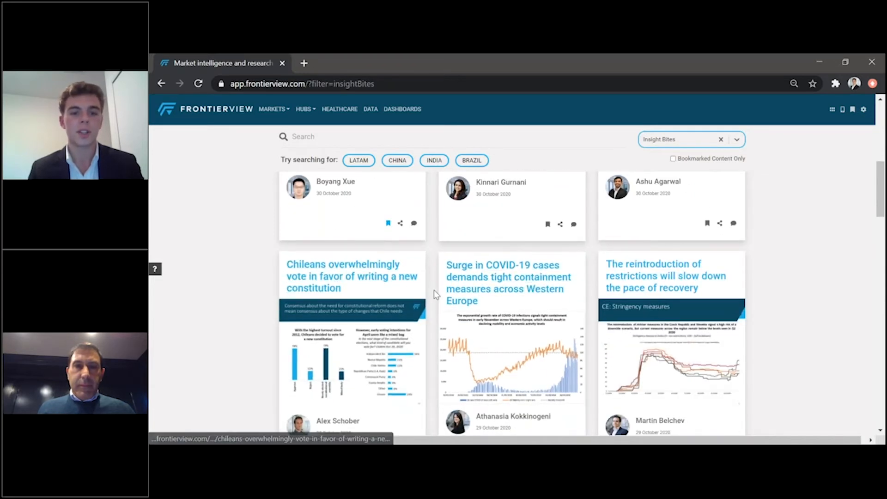
{"action": "left_click", "coordinate": [352, 275]}
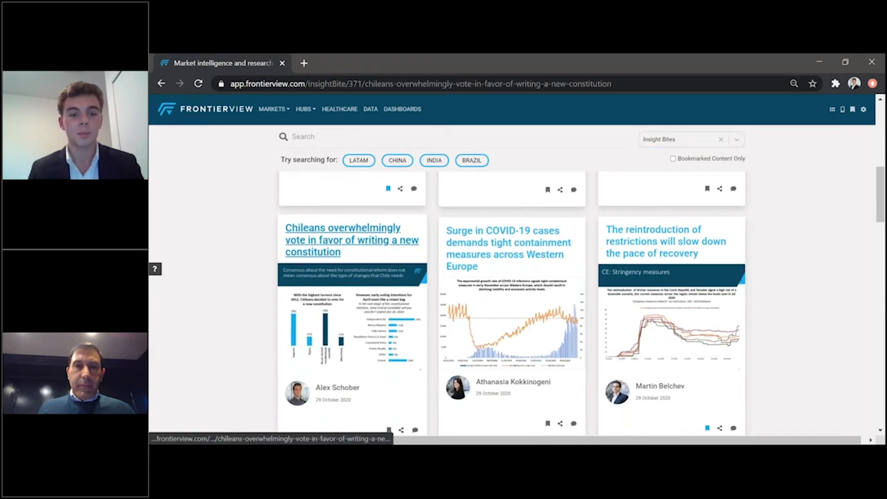
{"action": "left_click", "coordinate": [351, 240]}
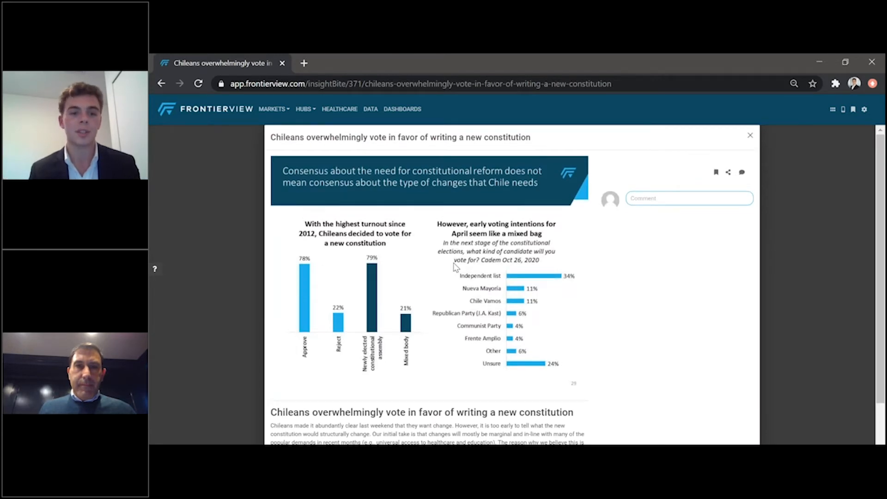
{"action": "mouse_move", "coordinate": [549, 277]}
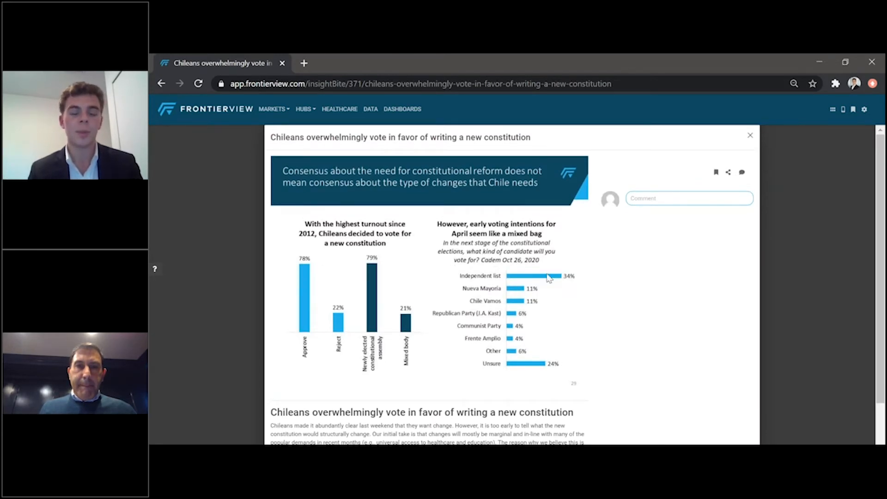
{"action": "mouse_move", "coordinate": [601, 304]}
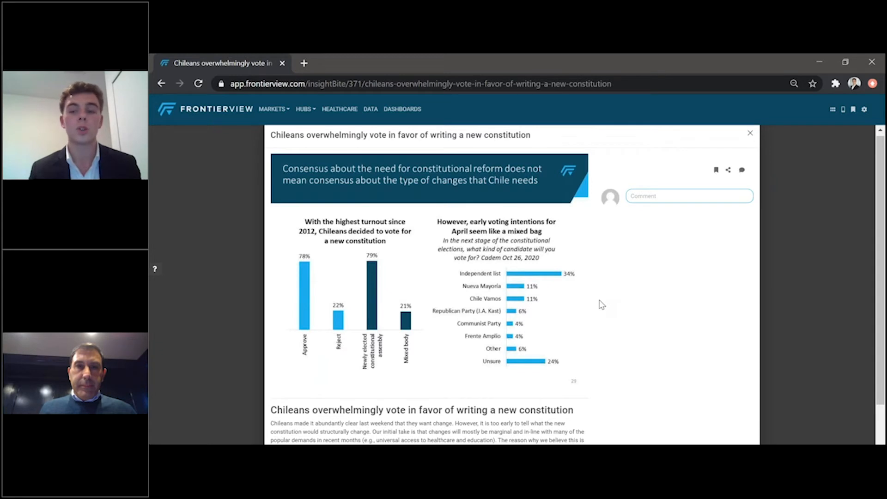
{"action": "mouse_move", "coordinate": [444, 233]}
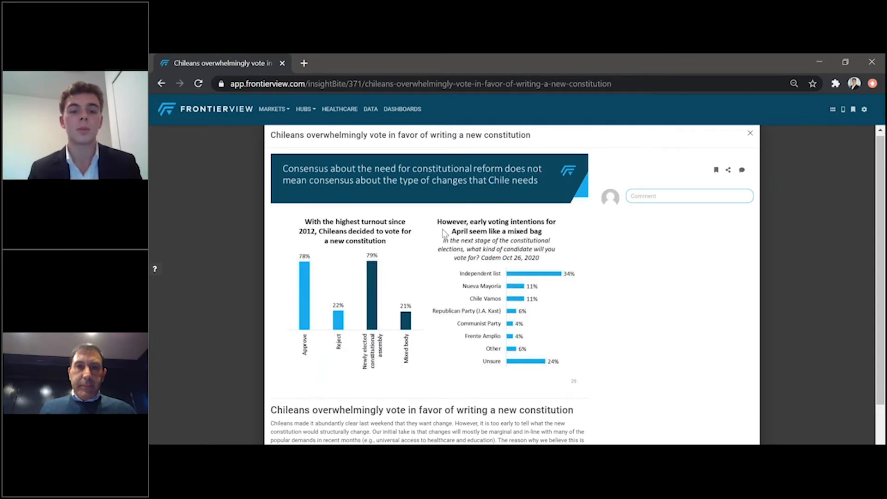
{"action": "mouse_move", "coordinate": [399, 222]}
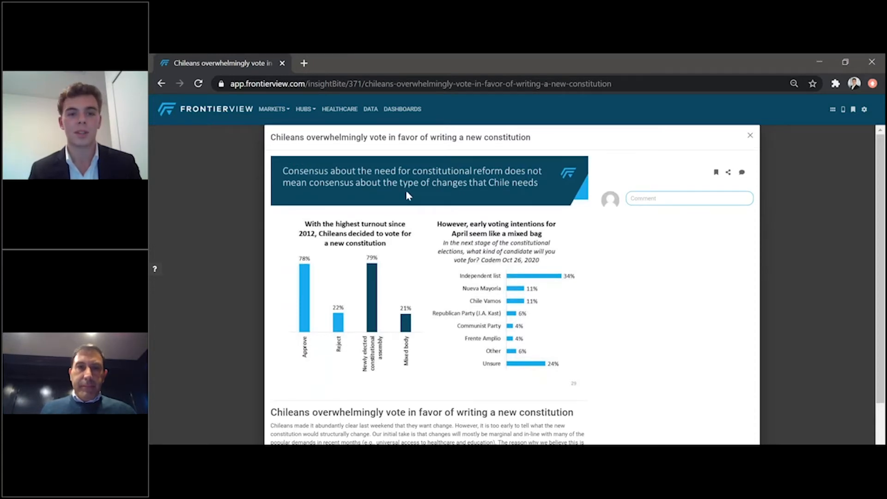
{"action": "mouse_move", "coordinate": [401, 211]}
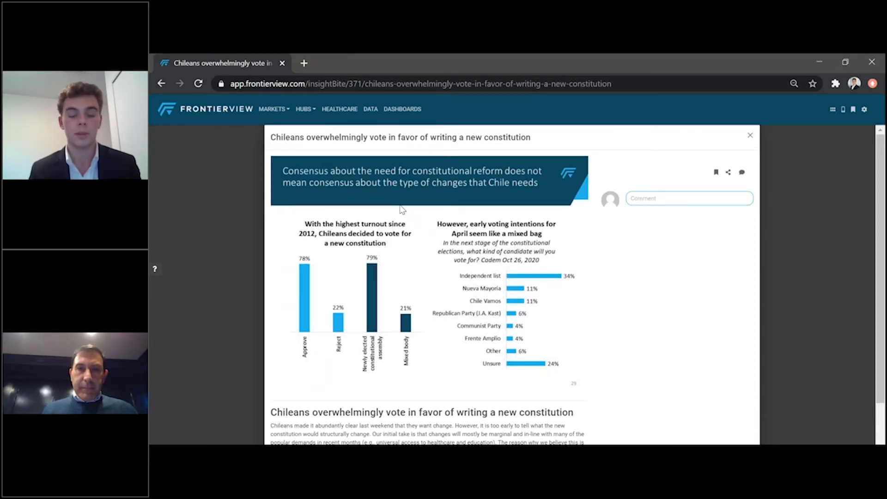
{"action": "mouse_move", "coordinate": [452, 212]}
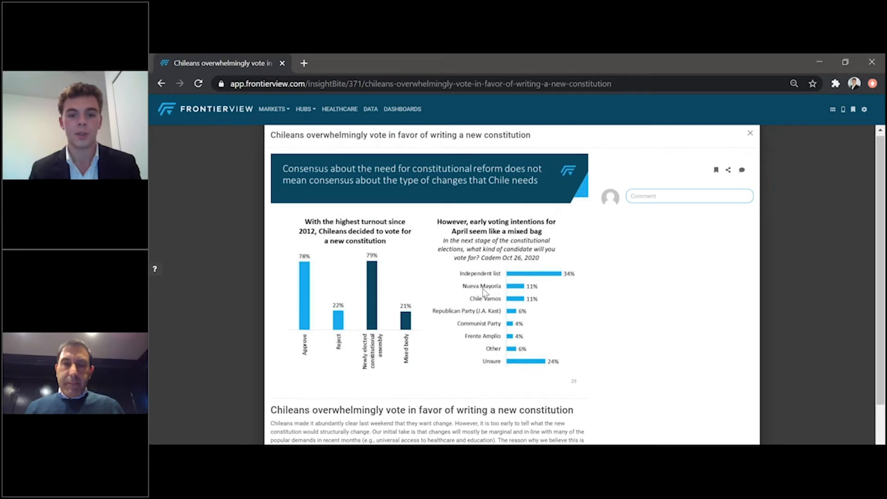
{"action": "mouse_move", "coordinate": [440, 252]}
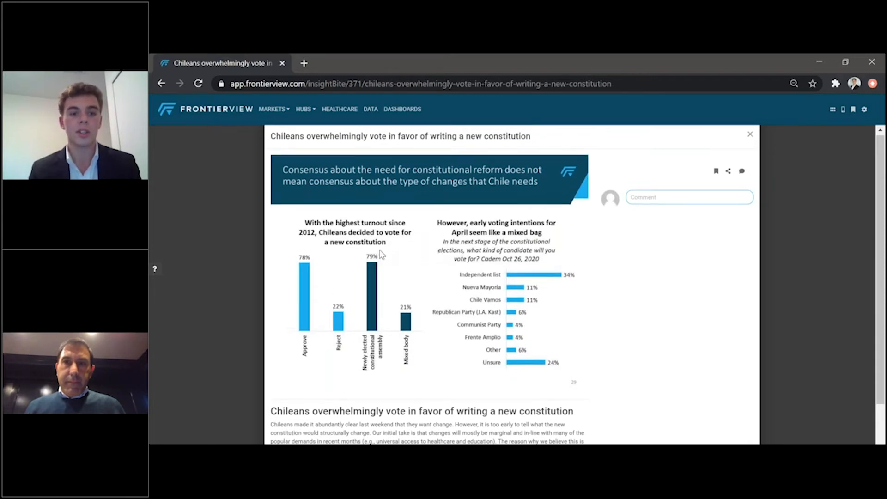
{"action": "scroll", "scroll_direction": "up", "scroll_amount": 3}
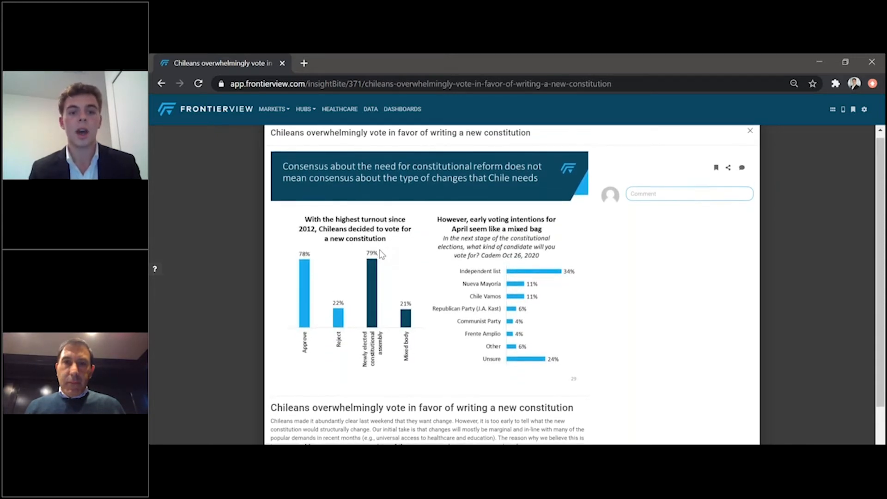
{"action": "mouse_move", "coordinate": [372, 238]}
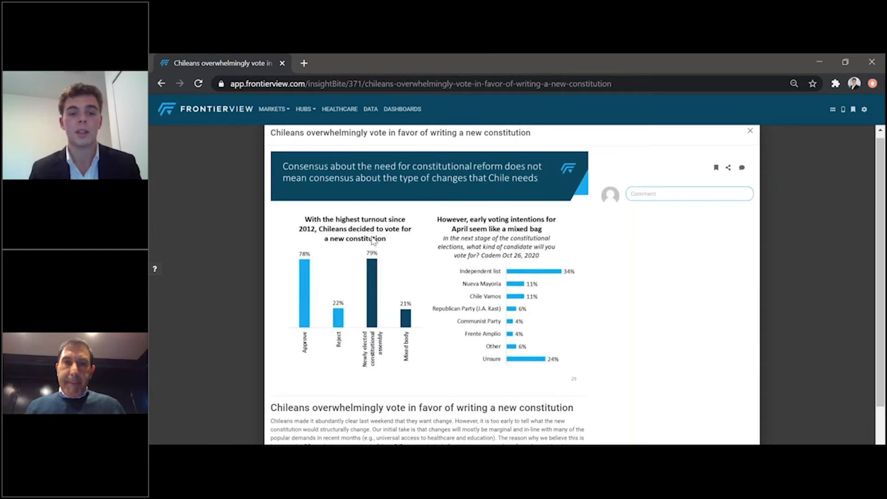
{"action": "mouse_move", "coordinate": [530, 217]}
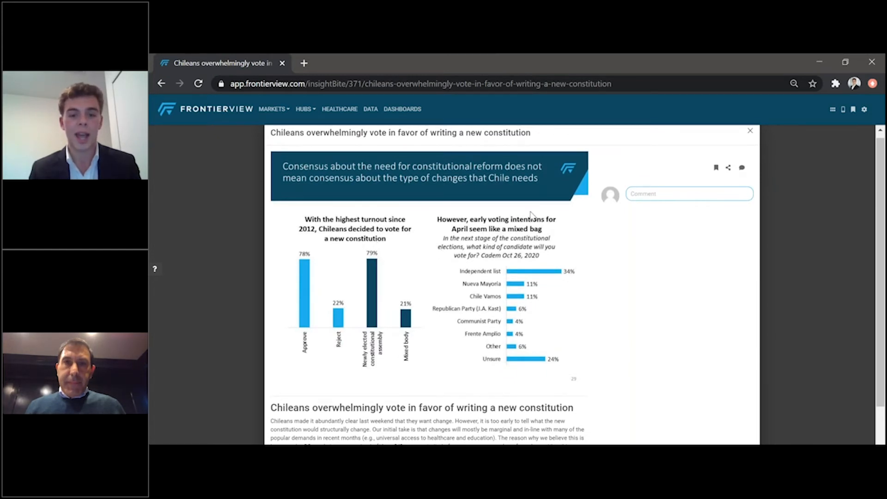
{"action": "mouse_move", "coordinate": [592, 239]}
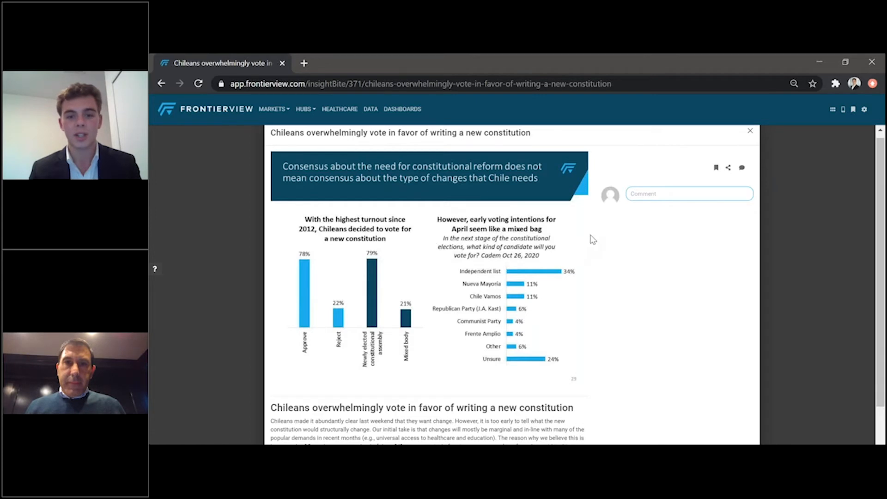
{"action": "mouse_move", "coordinate": [426, 208]}
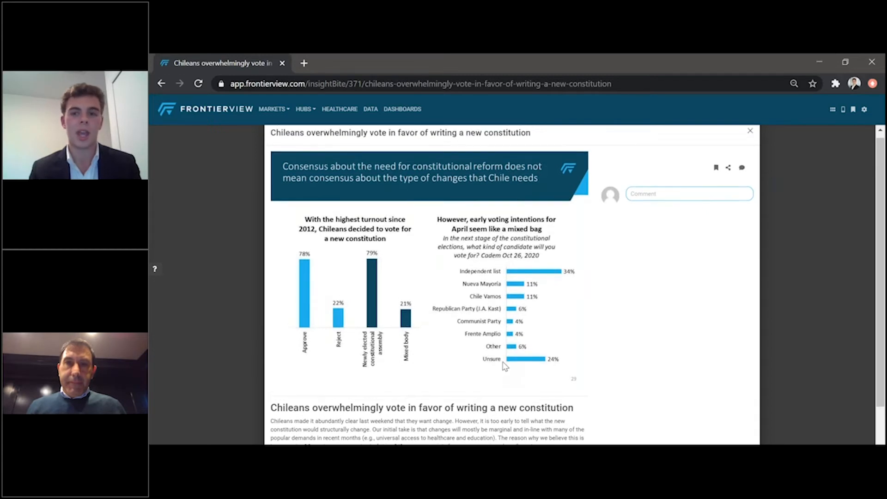
{"action": "scroll", "scroll_direction": "down", "scroll_amount": 3}
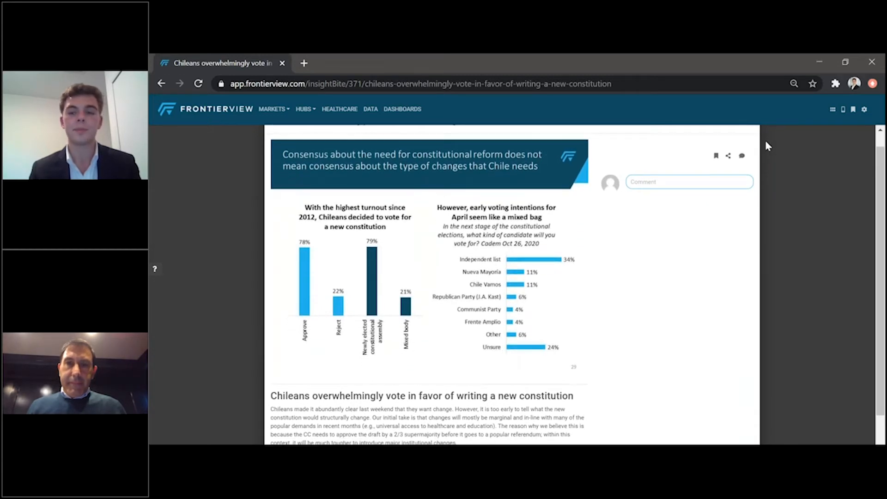
{"action": "left_click", "coordinate": [741, 173]}
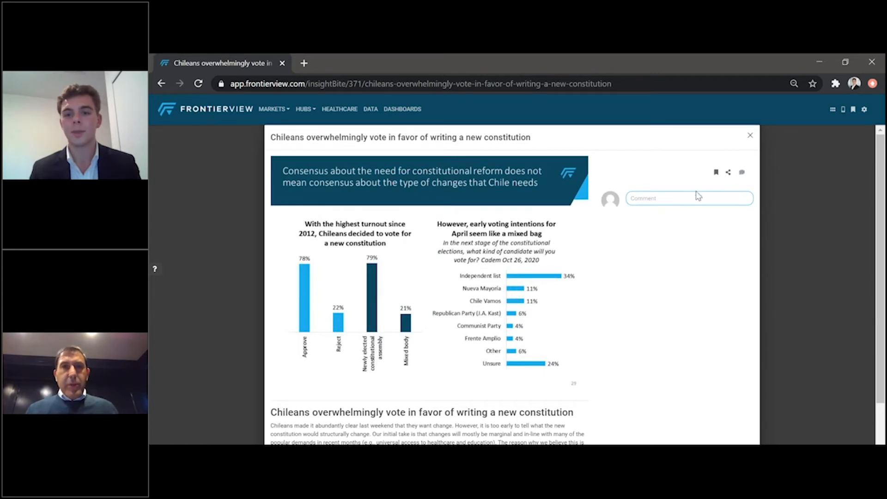
{"action": "mouse_move", "coordinate": [679, 215]}
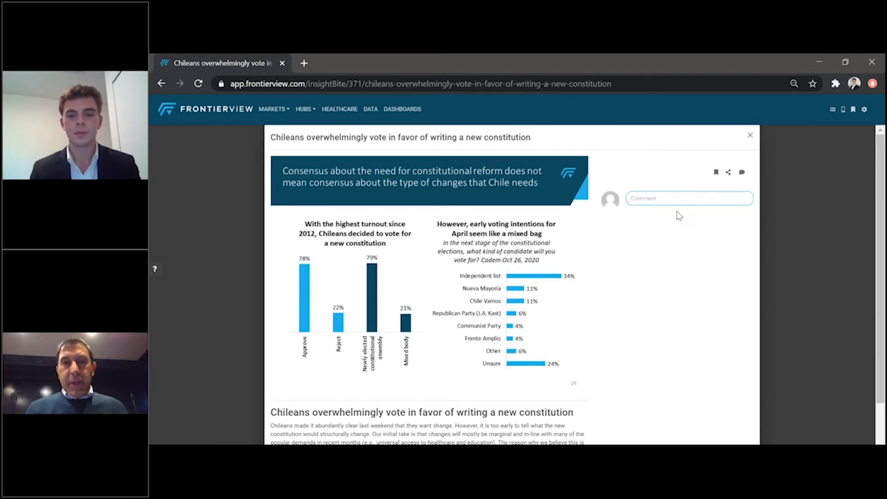
{"action": "scroll", "scroll_direction": "down", "scroll_amount": 3}
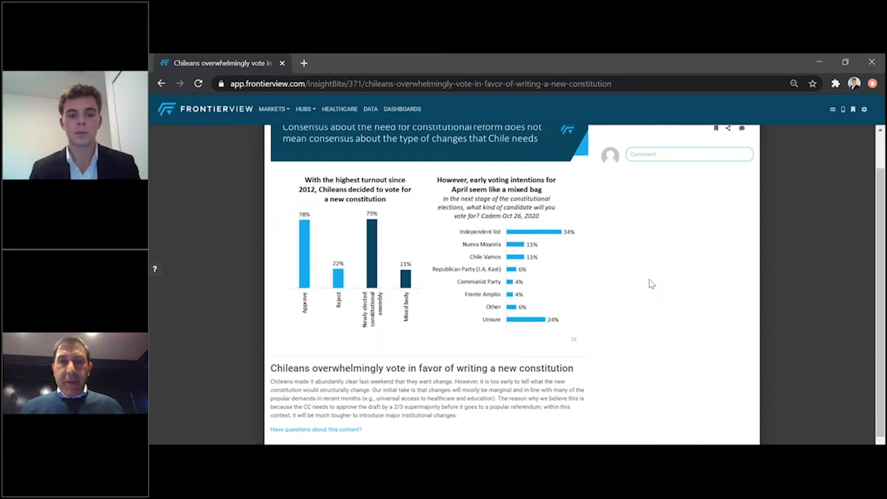
{"action": "scroll", "scroll_direction": "up", "scroll_amount": 3}
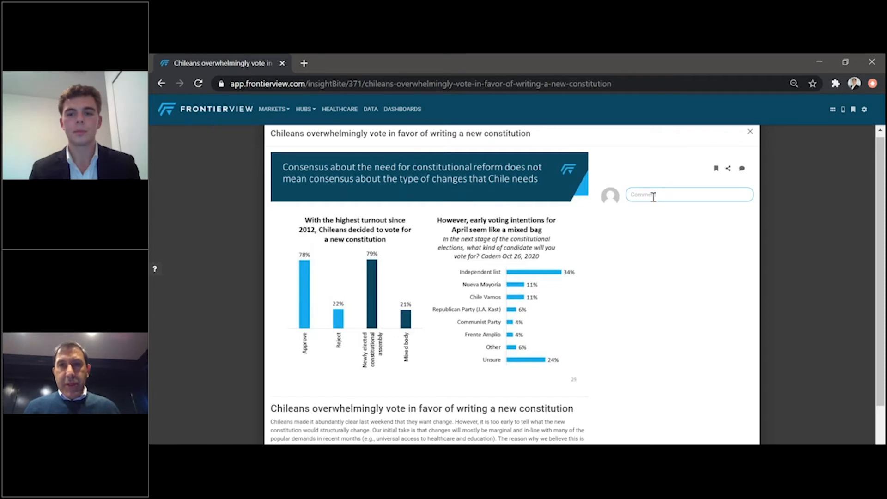
{"action": "mouse_move", "coordinate": [682, 197]}
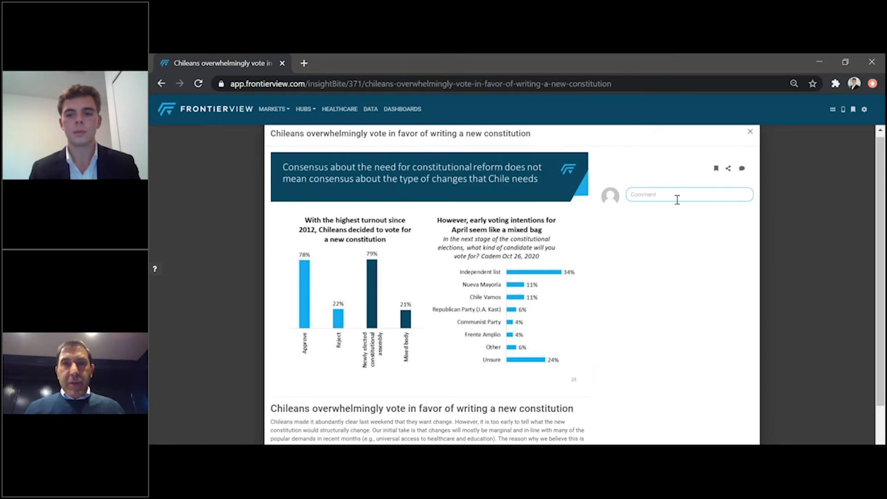
{"action": "scroll", "scroll_direction": "down", "scroll_amount": 3}
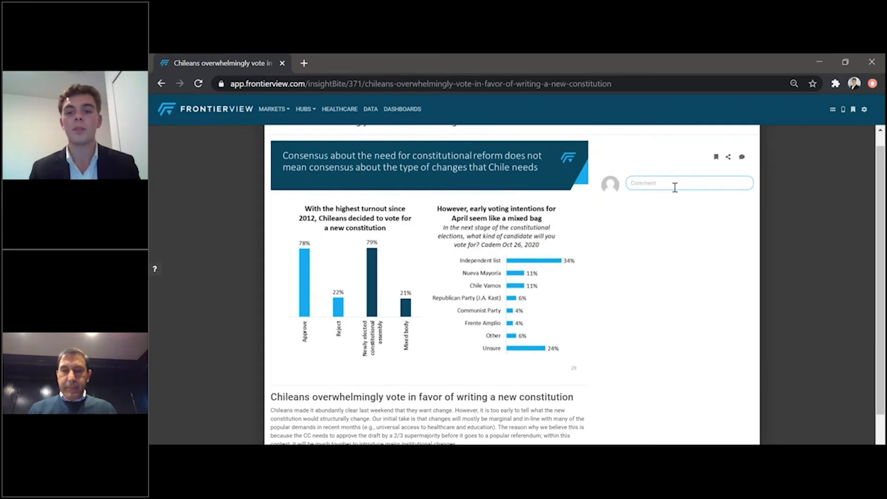
{"action": "mouse_move", "coordinate": [671, 188]}
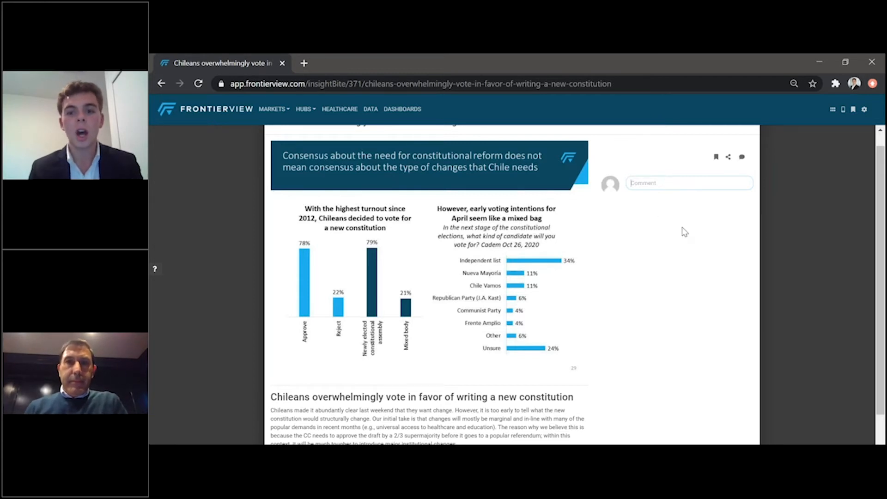
{"action": "left_click", "coordinate": [689, 183]}
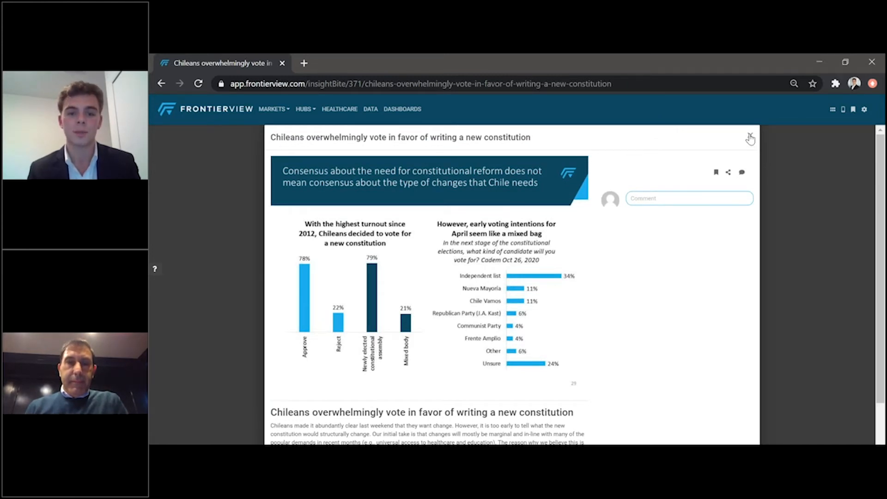
Close the Chilean constitution article, clear the Insight Bites filter, and show bookmarked content only.
{"action": "left_click", "coordinate": [750, 138]}
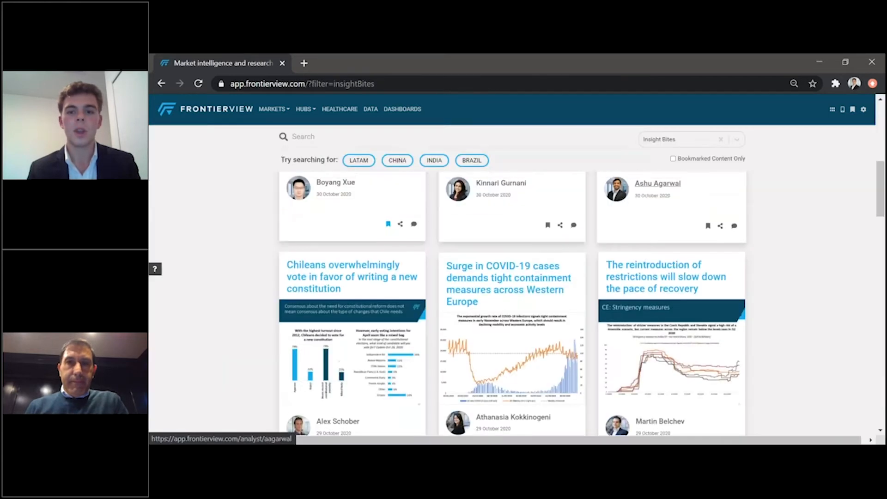
{"action": "left_click", "coordinate": [719, 140]}
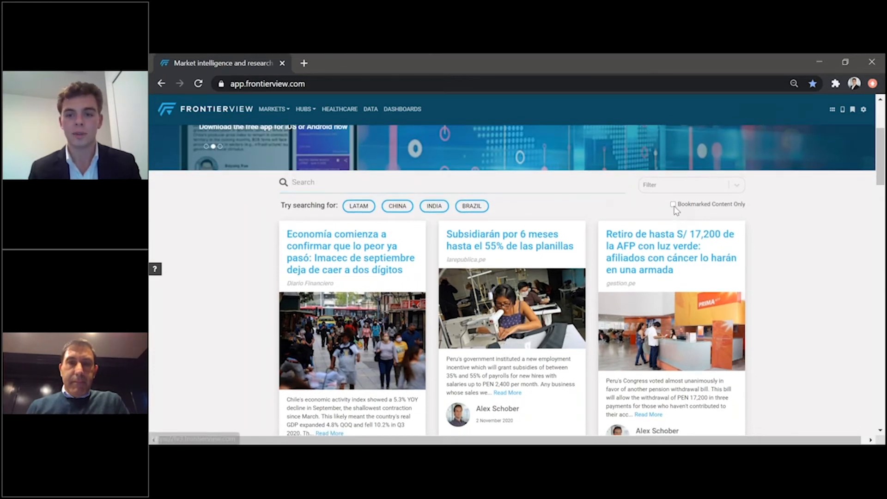
{"action": "left_click", "coordinate": [673, 204]}
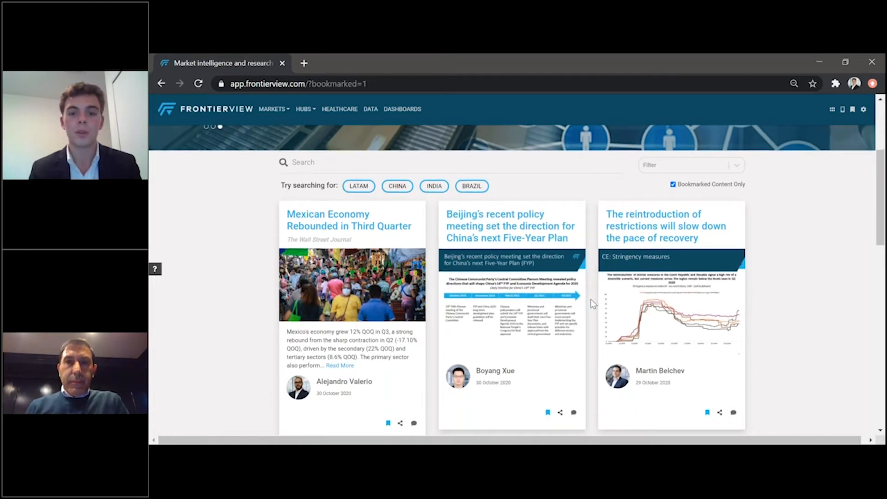
Scroll the bookmarked feed: Mexican economy rebound, Beijing policy meeting and COVID restrictions pieces.
{"action": "scroll", "scroll_direction": "up", "scroll_amount": 3}
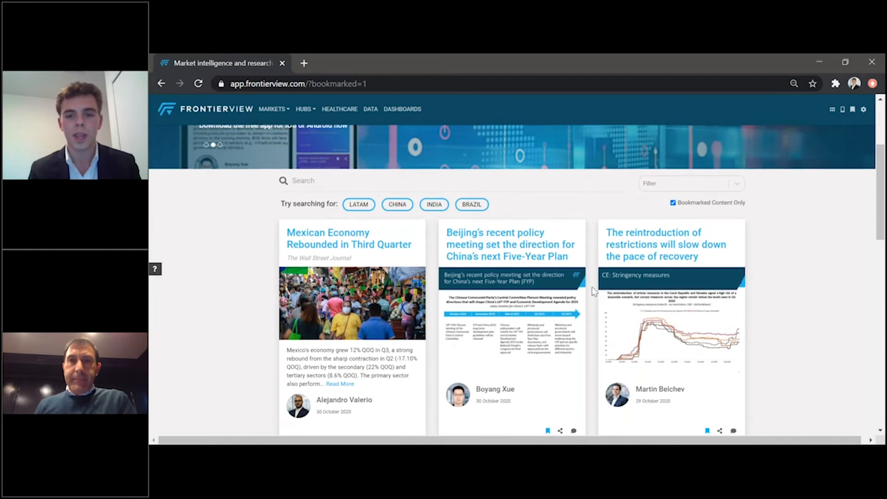
{"action": "mouse_move", "coordinate": [592, 304]}
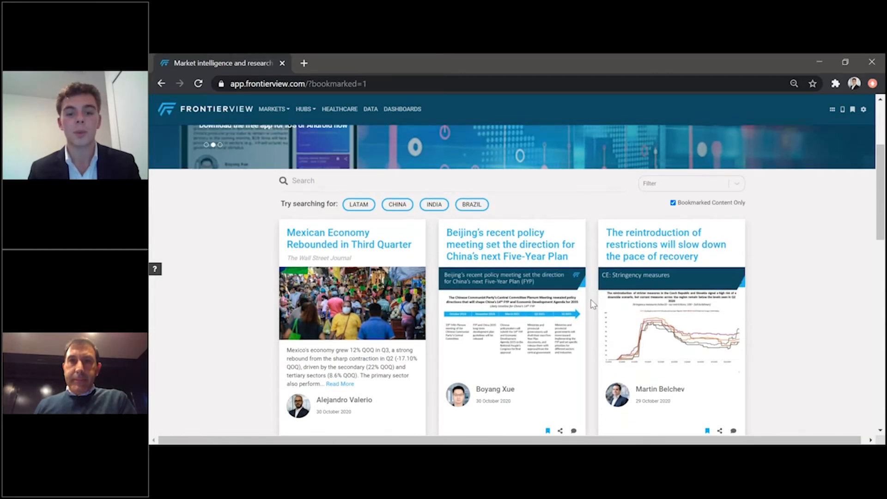
{"action": "scroll", "scroll_direction": "down", "scroll_amount": 3}
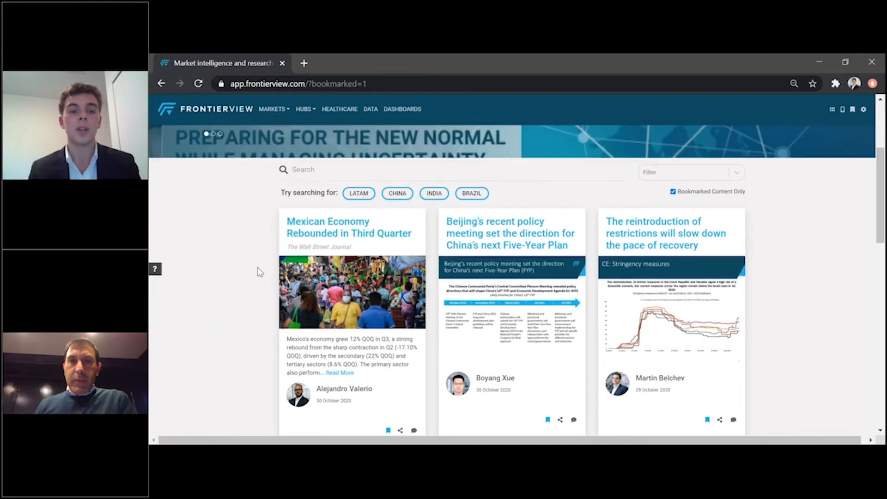
{"action": "scroll", "scroll_direction": "down", "scroll_amount": 3}
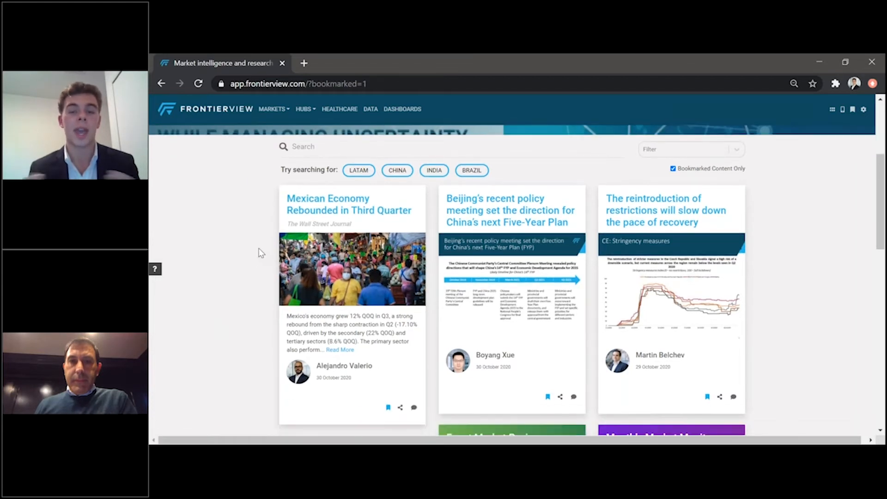
{"action": "mouse_move", "coordinate": [447, 194]}
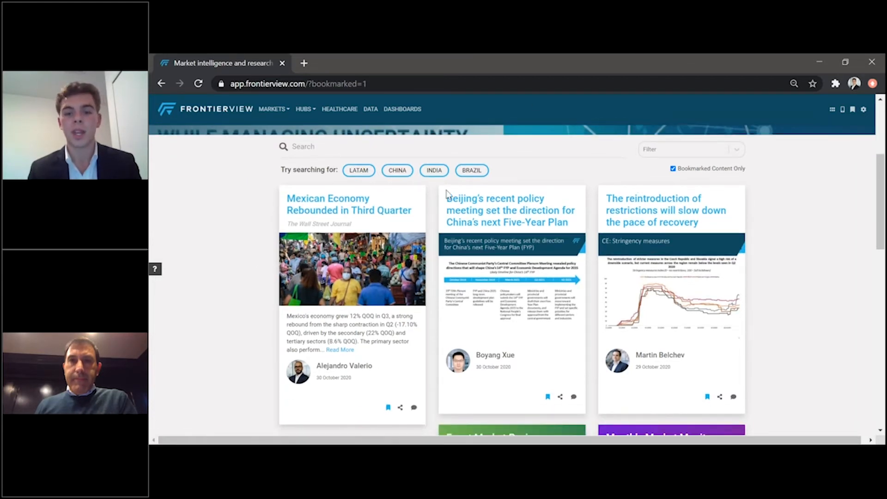
{"action": "left_click", "coordinate": [349, 203]}
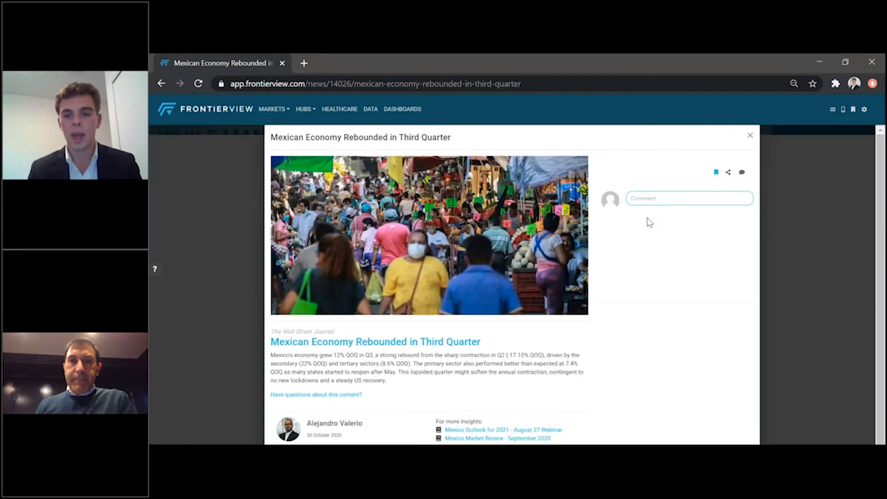
{"action": "mouse_move", "coordinate": [765, 137]}
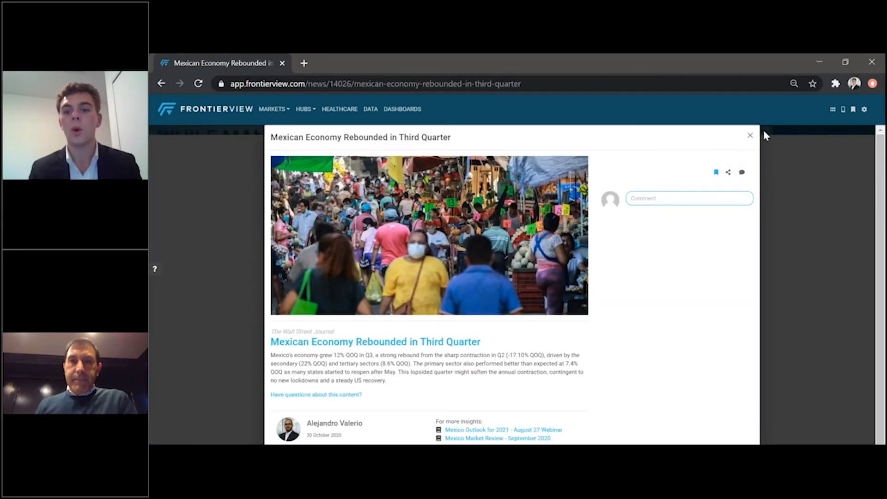
{"action": "left_click", "coordinate": [716, 171]}
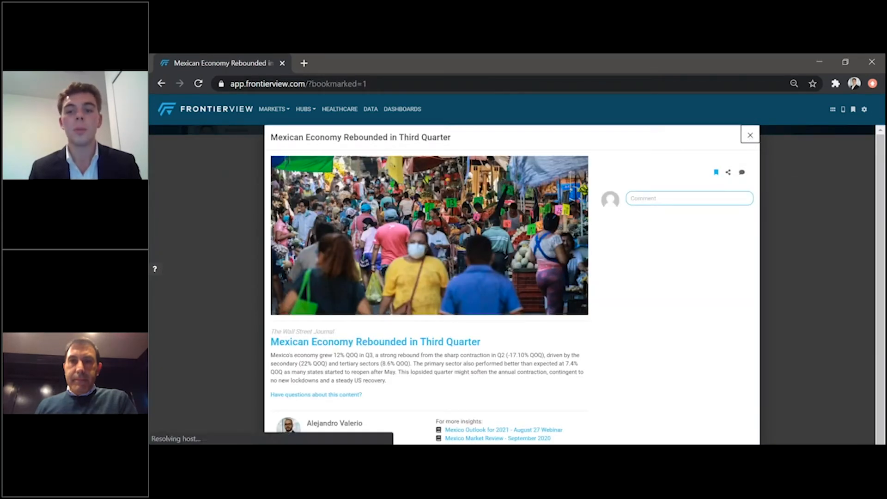
{"action": "left_click", "coordinate": [750, 135]}
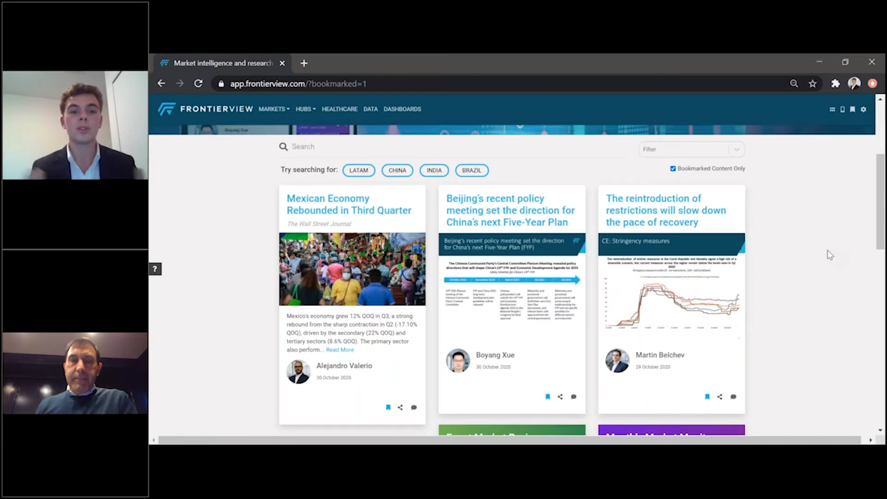
{"action": "mouse_move", "coordinate": [810, 264]}
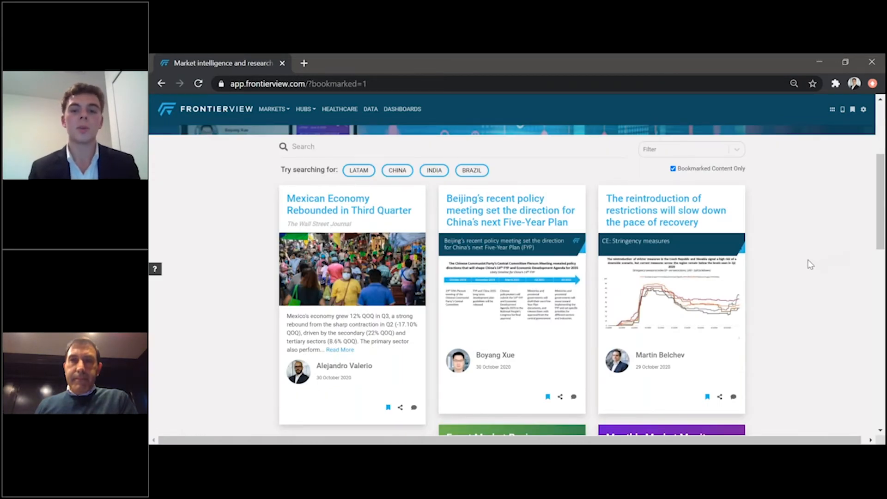
{"action": "mouse_move", "coordinate": [823, 267]}
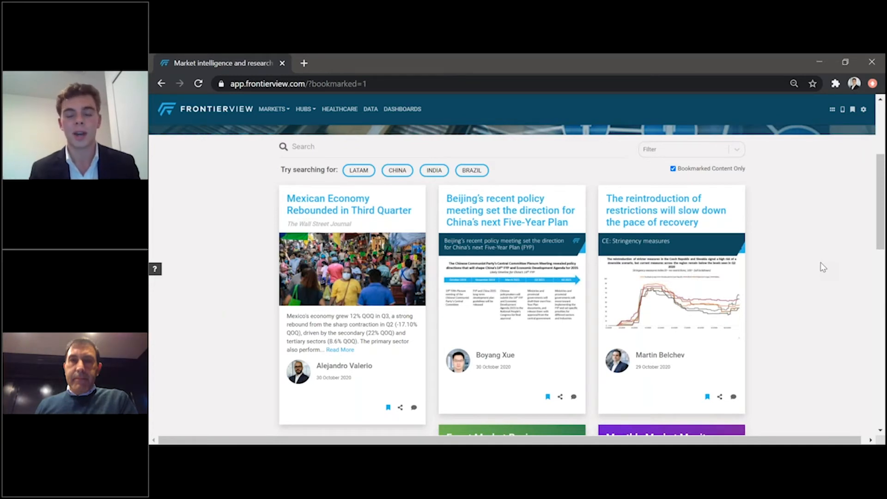
{"action": "mouse_move", "coordinate": [512, 209]}
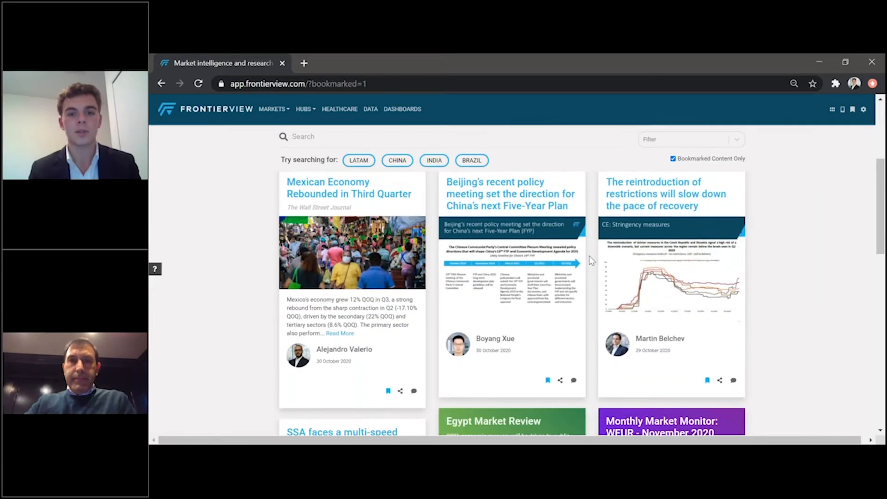
{"action": "scroll", "scroll_direction": "down", "scroll_amount": 3}
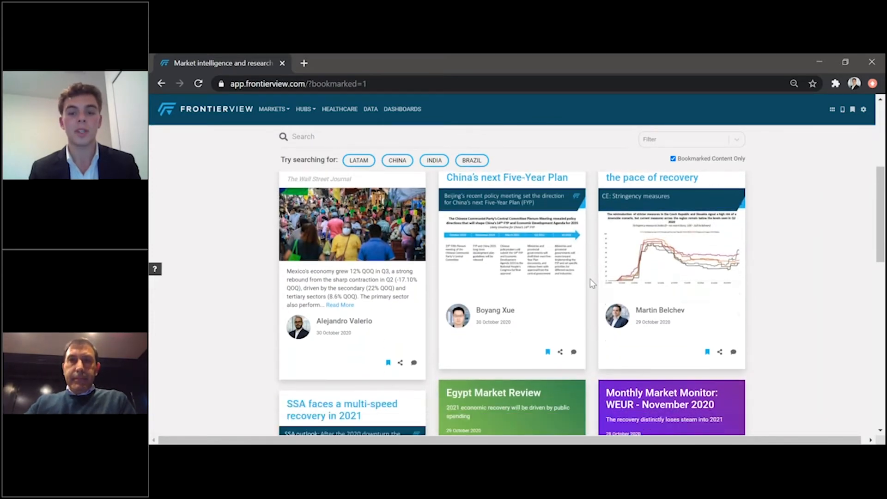
{"action": "scroll", "scroll_direction": "down", "scroll_amount": 3}
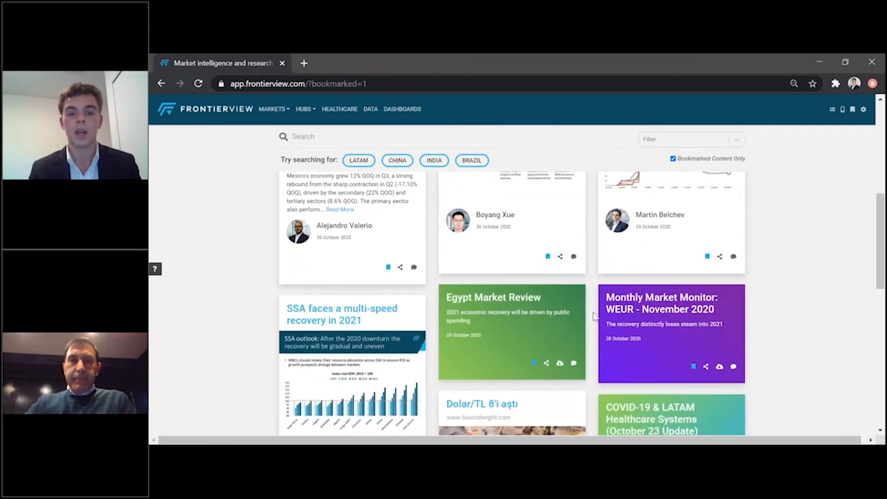
{"action": "scroll", "scroll_direction": "down", "scroll_amount": 3}
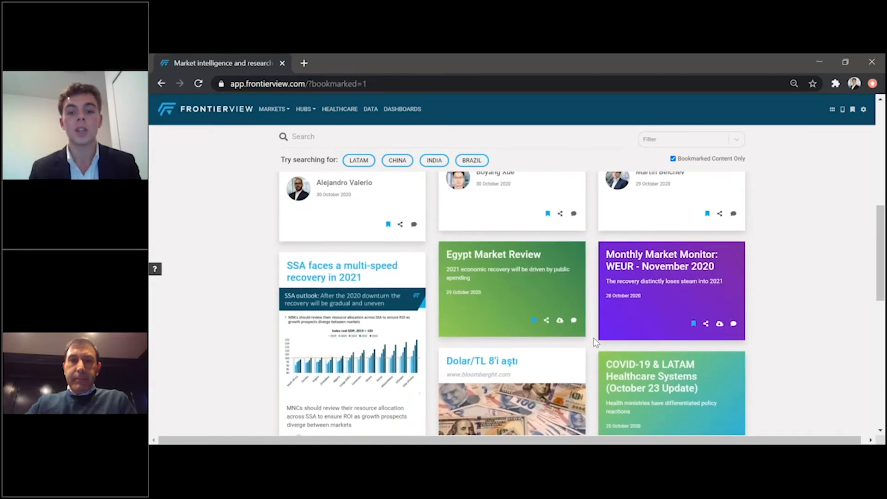
{"action": "scroll", "scroll_direction": "down", "scroll_amount": 3}
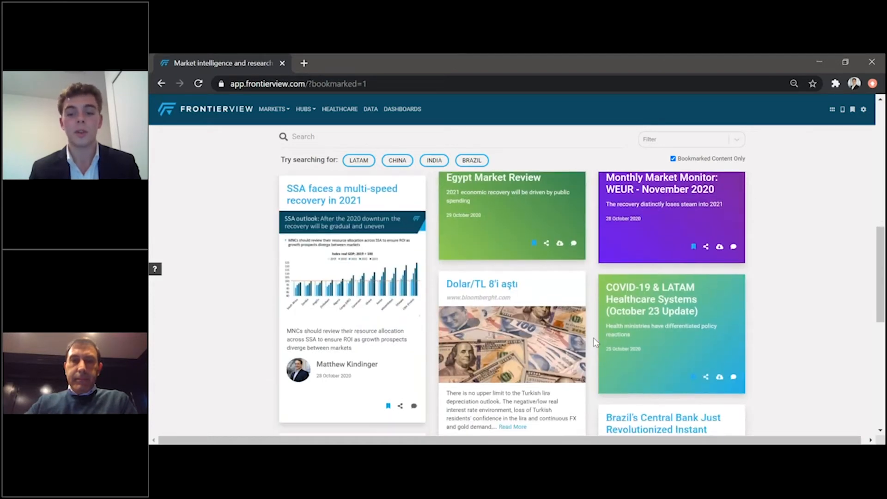
{"action": "scroll", "scroll_direction": "down", "scroll_amount": 3}
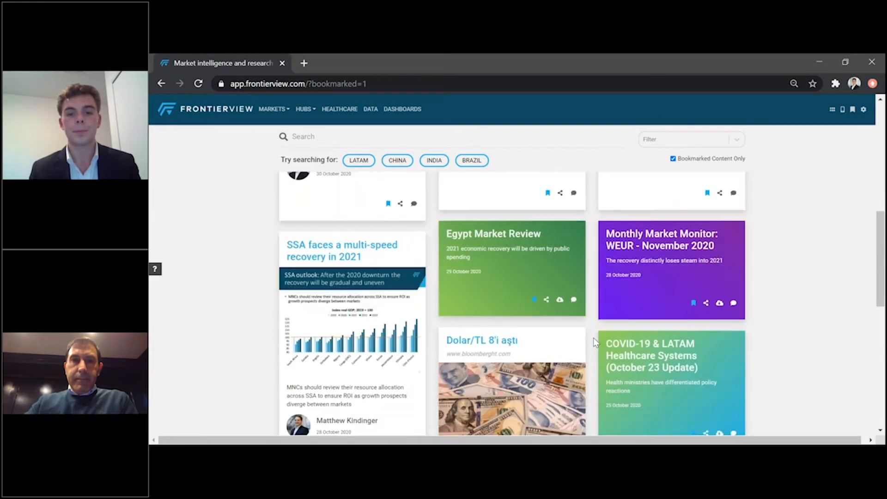
{"action": "scroll", "scroll_direction": "up", "scroll_amount": 3}
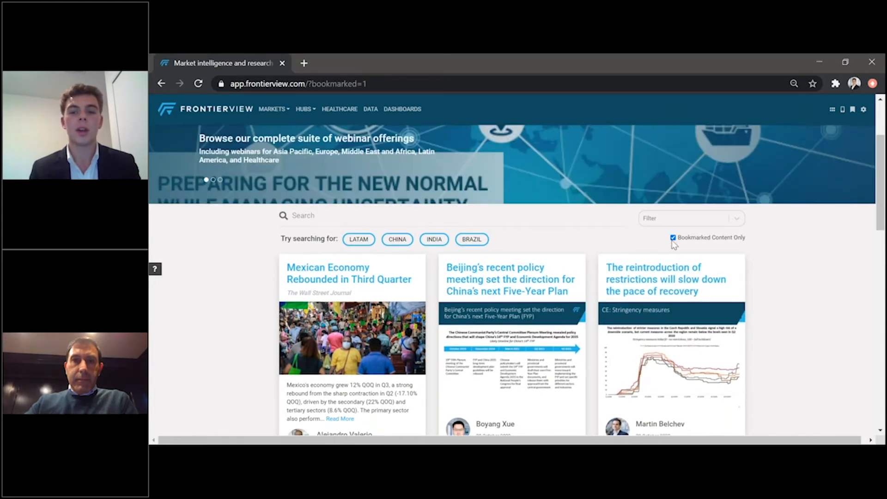
Uncheck 'Bookmarked Content Only' and bring up the Markets menu of regions and countries.
{"action": "left_click", "coordinate": [673, 238]}
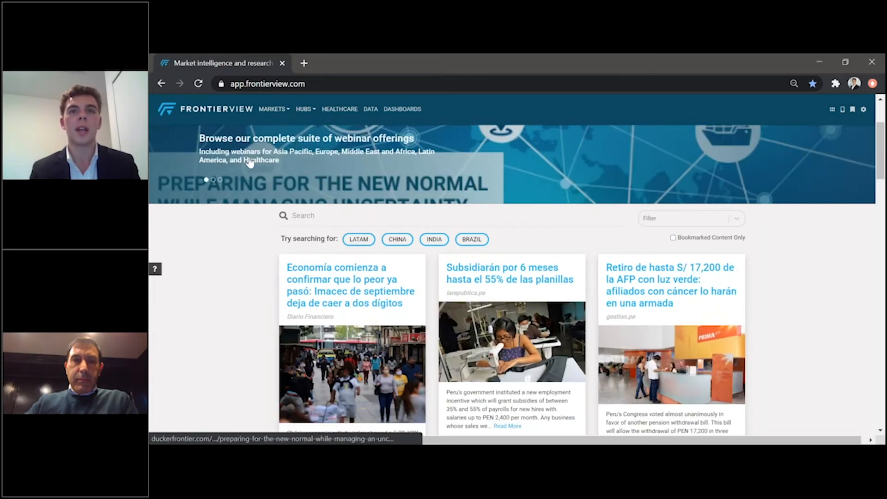
{"action": "mouse_move", "coordinate": [253, 141]}
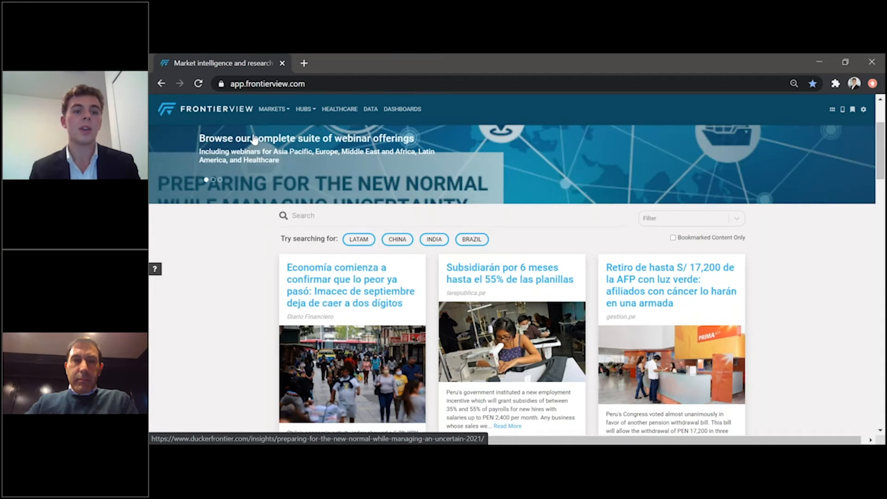
{"action": "left_click", "coordinate": [272, 109]}
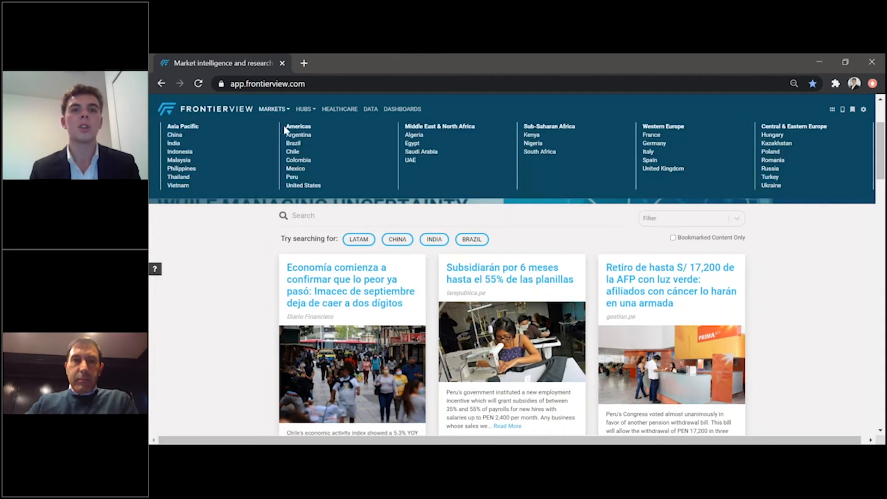
{"action": "mouse_move", "coordinate": [294, 143]}
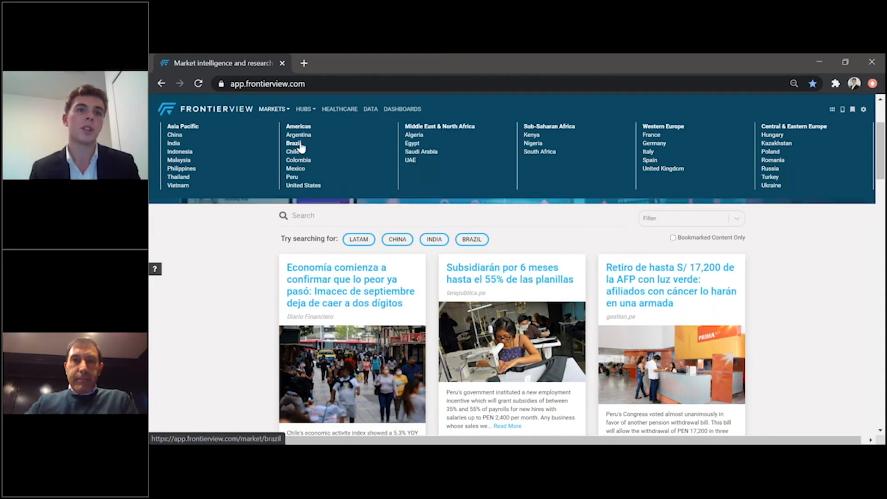
{"action": "mouse_move", "coordinate": [339, 145]}
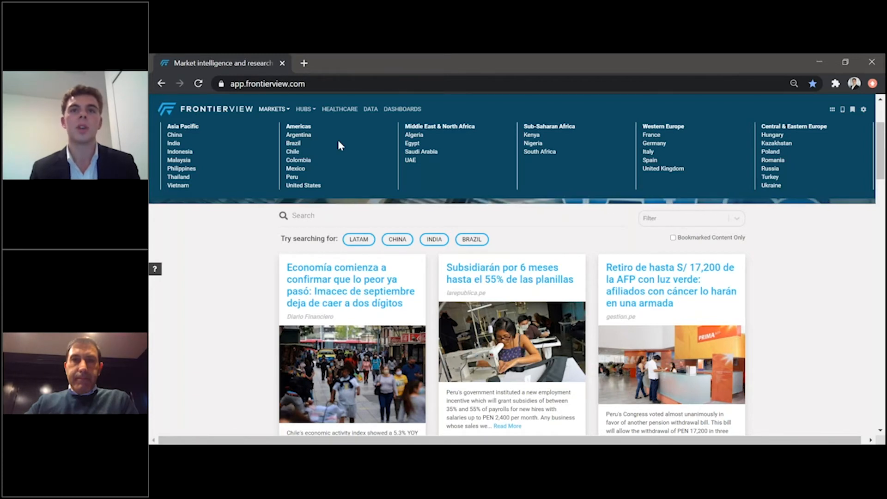
{"action": "mouse_move", "coordinate": [371, 149]}
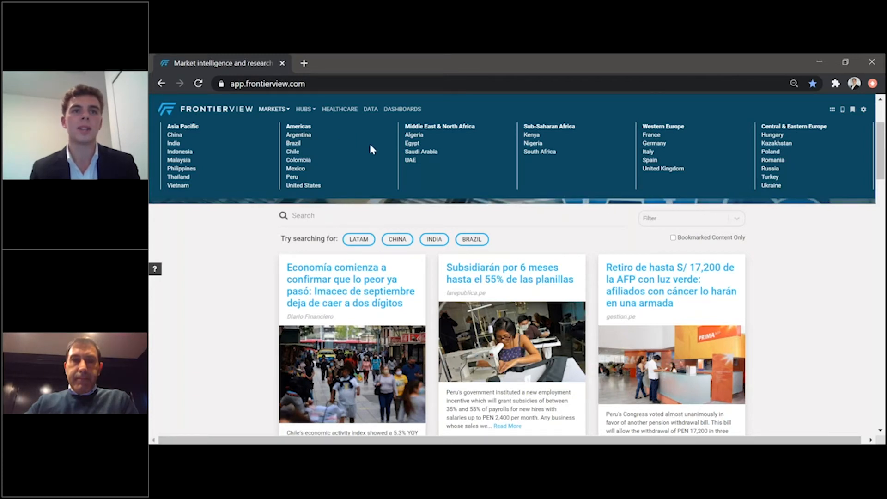
{"action": "mouse_move", "coordinate": [400, 152]}
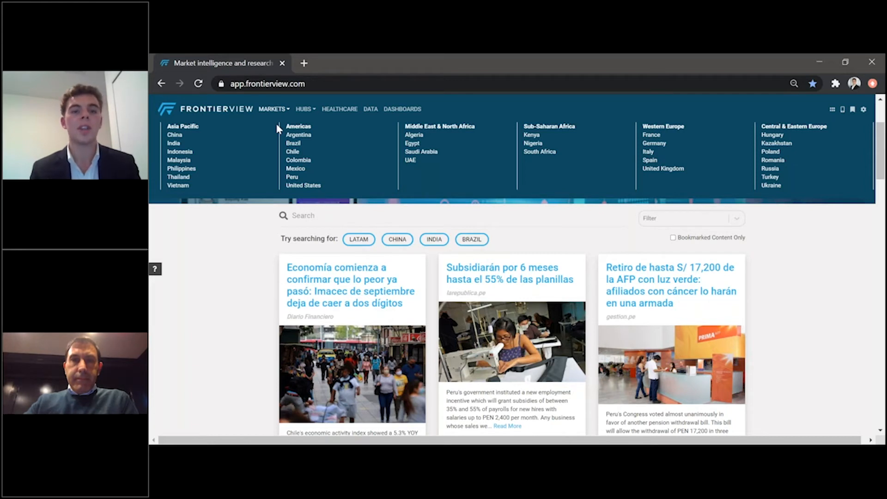
{"action": "mouse_move", "coordinate": [298, 127]}
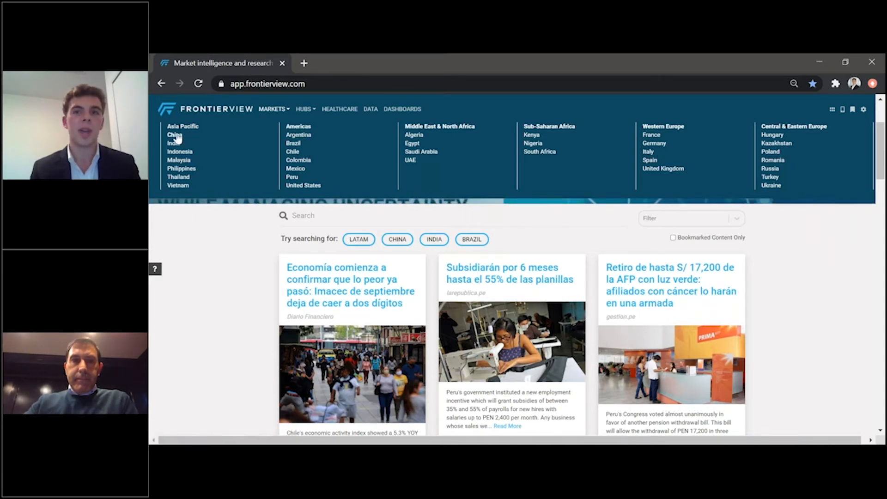
Open the China market page from Asia Pacific and expand its full overview with 'See More'.
{"action": "left_click", "coordinate": [173, 135]}
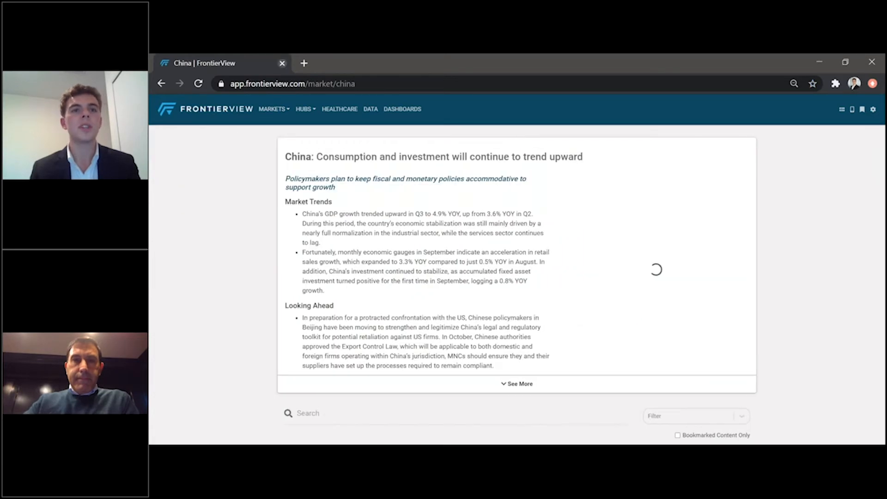
{"action": "left_click", "coordinate": [273, 109]}
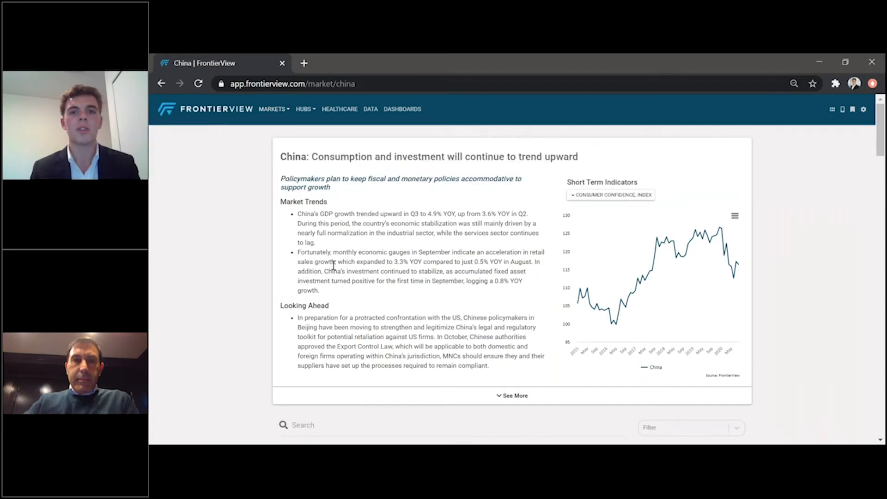
{"action": "mouse_move", "coordinate": [411, 250]}
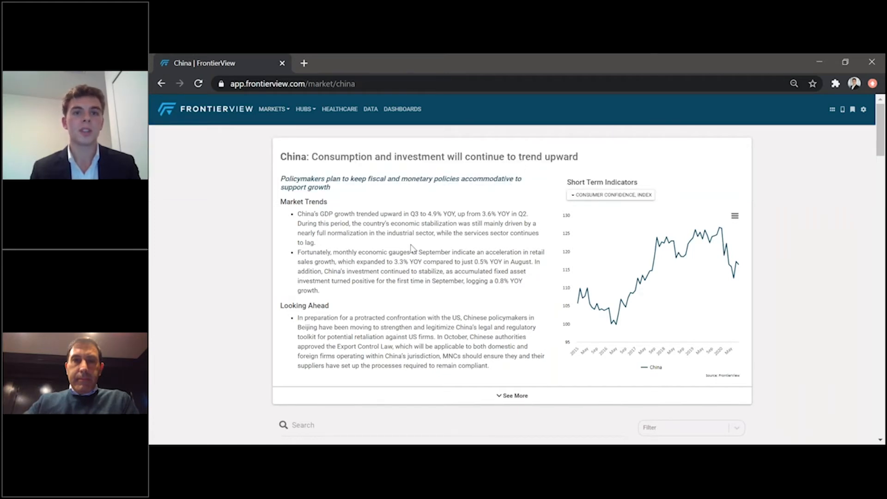
{"action": "left_click", "coordinate": [511, 395]}
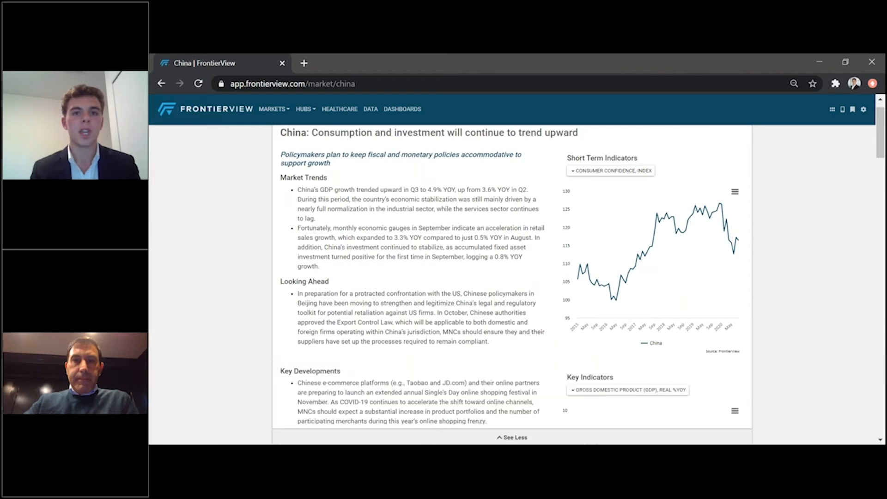
Scroll down past the indicators and forecast table to the Asia-focused news cards.
{"action": "scroll", "scroll_direction": "down", "scroll_amount": 3}
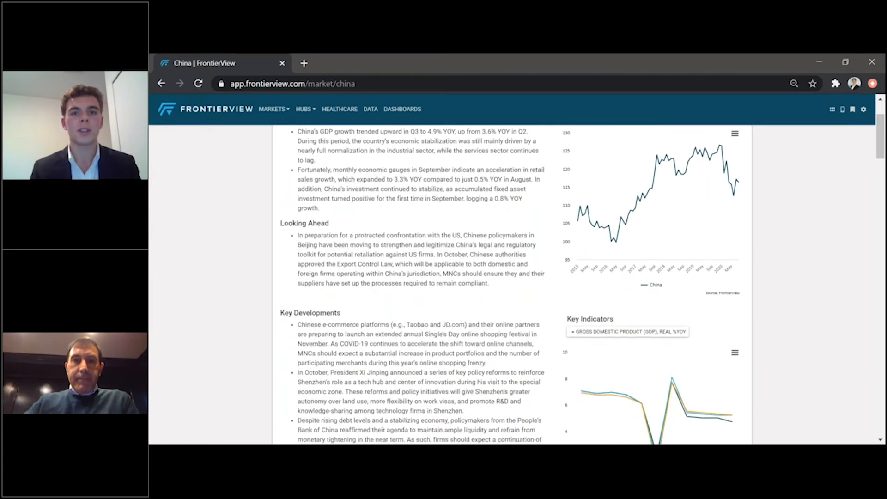
{"action": "scroll", "scroll_direction": "down", "scroll_amount": 3}
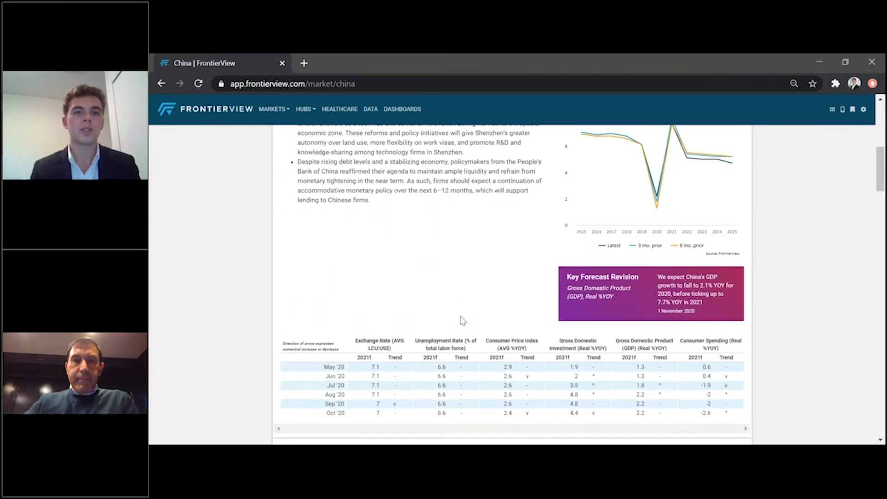
{"action": "scroll", "scroll_direction": "down", "scroll_amount": 3}
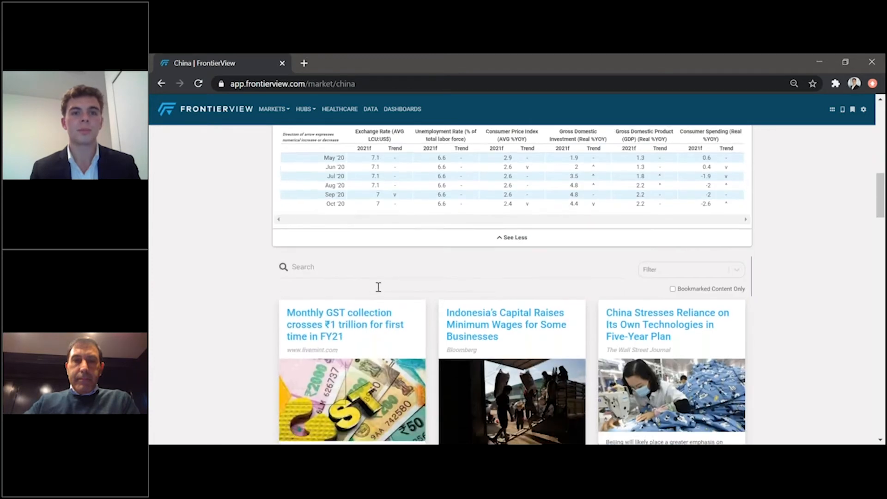
{"action": "scroll", "scroll_direction": "down", "scroll_amount": 3}
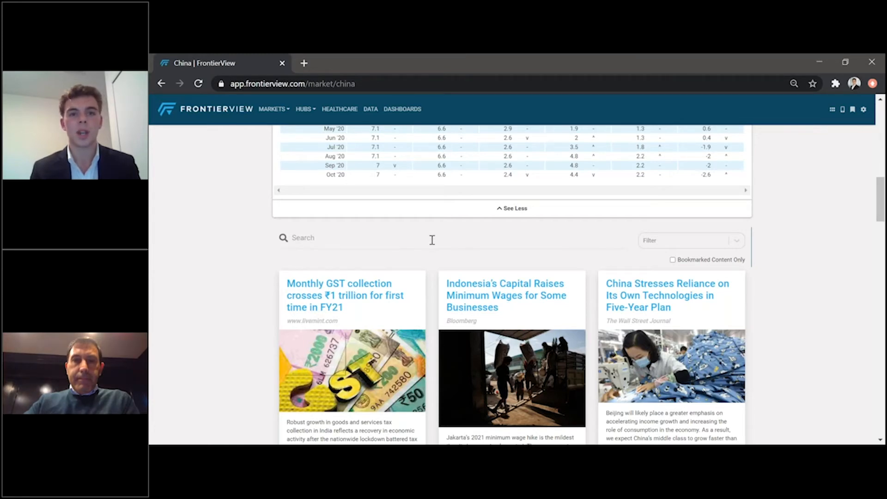
{"action": "scroll", "scroll_direction": "down", "scroll_amount": 3}
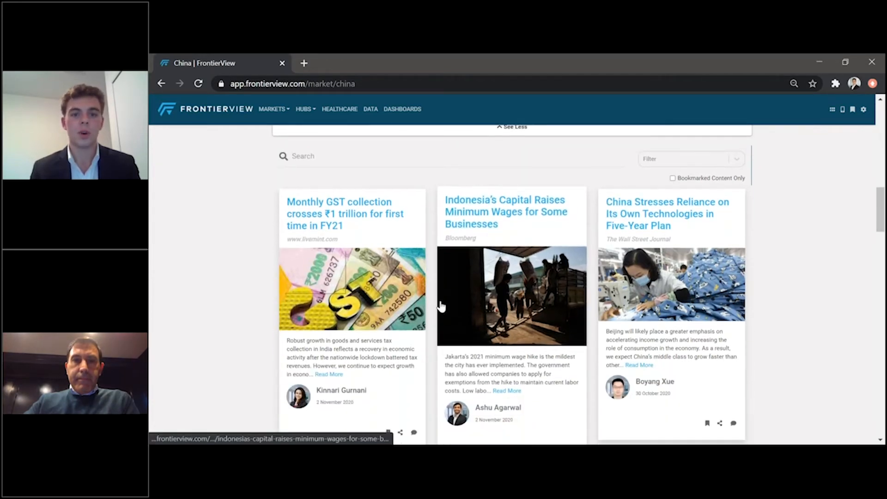
{"action": "scroll", "scroll_direction": "down", "scroll_amount": 3}
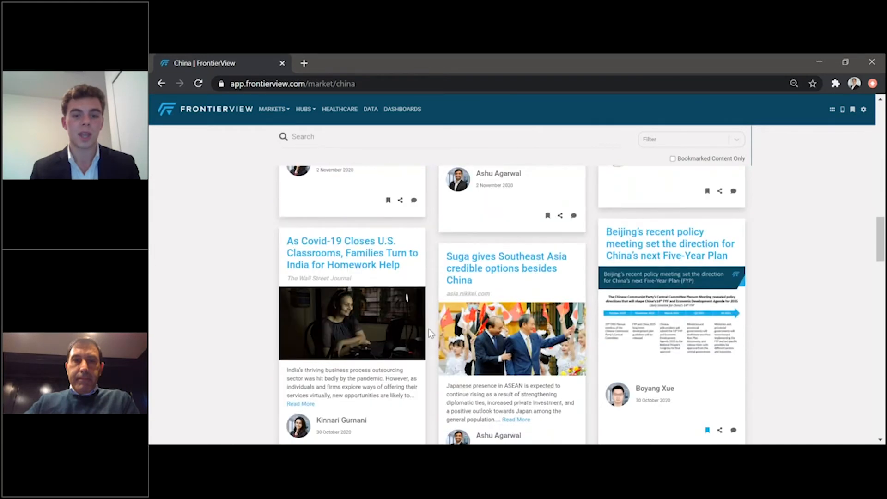
{"action": "scroll", "scroll_direction": "down", "scroll_amount": 3}
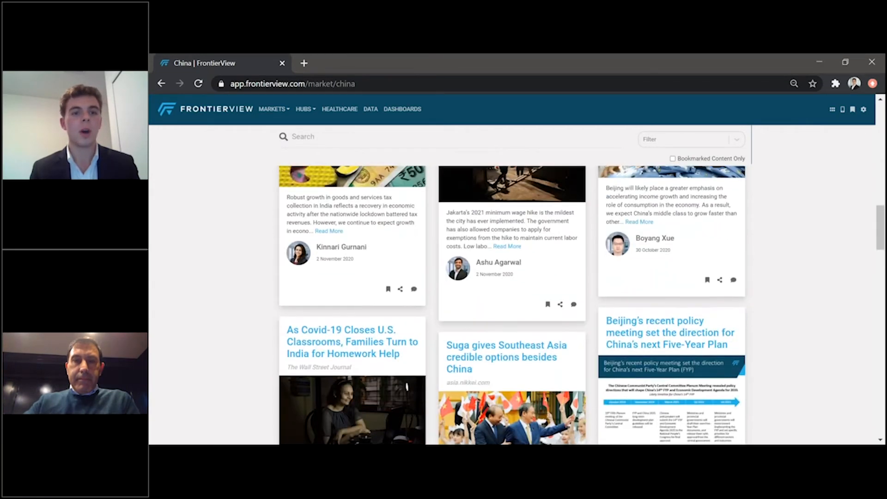
{"action": "left_click", "coordinate": [273, 109]}
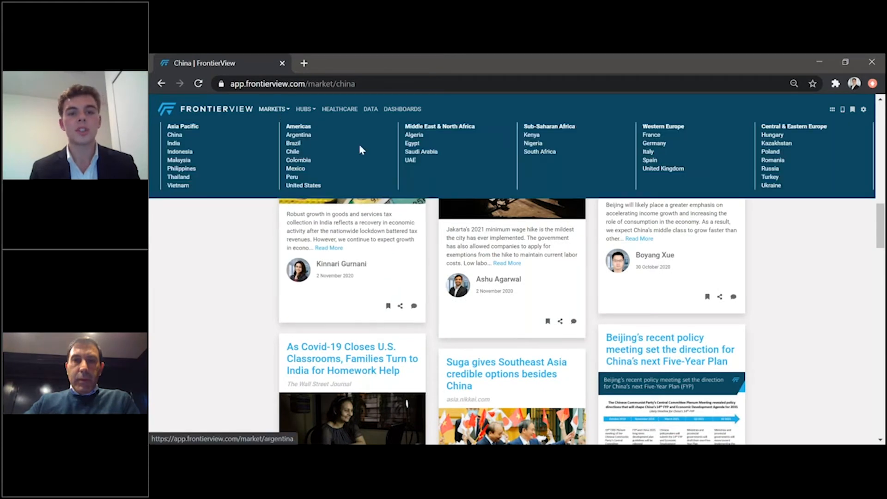
{"action": "mouse_move", "coordinate": [416, 133]}
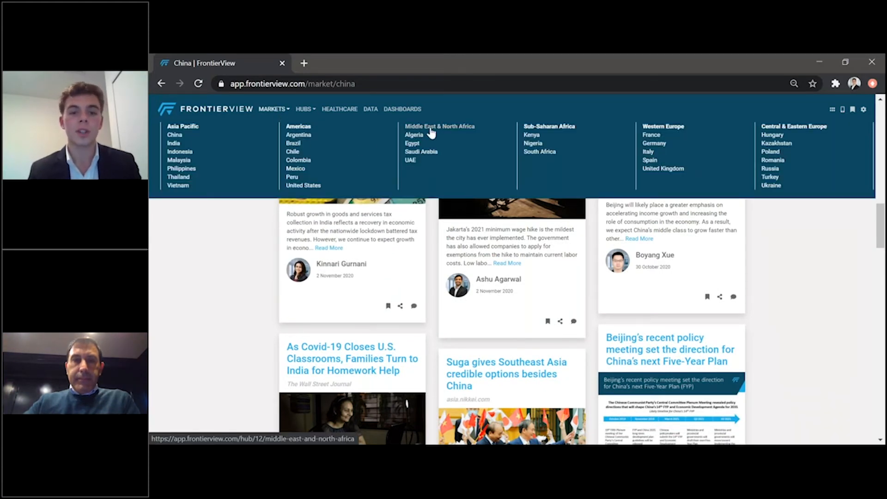
{"action": "left_click", "coordinate": [440, 126]}
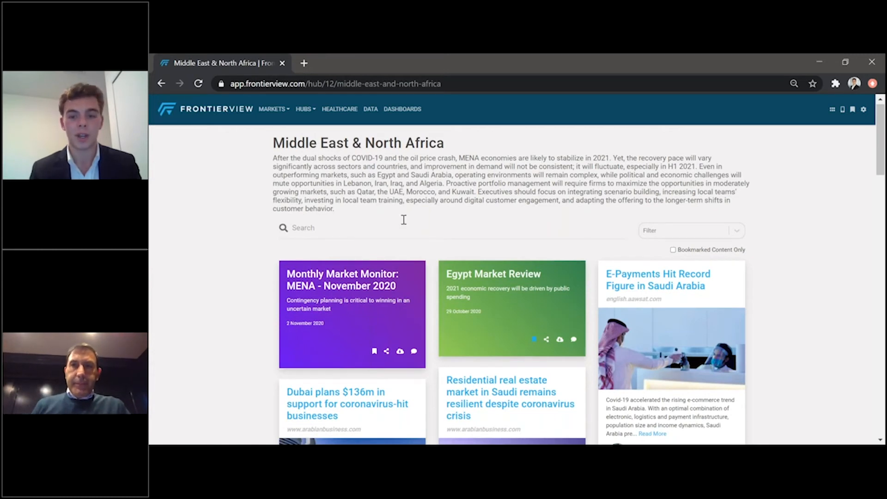
{"action": "scroll", "scroll_direction": "down", "scroll_amount": 3}
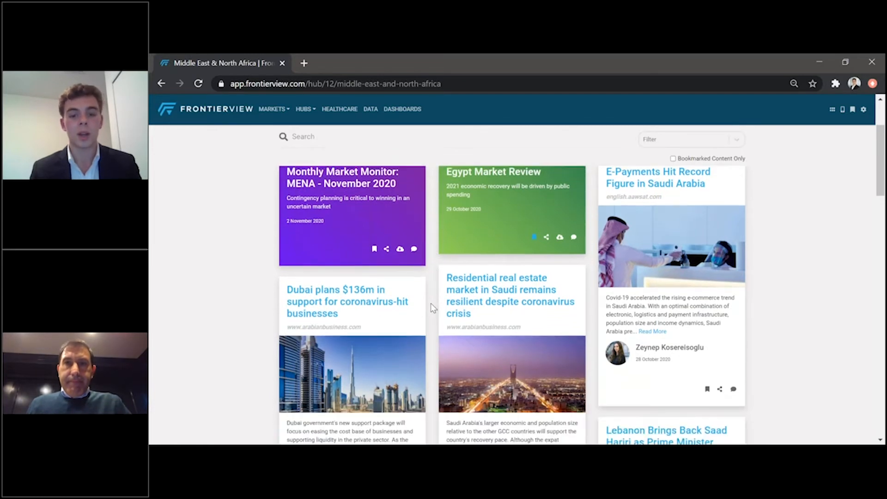
{"action": "scroll", "scroll_direction": "down", "scroll_amount": 3}
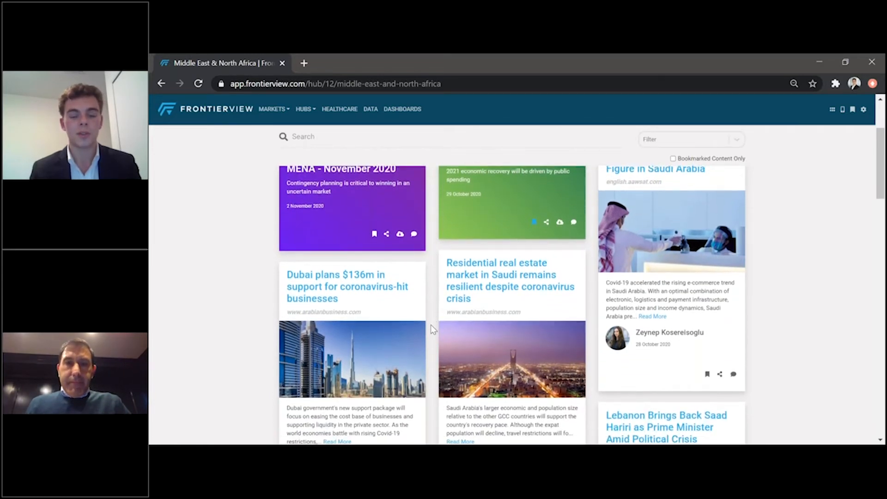
{"action": "scroll", "scroll_direction": "up", "scroll_amount": 3}
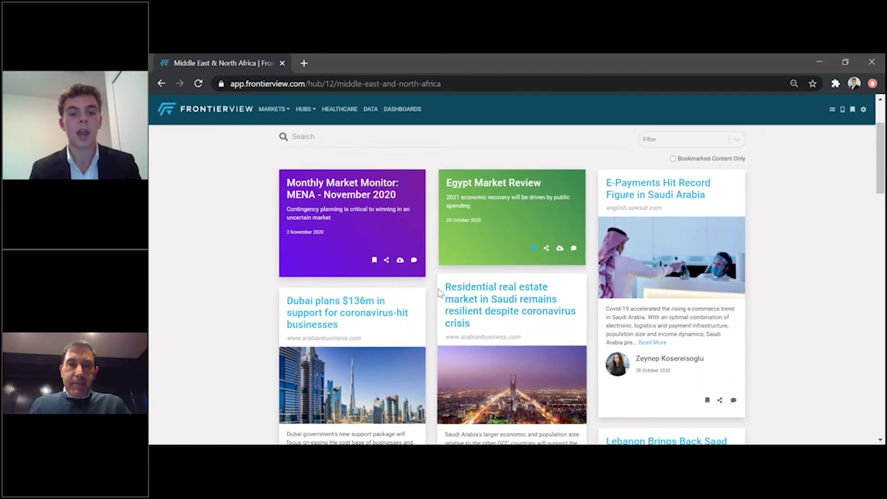
{"action": "scroll", "scroll_direction": "down", "scroll_amount": 3}
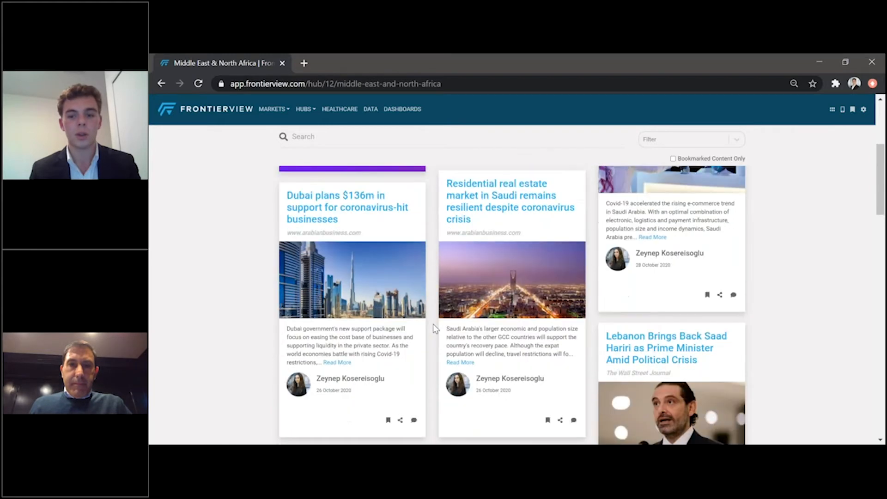
{"action": "scroll", "scroll_direction": "down", "scroll_amount": 3}
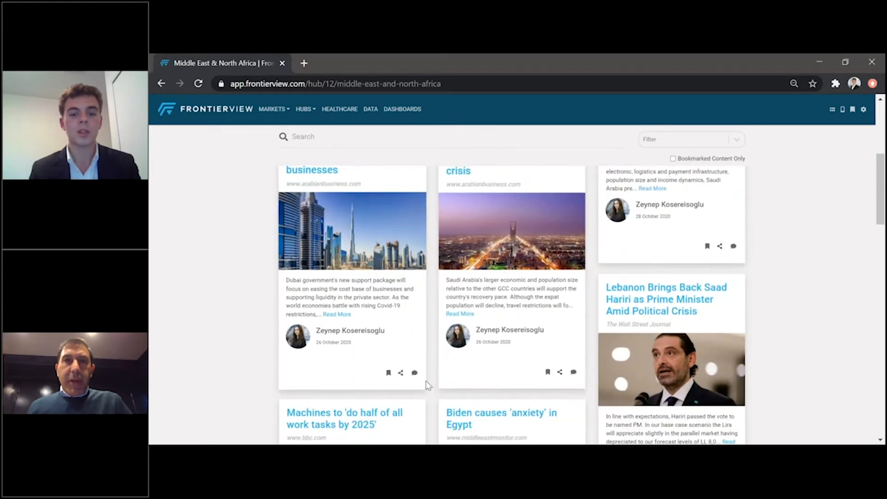
{"action": "scroll", "scroll_direction": "down", "scroll_amount": 3}
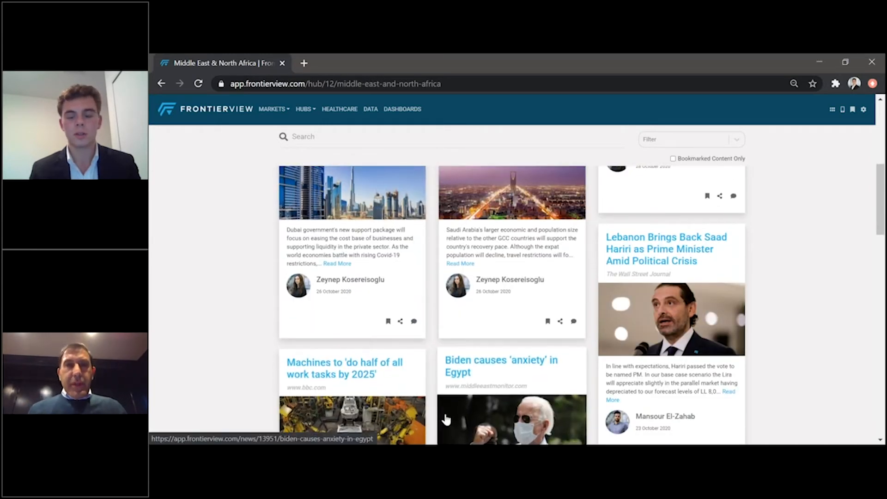
{"action": "scroll", "scroll_direction": "up", "scroll_amount": 3}
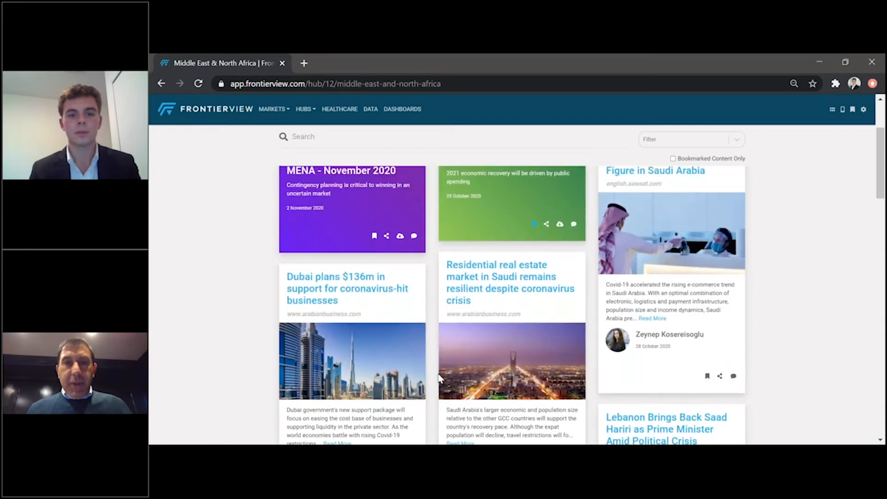
{"action": "scroll", "scroll_direction": "up", "scroll_amount": 3}
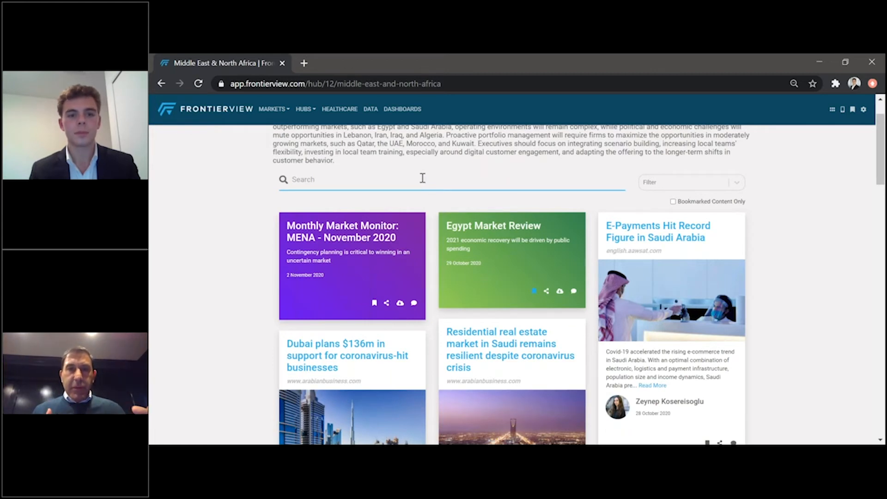
{"action": "scroll", "scroll_direction": "up", "scroll_amount": 3}
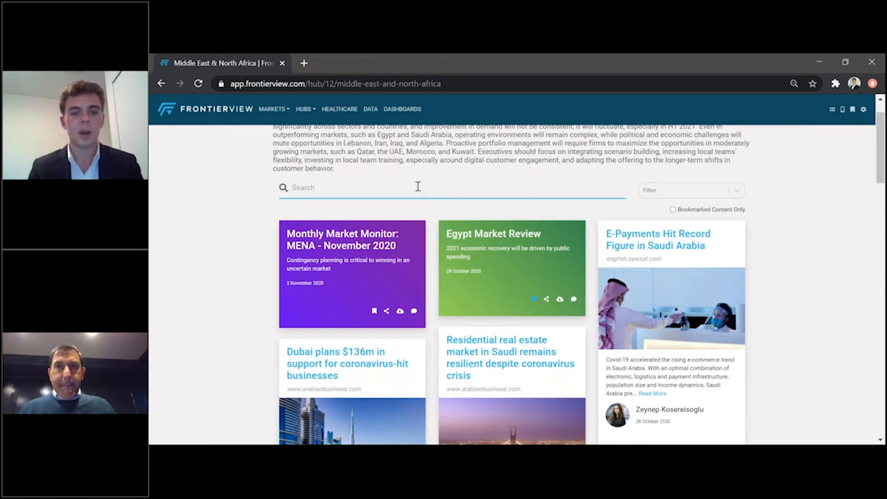
{"action": "type", "text": "oma"}
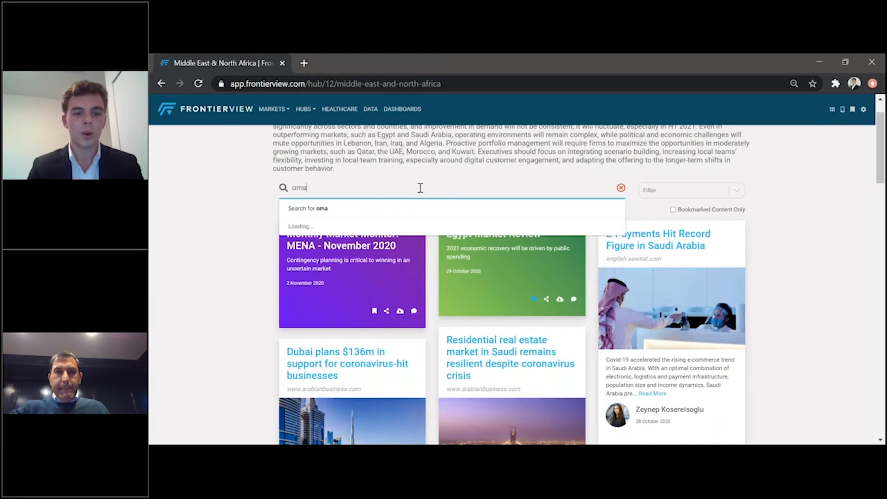
{"action": "type", "text": "n"}
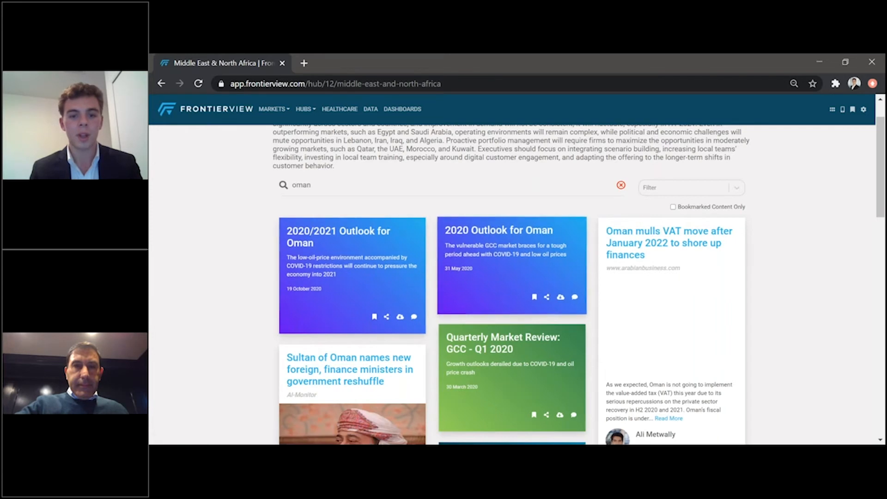
{"action": "scroll", "scroll_direction": "down", "scroll_amount": 3}
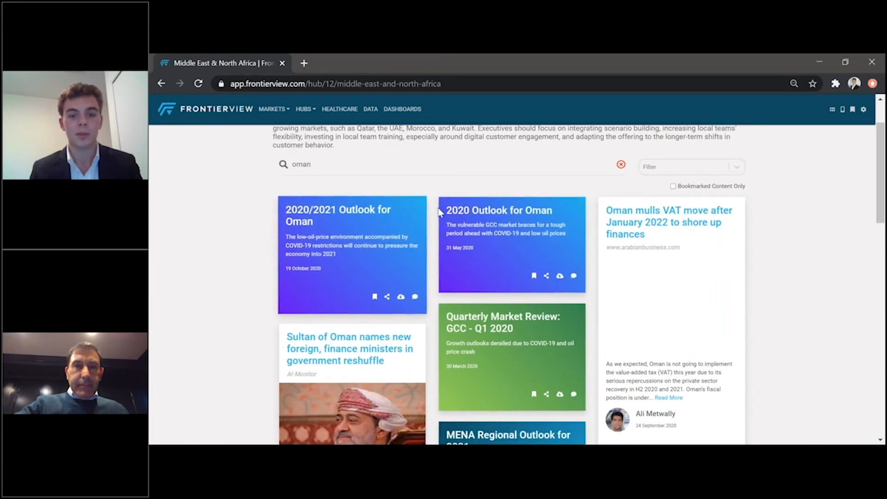
{"action": "mouse_move", "coordinate": [435, 291]}
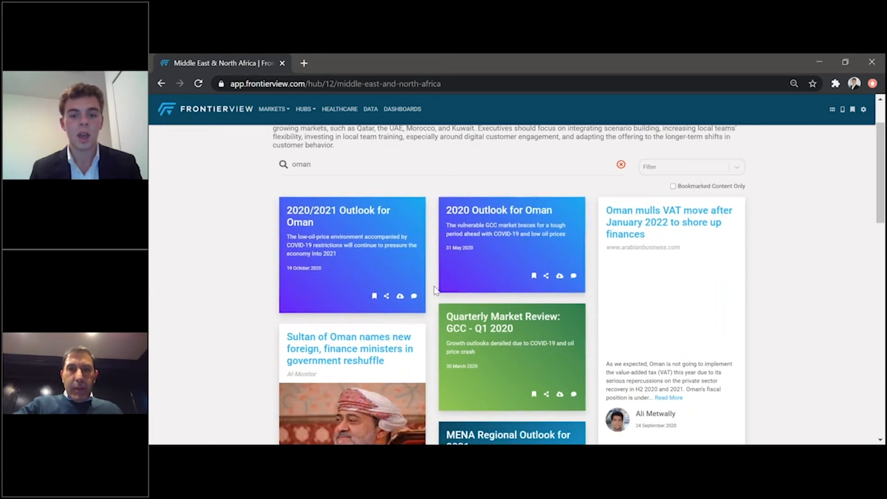
{"action": "scroll", "scroll_direction": "down", "scroll_amount": 3}
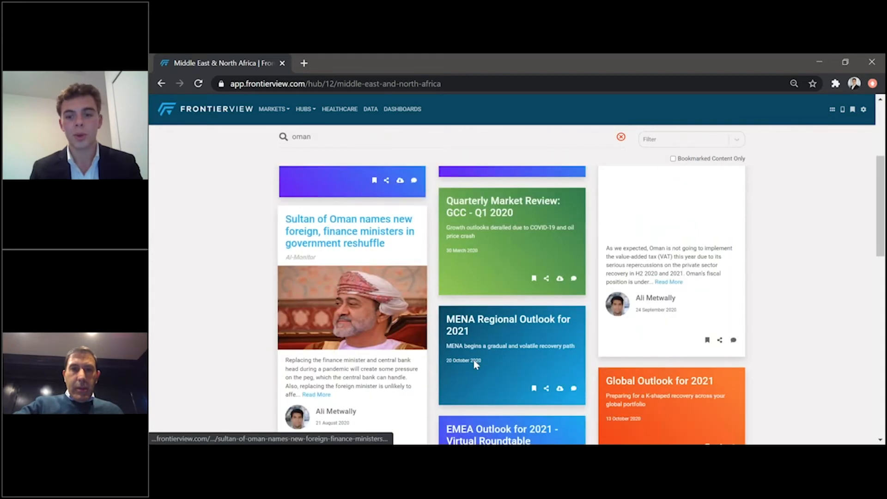
{"action": "mouse_move", "coordinate": [475, 365]}
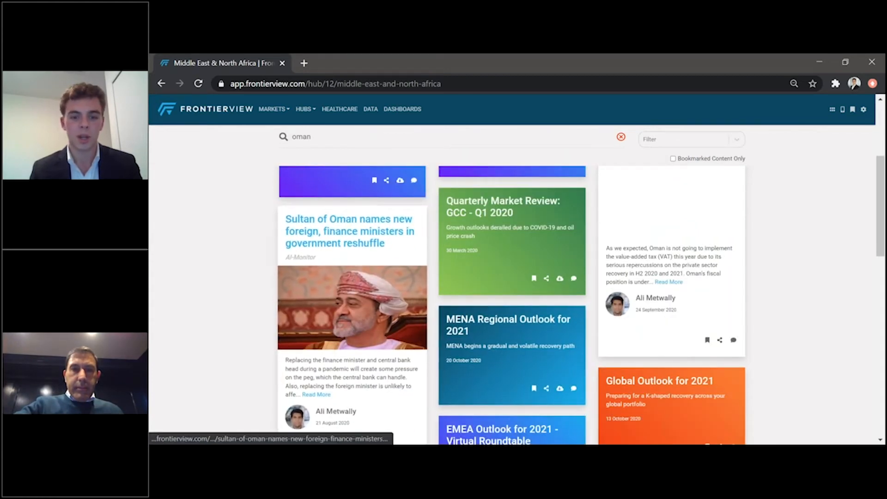
{"action": "scroll", "scroll_direction": "up", "scroll_amount": 3}
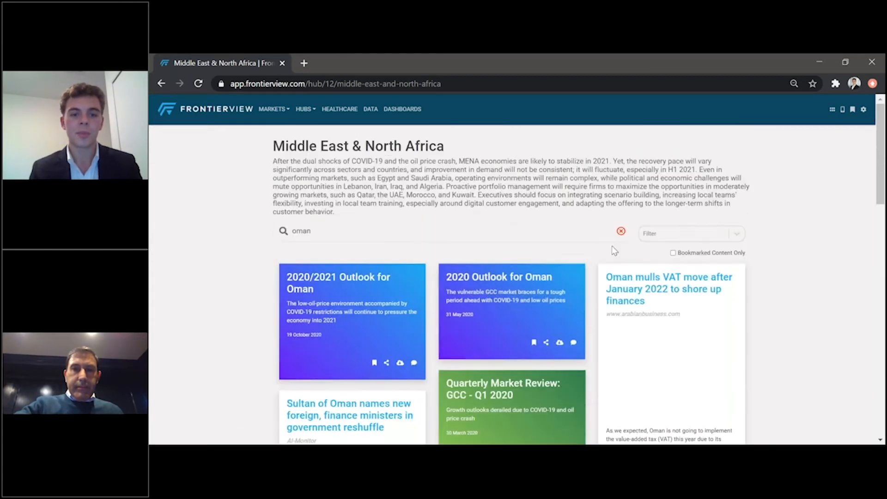
{"action": "left_click", "coordinate": [621, 231]}
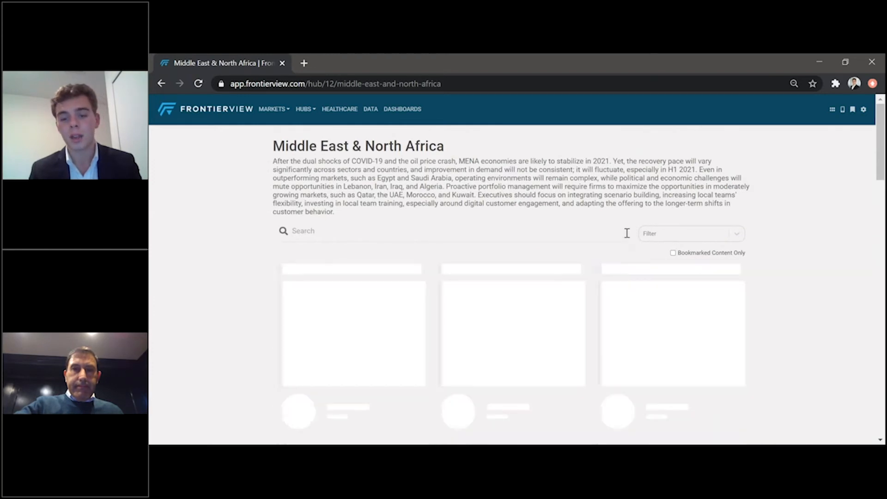
{"action": "left_click", "coordinate": [689, 232]}
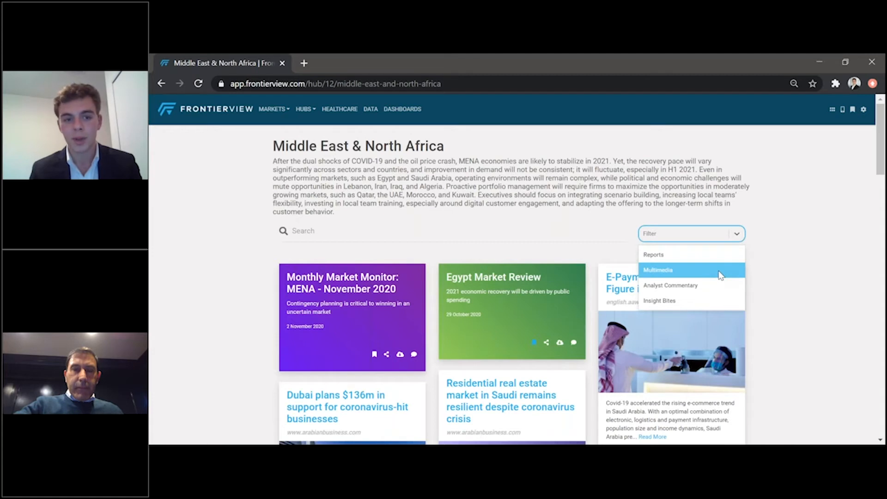
{"action": "left_click", "coordinate": [657, 269]}
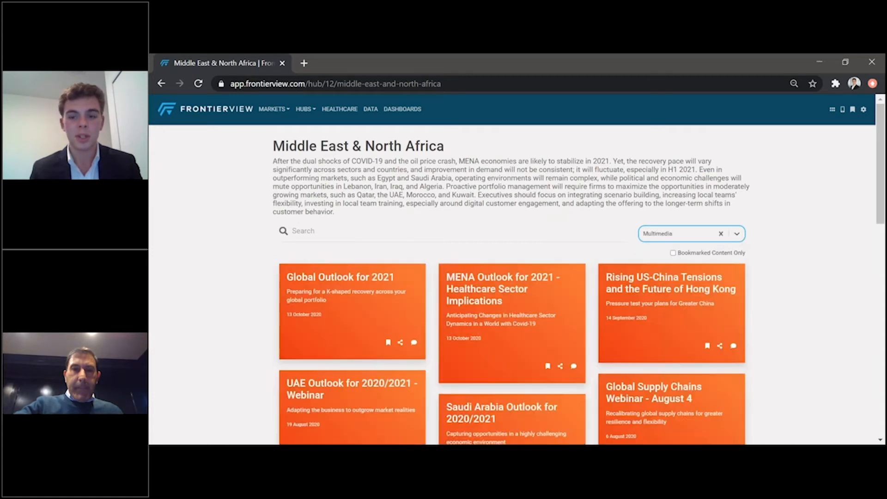
{"action": "scroll", "scroll_direction": "down", "scroll_amount": 3}
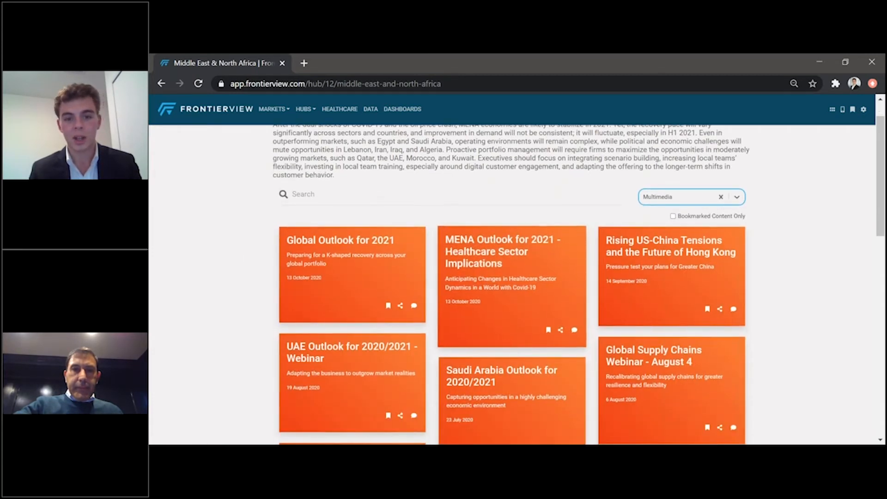
{"action": "mouse_move", "coordinate": [512, 251]}
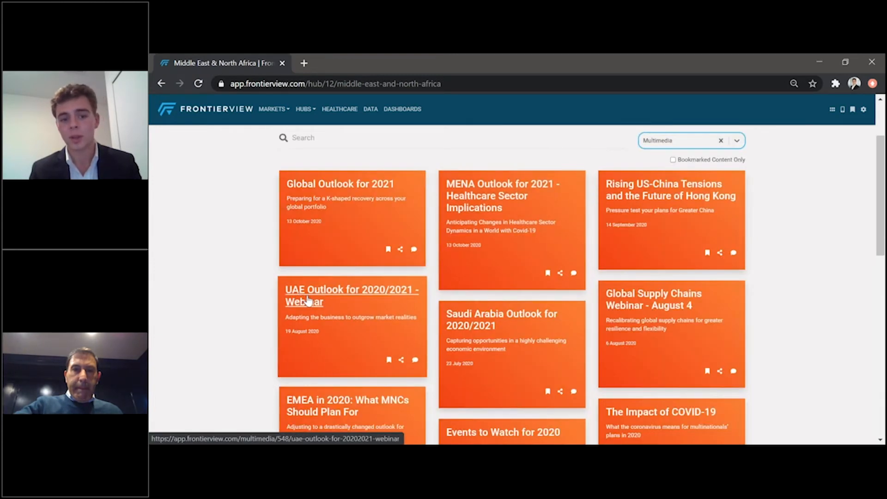
{"action": "mouse_move", "coordinate": [467, 319]}
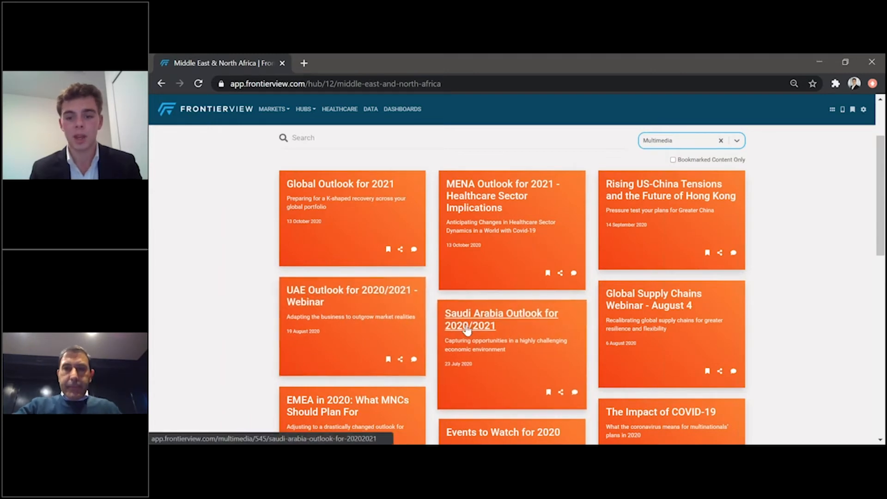
{"action": "scroll", "scroll_direction": "down", "scroll_amount": 3}
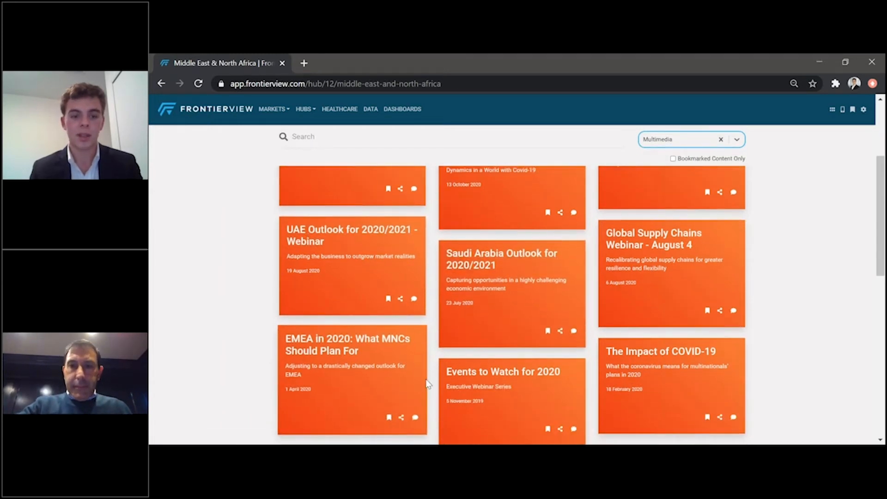
{"action": "scroll", "scroll_direction": "down", "scroll_amount": 3}
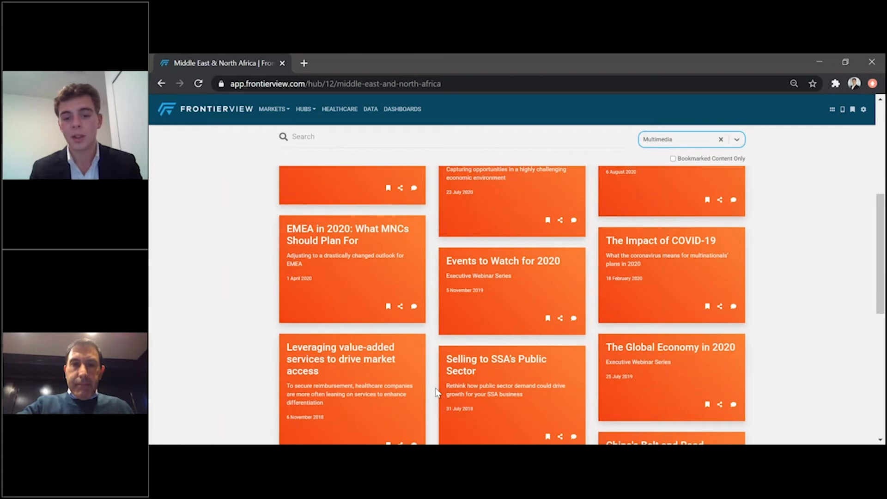
{"action": "scroll", "scroll_direction": "up", "scroll_amount": 3}
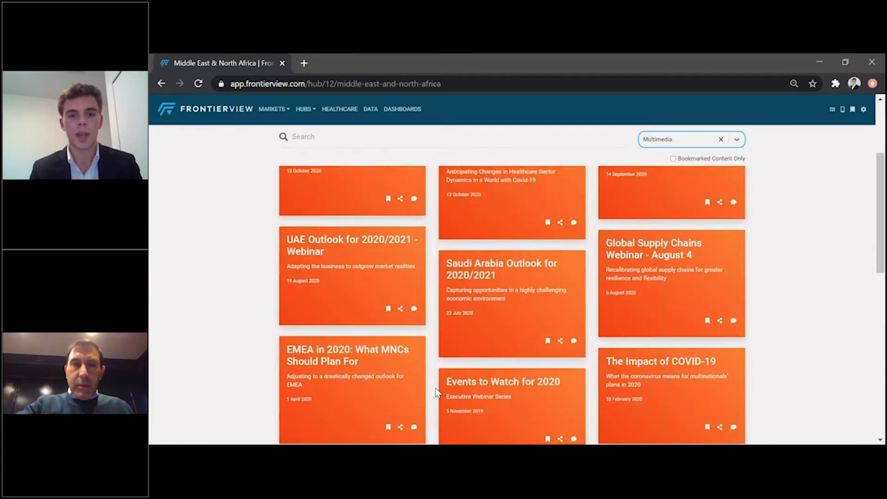
{"action": "scroll", "scroll_direction": "up", "scroll_amount": 3}
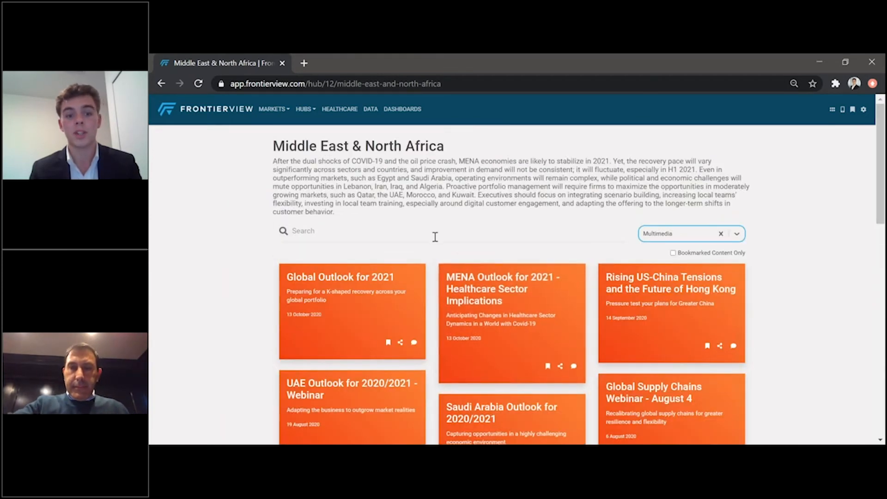
{"action": "left_click", "coordinate": [721, 233]}
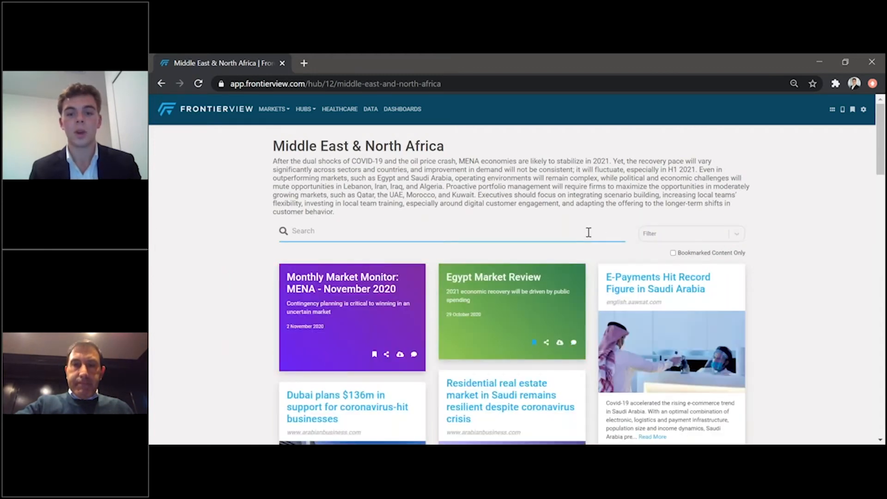
{"action": "type", "text": "a"}
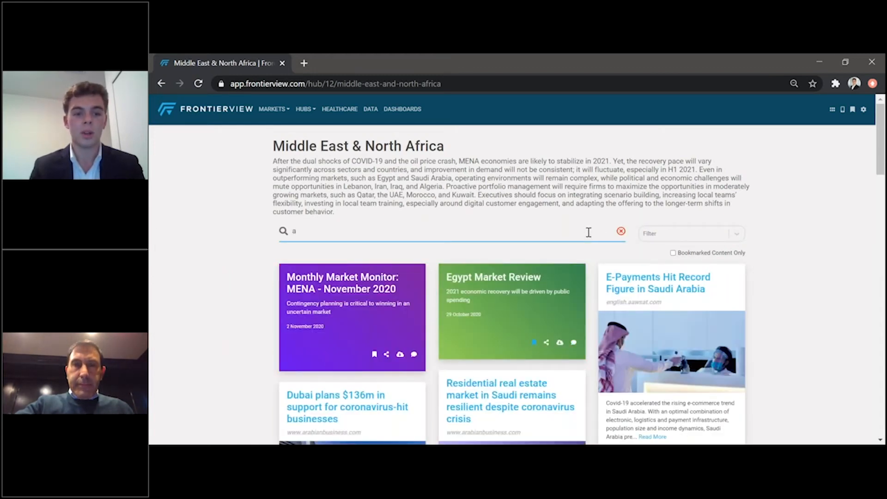
{"action": "type", "text": "ler"}
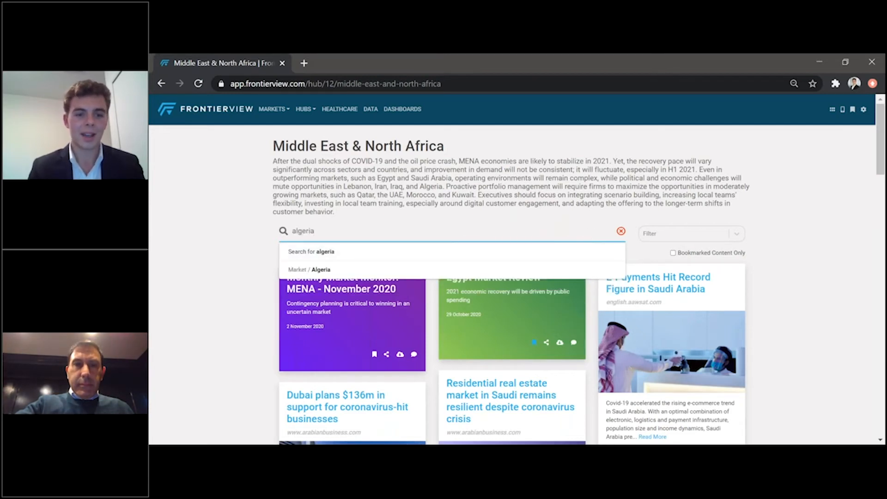
{"action": "left_click", "coordinate": [320, 269]}
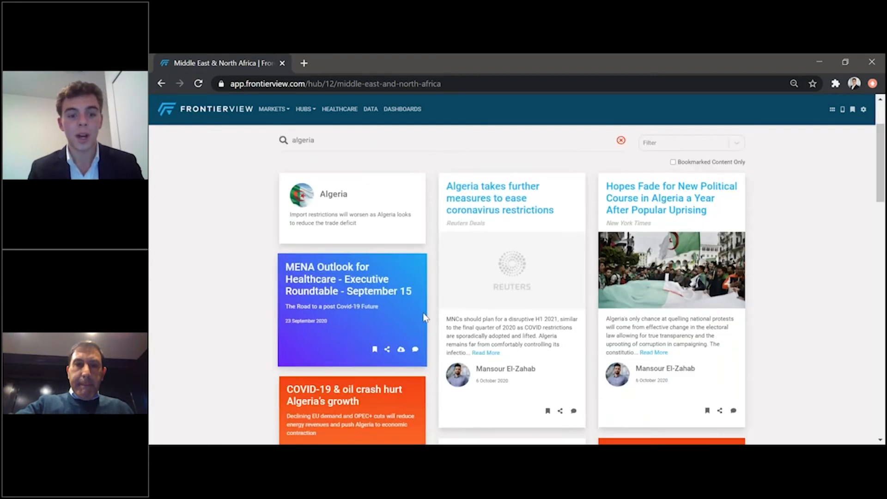
{"action": "scroll", "scroll_direction": "down", "scroll_amount": 3}
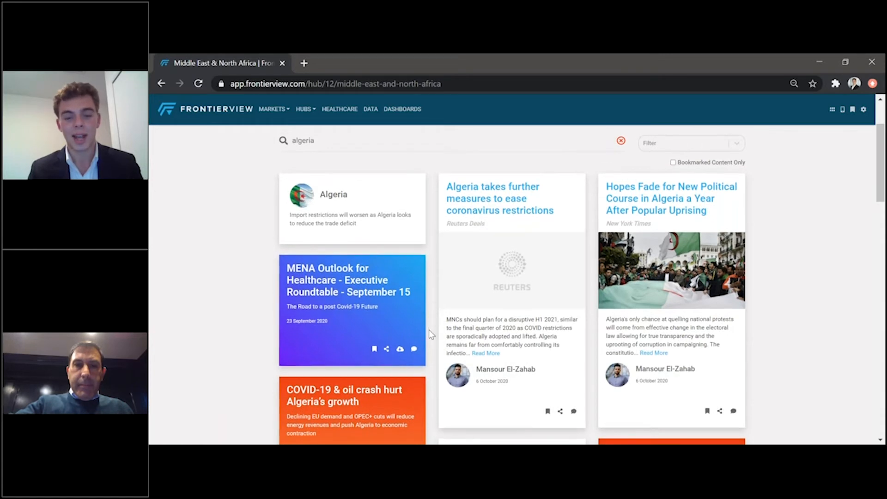
{"action": "scroll", "scroll_direction": "down", "scroll_amount": 3}
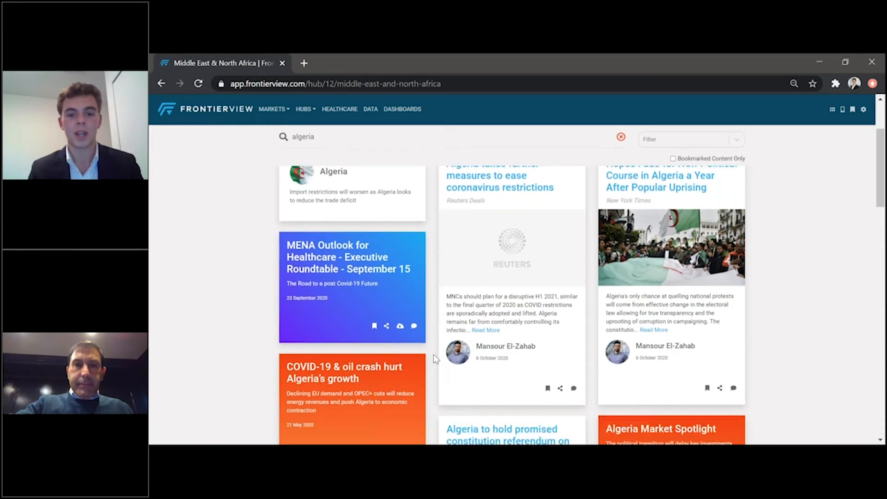
{"action": "scroll", "scroll_direction": "down", "scroll_amount": 3}
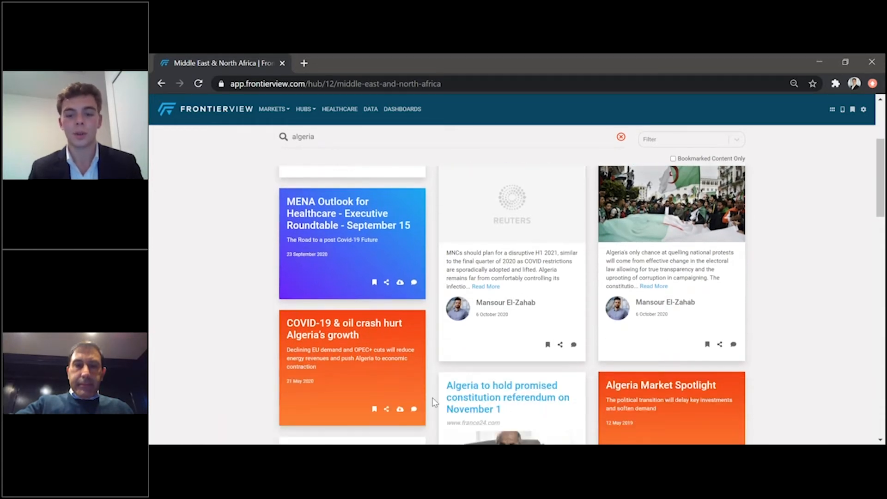
{"action": "scroll", "scroll_direction": "up", "scroll_amount": 3}
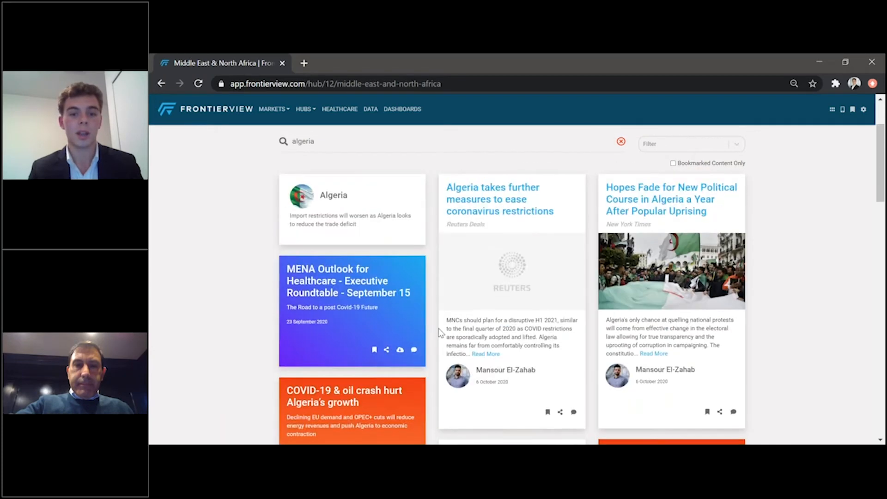
{"action": "scroll", "scroll_direction": "up", "scroll_amount": 3}
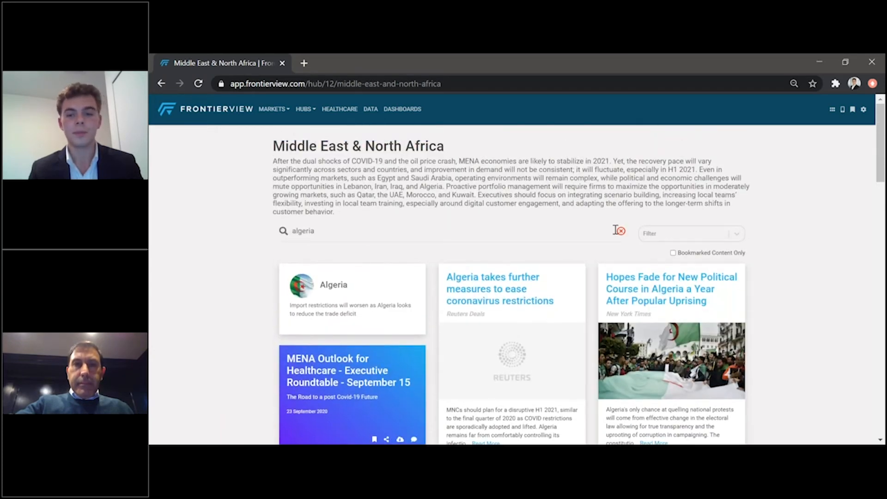
{"action": "left_click", "coordinate": [619, 231]}
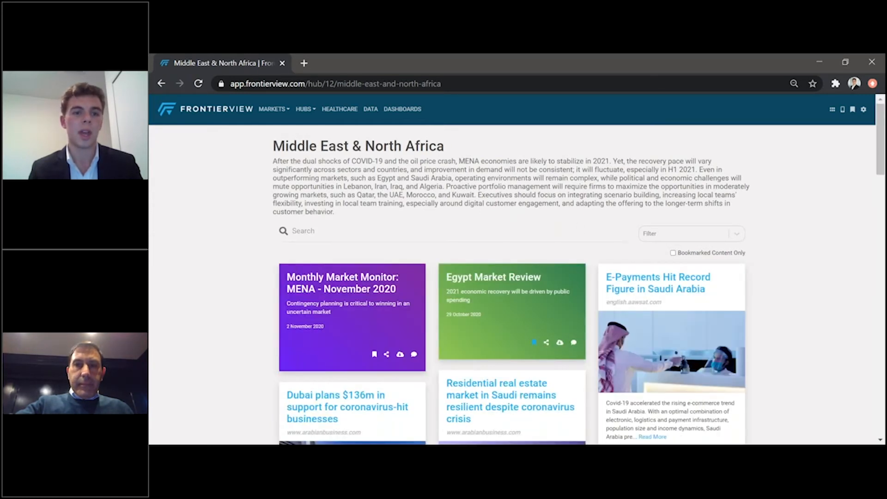
Show the HUBS menu listing Brexit, COVID-19, Thought Leadership and US-China tensions.
{"action": "left_click", "coordinate": [304, 109]}
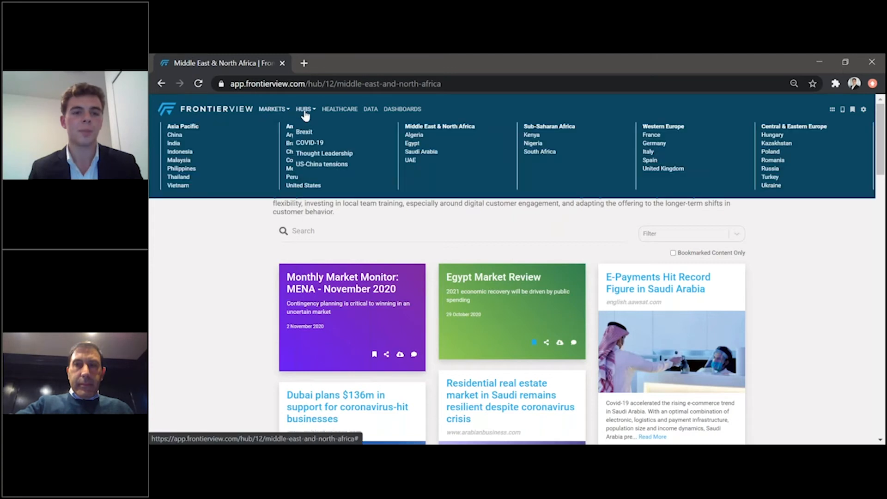
{"action": "mouse_move", "coordinate": [305, 113]}
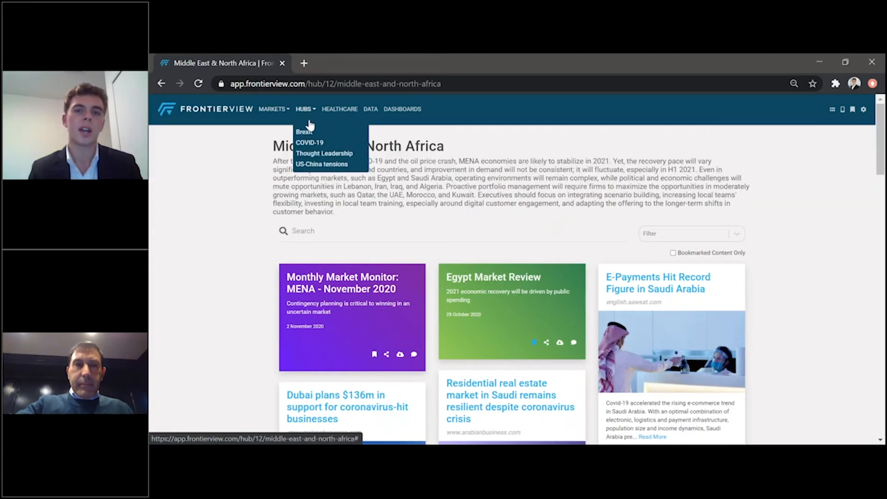
{"action": "mouse_move", "coordinate": [304, 132]}
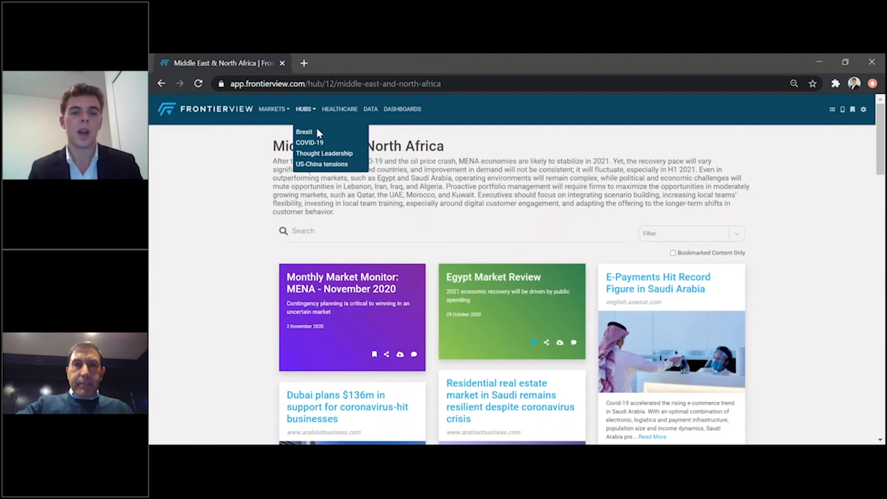
{"action": "mouse_move", "coordinate": [304, 132]}
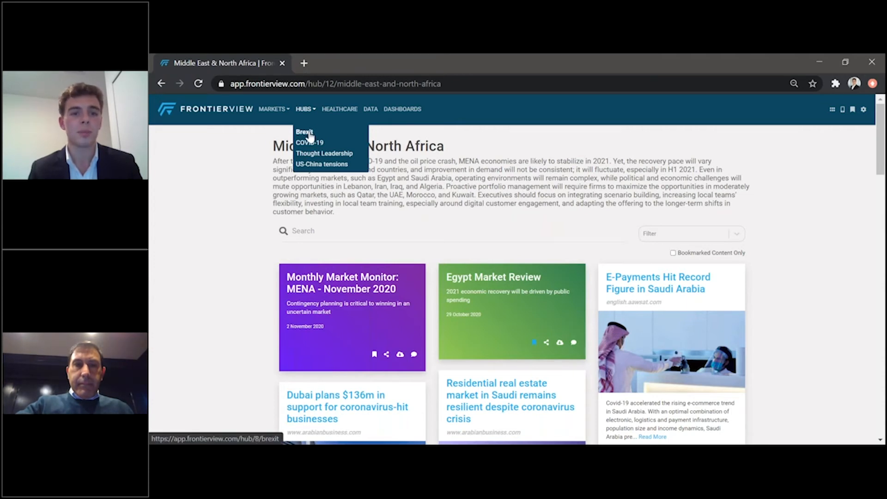
{"action": "mouse_move", "coordinate": [322, 163]}
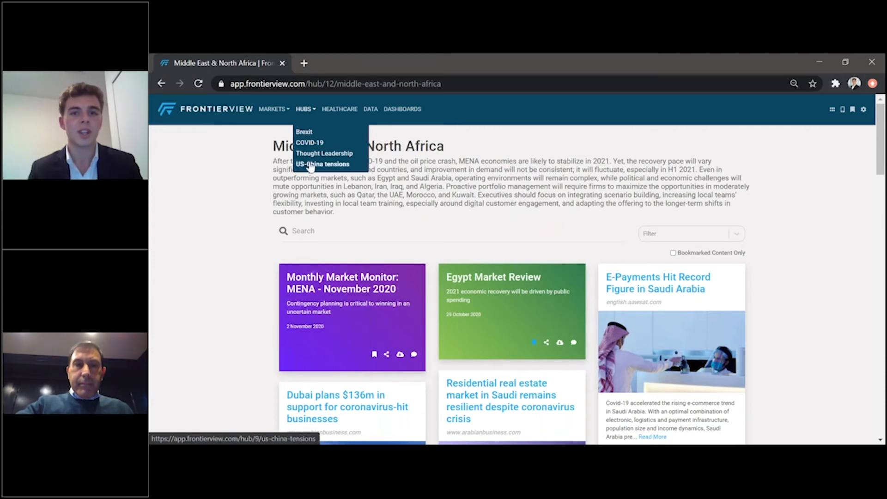
{"action": "mouse_move", "coordinate": [324, 153]}
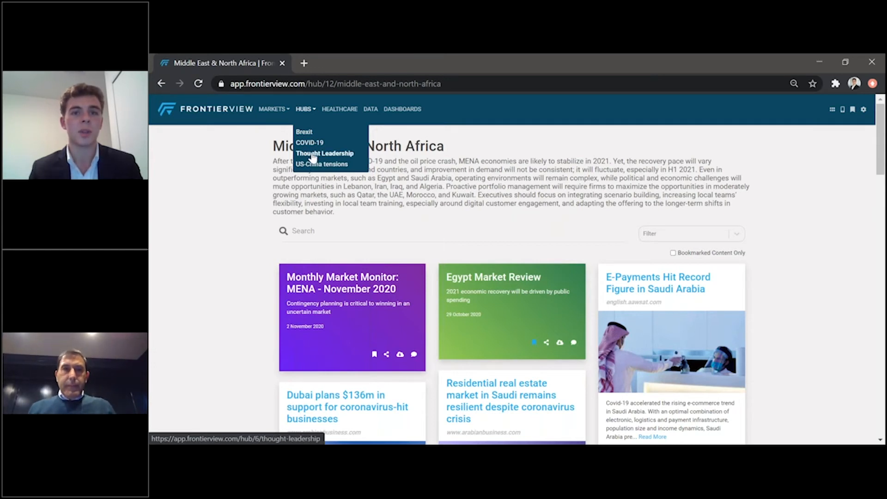
{"action": "mouse_move", "coordinate": [310, 142]}
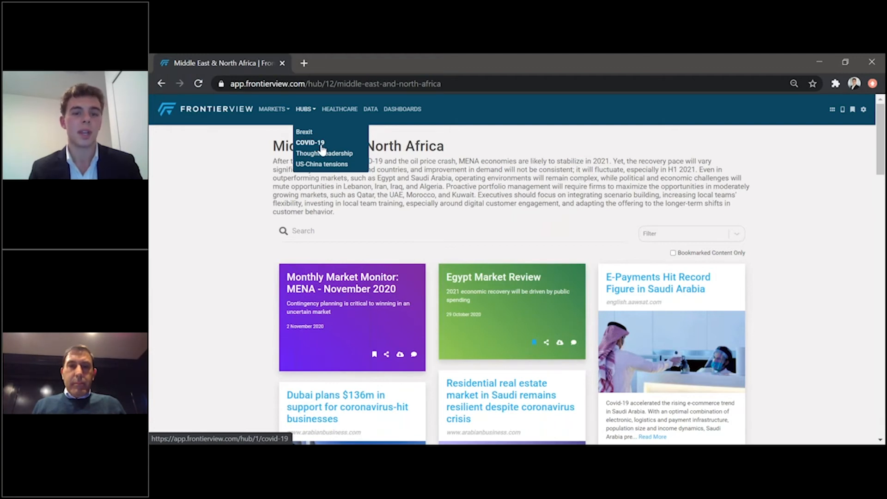
{"action": "mouse_move", "coordinate": [322, 153]}
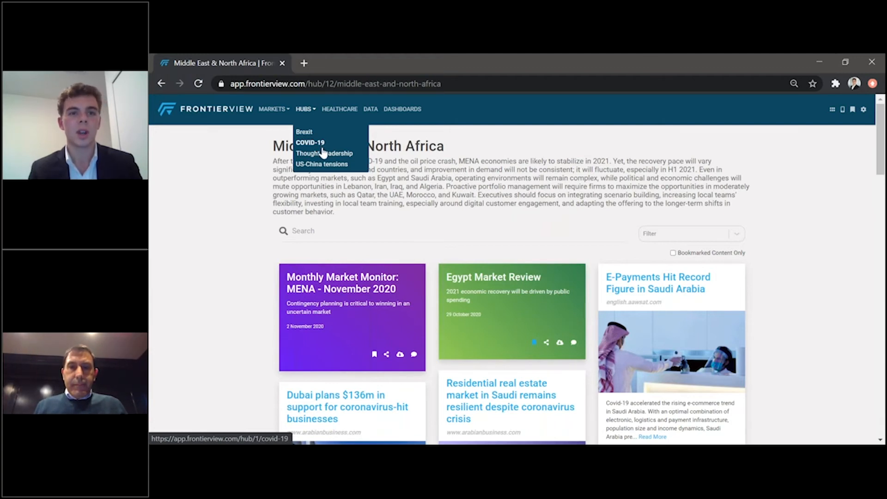
{"action": "mouse_move", "coordinate": [323, 153]}
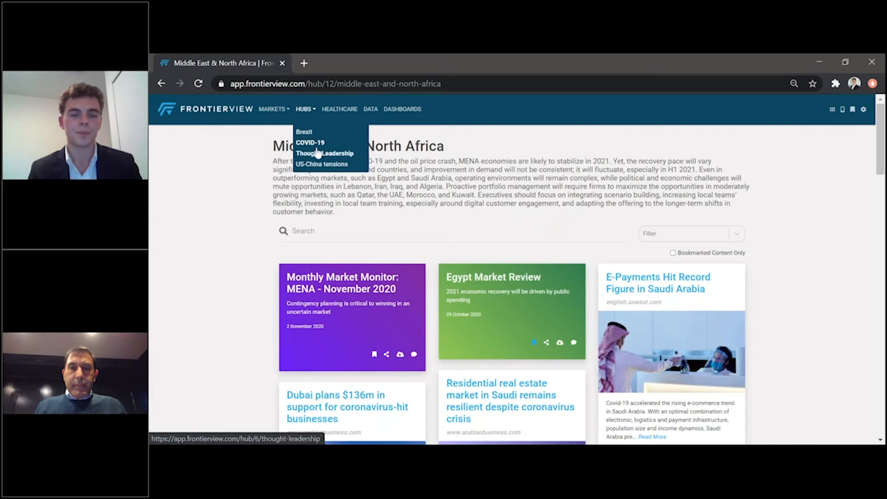
{"action": "mouse_move", "coordinate": [304, 132]}
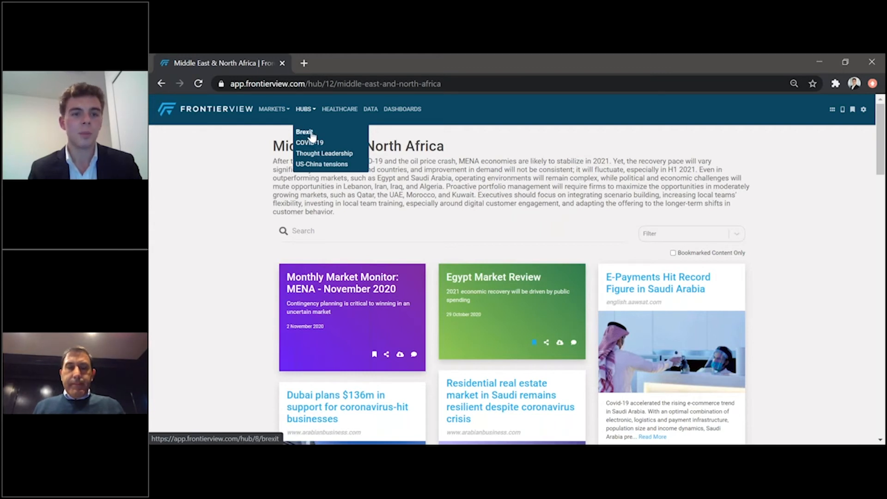
Open the Brexit hub and scroll down through its Brexit updates and Western Europe outlook articles.
{"action": "left_click", "coordinate": [304, 133]}
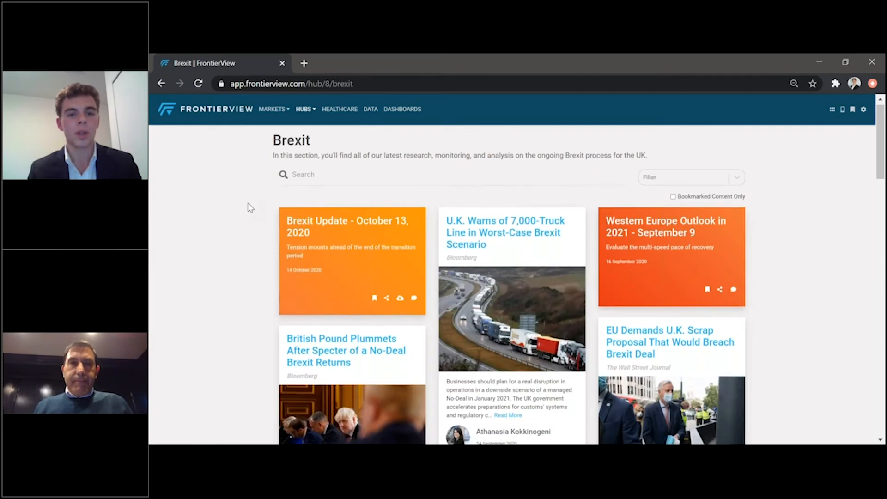
{"action": "scroll", "scroll_direction": "down", "scroll_amount": 3}
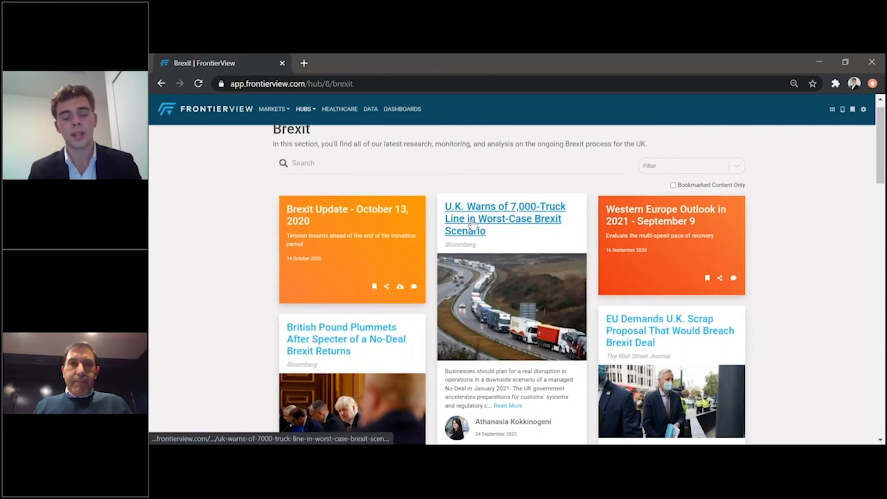
{"action": "mouse_move", "coordinate": [441, 261]}
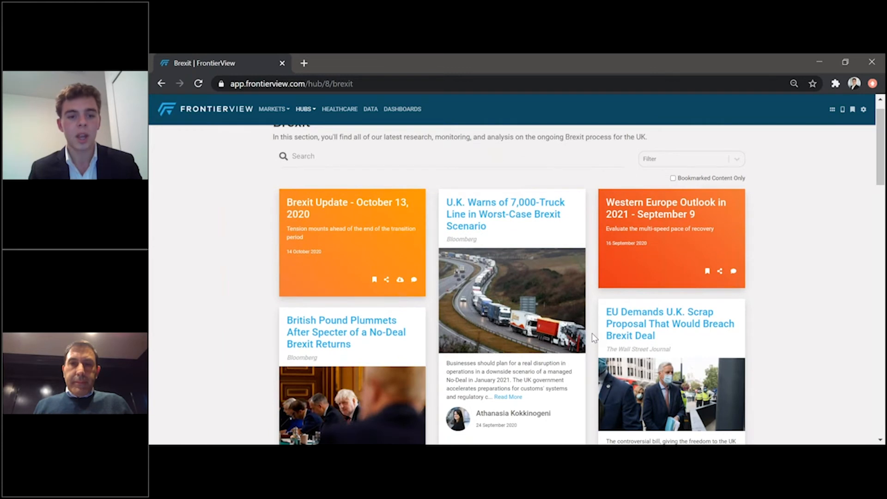
{"action": "scroll", "scroll_direction": "down", "scroll_amount": 3}
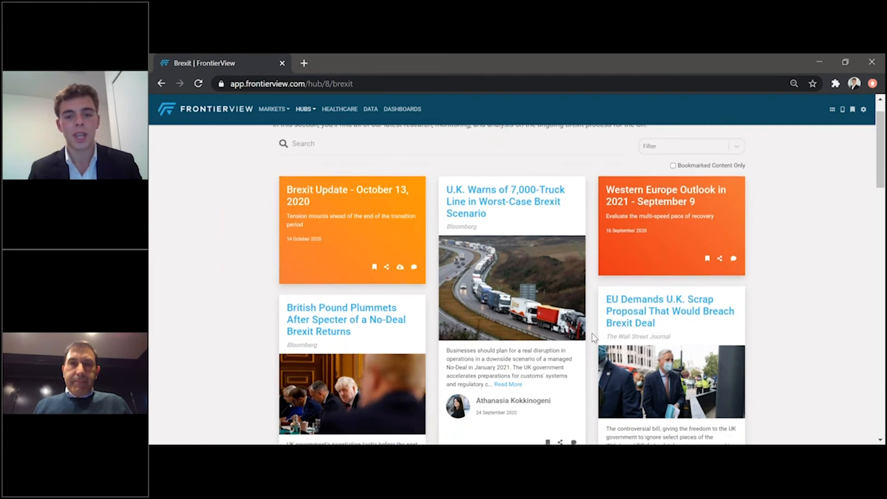
{"action": "scroll", "scroll_direction": "down", "scroll_amount": 3}
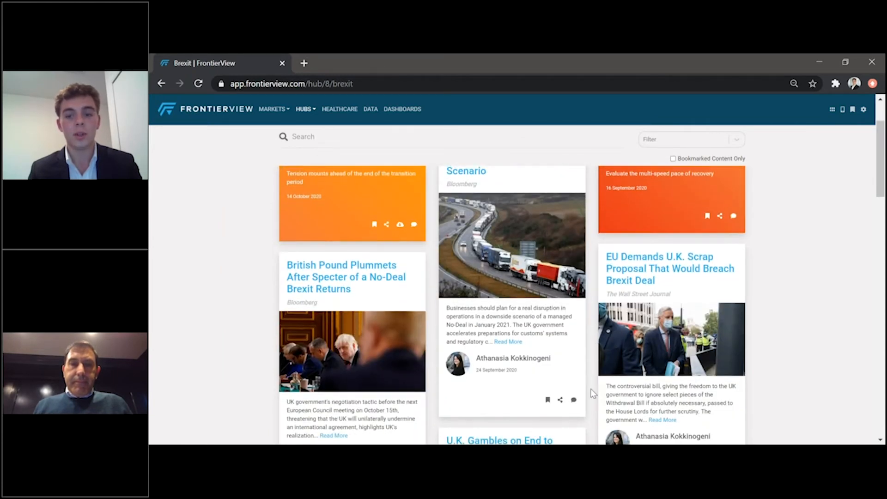
{"action": "scroll", "scroll_direction": "down", "scroll_amount": 3}
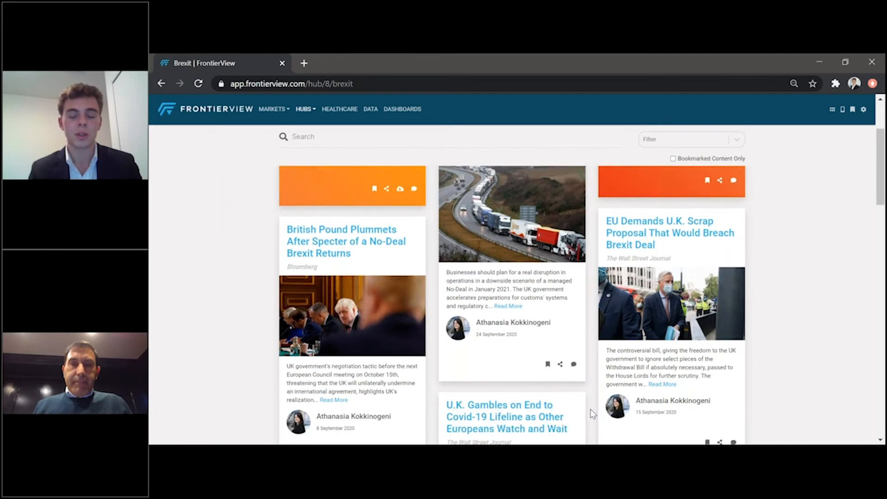
{"action": "scroll", "scroll_direction": "down", "scroll_amount": 3}
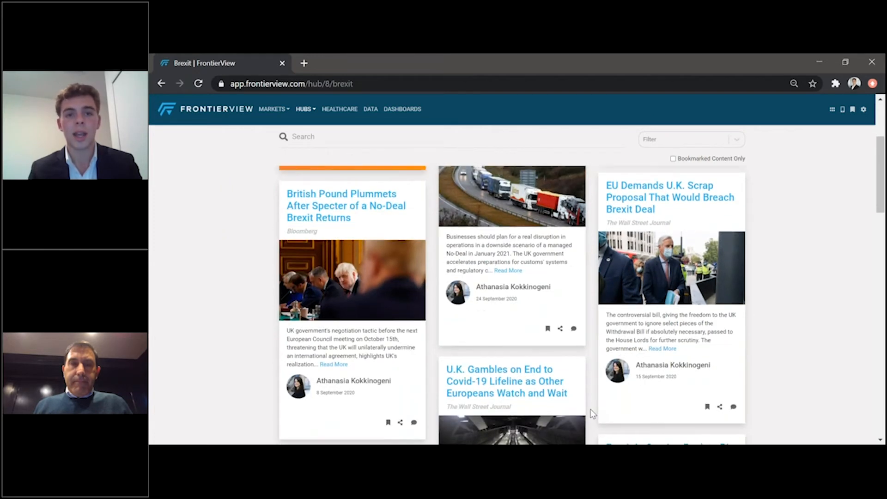
{"action": "scroll", "scroll_direction": "down", "scroll_amount": 3}
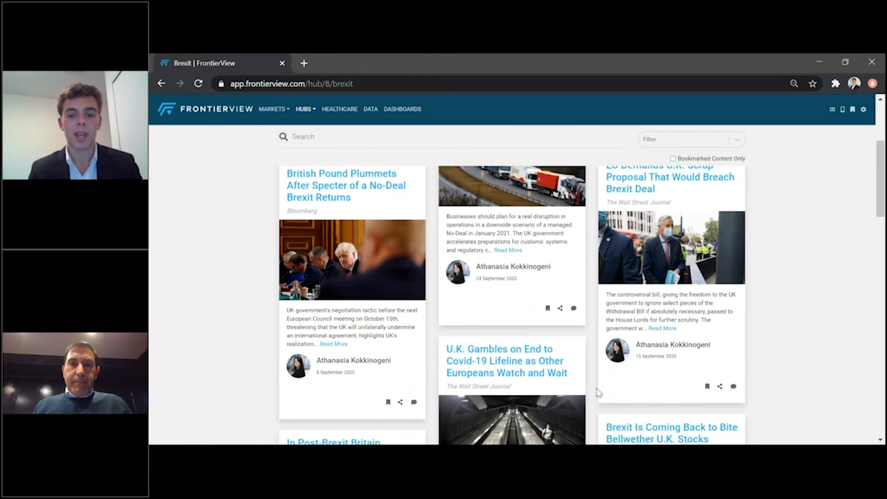
{"action": "scroll", "scroll_direction": "down", "scroll_amount": 3}
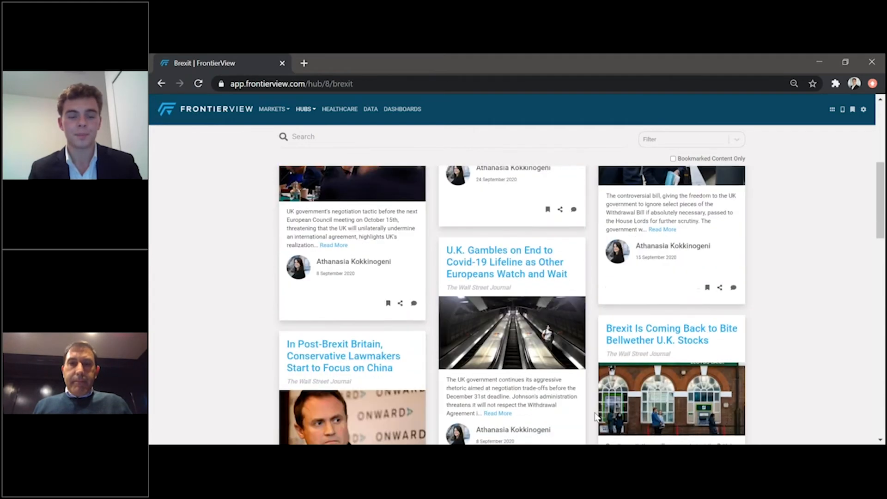
{"action": "scroll", "scroll_direction": "down", "scroll_amount": 3}
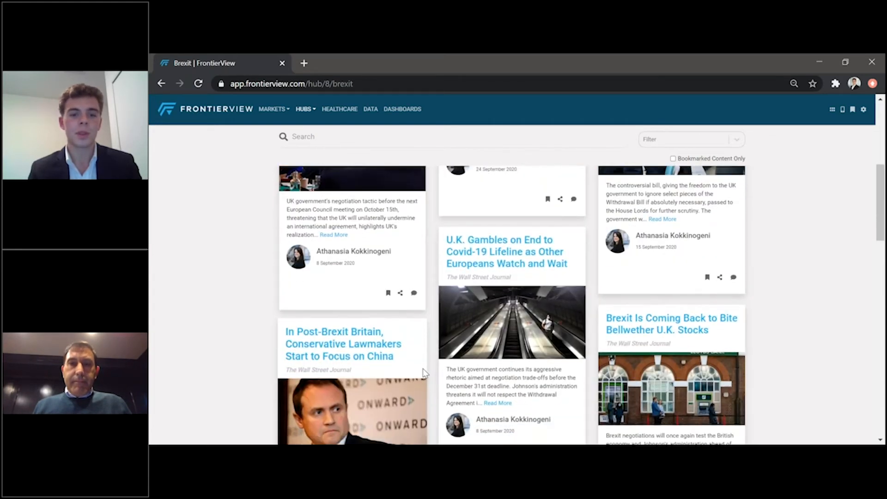
Check the hub's content Filter options and scroll back to the top of the Brexit feed.
{"action": "scroll", "scroll_direction": "up", "scroll_amount": 3}
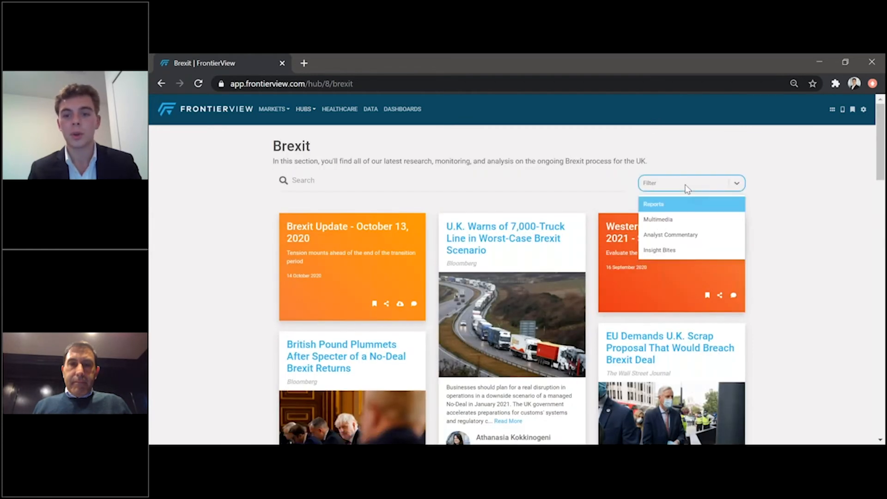
{"action": "mouse_move", "coordinate": [618, 206]}
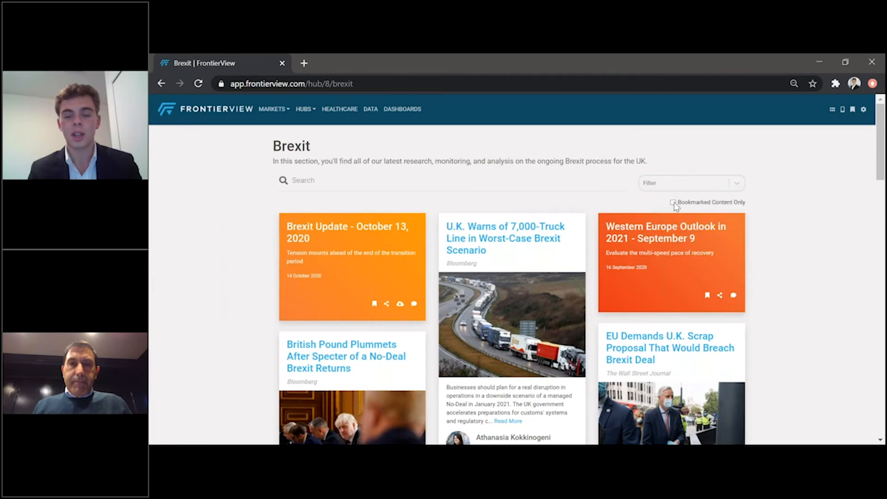
{"action": "mouse_move", "coordinate": [647, 308]}
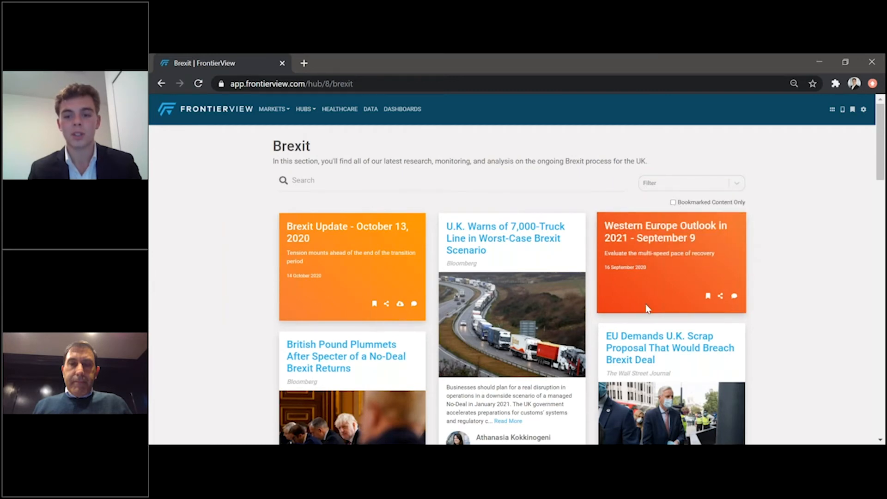
{"action": "scroll", "scroll_direction": "down", "scroll_amount": 3}
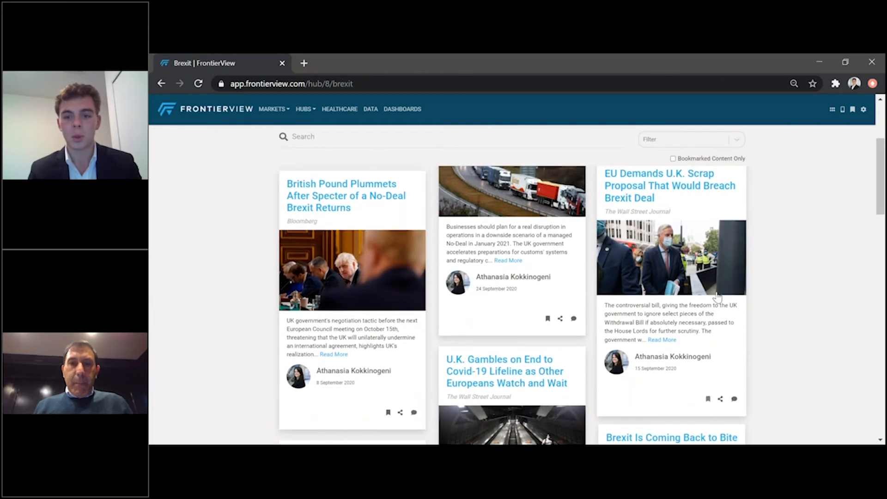
{"action": "scroll", "scroll_direction": "up", "scroll_amount": 3}
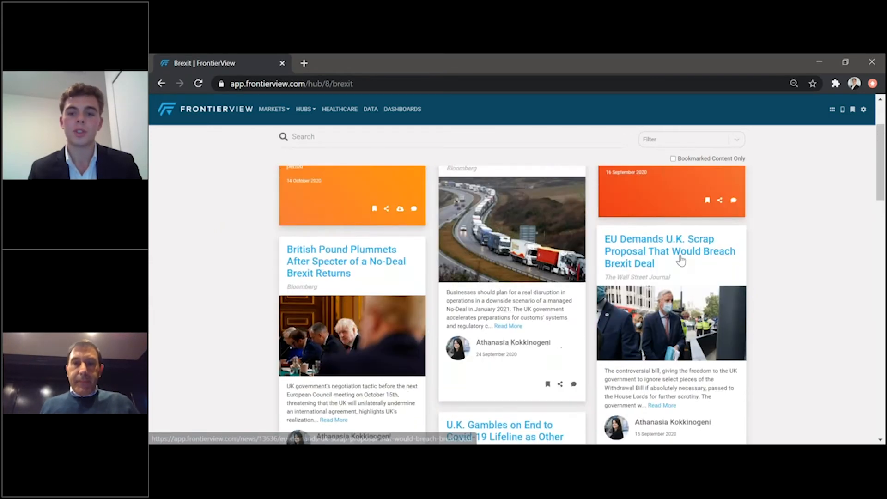
{"action": "scroll", "scroll_direction": "up", "scroll_amount": 3}
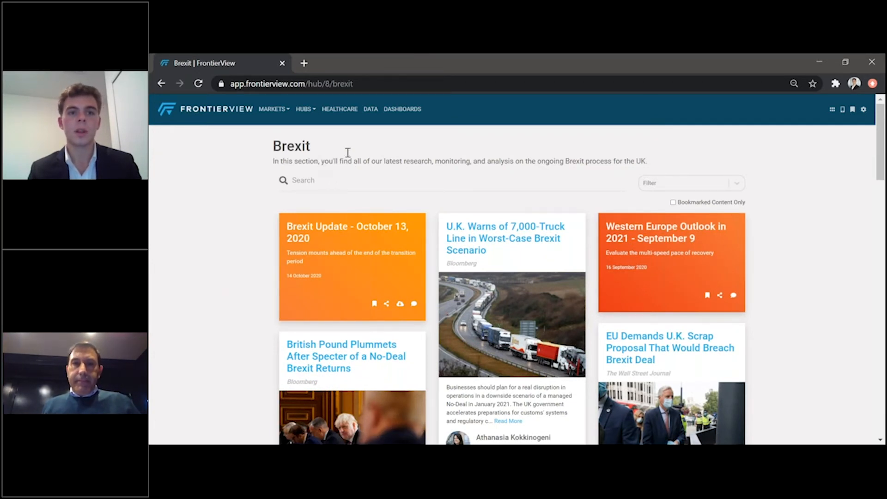
{"action": "mouse_move", "coordinate": [339, 113]}
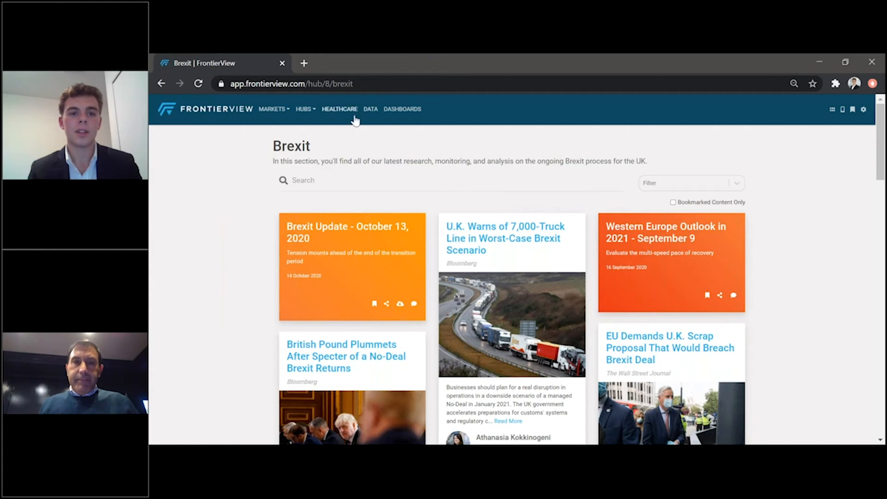
Go to the COVID-19 hub from the HUBS menu.
{"action": "left_click", "coordinate": [304, 109]}
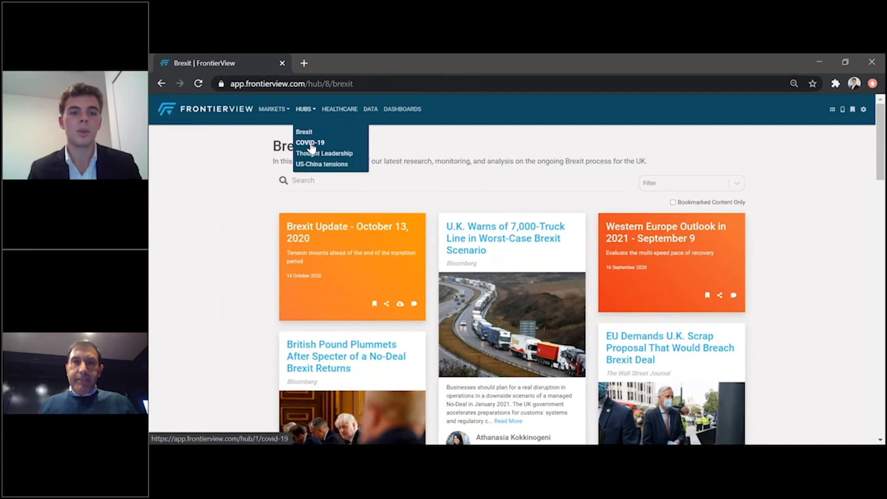
{"action": "left_click", "coordinate": [310, 143]}
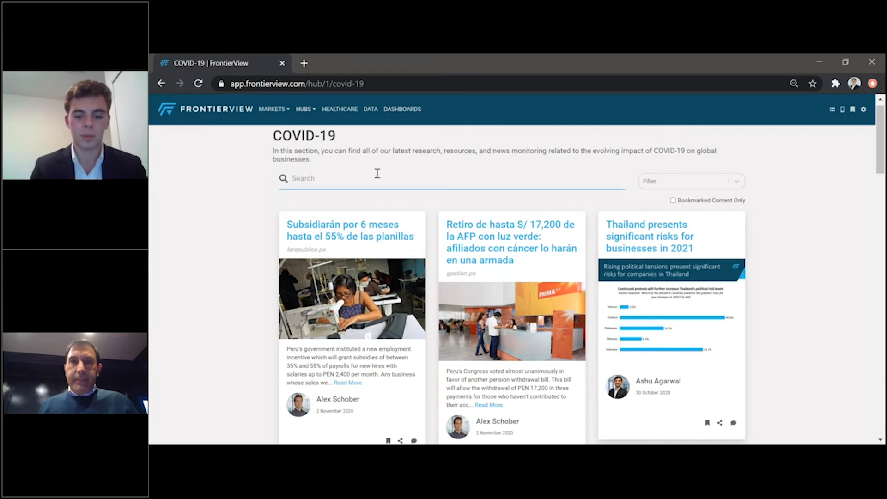
Search the COVID-19 hub for 'brazil' and scroll its Brazil-related results.
{"action": "type", "text": "brazil"}
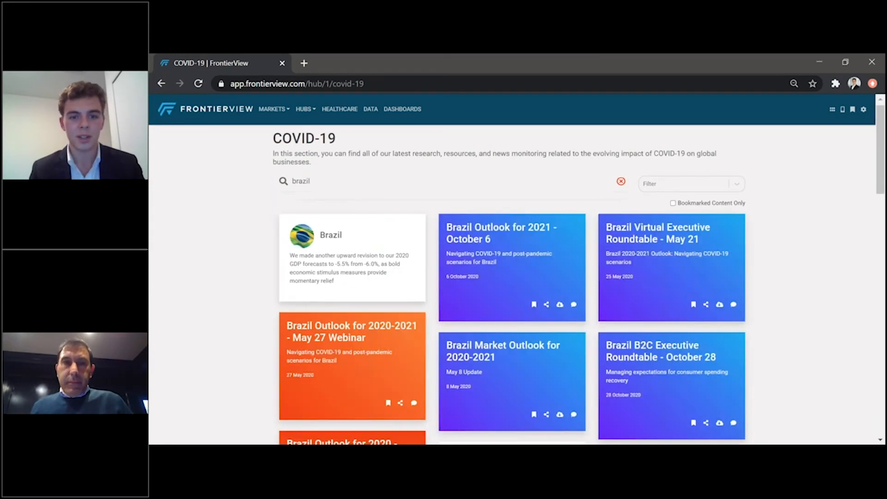
{"action": "scroll", "scroll_direction": "down", "scroll_amount": 3}
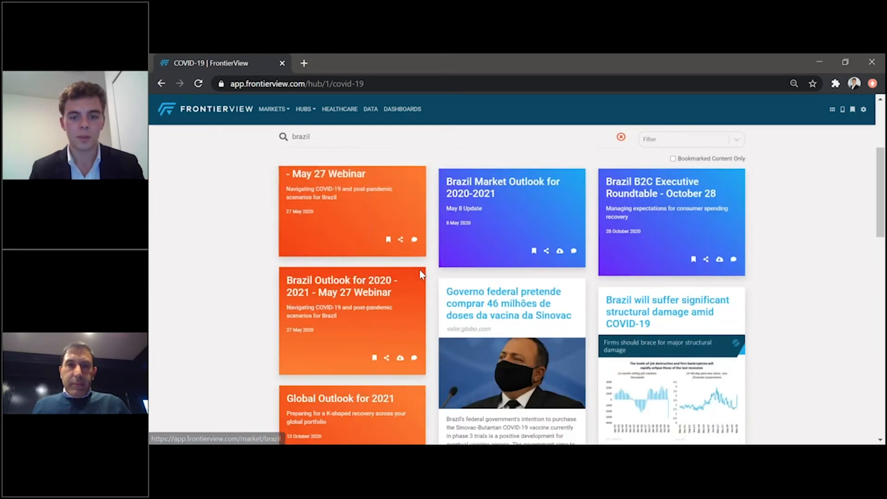
{"action": "scroll", "scroll_direction": "down", "scroll_amount": 3}
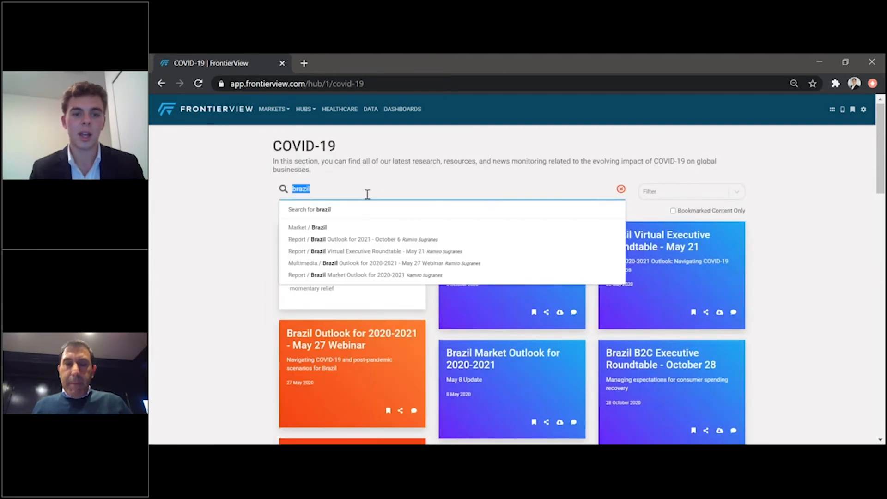
{"action": "left_click", "coordinate": [621, 188]}
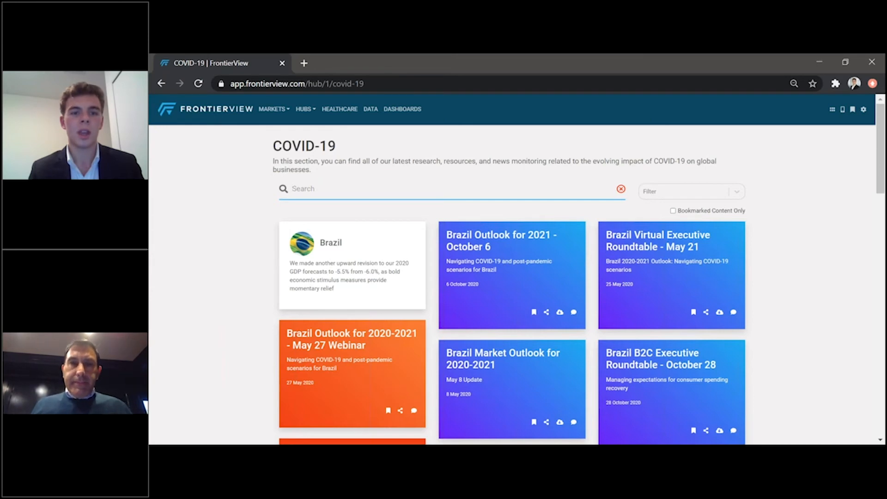
{"action": "mouse_move", "coordinate": [339, 109]}
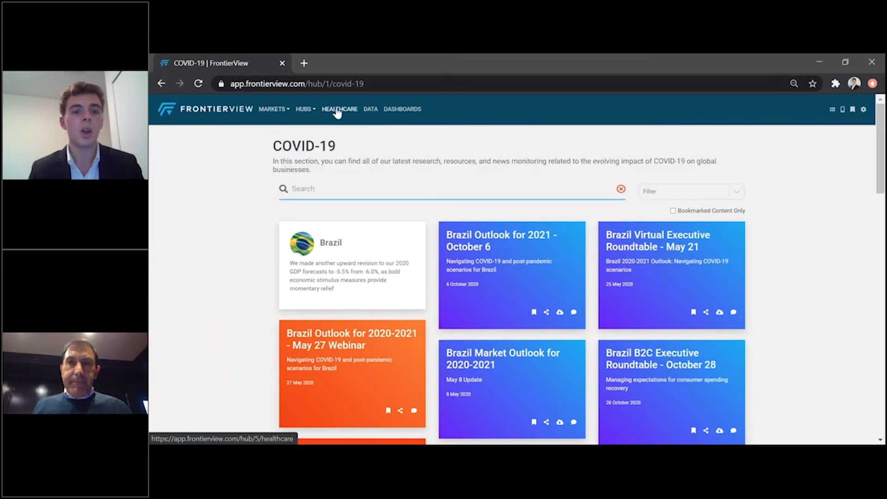
{"action": "mouse_move", "coordinate": [370, 109]}
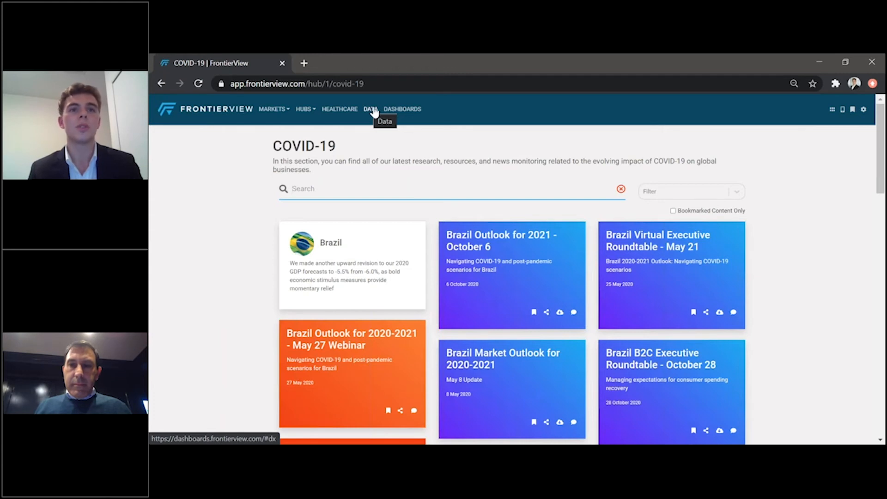
Go to the Data area and begin a new data card at the markets step.
{"action": "left_click", "coordinate": [371, 109]}
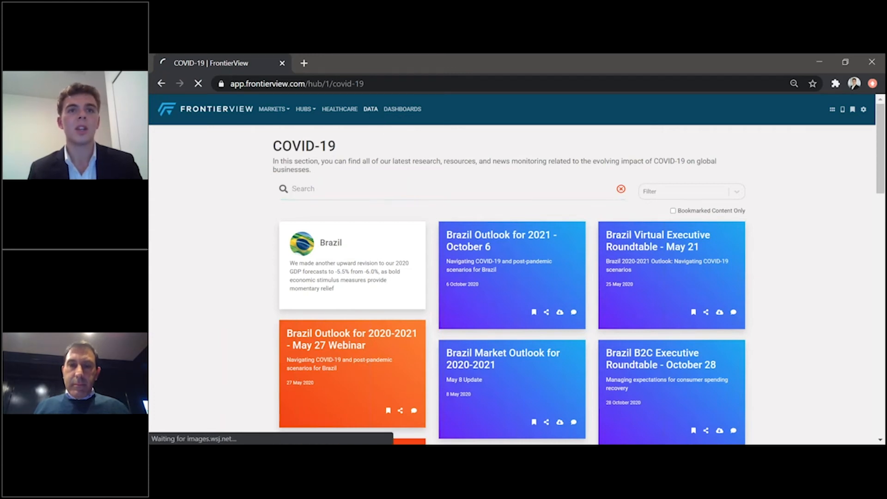
{"action": "left_click", "coordinate": [402, 109]}
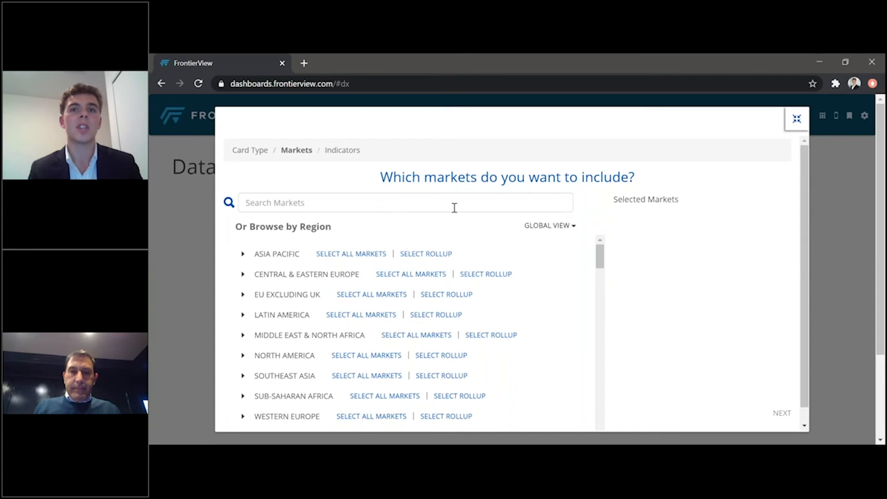
{"action": "mouse_move", "coordinate": [422, 234]}
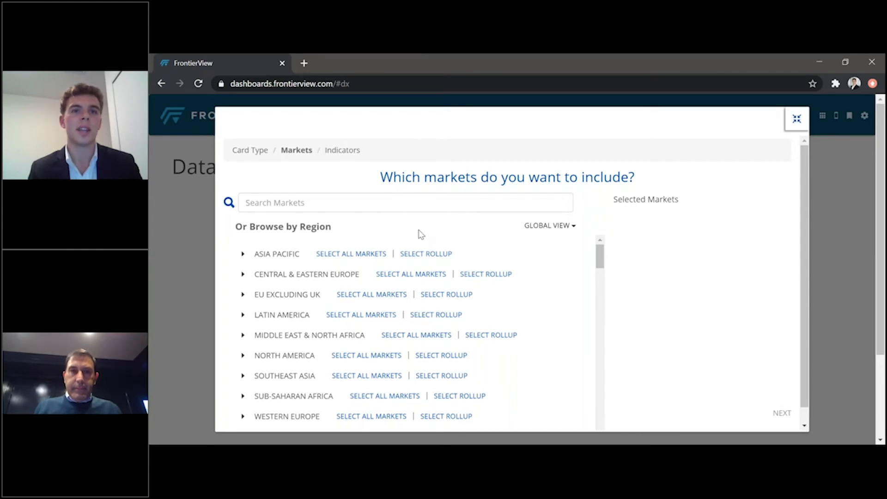
Search and add China, Russia and India as markets, then advance to indicators.
{"action": "left_click", "coordinate": [405, 202]}
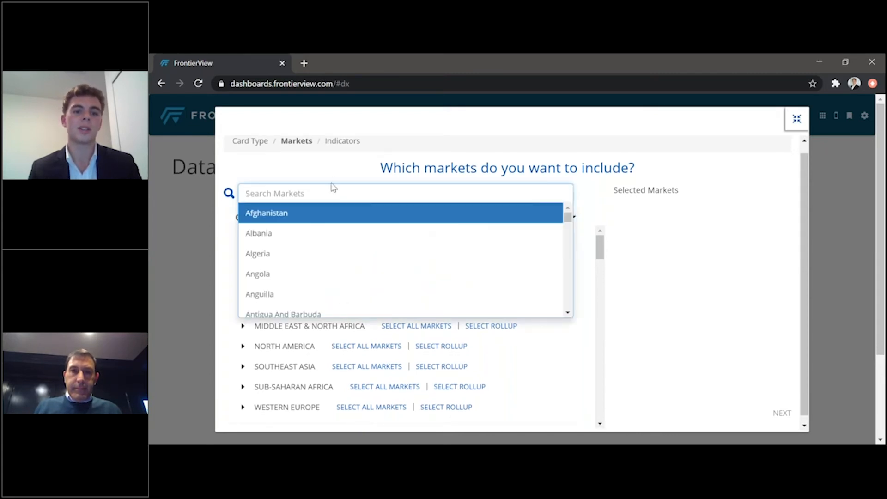
{"action": "type", "text": "china"}
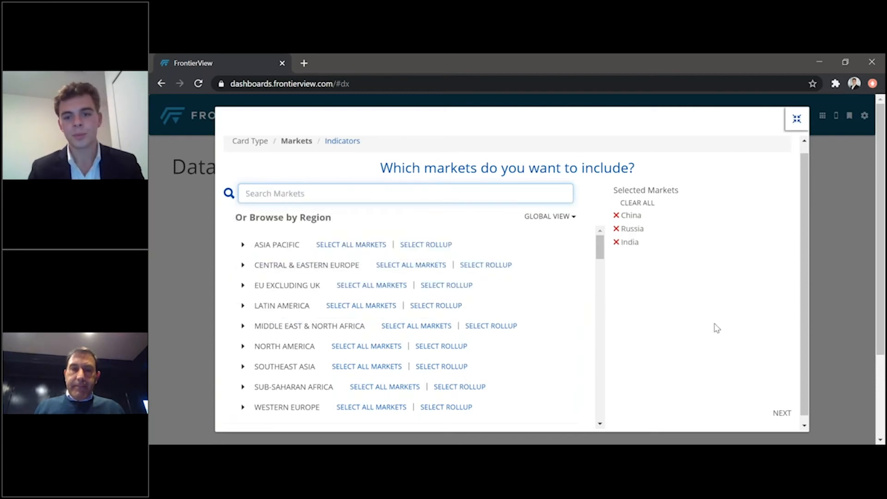
{"action": "left_click", "coordinate": [781, 413]}
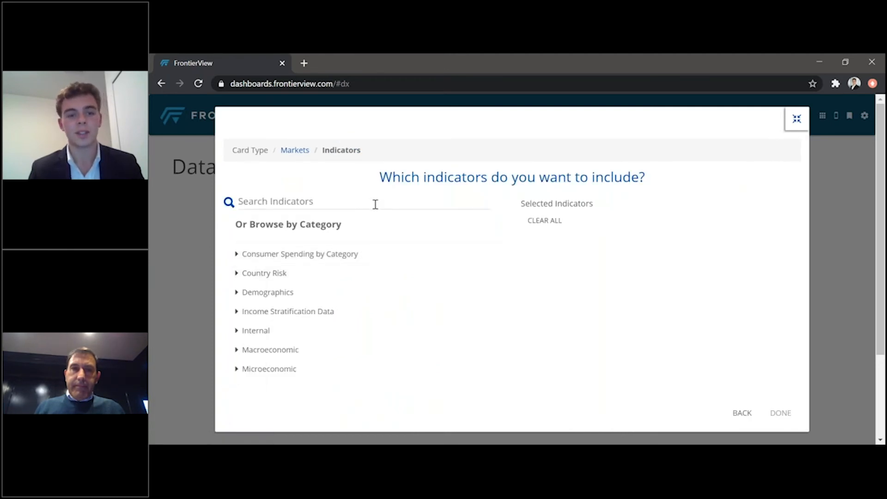
Add GDP Real %YOY and Consumer Price Index AVG %YOY from Popular Indicators and build the table.
{"action": "left_click", "coordinate": [362, 200]}
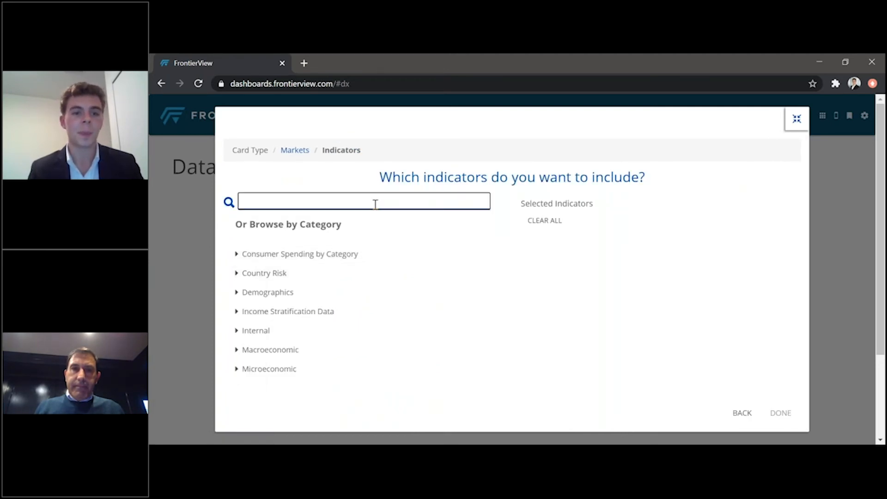
{"action": "left_click", "coordinate": [363, 200]}
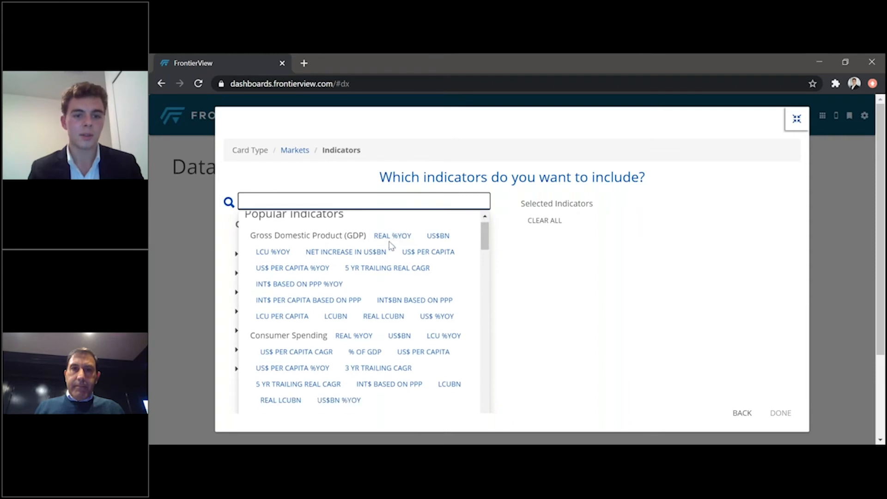
{"action": "left_click", "coordinate": [392, 236]}
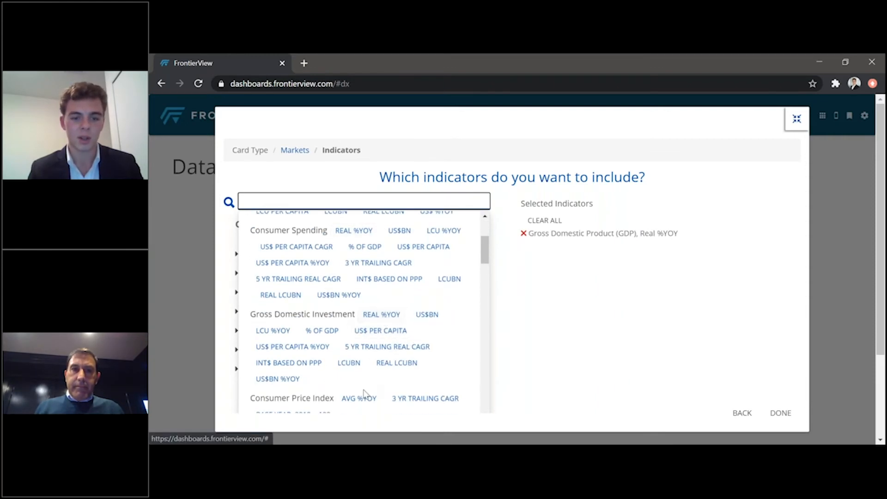
{"action": "left_click", "coordinate": [359, 397]}
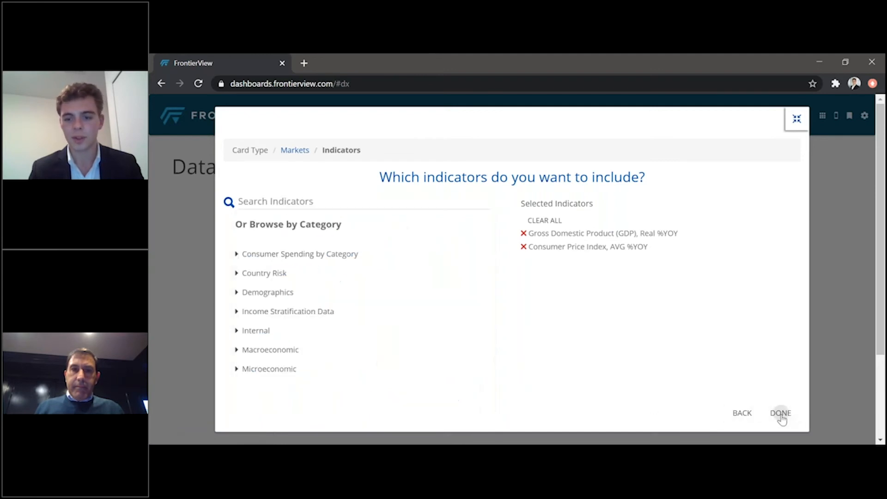
{"action": "left_click", "coordinate": [780, 412]}
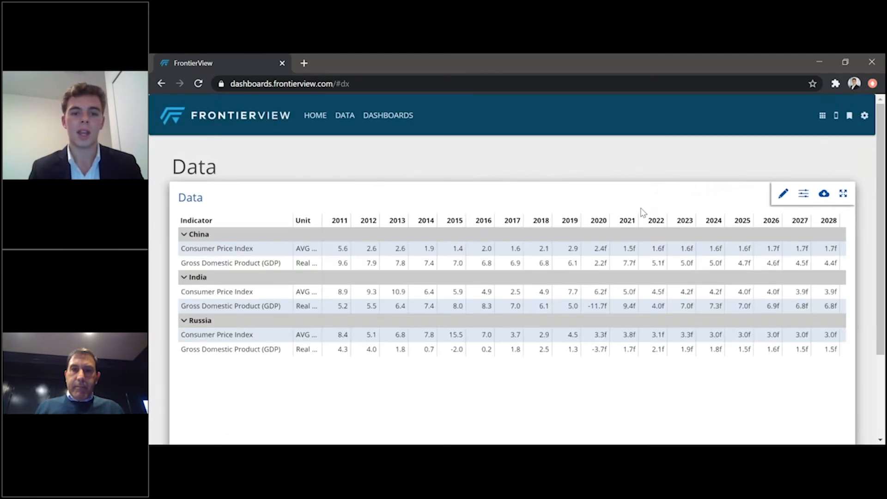
Review the table's display options and narrow its year range to 2016–2024.
{"action": "scroll", "scroll_direction": "down", "scroll_amount": 3}
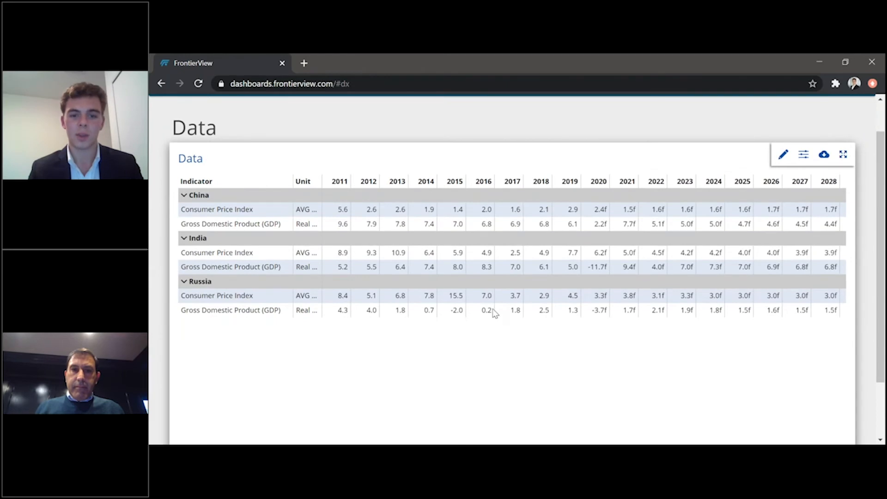
{"action": "scroll", "scroll_direction": "right", "scroll_amount": 3}
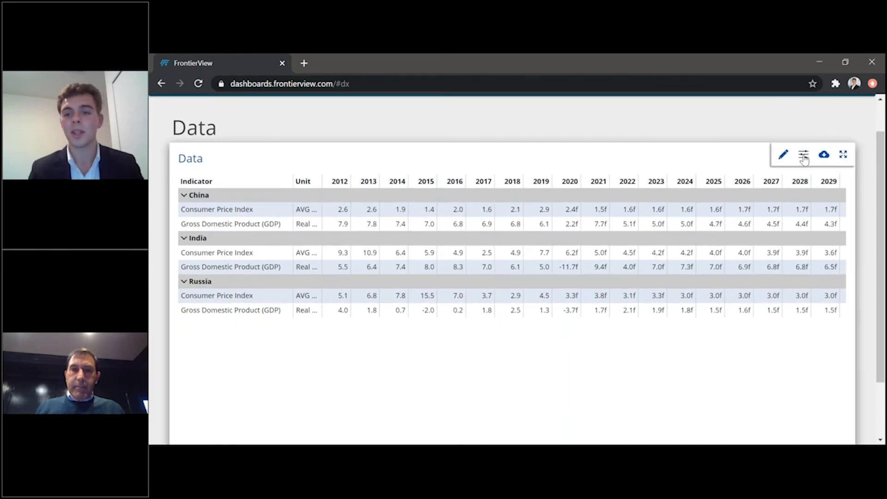
{"action": "left_click", "coordinate": [803, 154]}
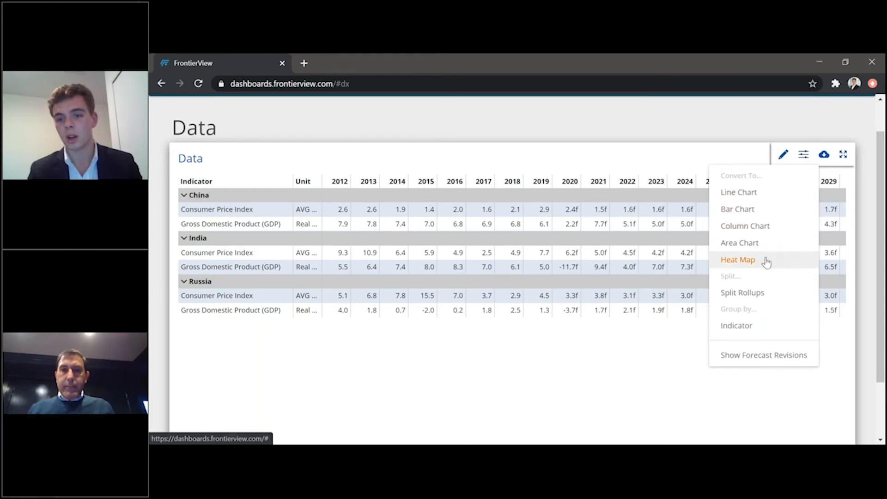
{"action": "left_click", "coordinate": [823, 154]}
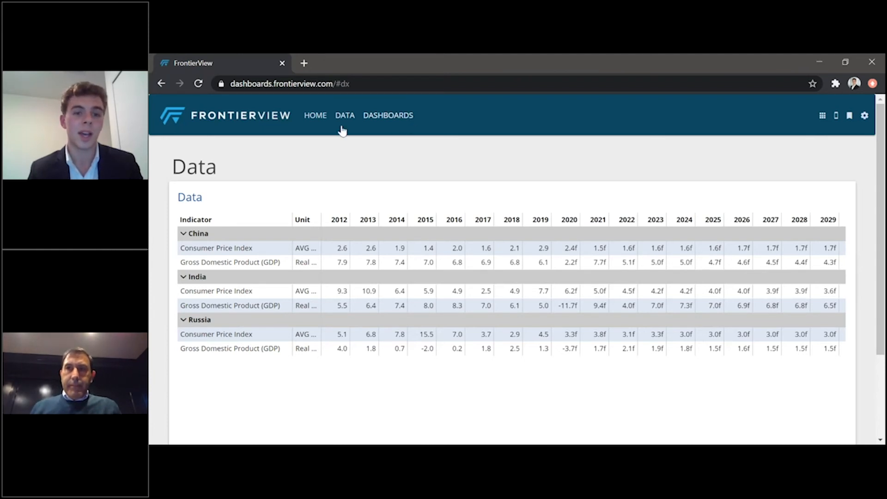
{"action": "left_click", "coordinate": [823, 126]}
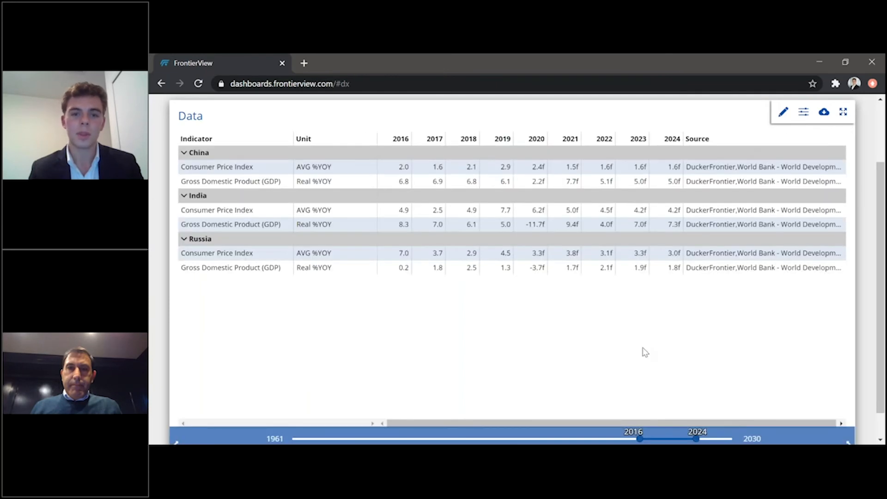
{"action": "mouse_move", "coordinate": [317, 196]}
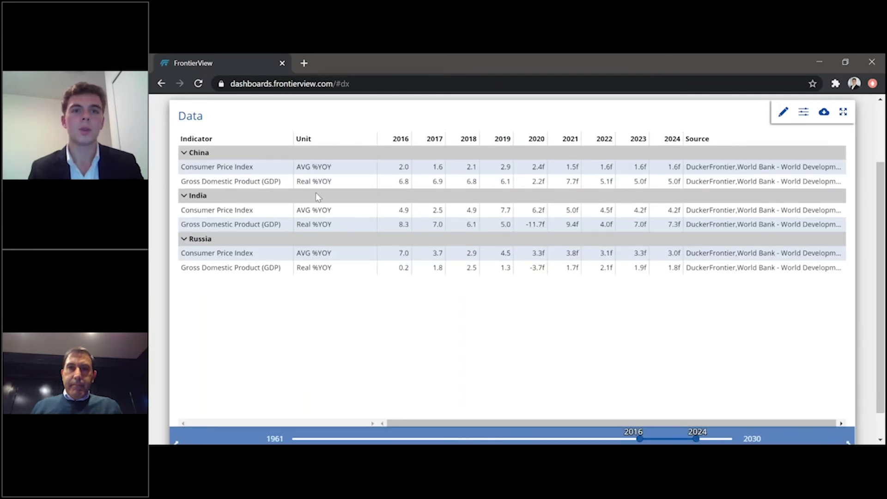
{"action": "mouse_move", "coordinate": [178, 168]}
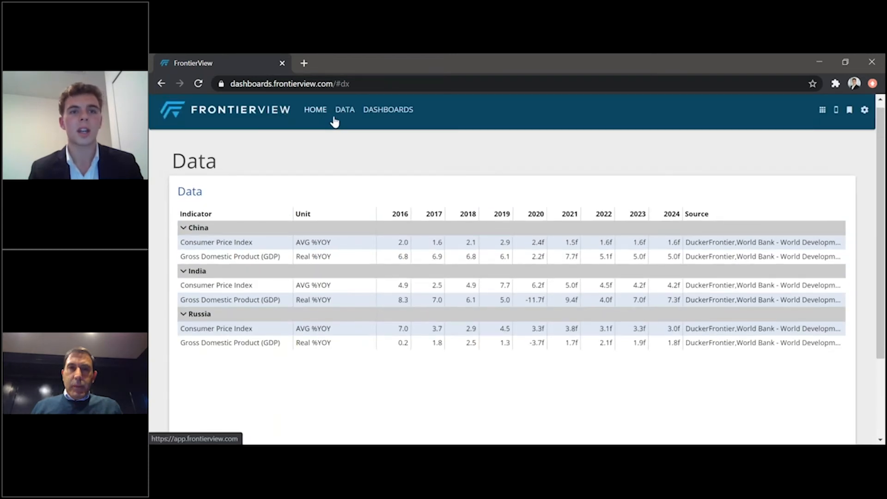
{"action": "mouse_move", "coordinate": [388, 112]}
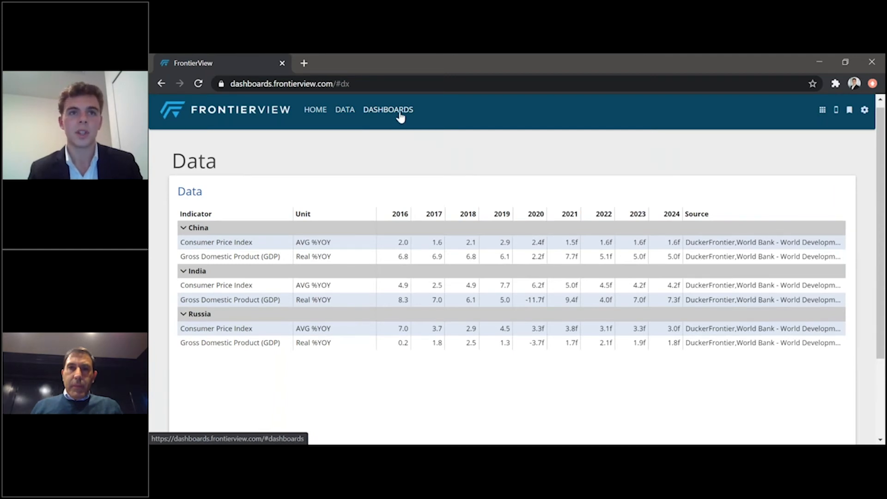
{"action": "mouse_move", "coordinate": [395, 116]}
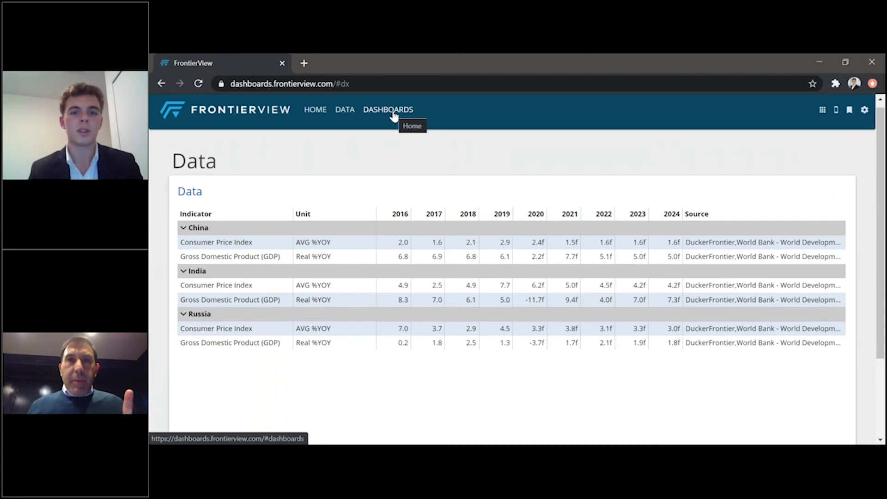
{"action": "mouse_move", "coordinate": [443, 165]}
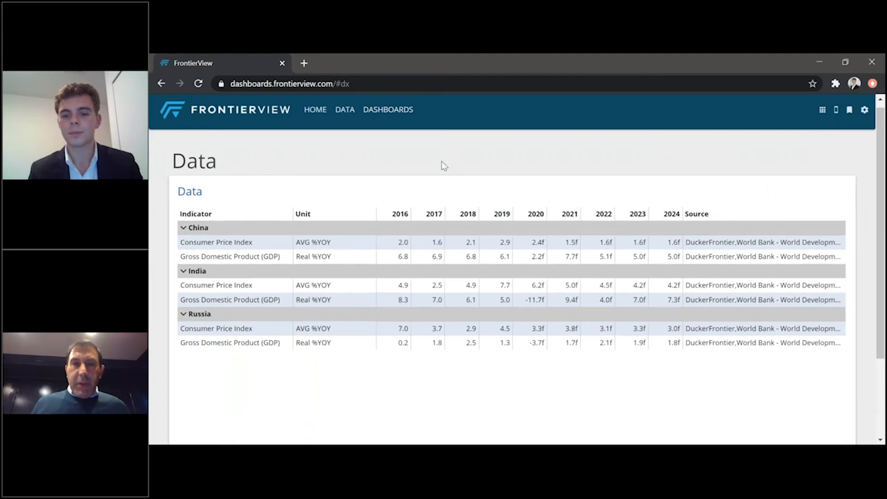
{"action": "mouse_move", "coordinate": [345, 109]}
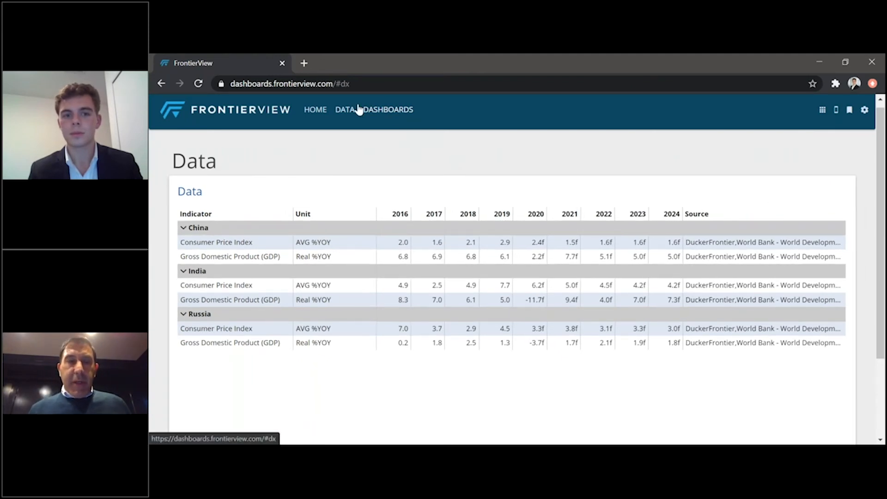
{"action": "scroll", "scroll_direction": "down", "scroll_amount": 3}
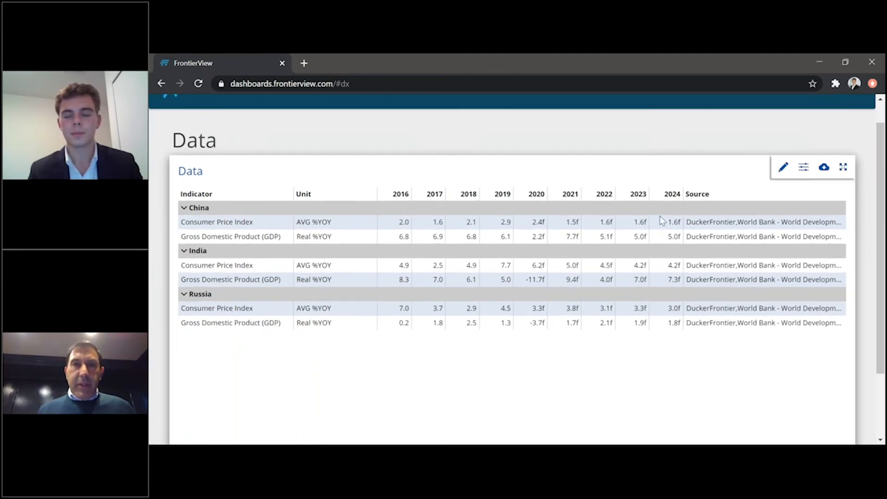
{"action": "mouse_move", "coordinate": [786, 187]}
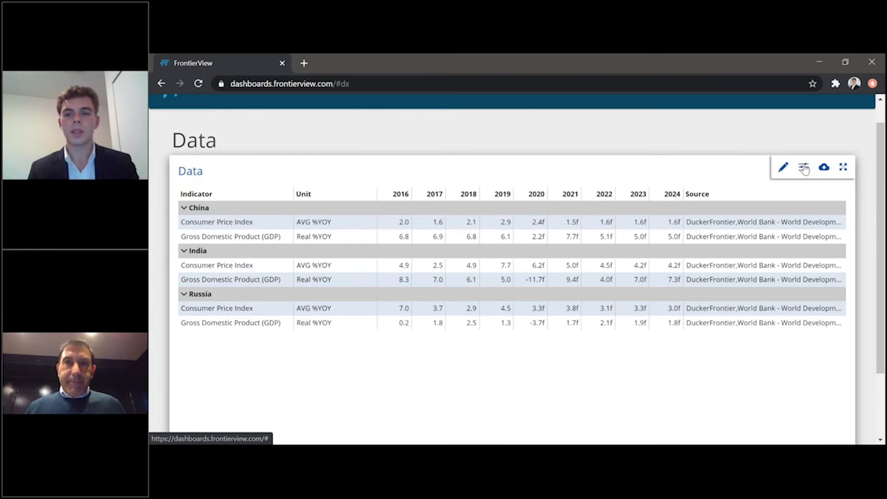
Convert the inflation data table into a bar chart via Convert To > Bar Chart.
{"action": "left_click", "coordinate": [803, 167]}
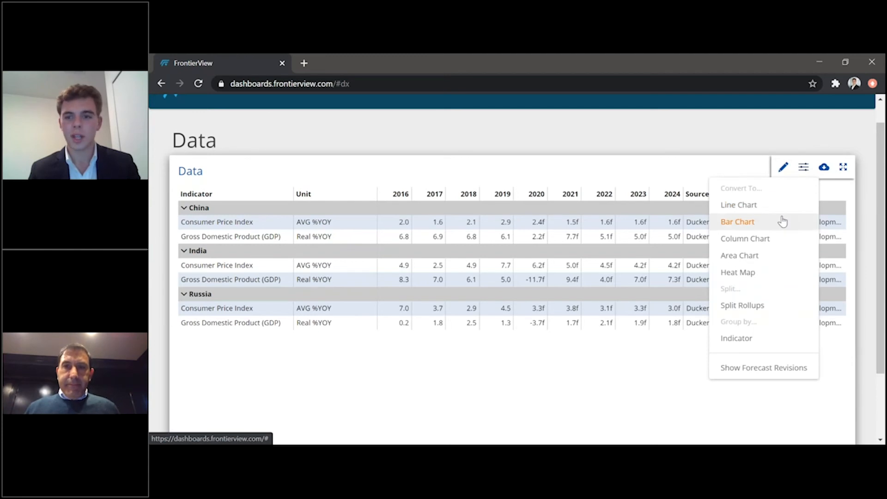
{"action": "left_click", "coordinate": [737, 221]}
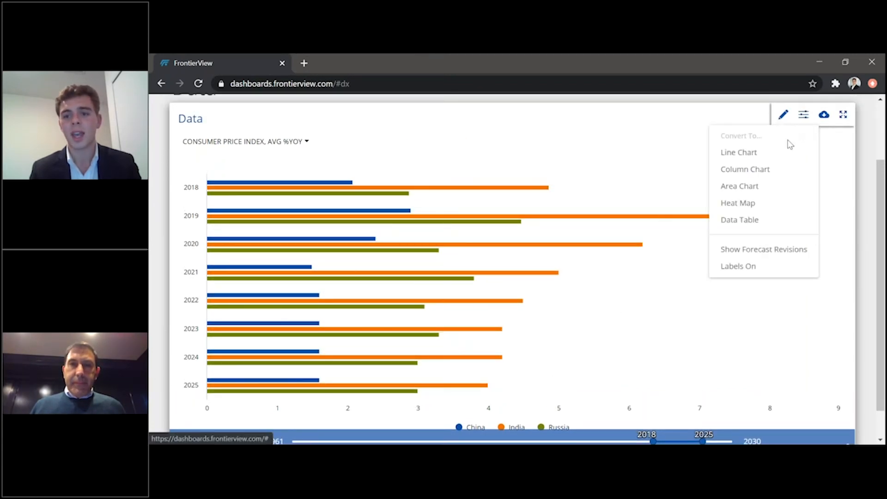
Switch to a line chart and chart GDP Real %YOY instead of inflation.
{"action": "left_click", "coordinate": [738, 151]}
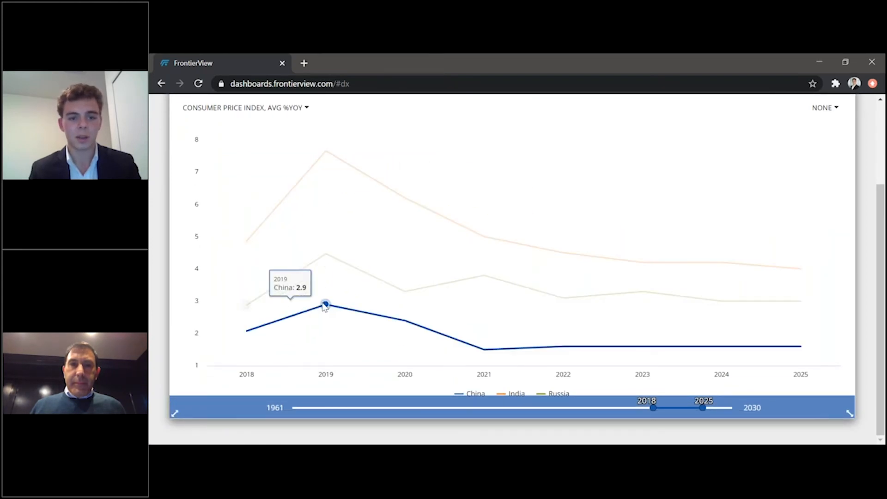
{"action": "mouse_move", "coordinate": [642, 291]}
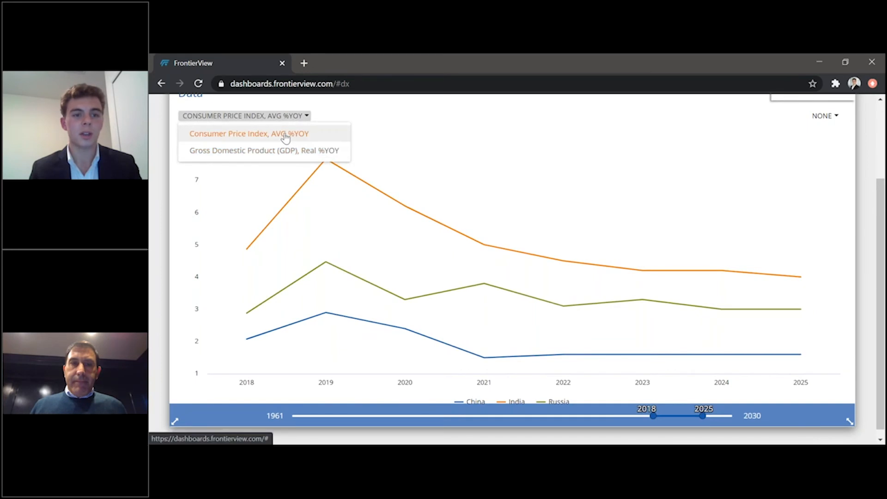
{"action": "mouse_move", "coordinate": [283, 151]}
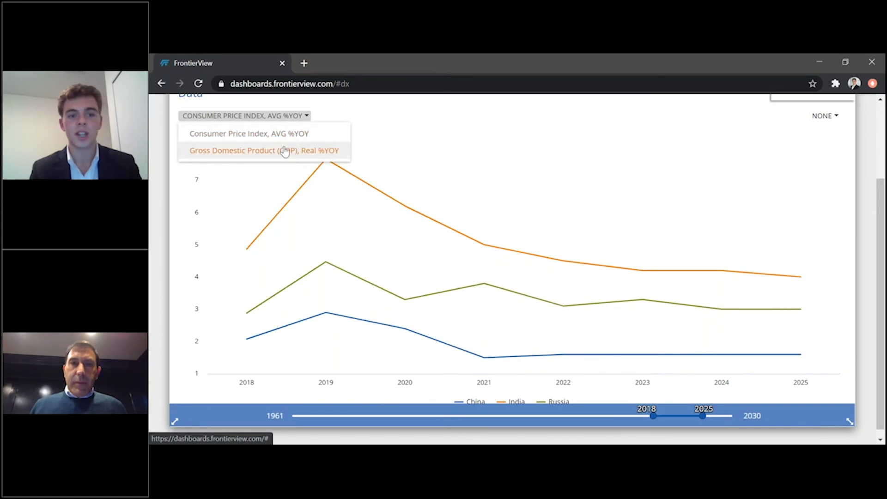
{"action": "left_click", "coordinate": [263, 150]}
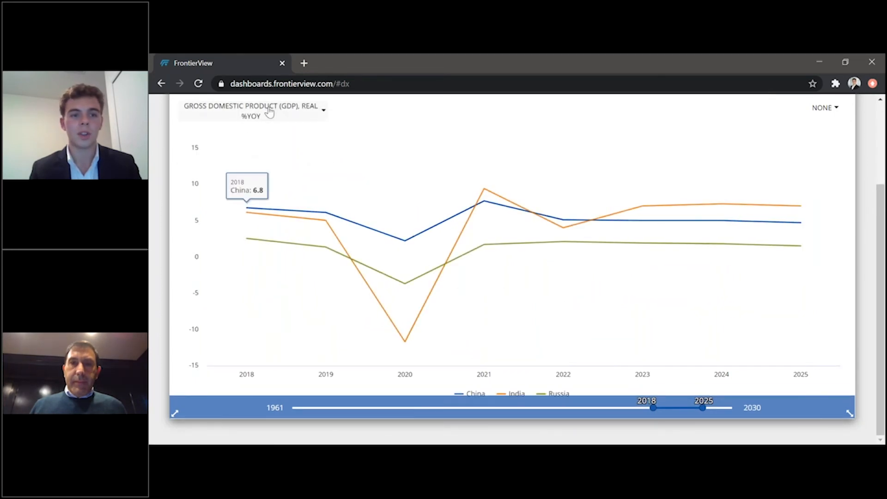
{"action": "mouse_move", "coordinate": [325, 212]}
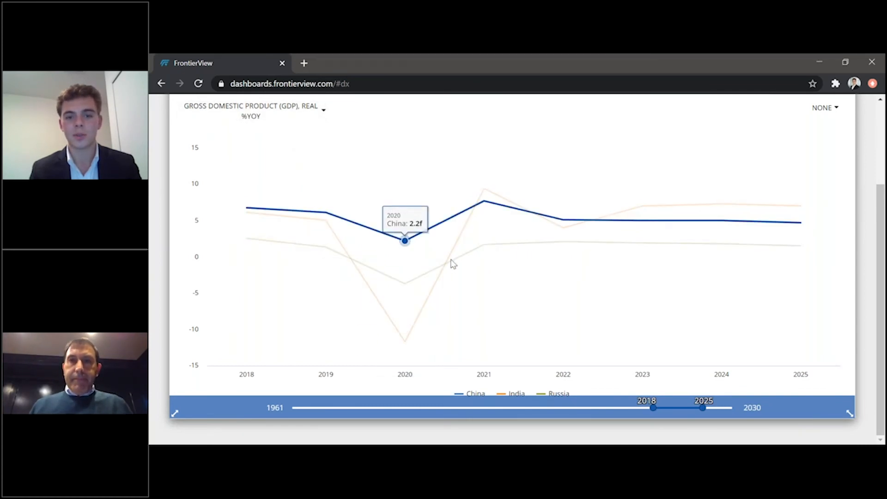
{"action": "mouse_move", "coordinate": [721, 244]}
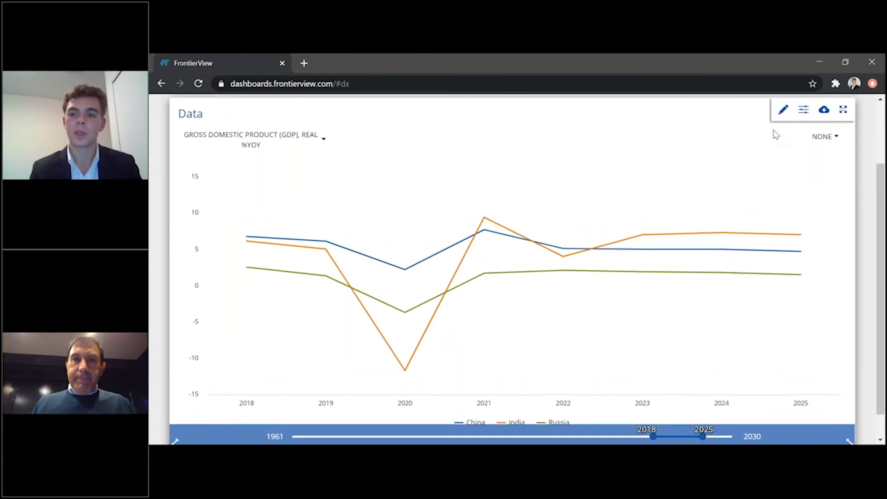
Convert the GDP growth chart to an area chart, then to a bar chart.
{"action": "left_click", "coordinate": [803, 109]}
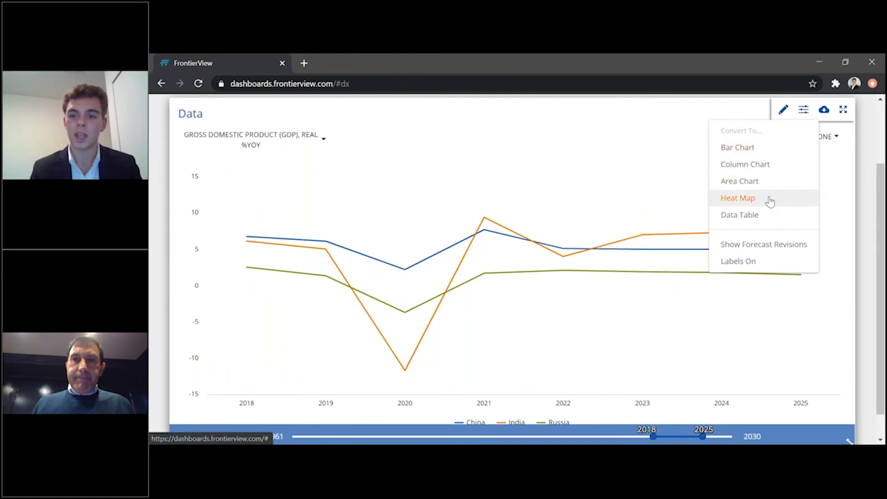
{"action": "left_click", "coordinate": [739, 181]}
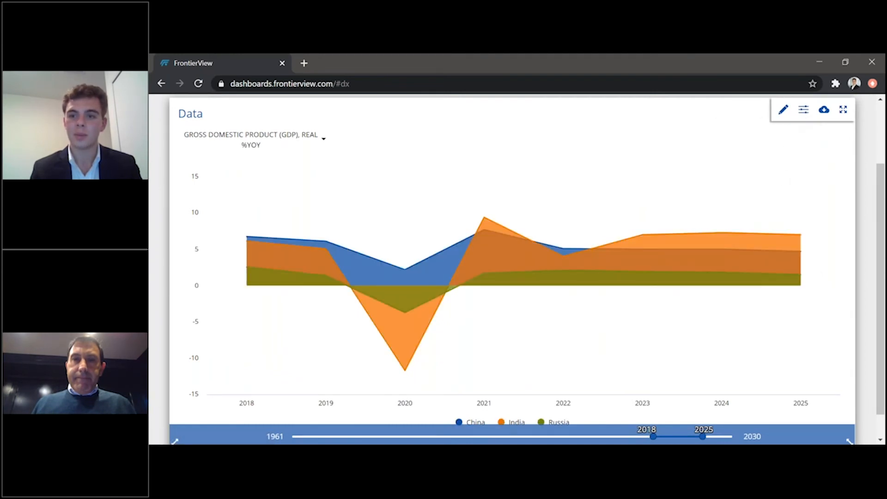
{"action": "left_click", "coordinate": [803, 109]}
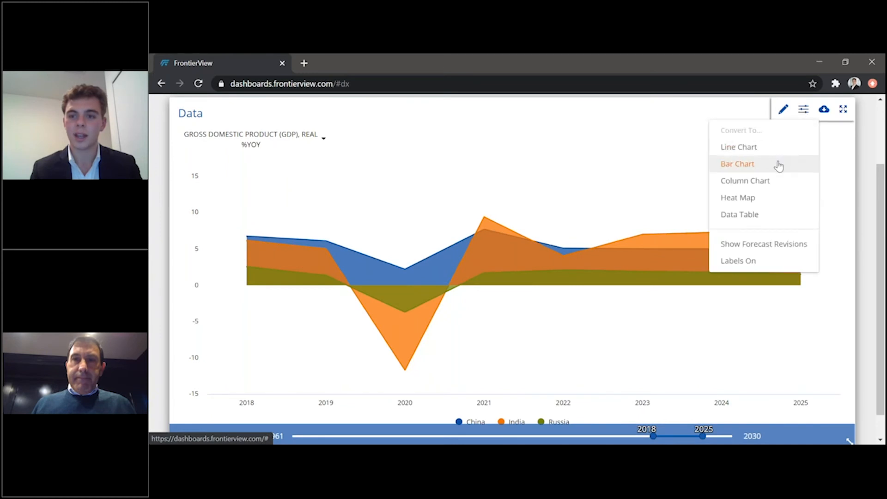
{"action": "left_click", "coordinate": [737, 163]}
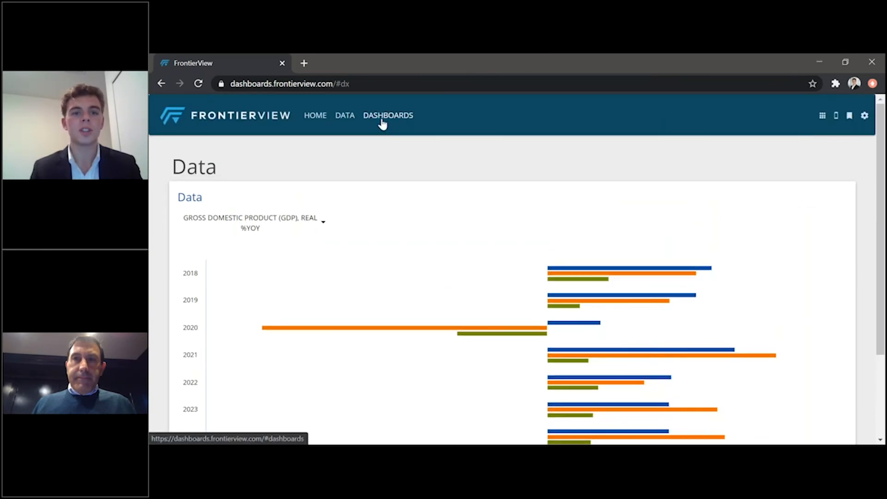
{"action": "mouse_move", "coordinate": [388, 119]}
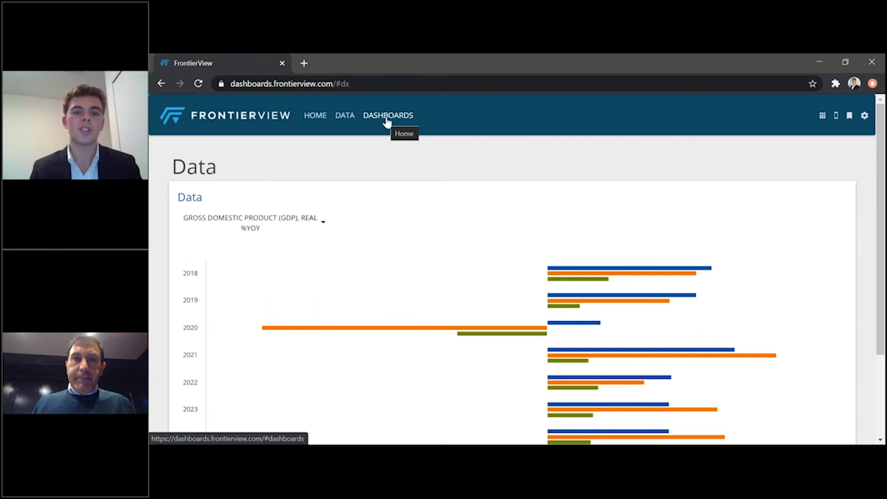
Go to the Dashboards section to start a new dashboard.
{"action": "left_click", "coordinate": [387, 115]}
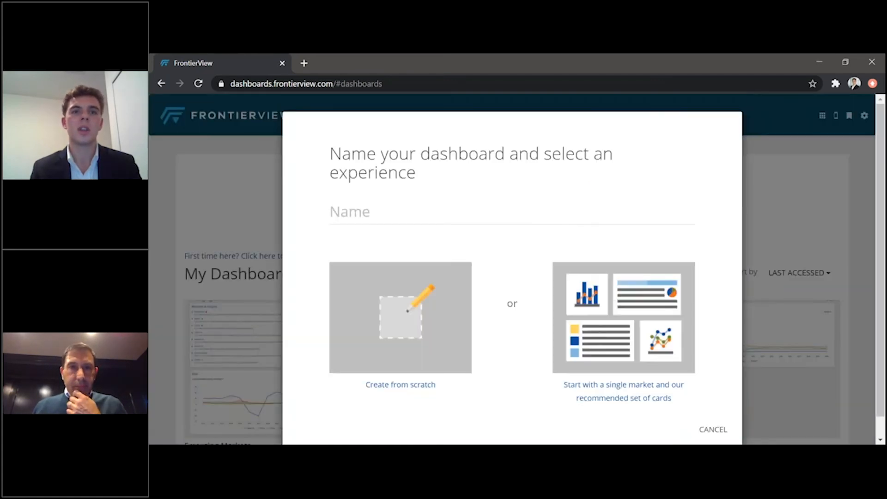
{"action": "mouse_move", "coordinate": [531, 299]}
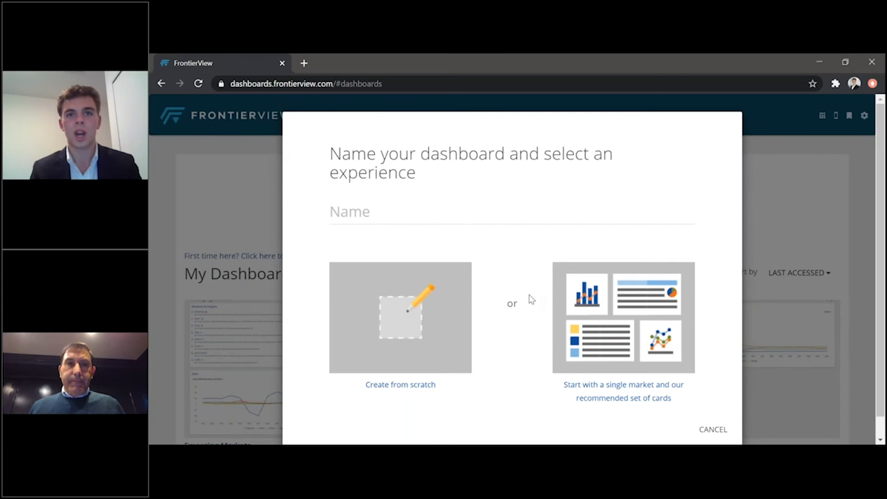
{"action": "mouse_move", "coordinate": [513, 301]}
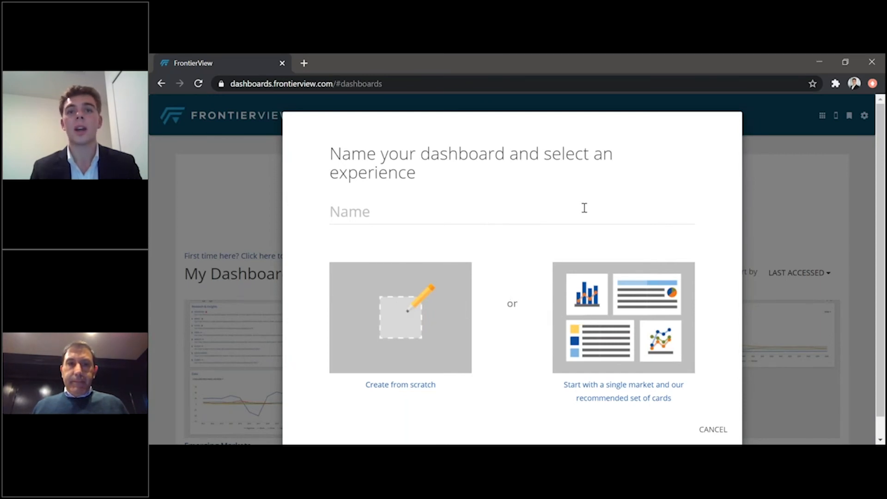
{"action": "mouse_move", "coordinate": [613, 243]}
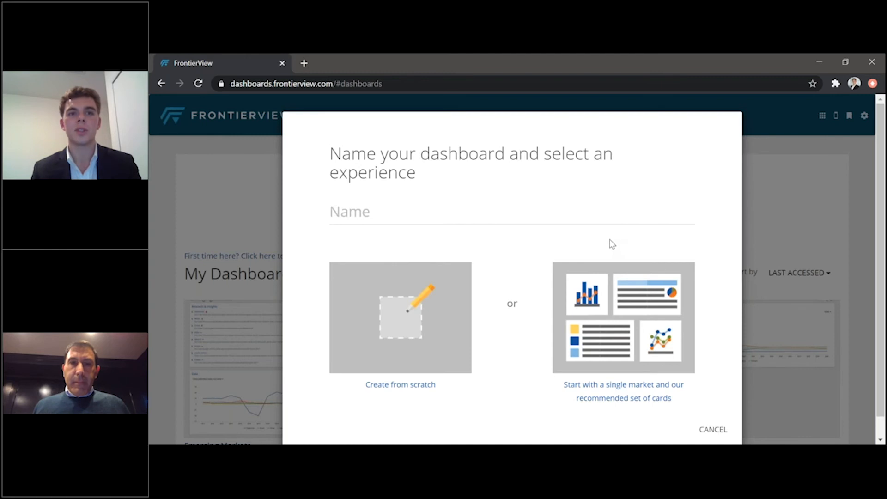
{"action": "mouse_move", "coordinate": [581, 251]}
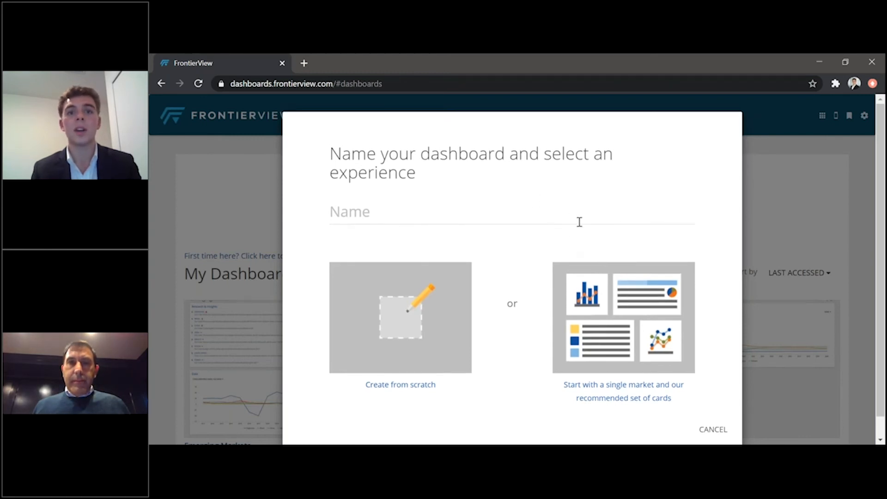
{"action": "mouse_move", "coordinate": [549, 232]}
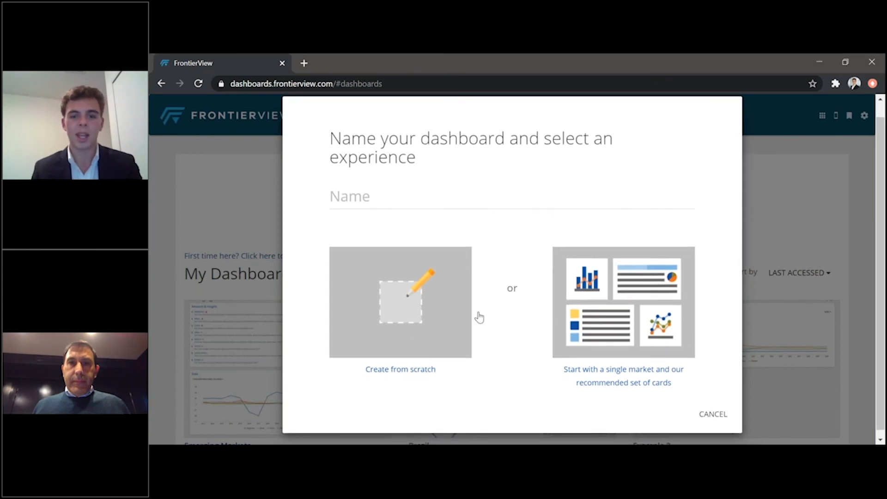
{"action": "mouse_move", "coordinate": [479, 185]}
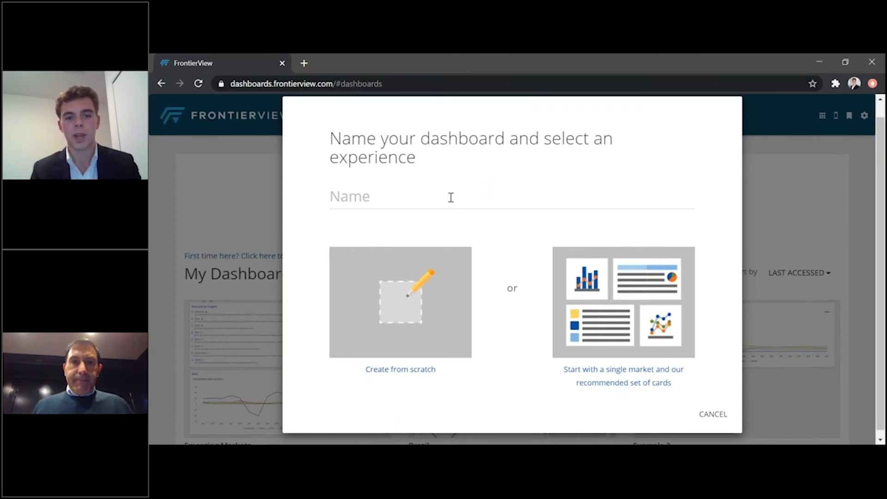
Name the dashboard 'Example', use the recommended single-market cards and set the market to Russia.
{"action": "type", "text": "Examp"}
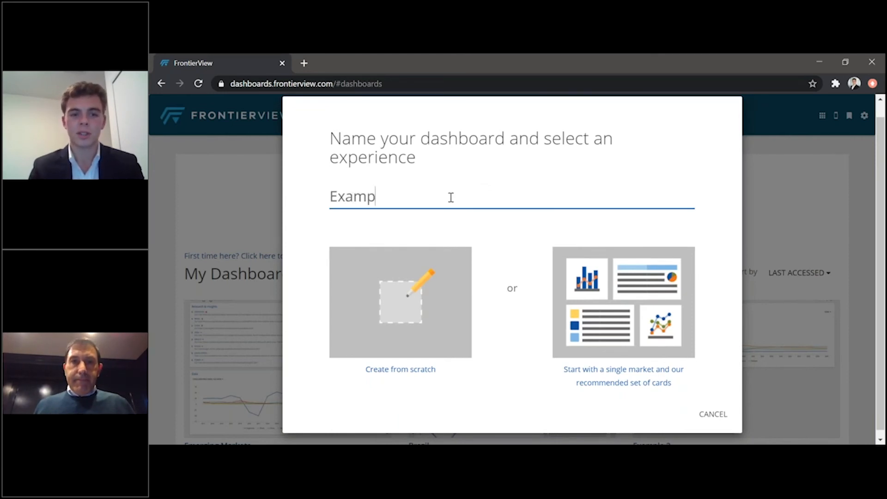
{"action": "type", "text": "le"}
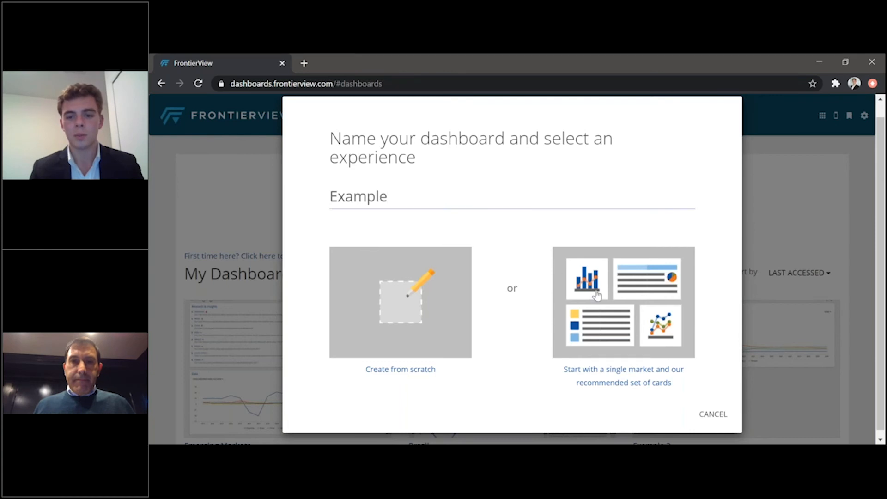
{"action": "left_click", "coordinate": [624, 301]}
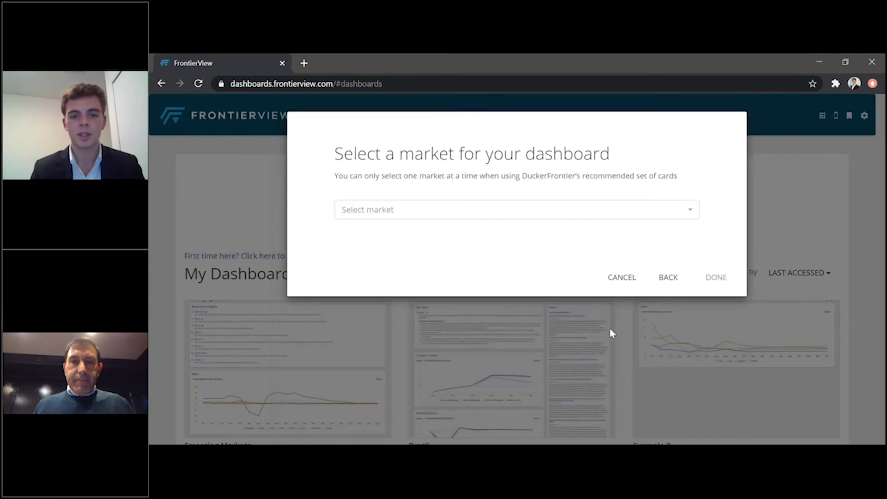
{"action": "left_click", "coordinate": [514, 210]}
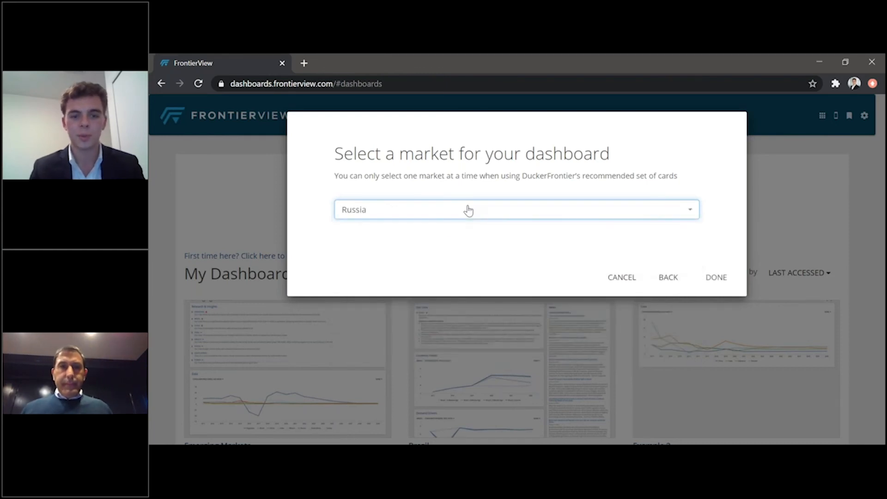
{"action": "left_click", "coordinate": [621, 277]}
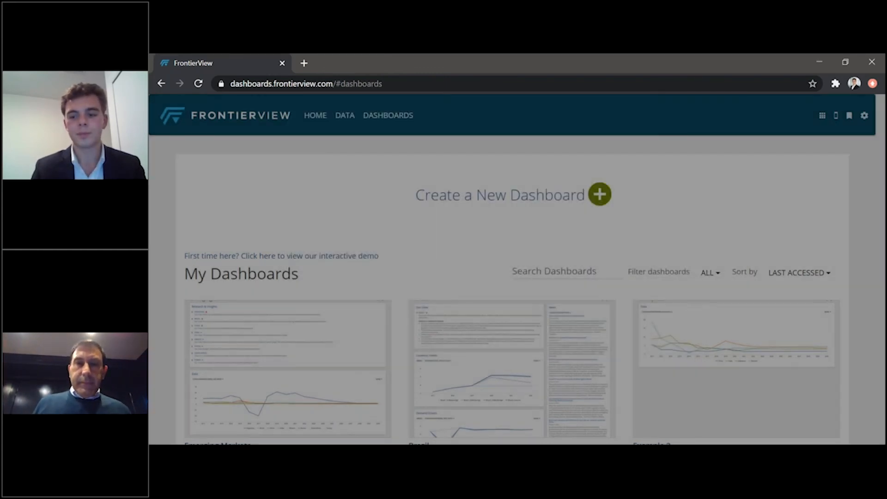
{"action": "left_click", "coordinate": [598, 194]}
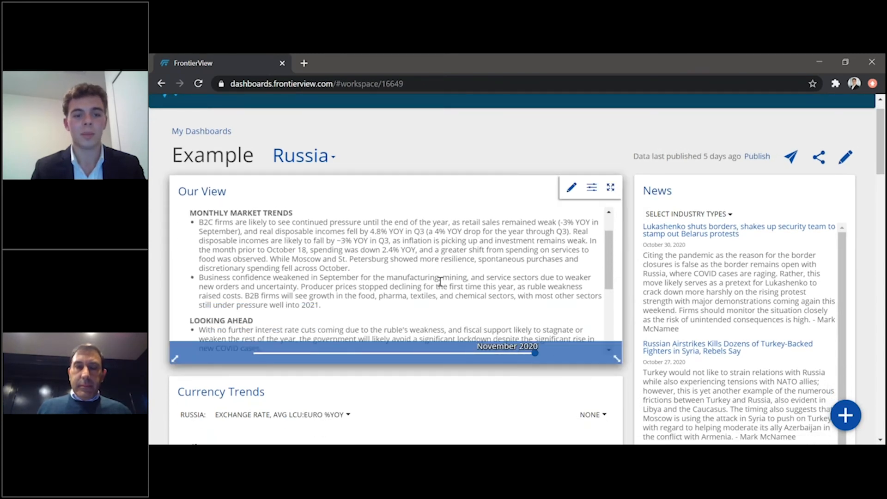
Scroll through the Example dashboard's cards, then return to My Dashboards via the breadcrumb.
{"action": "scroll", "scroll_direction": "down", "scroll_amount": 3}
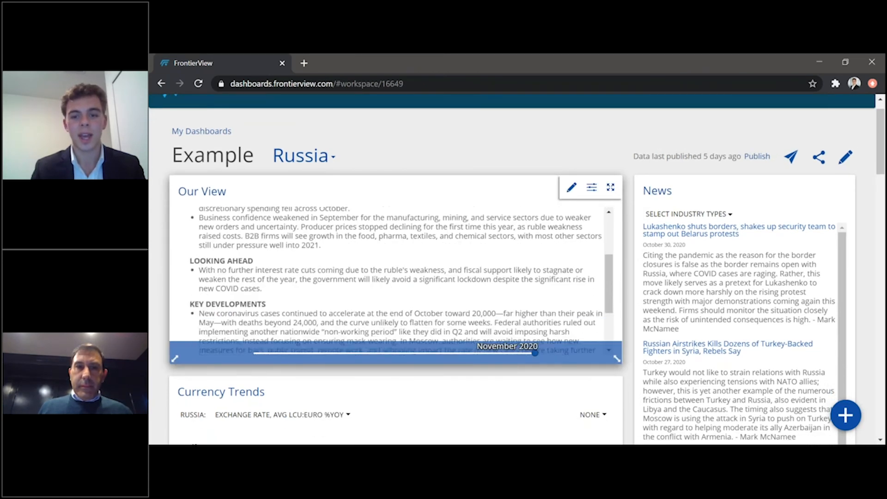
{"action": "scroll", "scroll_direction": "down", "scroll_amount": 3}
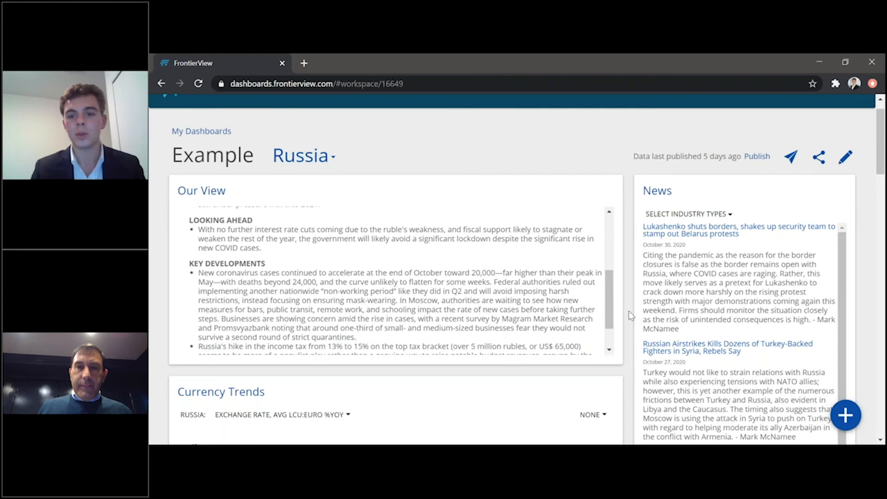
{"action": "scroll", "scroll_direction": "down", "scroll_amount": 3}
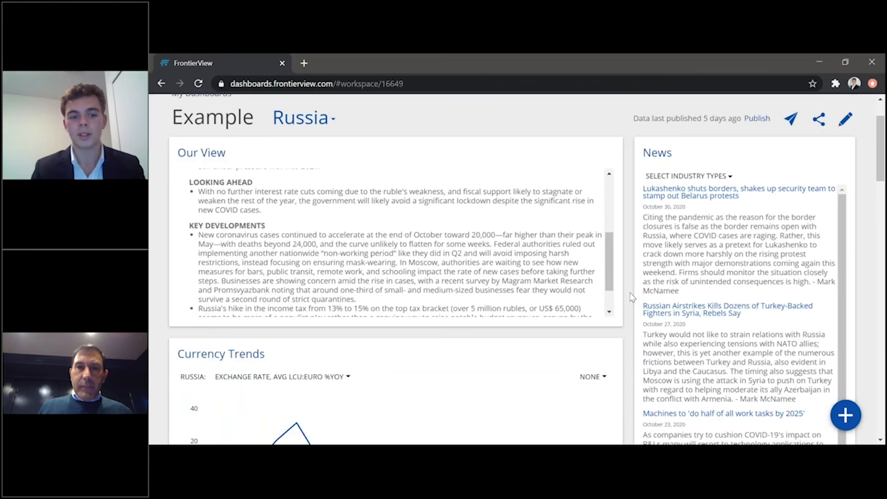
{"action": "scroll", "scroll_direction": "down", "scroll_amount": 3}
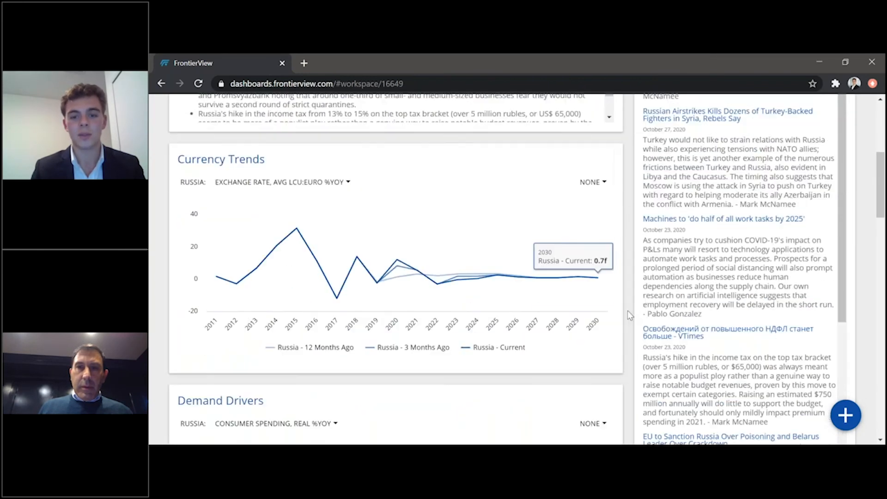
{"action": "scroll", "scroll_direction": "down", "scroll_amount": 3}
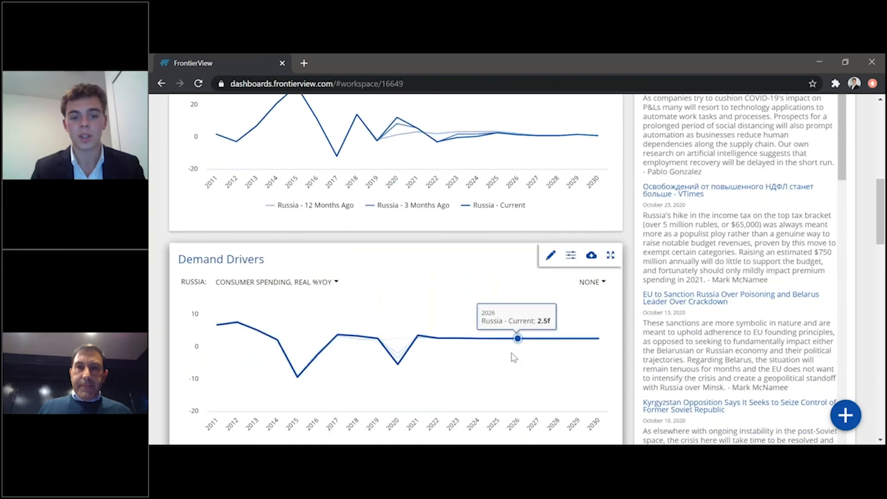
{"action": "scroll", "scroll_direction": "down", "scroll_amount": 3}
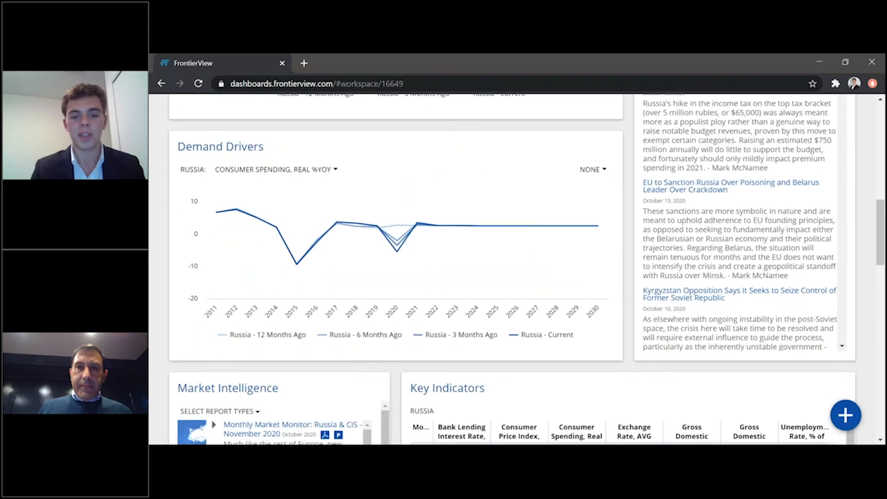
{"action": "scroll", "scroll_direction": "down", "scroll_amount": 3}
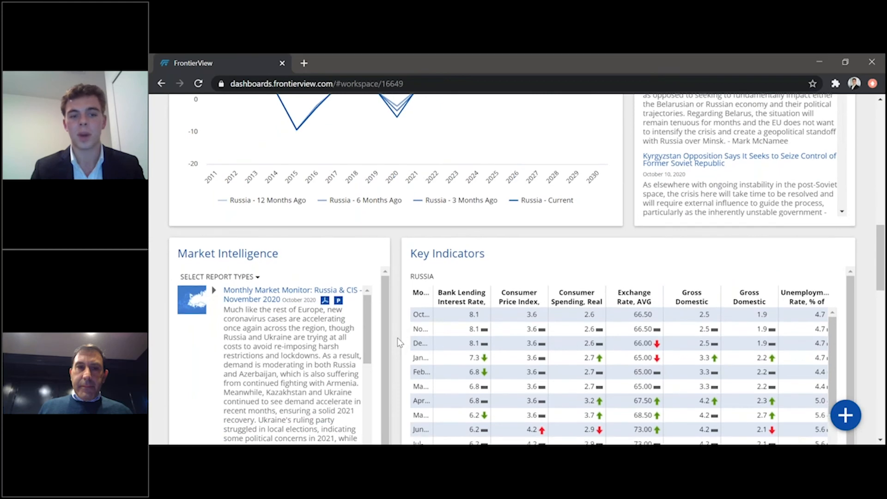
{"action": "scroll", "scroll_direction": "down", "scroll_amount": 3}
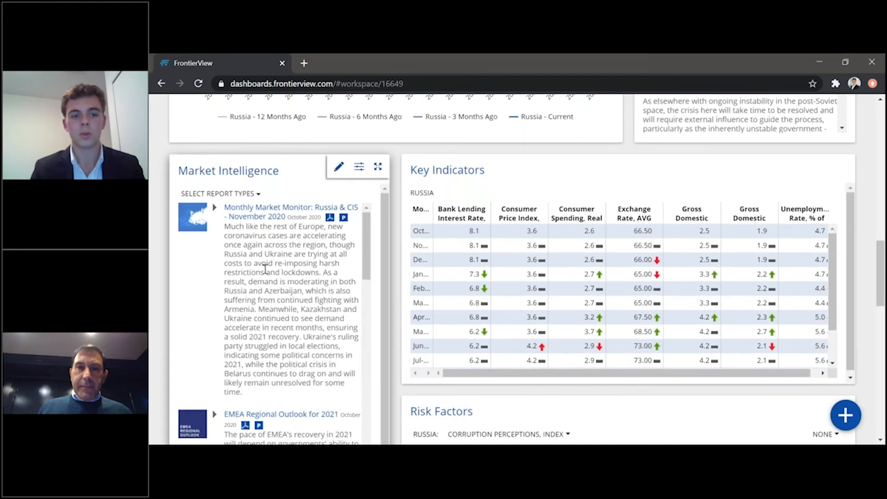
{"action": "mouse_move", "coordinate": [315, 383]}
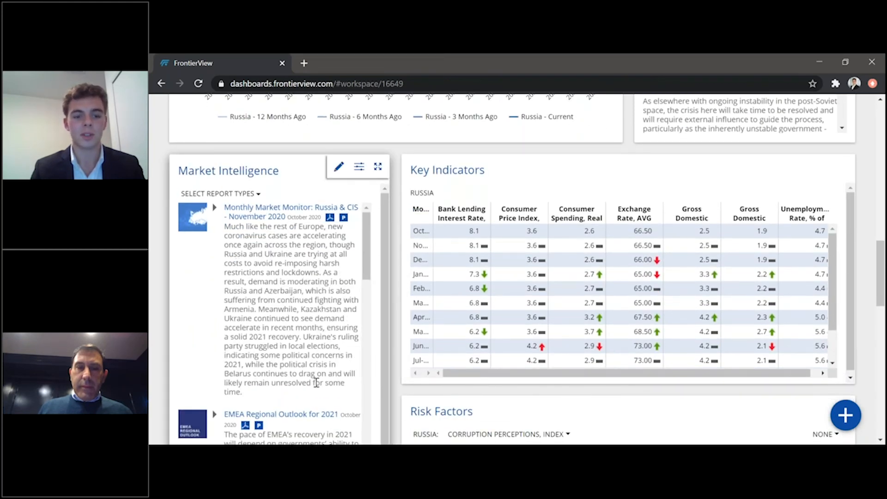
{"action": "scroll", "scroll_direction": "down", "scroll_amount": 3}
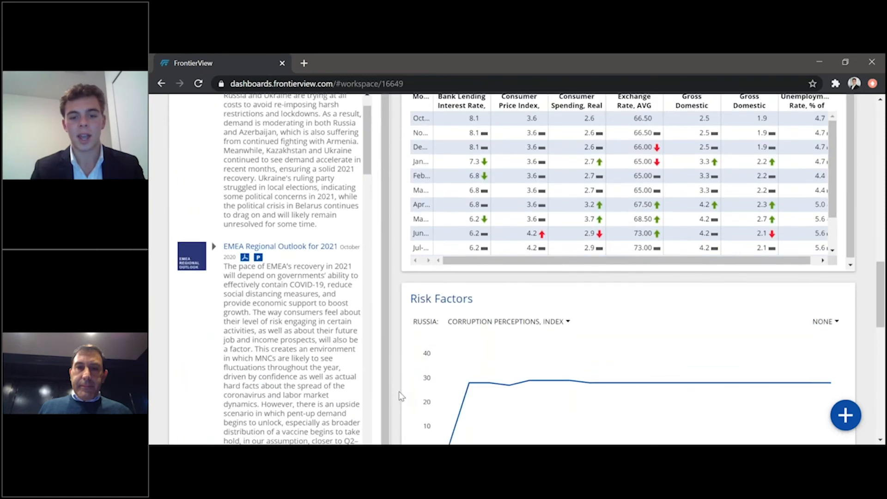
{"action": "scroll", "scroll_direction": "down", "scroll_amount": 3}
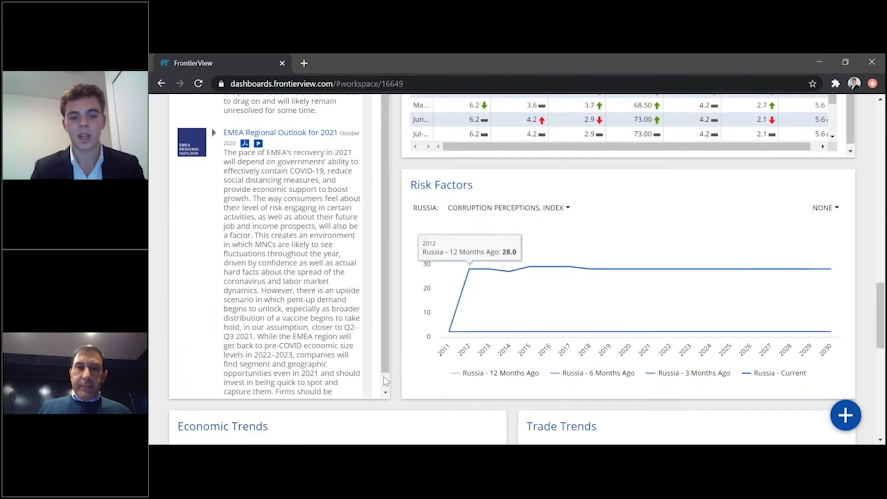
{"action": "scroll", "scroll_direction": "down", "scroll_amount": 3}
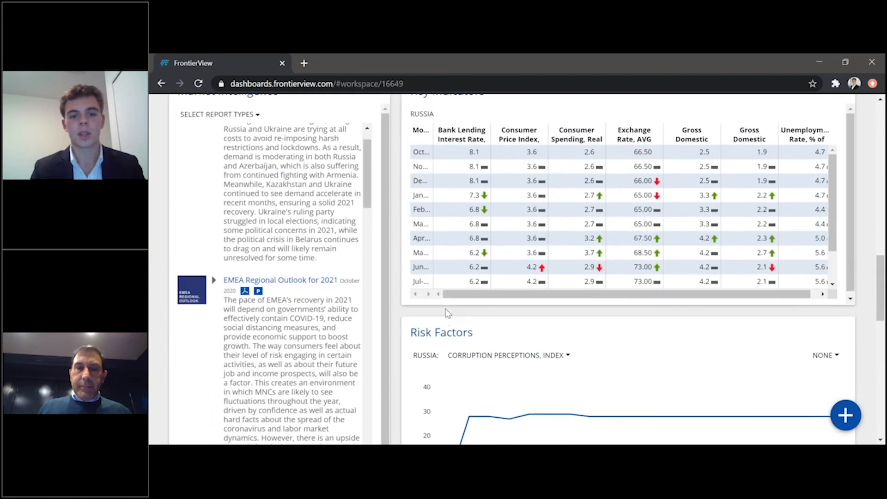
{"action": "scroll", "scroll_direction": "up", "scroll_amount": 3}
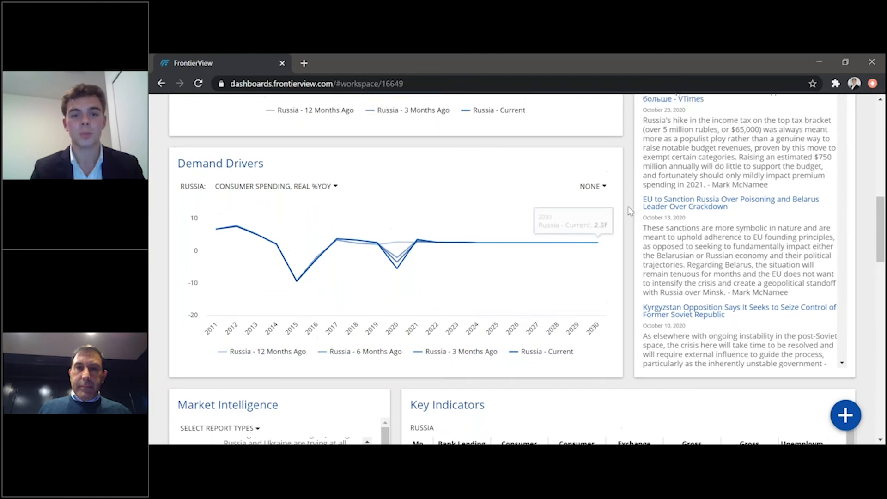
{"action": "scroll", "scroll_direction": "up", "scroll_amount": 3}
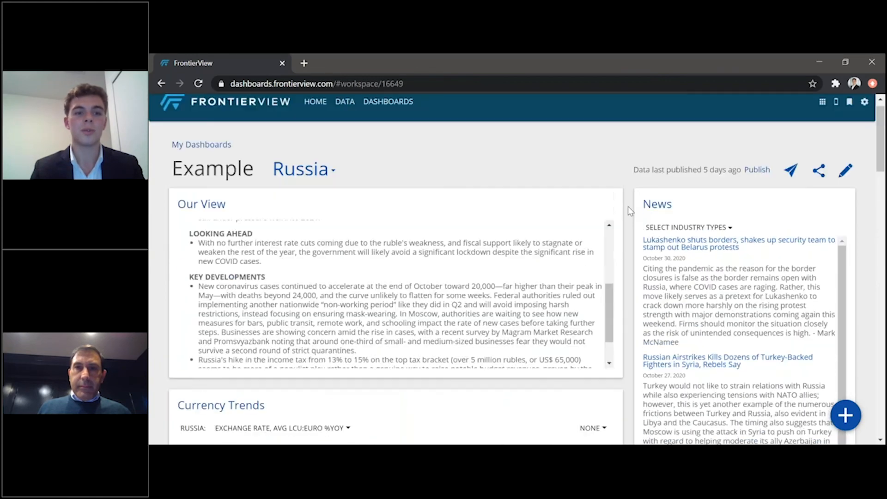
{"action": "left_click", "coordinate": [387, 101]}
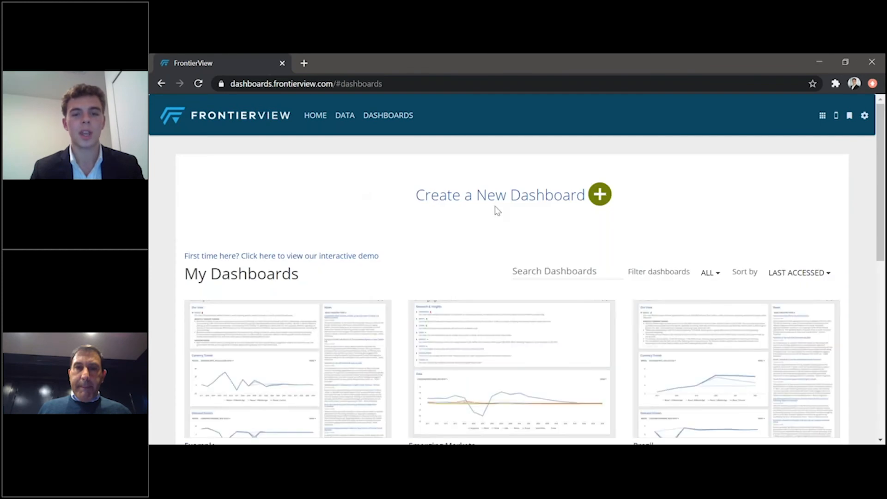
Create a from-scratch dashboard named 'EMs'.
{"action": "left_click", "coordinate": [599, 194]}
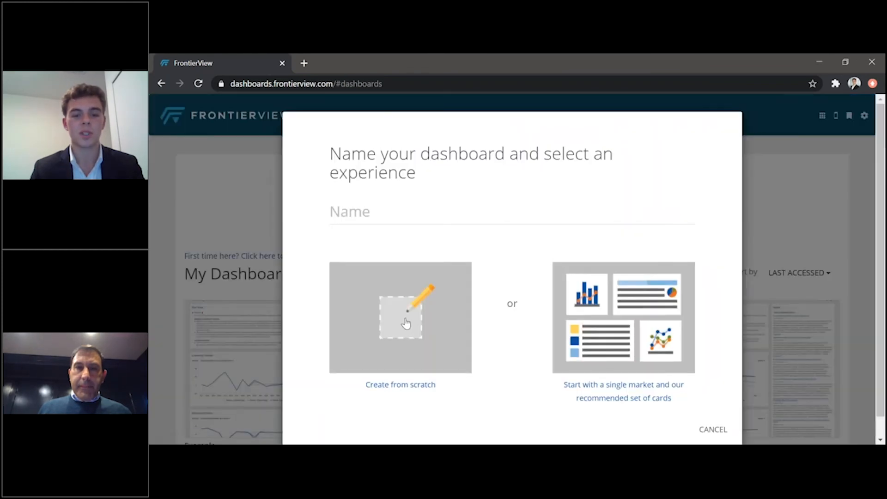
{"action": "left_click", "coordinate": [400, 317]}
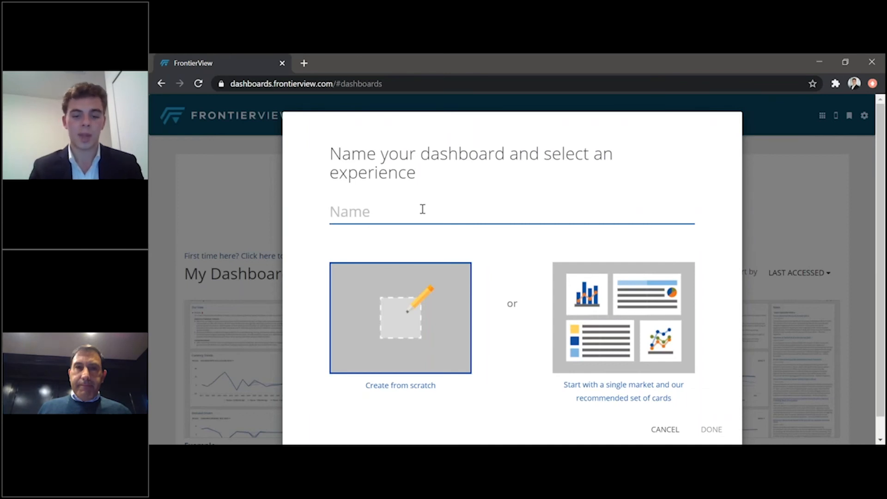
{"action": "type", "text": "E"}
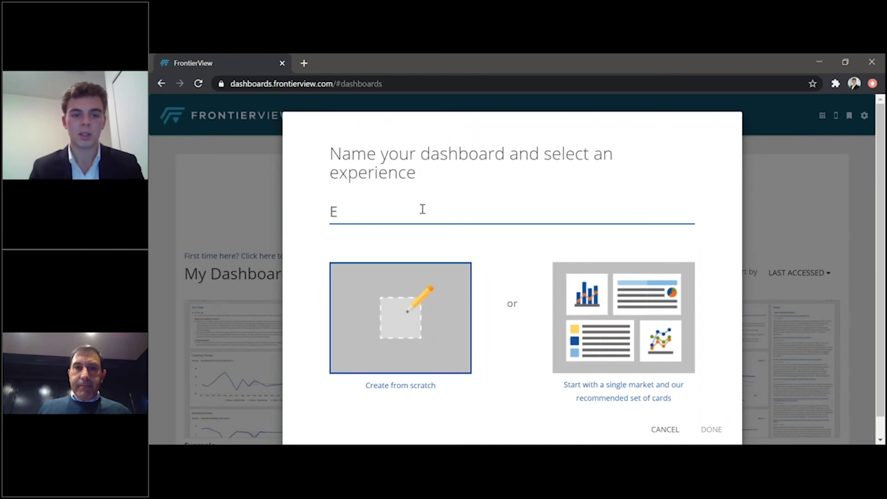
{"action": "type", "text": "Ms"}
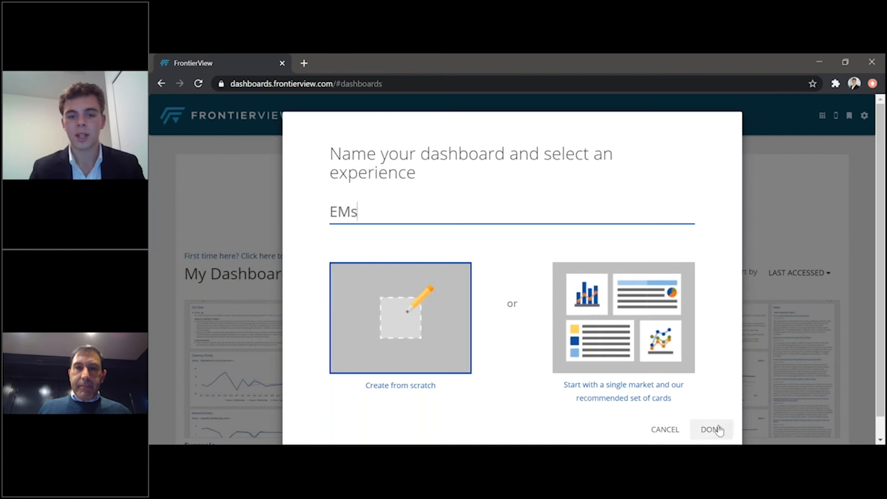
{"action": "left_click", "coordinate": [710, 430]}
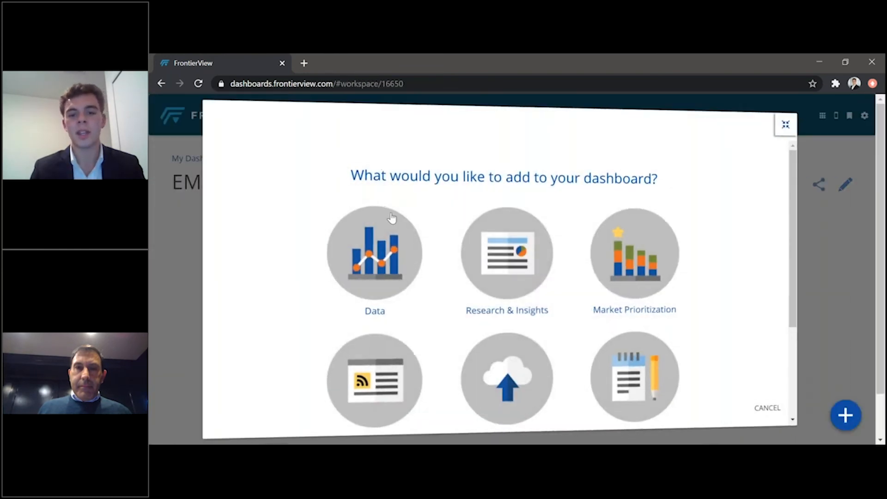
Choose Data as the first card type for the EMs dashboard.
{"action": "scroll", "scroll_direction": "down", "scroll_amount": 3}
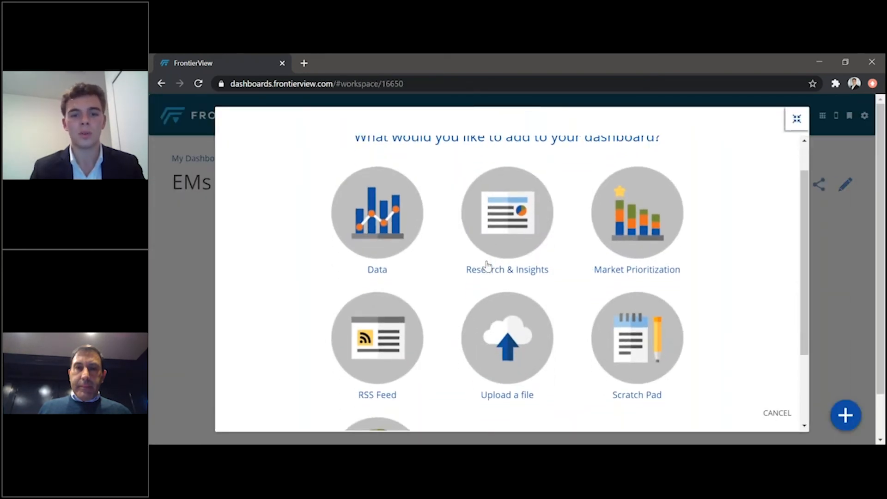
{"action": "scroll", "scroll_direction": "down", "scroll_amount": 3}
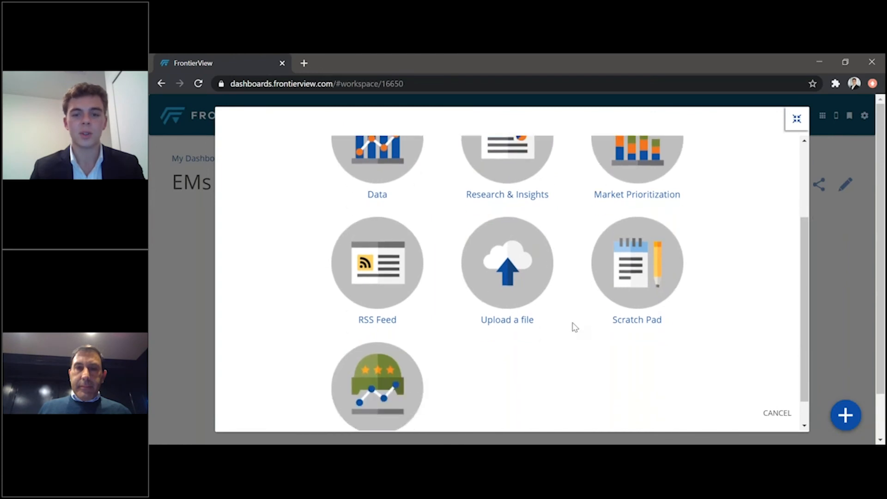
{"action": "scroll", "scroll_direction": "up", "scroll_amount": 3}
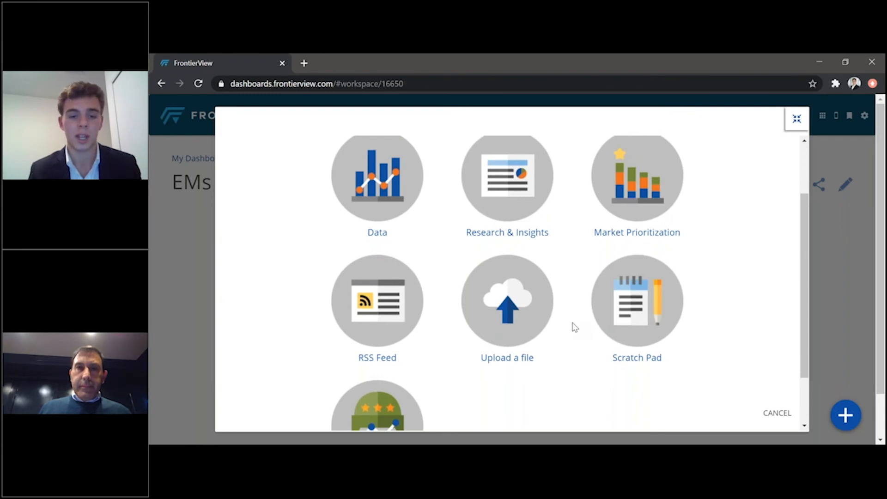
{"action": "mouse_move", "coordinate": [392, 181]}
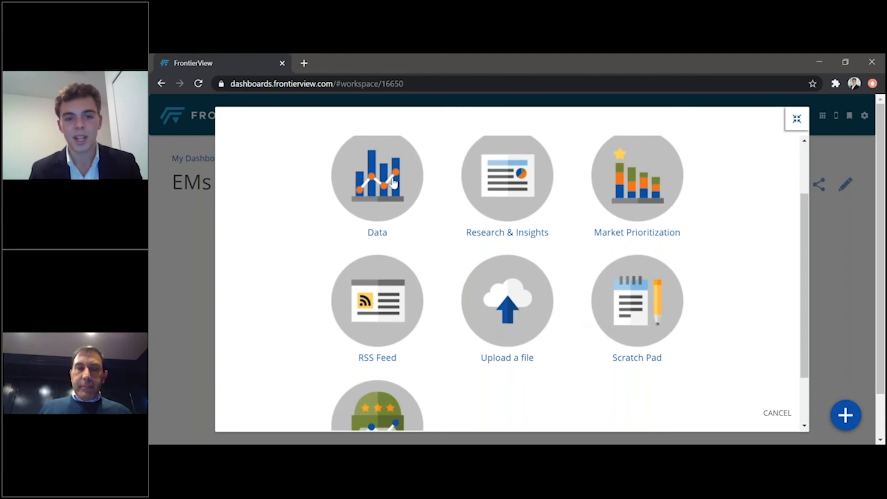
{"action": "mouse_move", "coordinate": [515, 181]}
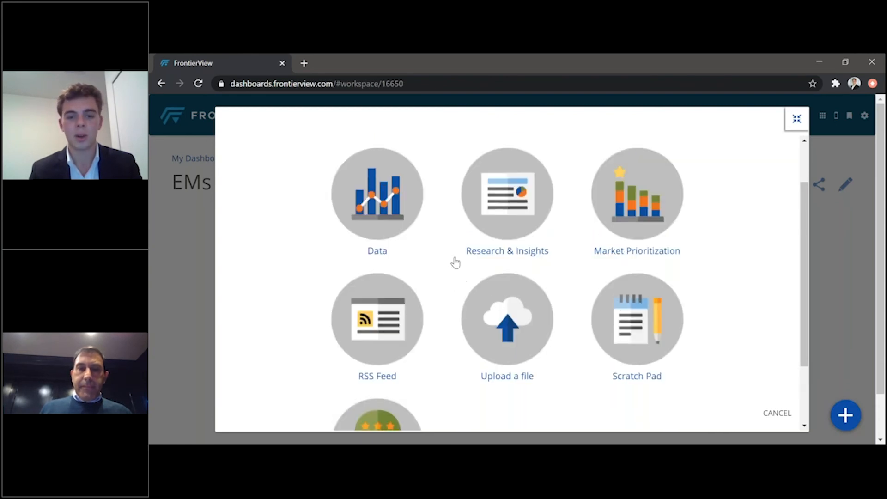
{"action": "mouse_move", "coordinate": [360, 193]}
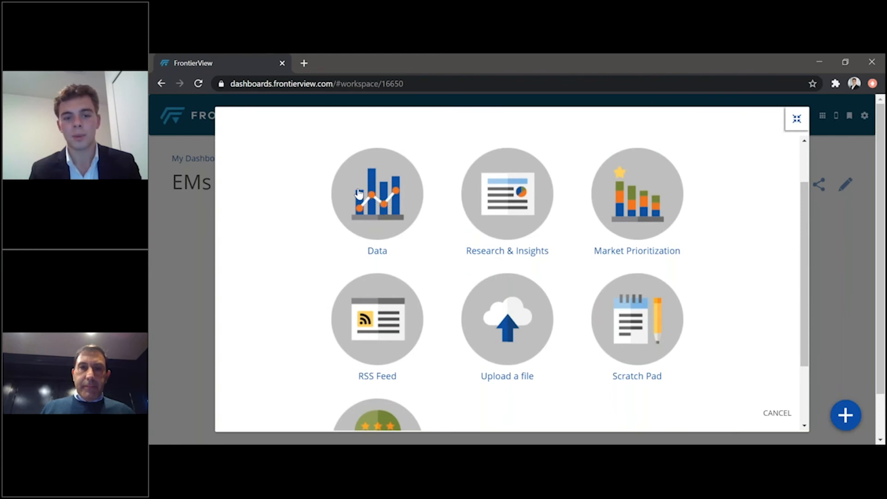
{"action": "mouse_move", "coordinate": [515, 232]}
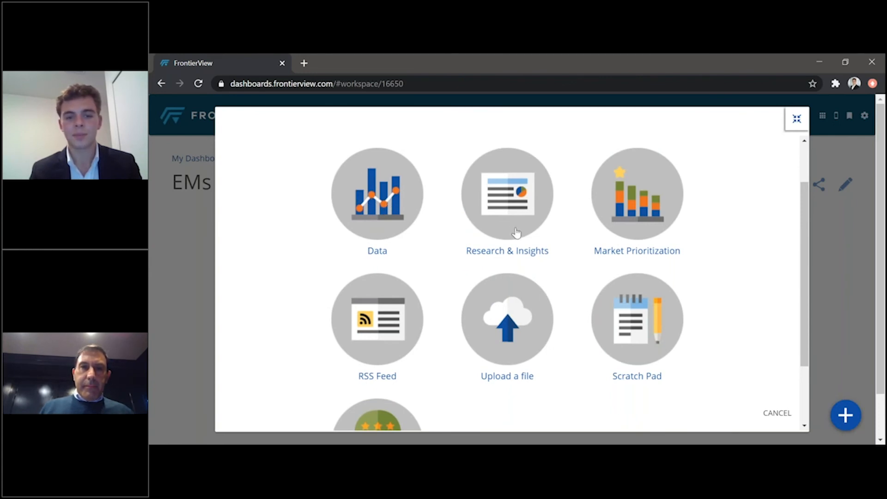
{"action": "left_click", "coordinate": [377, 194]}
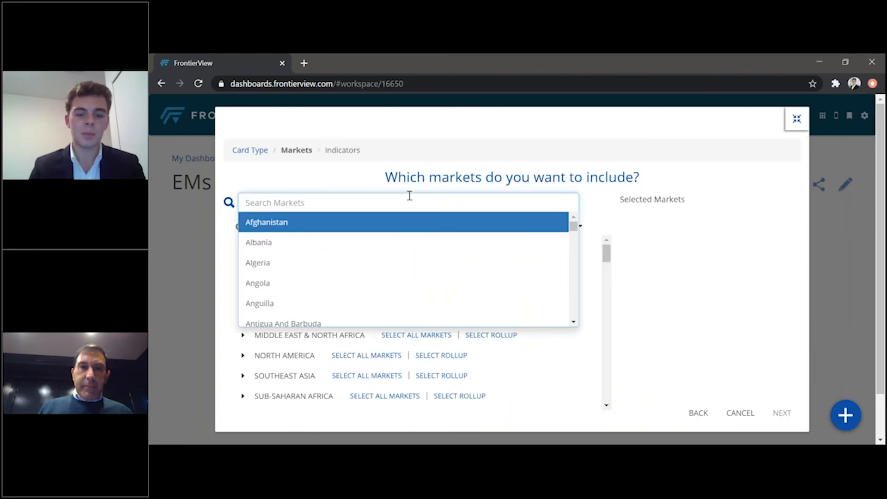
Select China, Brazil, India, Mexico and Russia as the Data card's markets.
{"action": "type", "text": "china"}
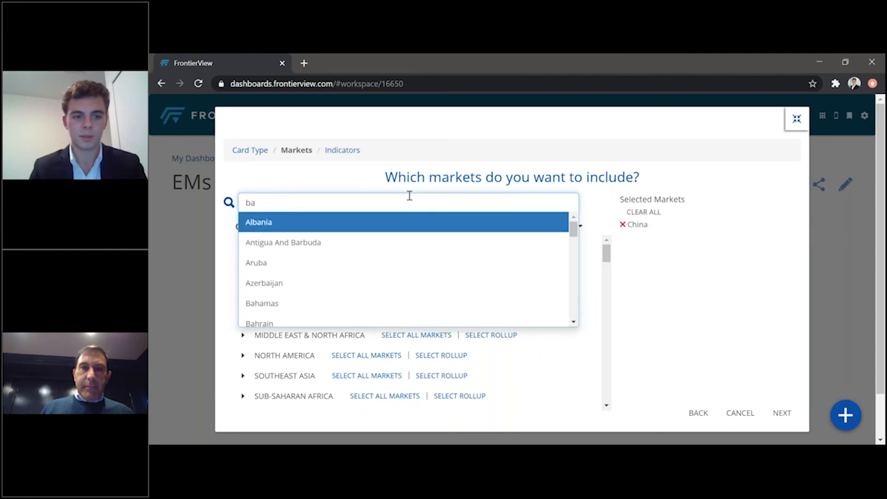
{"action": "type", "text": "ini"}
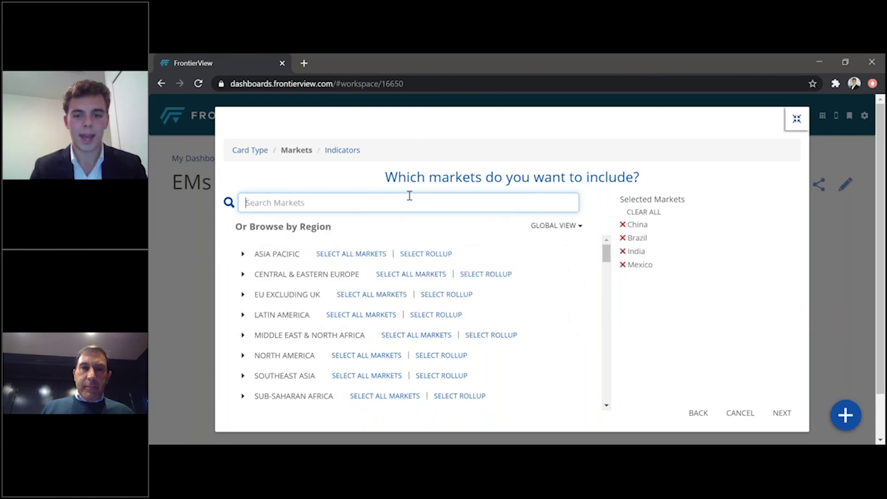
{"action": "type", "text": "russ"}
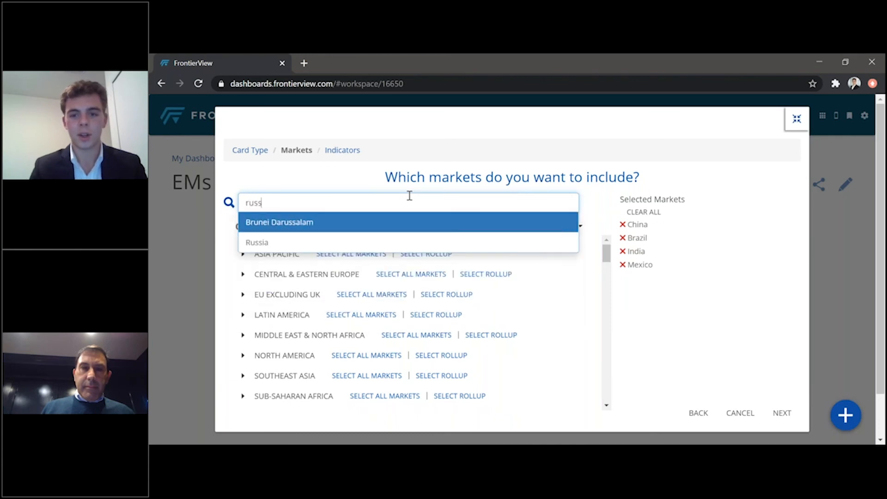
{"action": "left_click", "coordinate": [256, 242]}
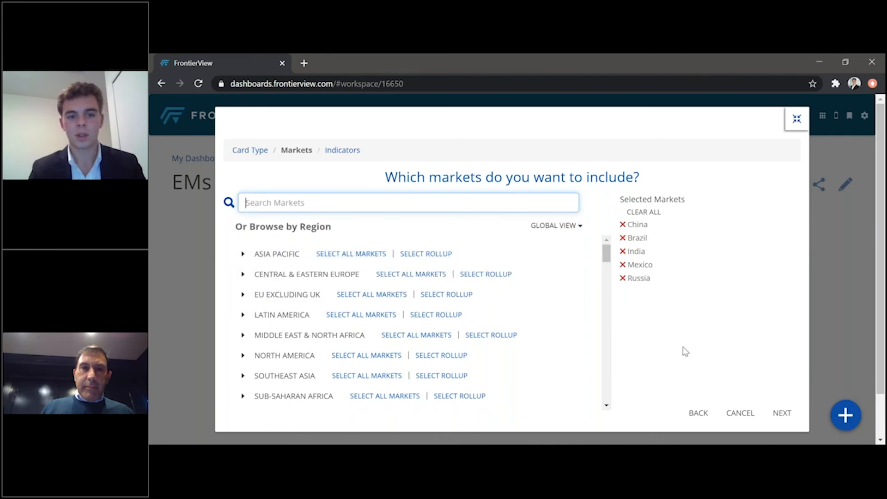
{"action": "left_click", "coordinate": [782, 412]}
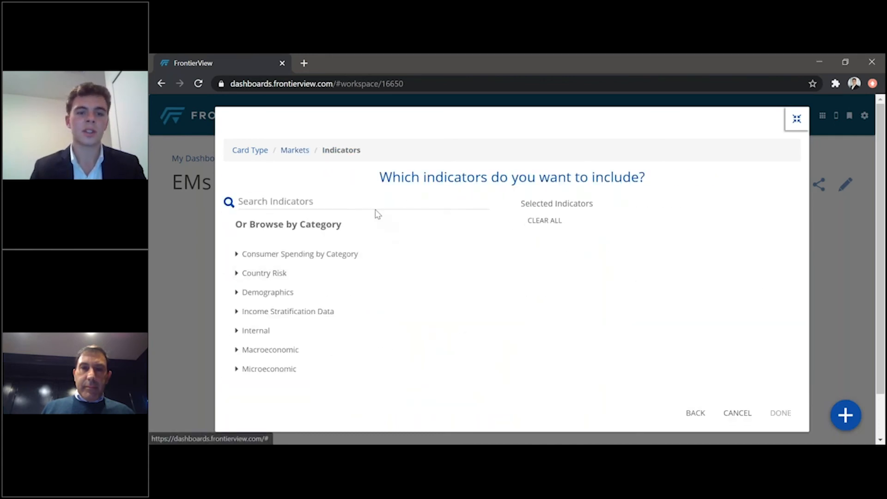
Add Unemployment Rate % of labor force and GDP Real %YOY from popular indicators and finish the card.
{"action": "left_click", "coordinate": [362, 200]}
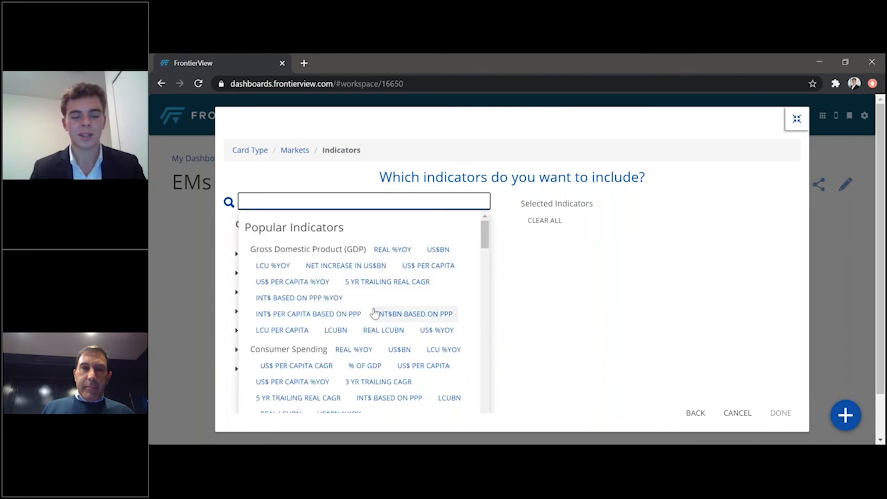
{"action": "scroll", "scroll_direction": "down", "scroll_amount": 3}
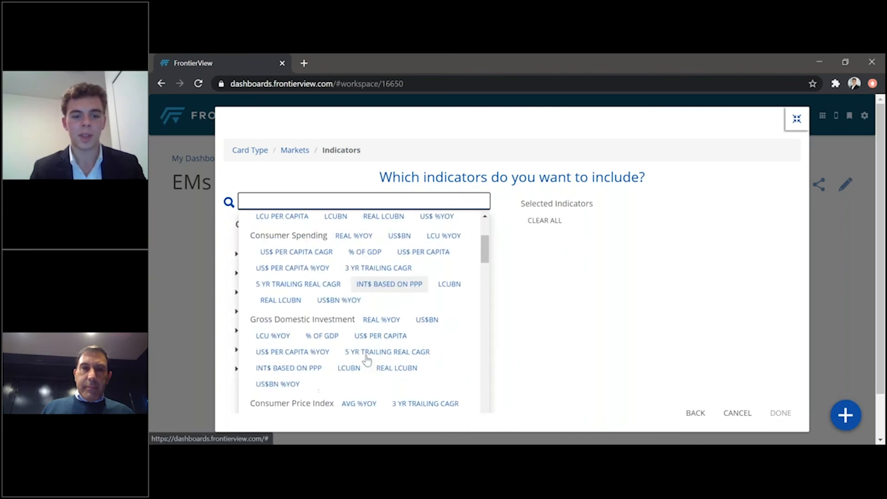
{"action": "left_click", "coordinate": [378, 378]}
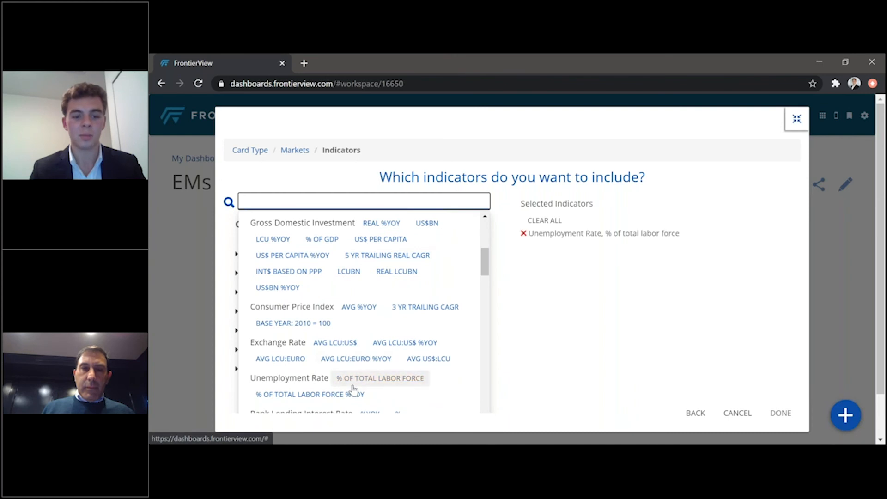
{"action": "scroll", "scroll_direction": "down", "scroll_amount": 3}
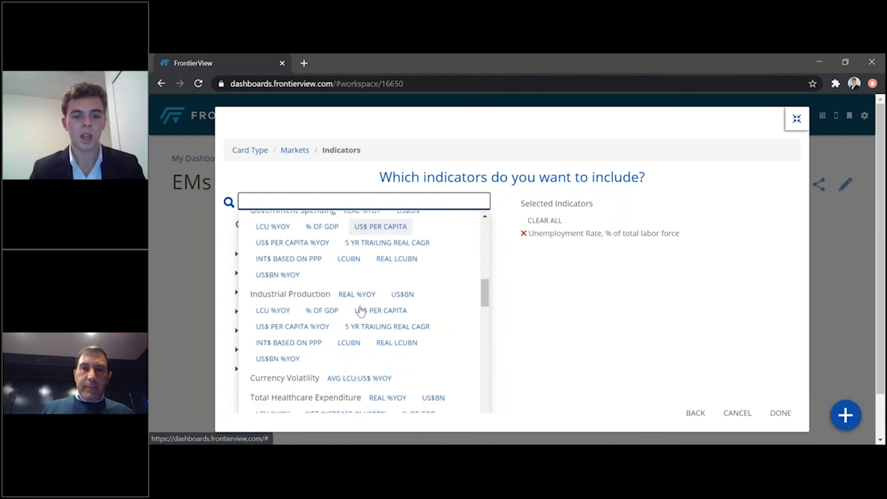
{"action": "scroll", "scroll_direction": "up", "scroll_amount": 3}
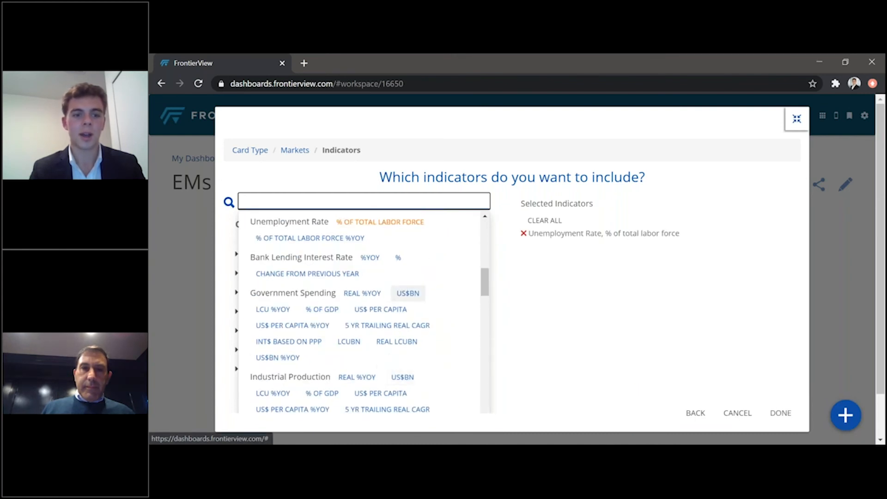
{"action": "scroll", "scroll_direction": "down", "scroll_amount": 3}
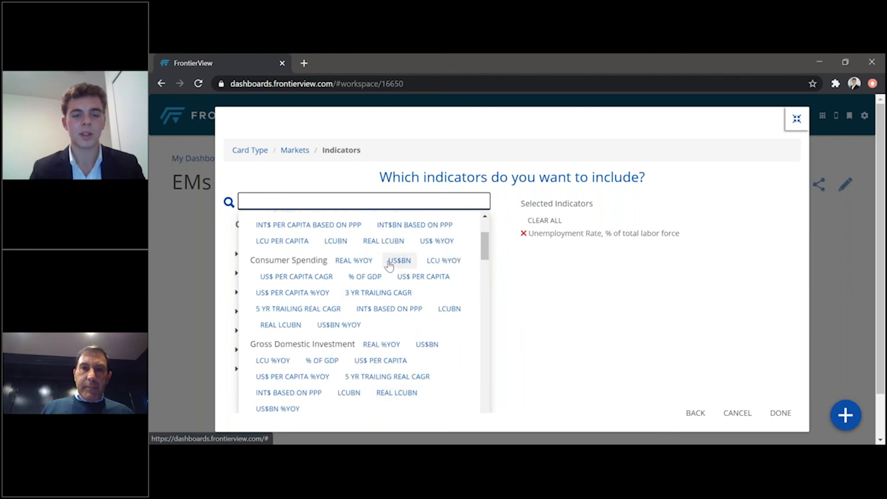
{"action": "left_click", "coordinate": [391, 248]}
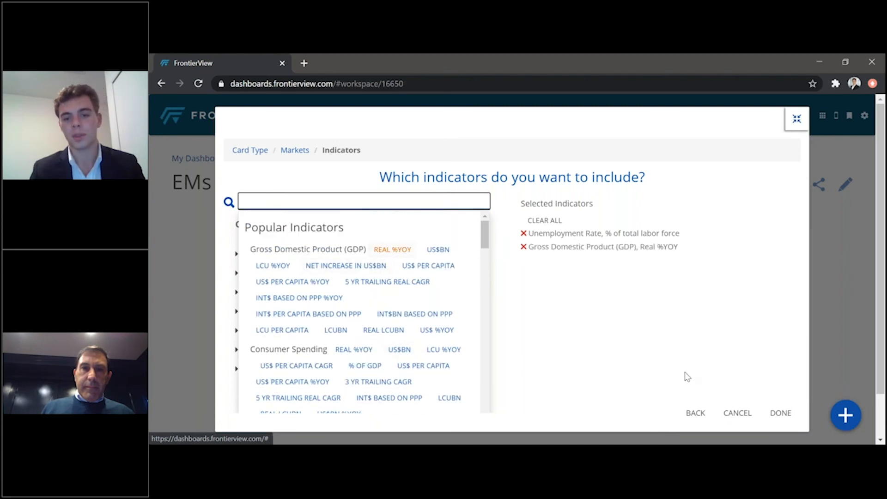
{"action": "left_click", "coordinate": [779, 412]}
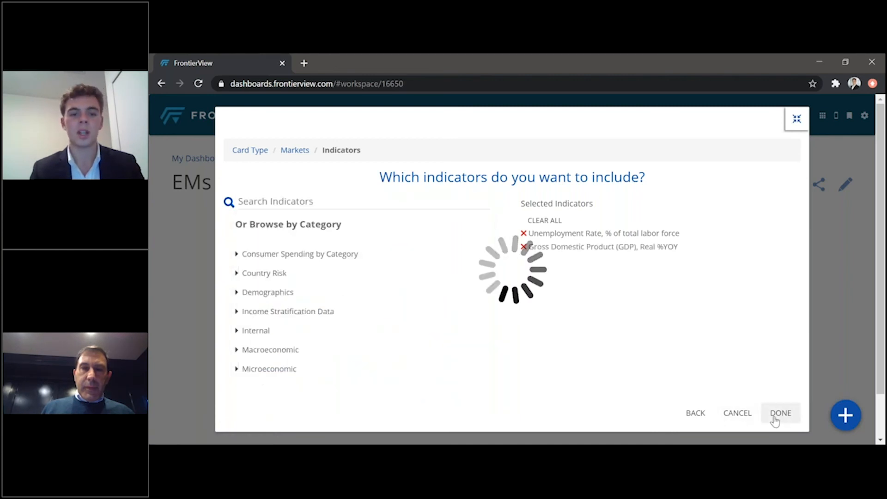
{"action": "left_click", "coordinate": [780, 412]}
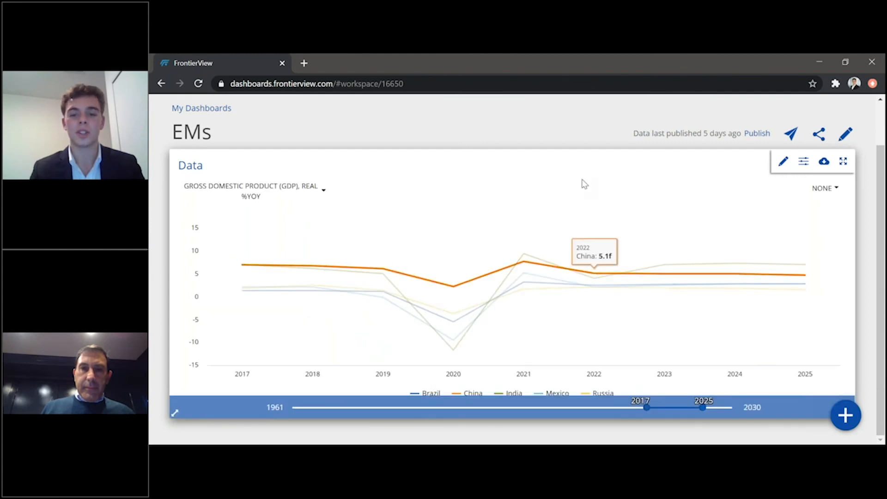
{"action": "mouse_move", "coordinate": [806, 175]}
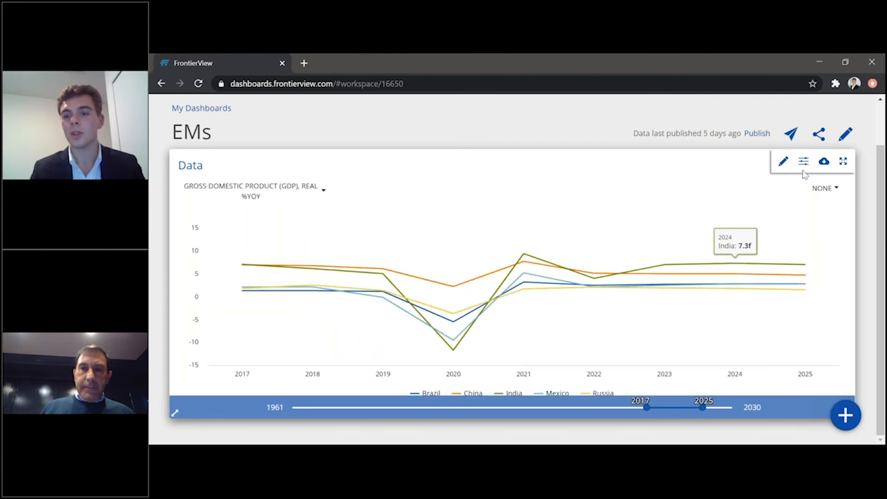
{"action": "mouse_move", "coordinate": [803, 160]}
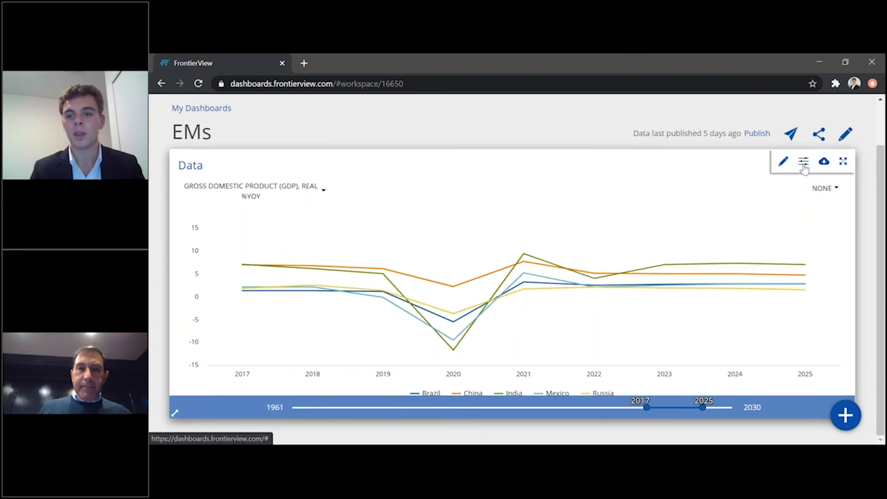
Show the GDP card as a column chart spanning 2017–2030, then begin adding another card.
{"action": "left_click", "coordinate": [802, 161]}
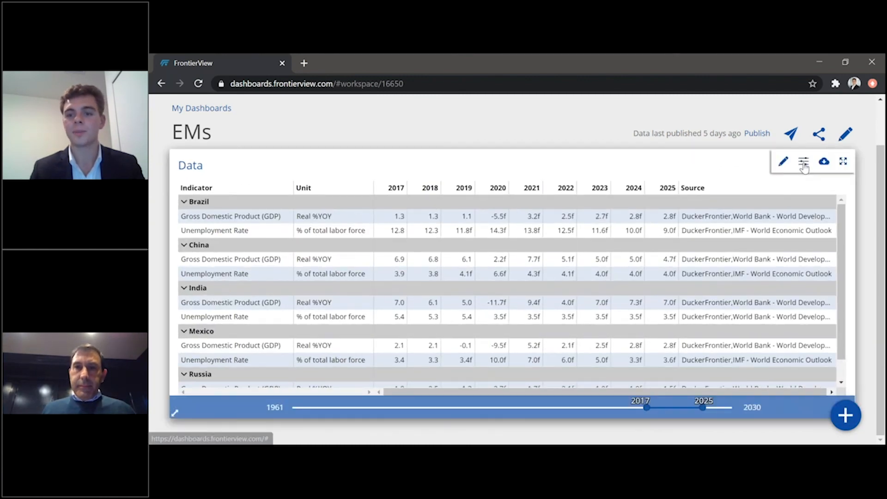
{"action": "left_click", "coordinate": [803, 162]}
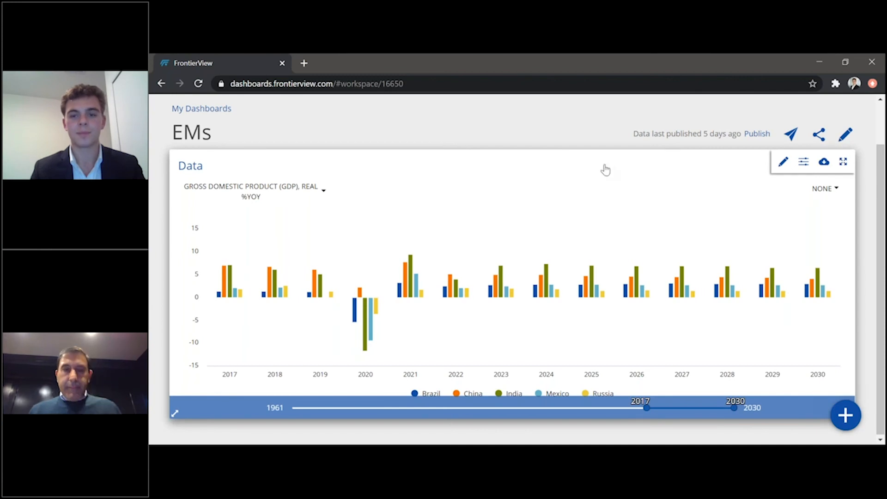
{"action": "scroll", "scroll_direction": "up", "scroll_amount": 3}
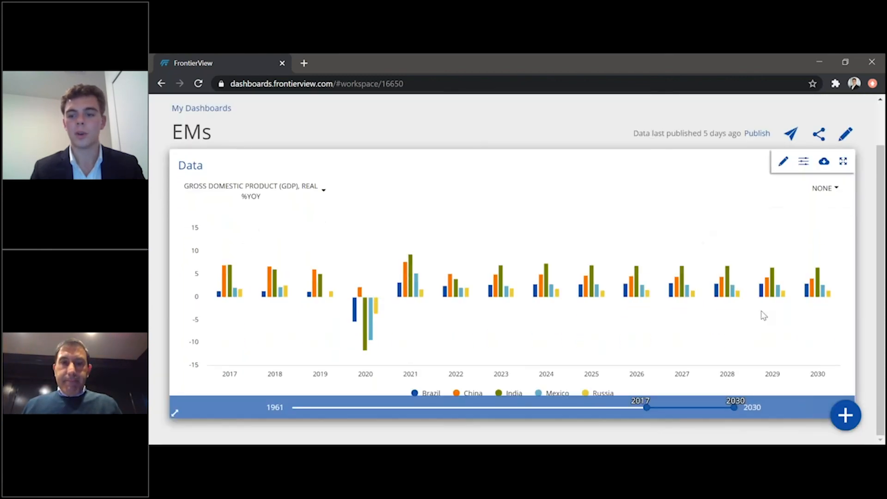
{"action": "left_click", "coordinate": [846, 415]}
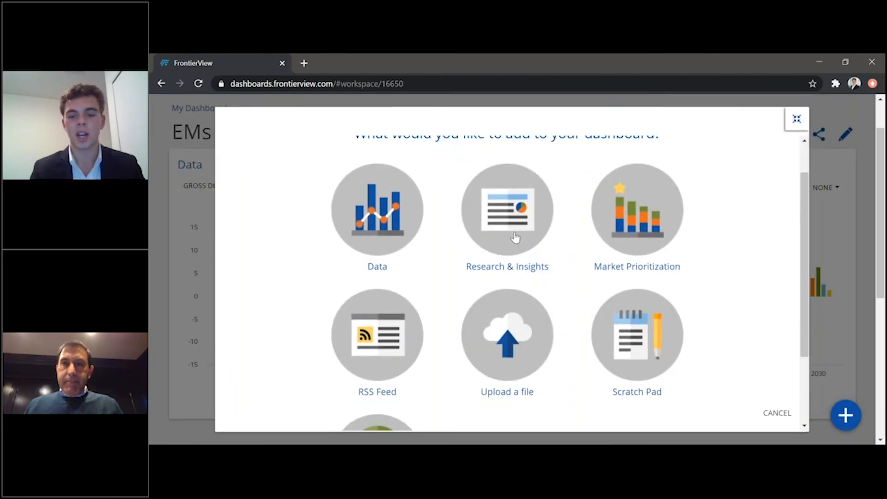
Add a Research & Insights card for Russia and India to the dashboard.
{"action": "scroll", "scroll_direction": "down", "scroll_amount": 3}
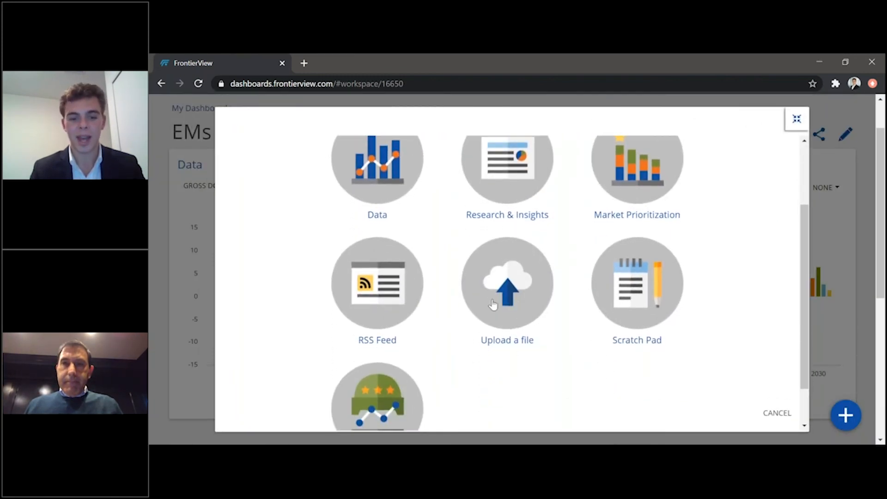
{"action": "scroll", "scroll_direction": "down", "scroll_amount": 3}
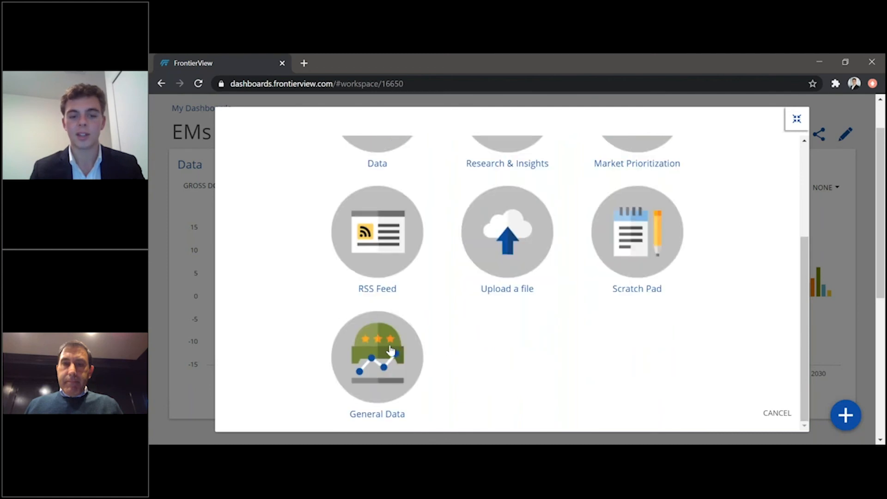
{"action": "scroll", "scroll_direction": "up", "scroll_amount": 3}
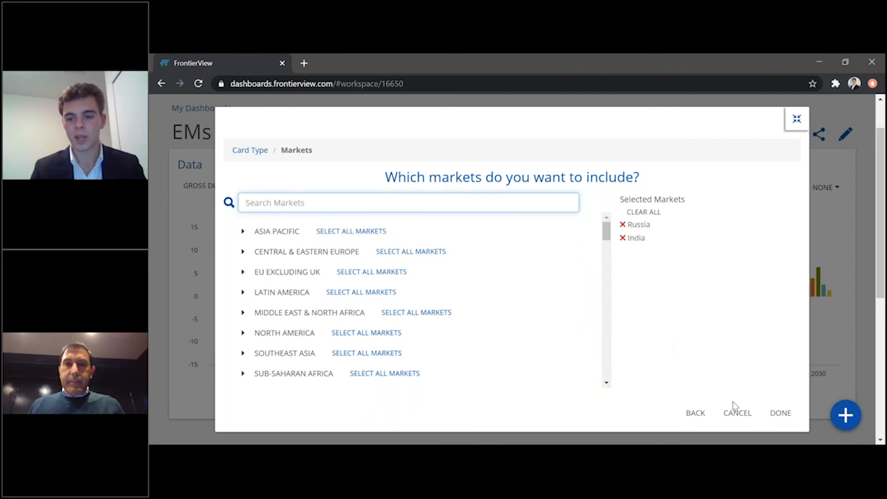
{"action": "left_click", "coordinate": [780, 412]}
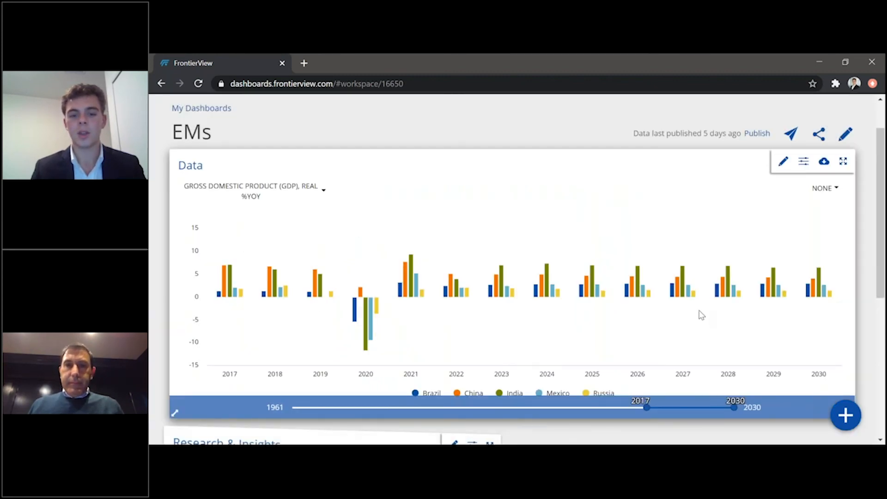
Expand India's research summary in the Research & Insights card and read through the report.
{"action": "scroll", "scroll_direction": "down", "scroll_amount": 3}
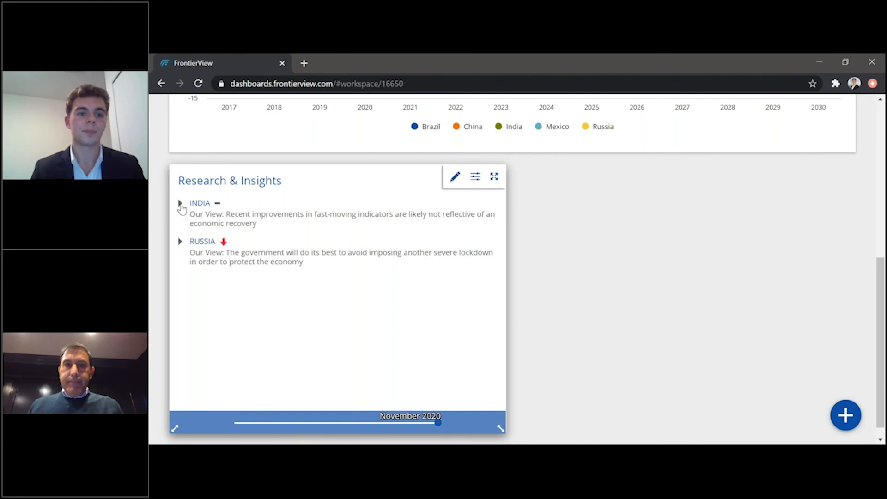
{"action": "left_click", "coordinate": [180, 203]}
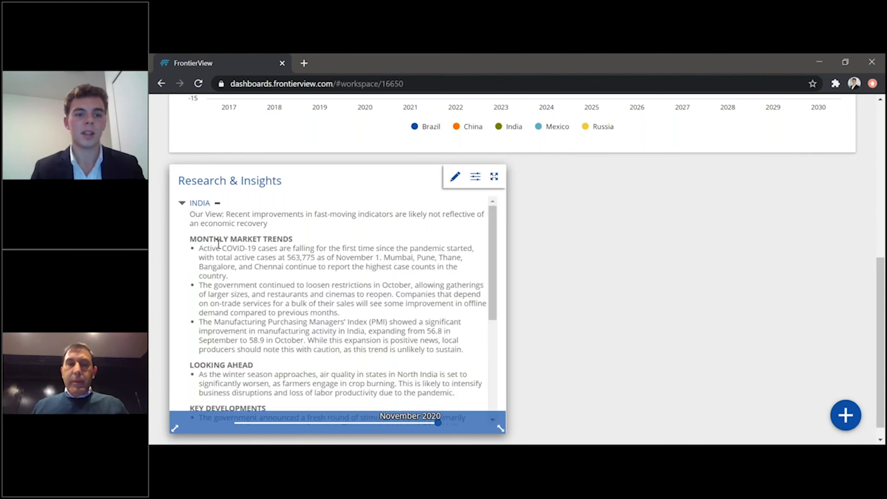
{"action": "scroll", "scroll_direction": "down", "scroll_amount": 3}
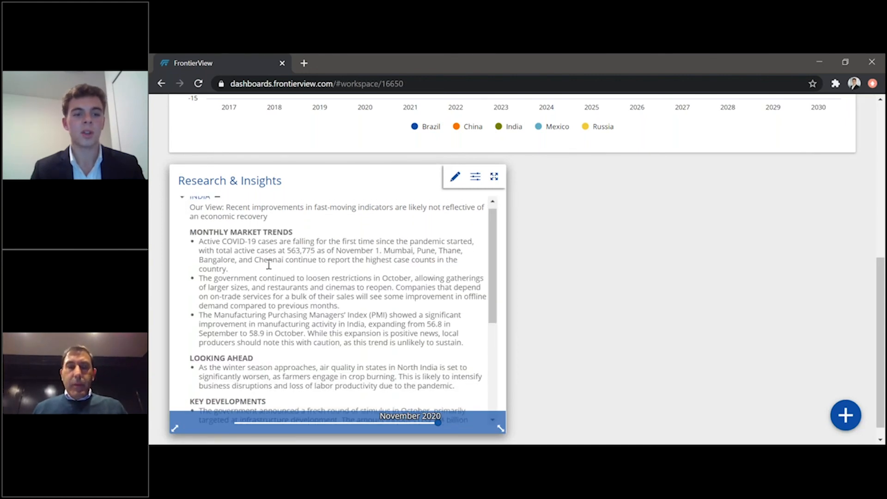
{"action": "scroll", "scroll_direction": "down", "scroll_amount": 3}
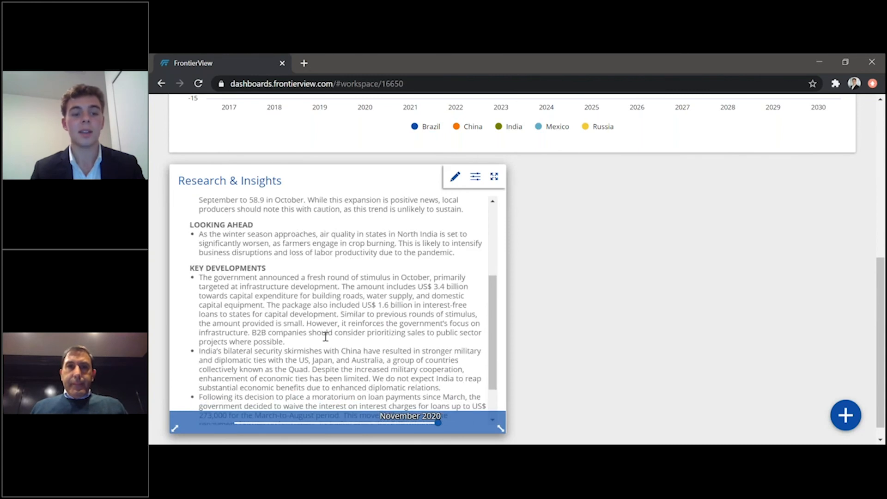
{"action": "scroll", "scroll_direction": "down", "scroll_amount": 3}
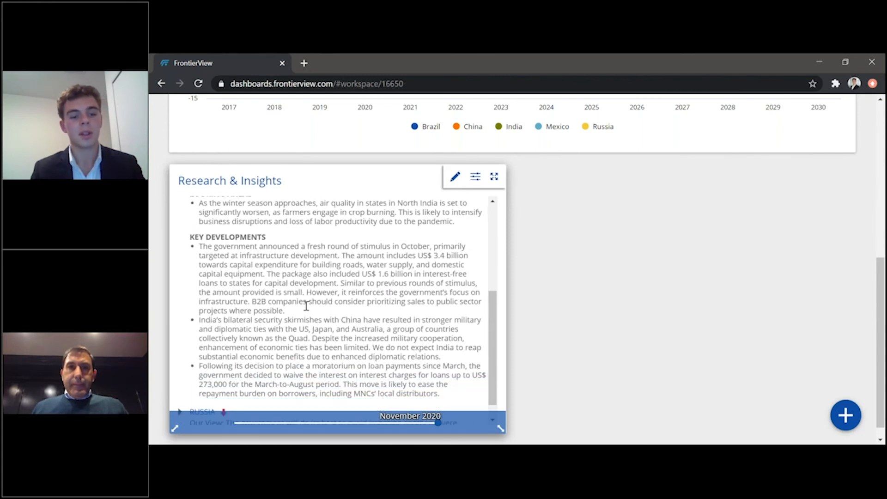
{"action": "scroll", "scroll_direction": "down", "scroll_amount": 3}
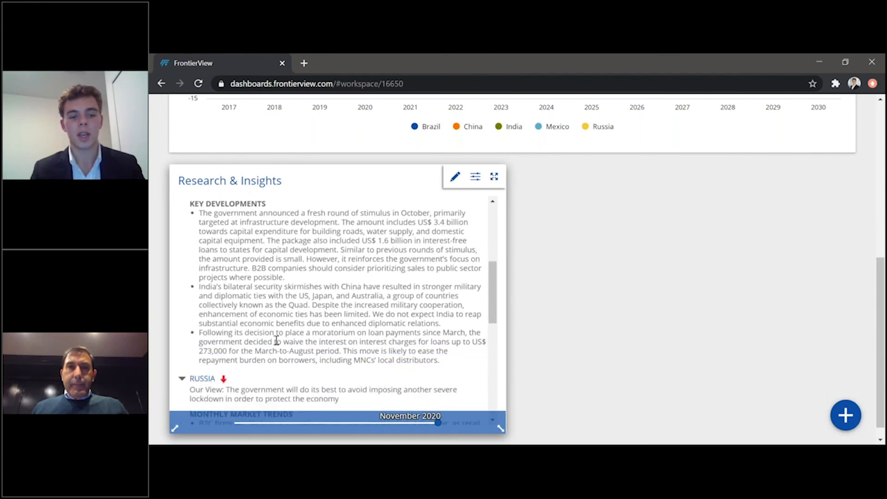
{"action": "scroll", "scroll_direction": "down", "scroll_amount": 3}
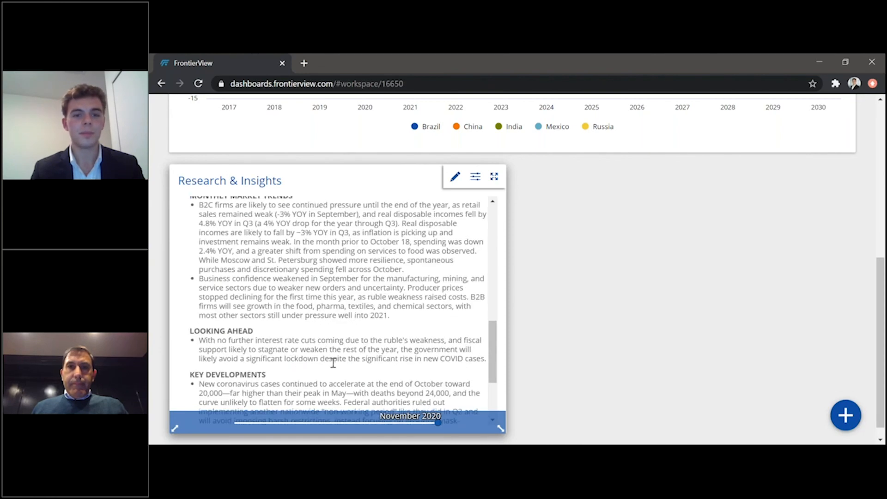
{"action": "scroll", "scroll_direction": "down", "scroll_amount": 3}
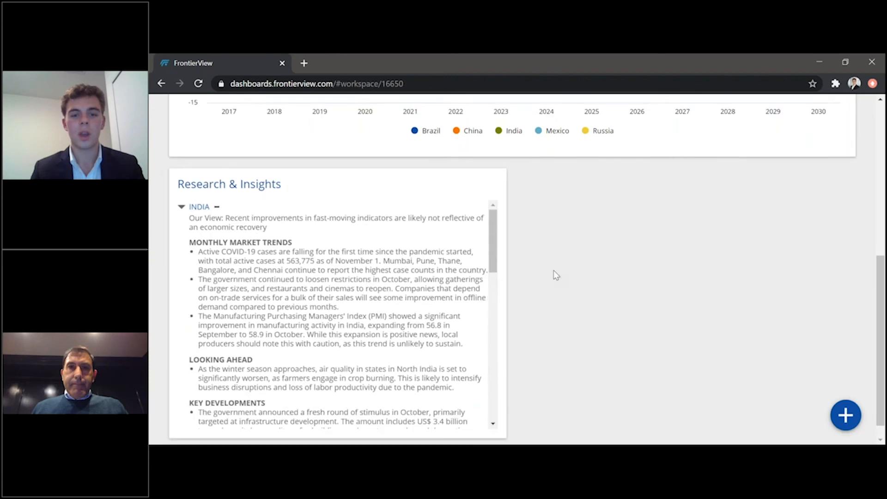
{"action": "scroll", "scroll_direction": "up", "scroll_amount": 3}
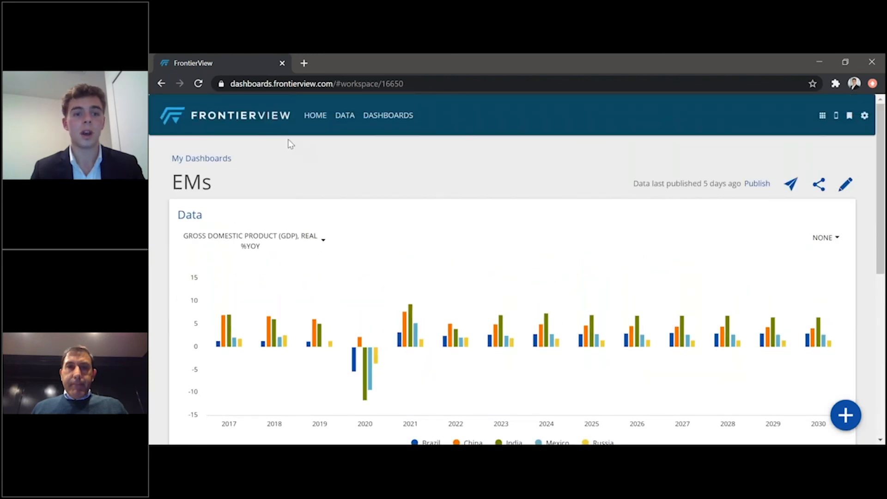
{"action": "mouse_move", "coordinate": [387, 115]}
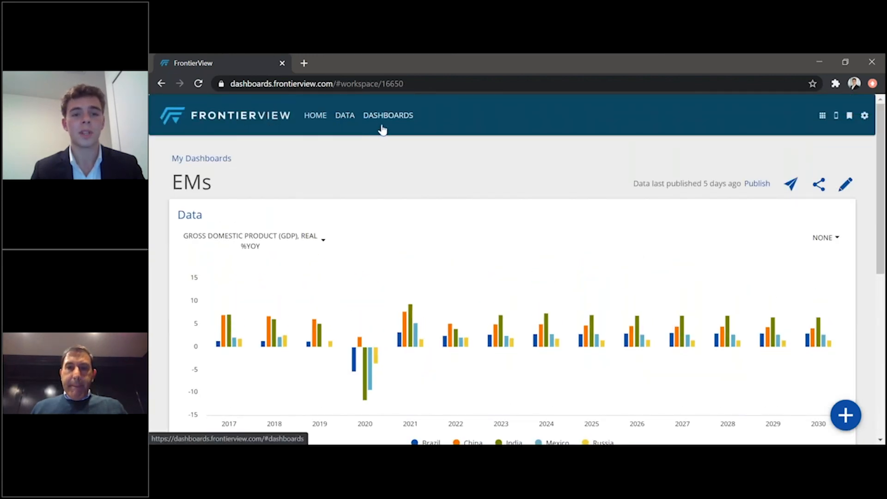
{"action": "mouse_move", "coordinate": [237, 122]}
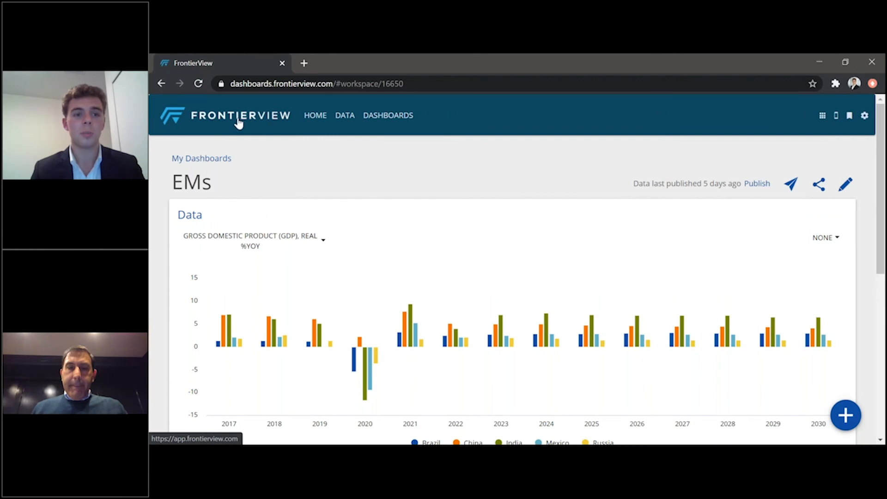
{"action": "mouse_move", "coordinate": [334, 136]}
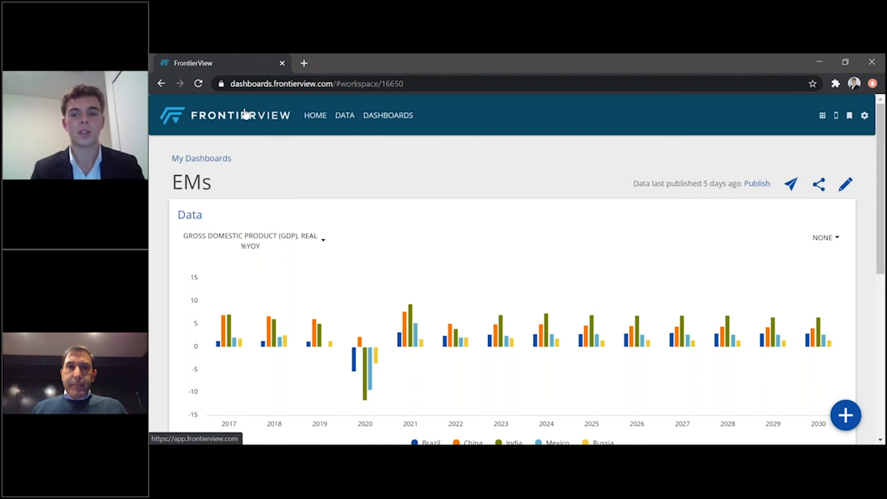
{"action": "mouse_move", "coordinate": [315, 114]}
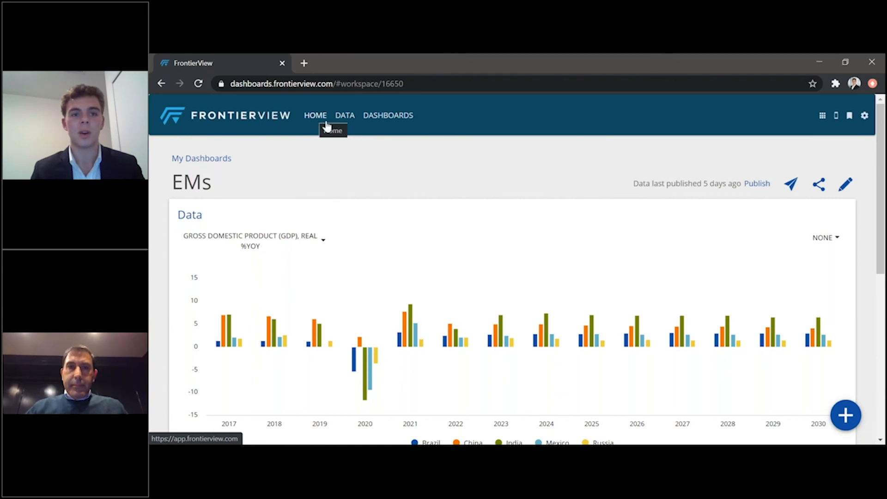
{"action": "mouse_move", "coordinate": [242, 121]}
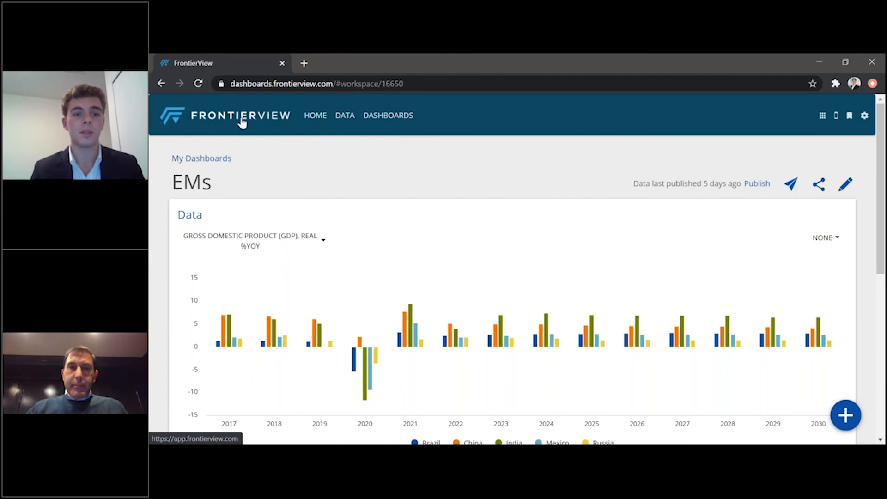
{"action": "mouse_move", "coordinate": [261, 123]}
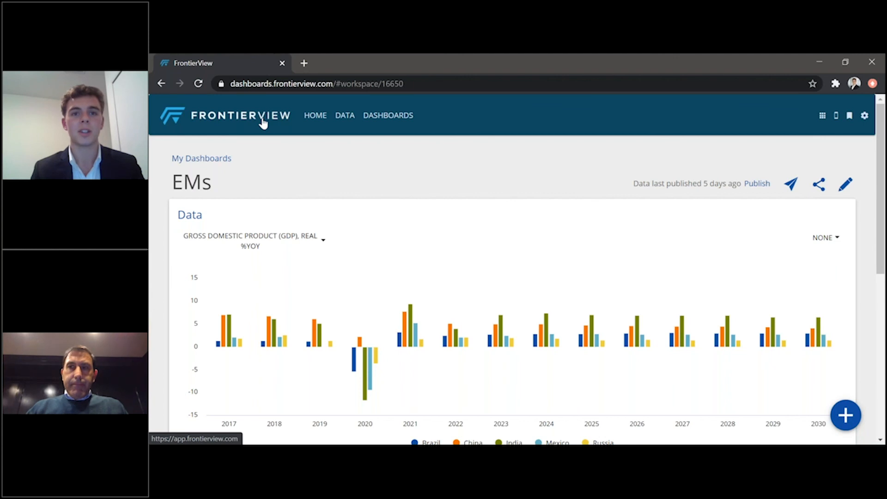
{"action": "mouse_move", "coordinate": [243, 121]}
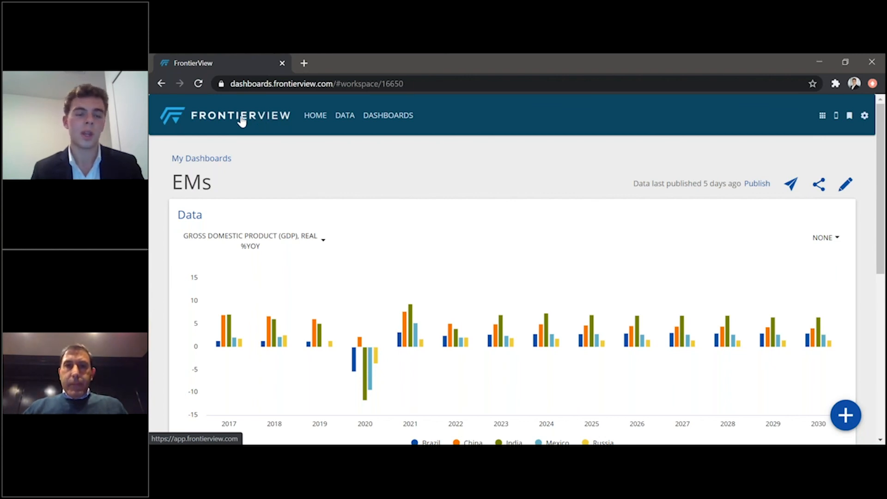
{"action": "mouse_move", "coordinate": [260, 158]}
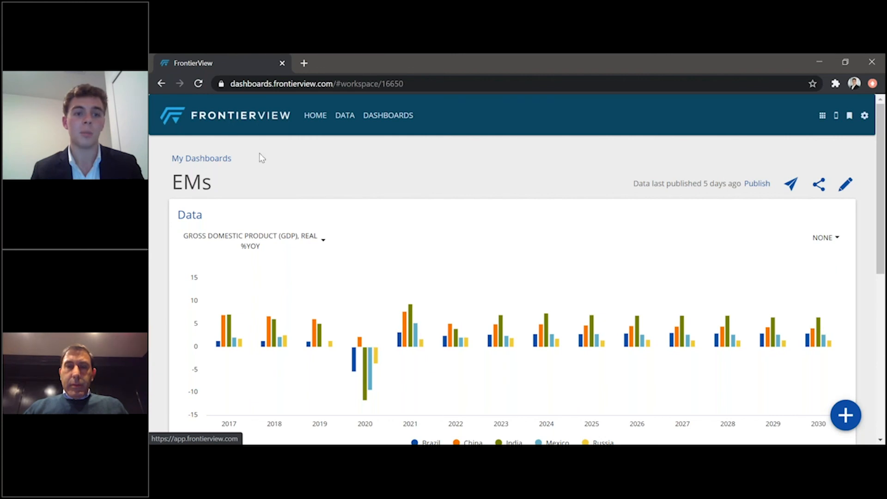
{"action": "mouse_move", "coordinate": [232, 122]}
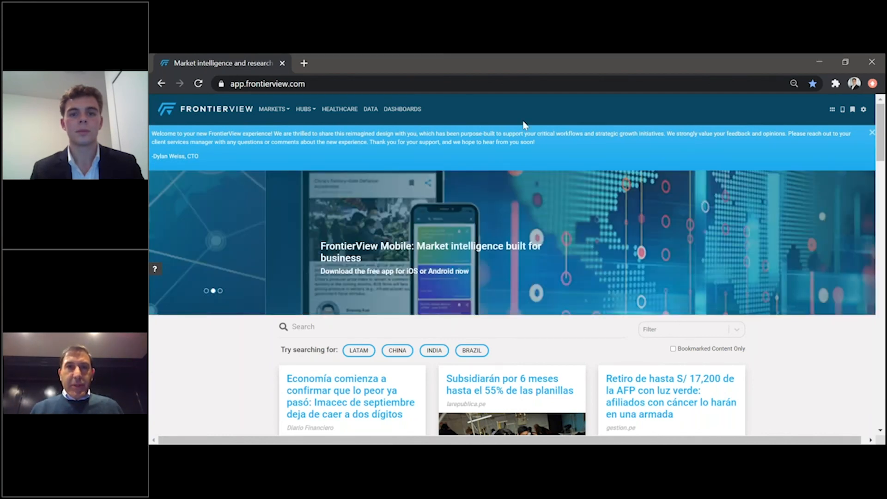
Scroll down the FrontierView home page to the latest news articles.
{"action": "scroll", "scroll_direction": "down", "scroll_amount": 3}
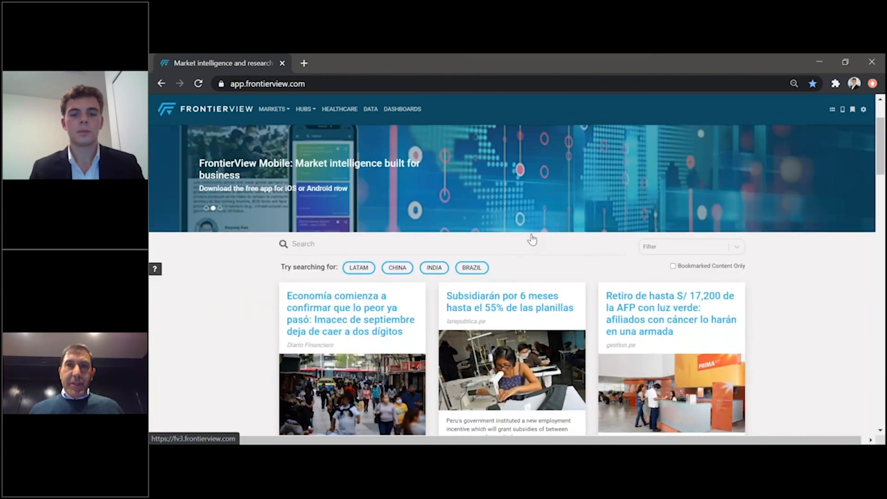